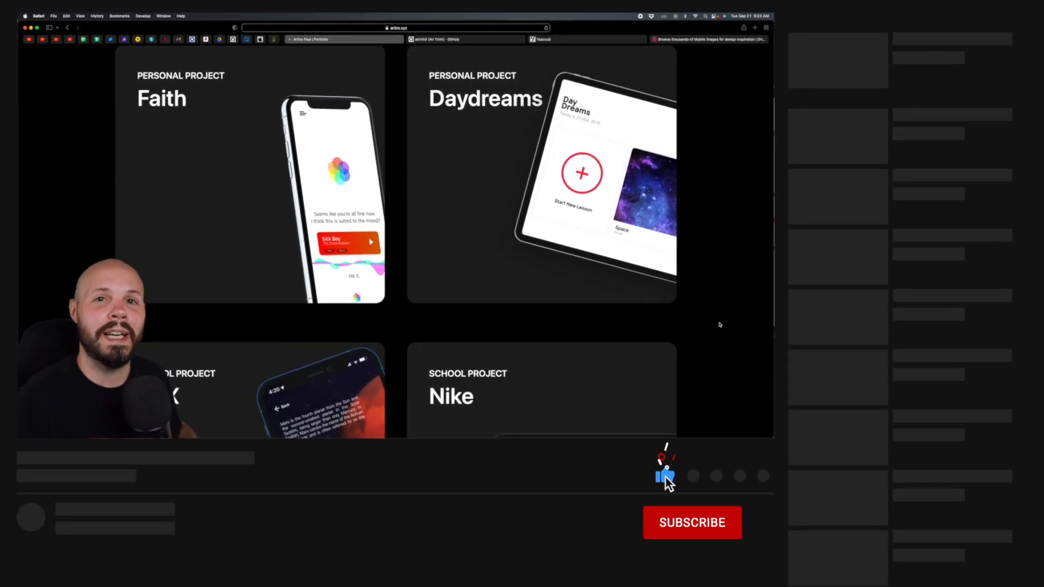
- Scroll through the aritro.xyz intro and select the words 'iOS Developer' in the bio
click(692, 523)
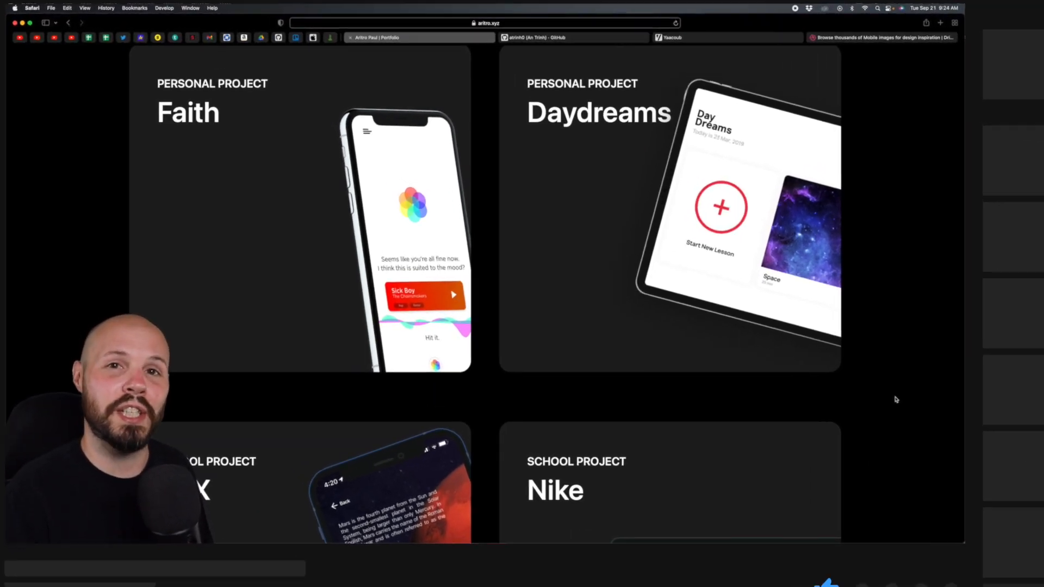
scroll(up, 3)
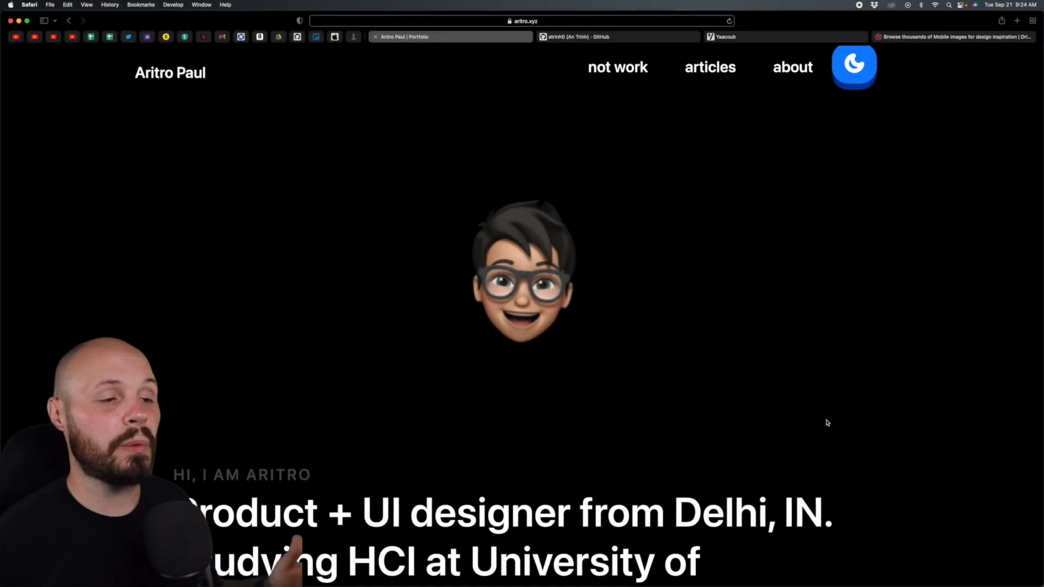
scroll(down, 3)
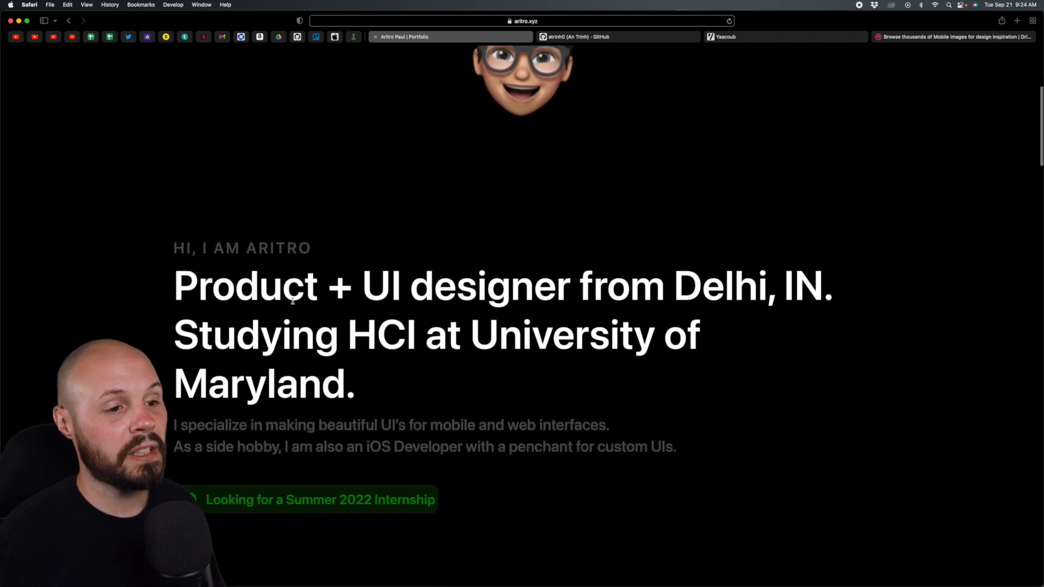
scroll(down, 3)
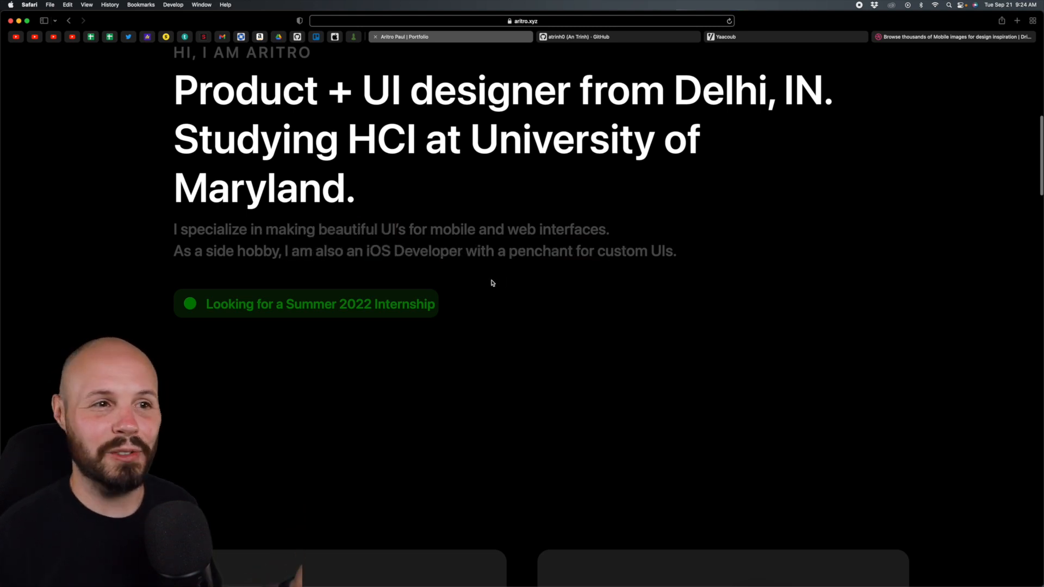
scroll(up, 3)
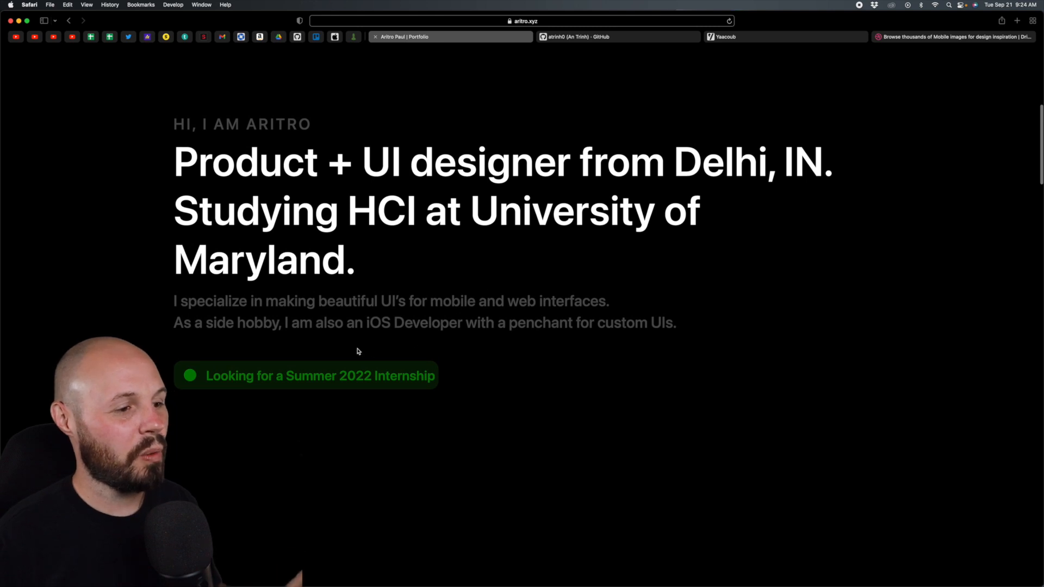
scroll(down, 3)
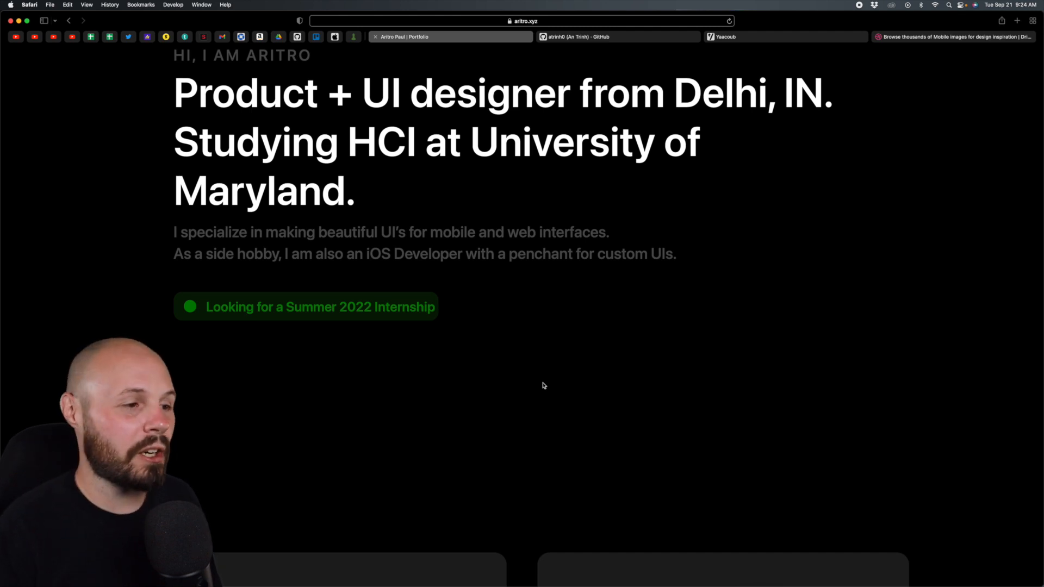
mouse_move(449, 392)
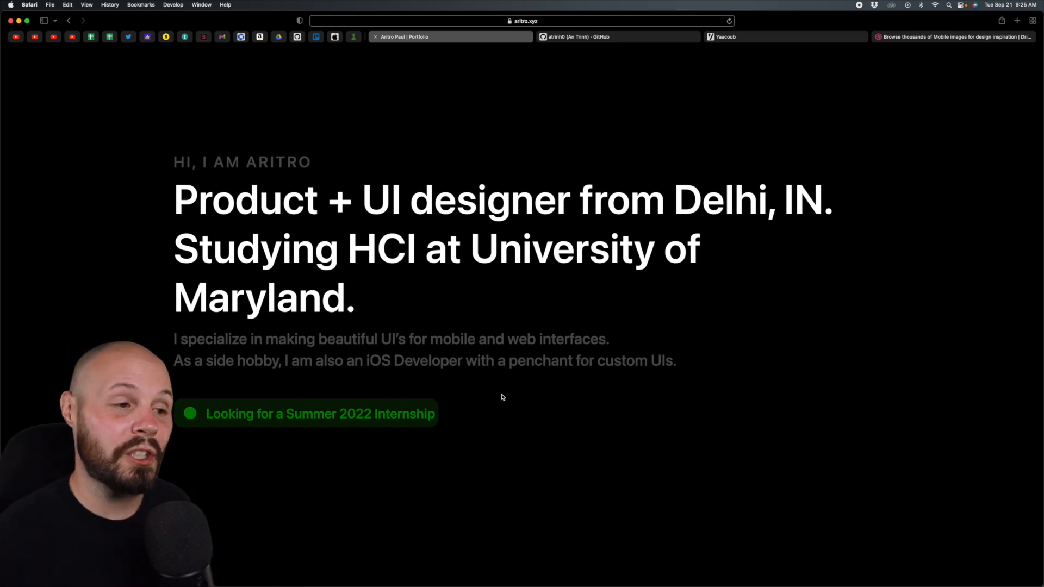
double_click(338, 199)
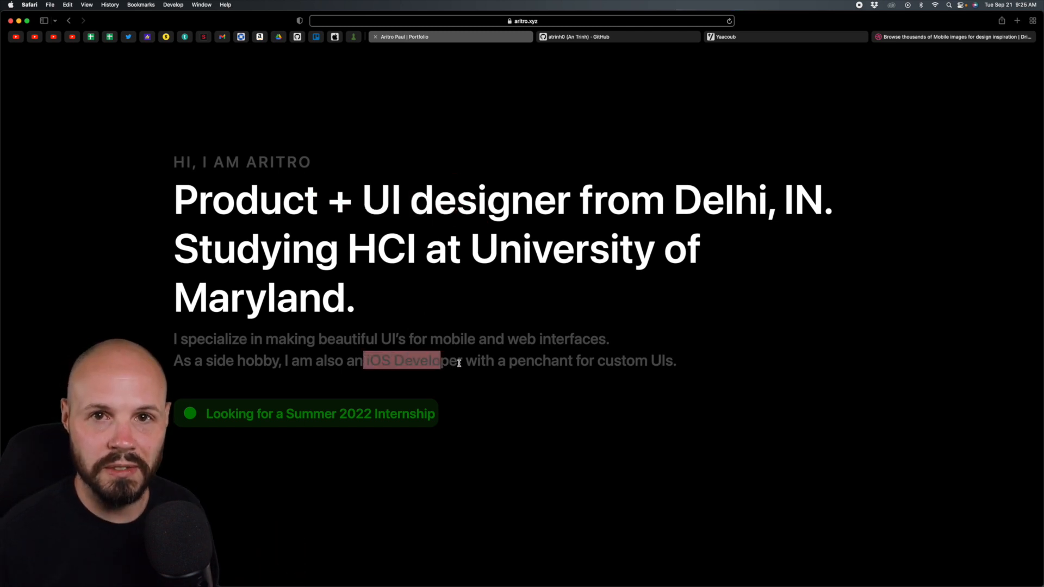
scroll(down, 3)
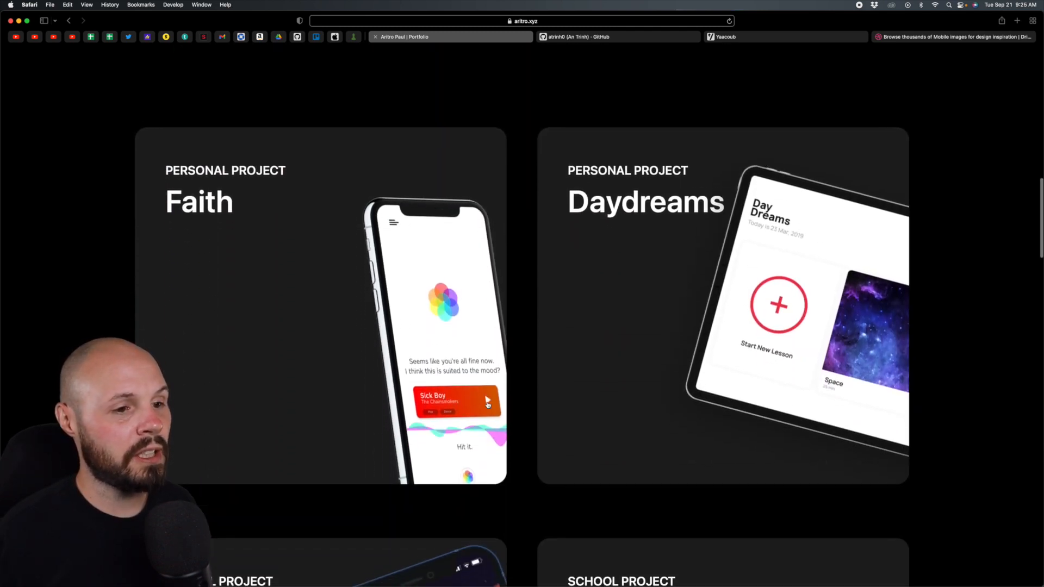
scroll(down, 3)
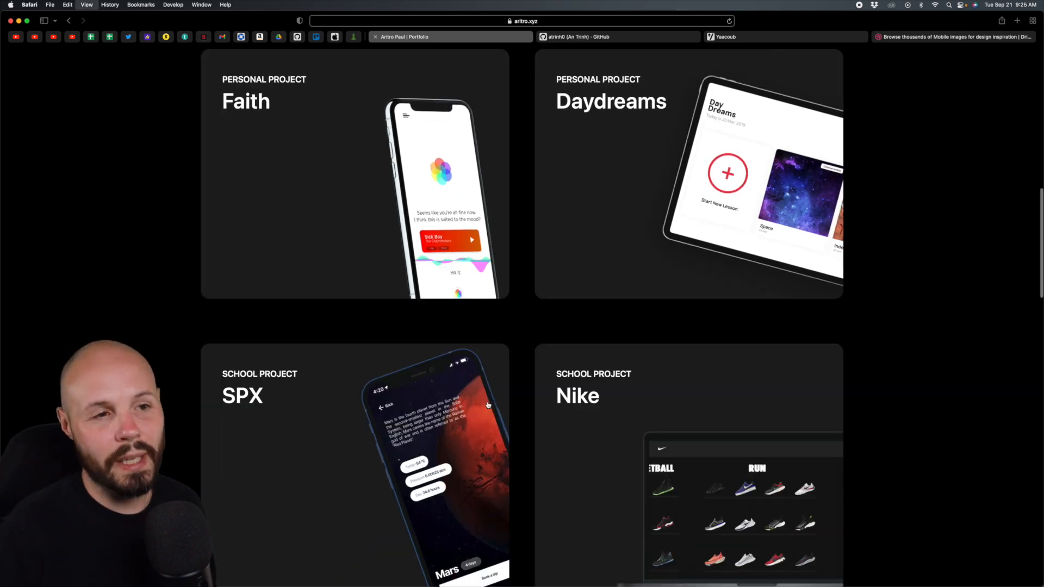
scroll(down, 3)
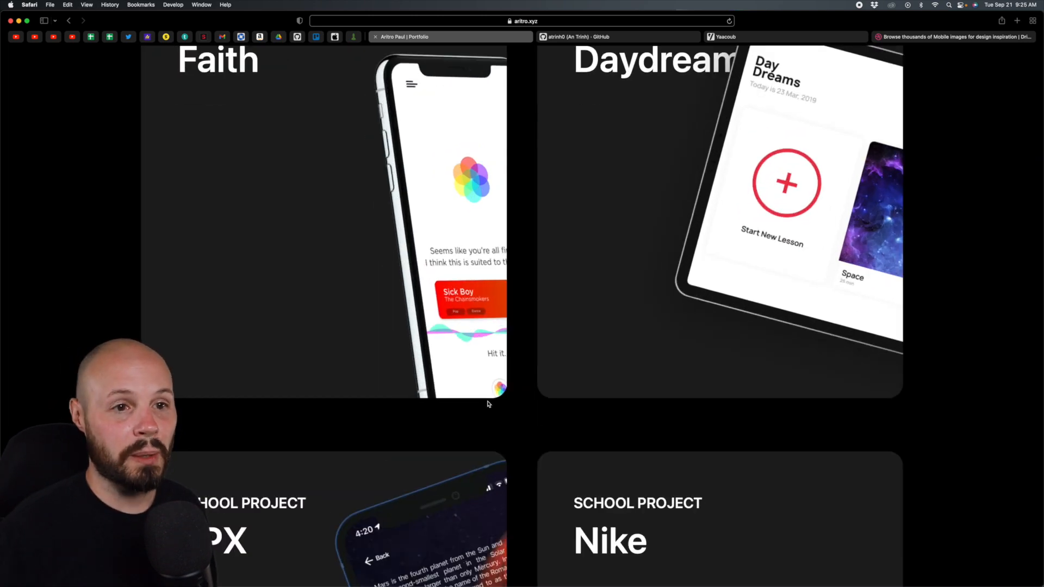
scroll(up, 3)
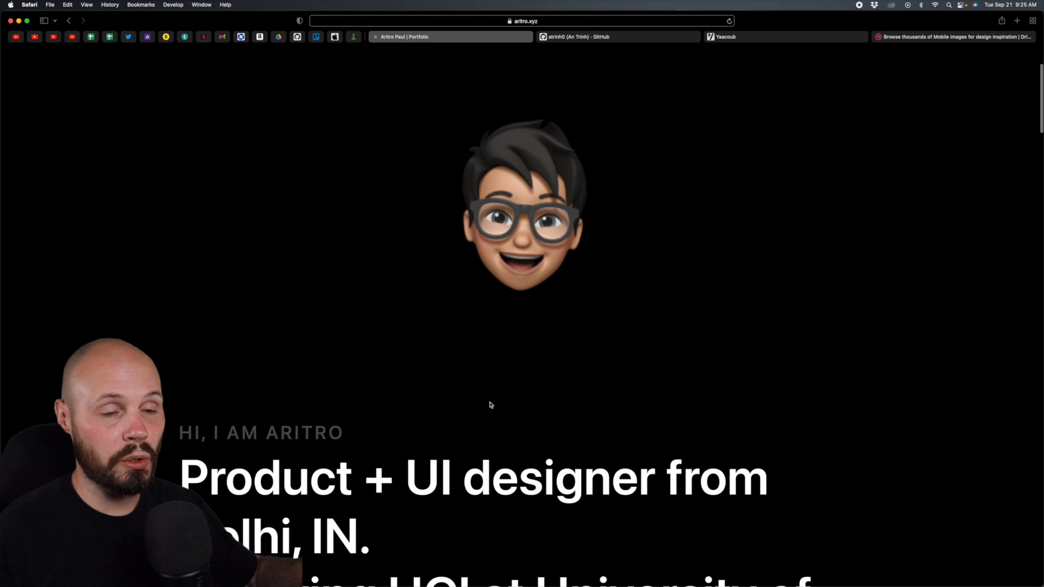
scroll(down, 3)
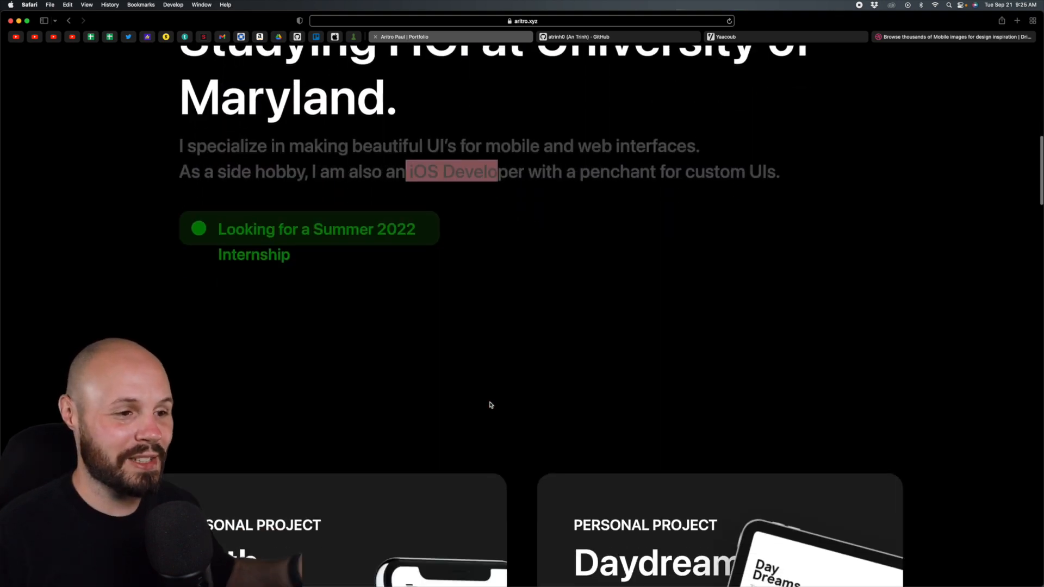
scroll(down, 3)
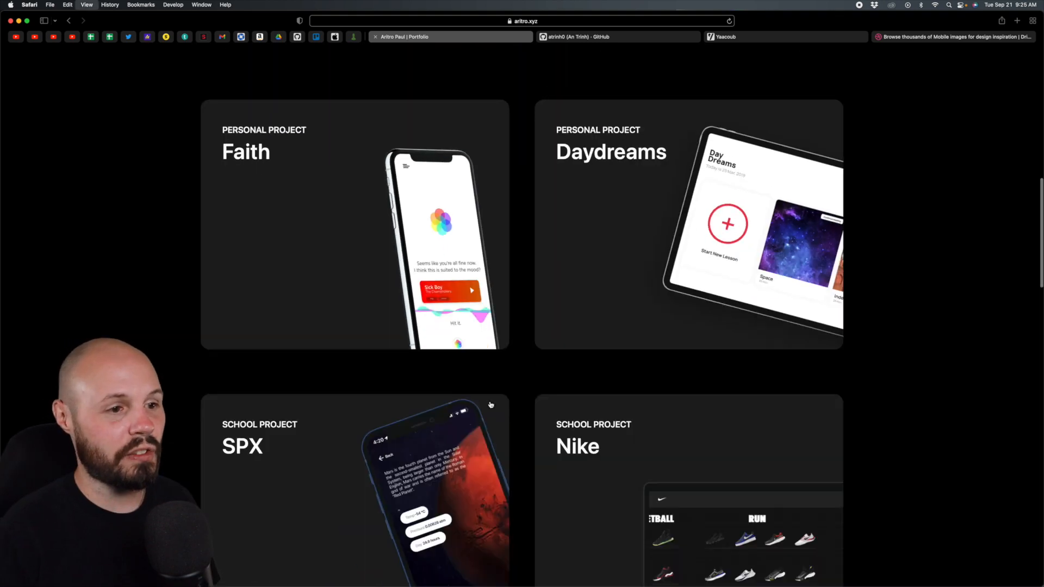
scroll(up, 3)
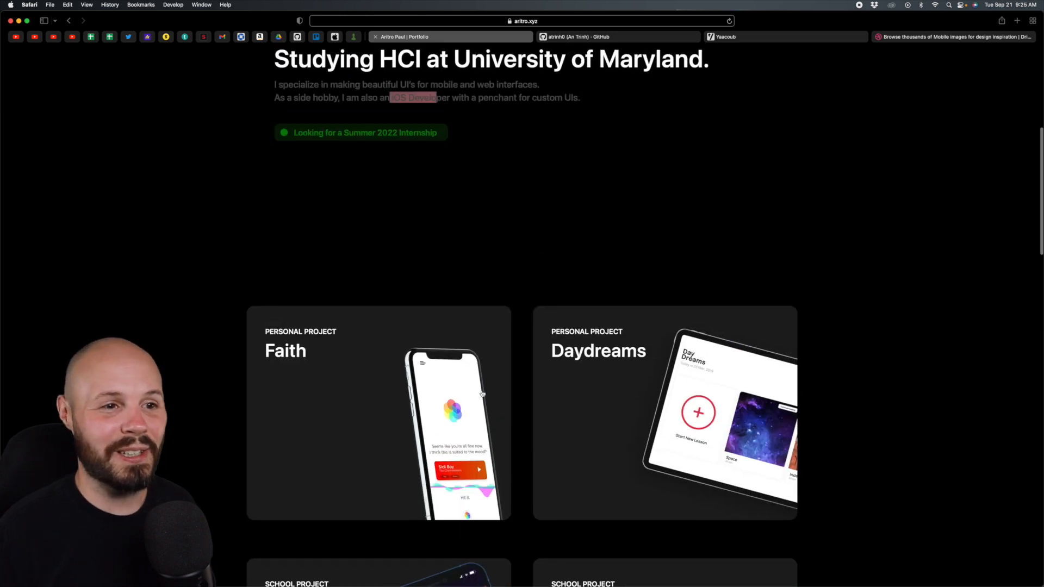
scroll(up, 3)
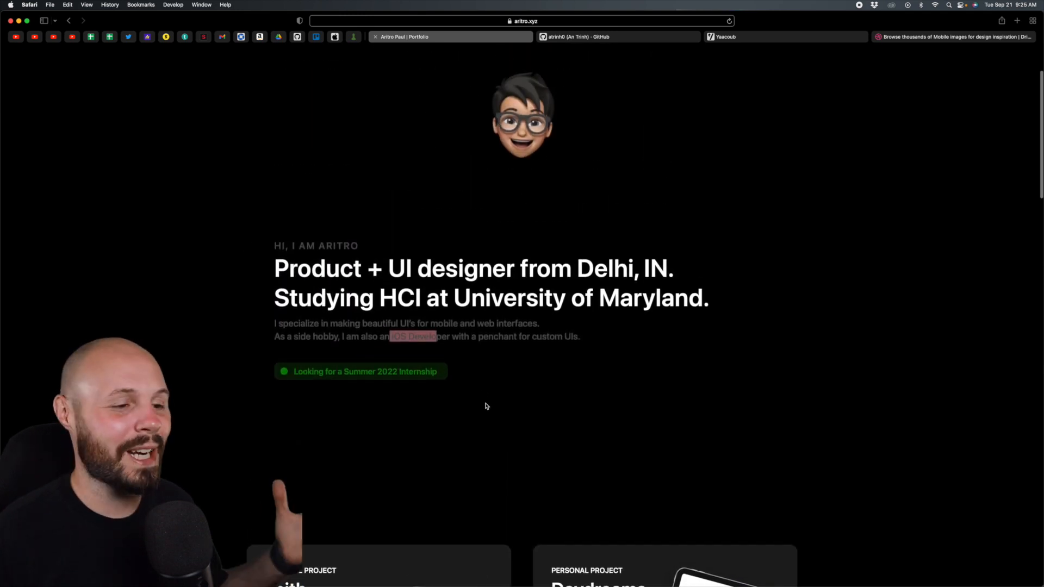
scroll(down, 3)
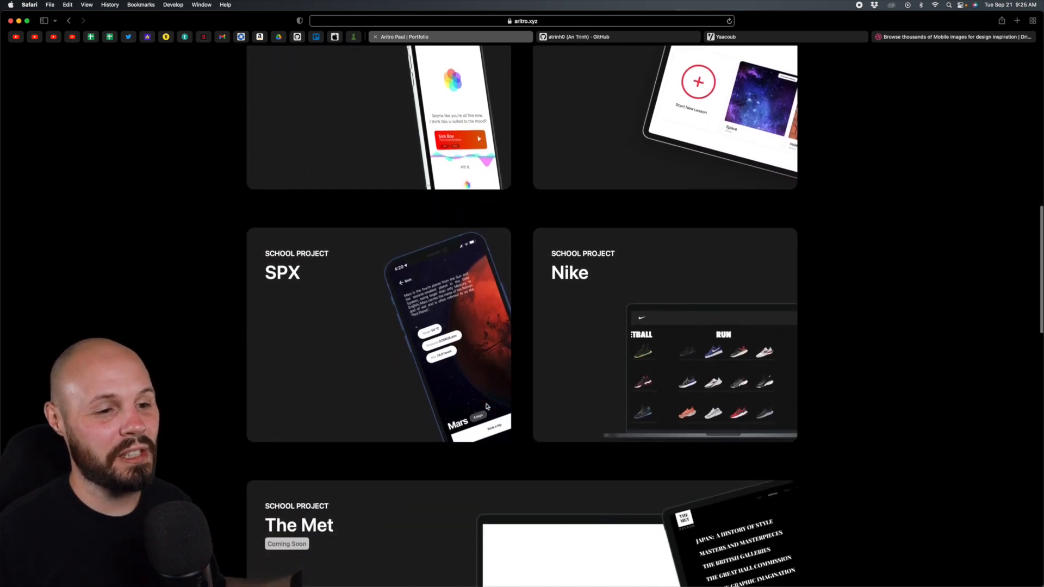
scroll(down, 3)
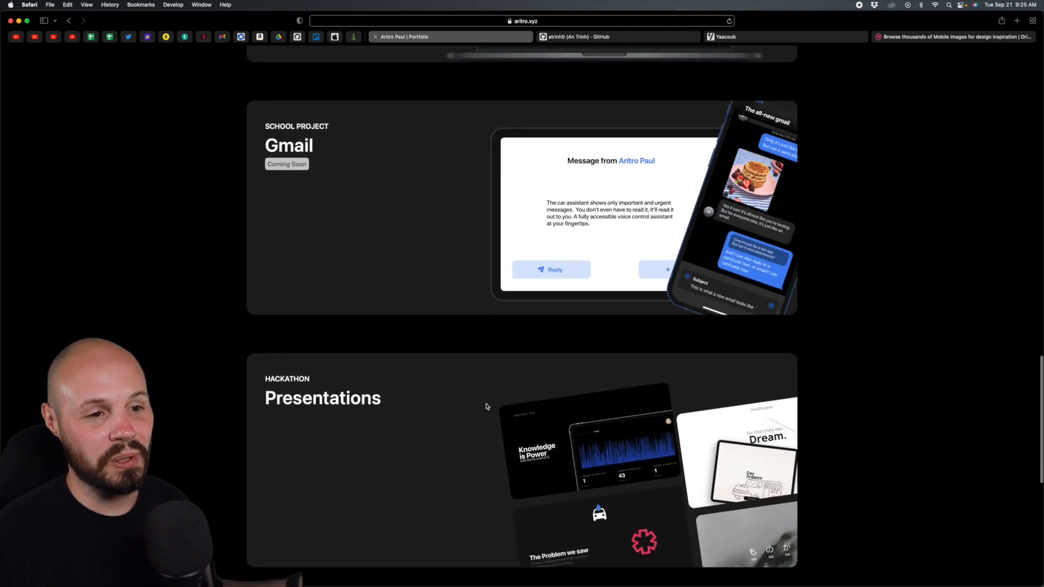
scroll(up, 3)
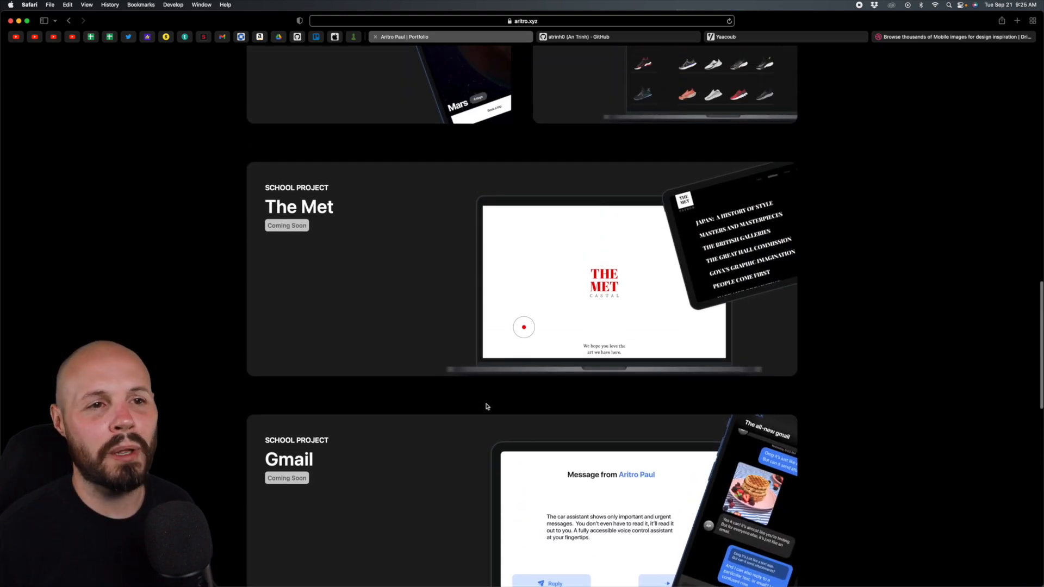
scroll(up, 3)
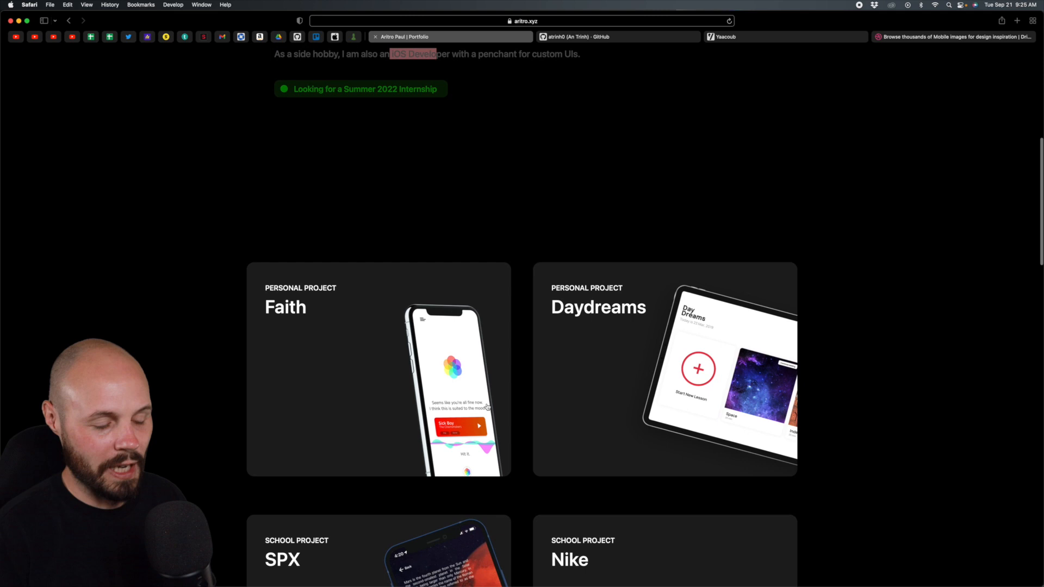
scroll(down, 3)
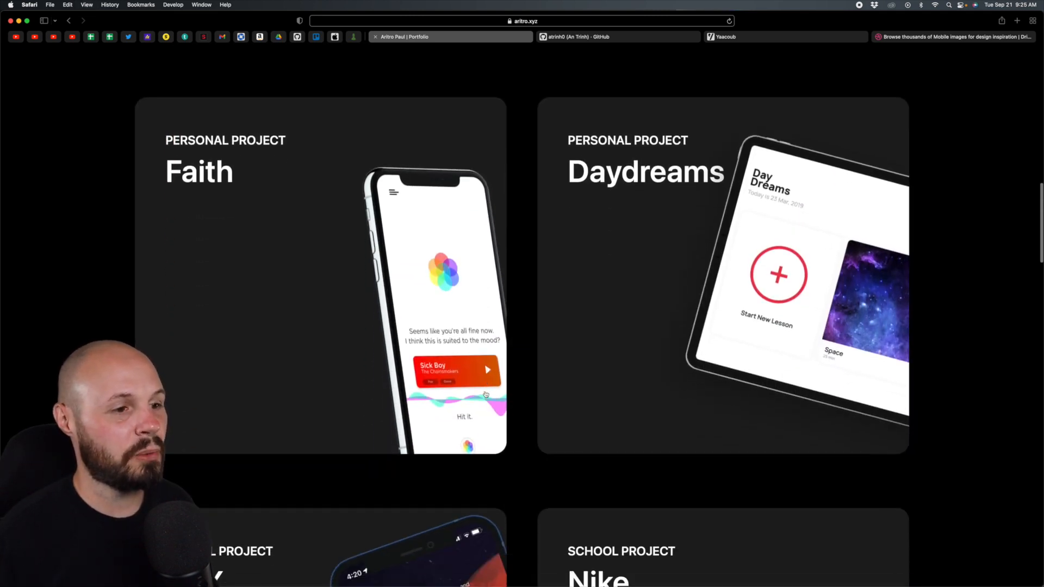
mouse_move(383, 252)
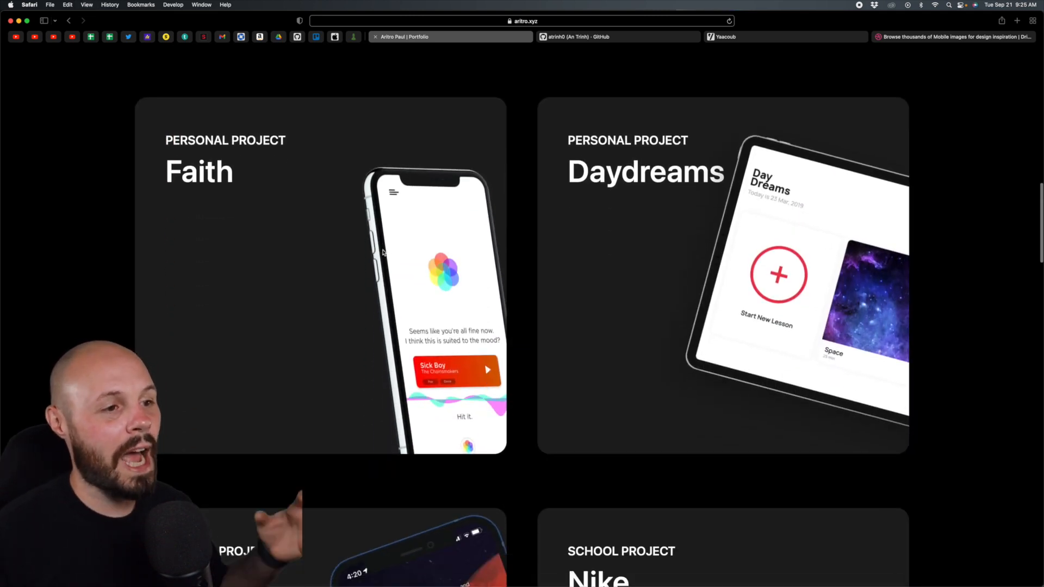
- Open the Faith case study and read its role, achievements, mockups and Problem intro
click(267, 266)
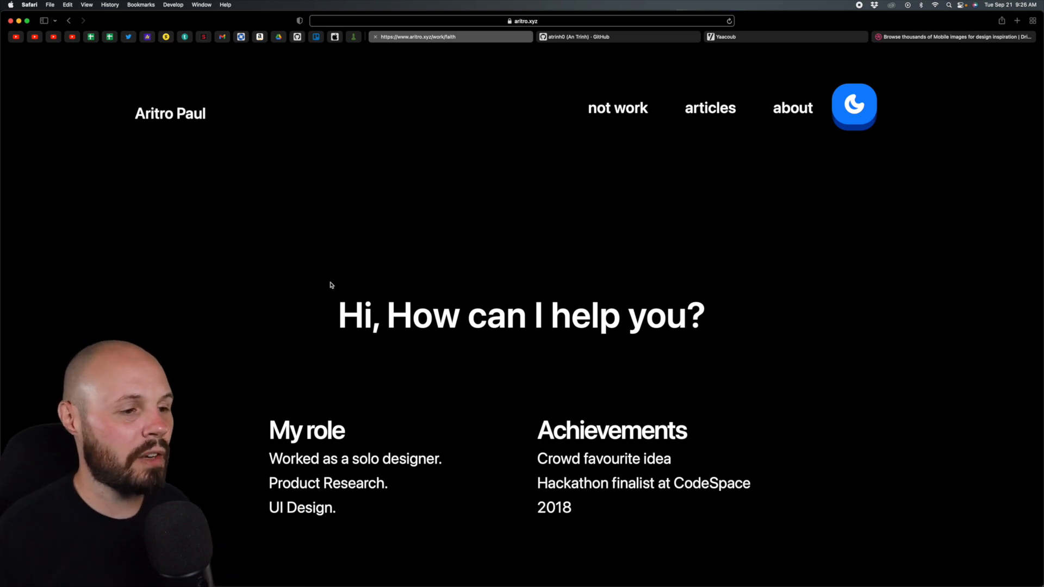
mouse_move(317, 300)
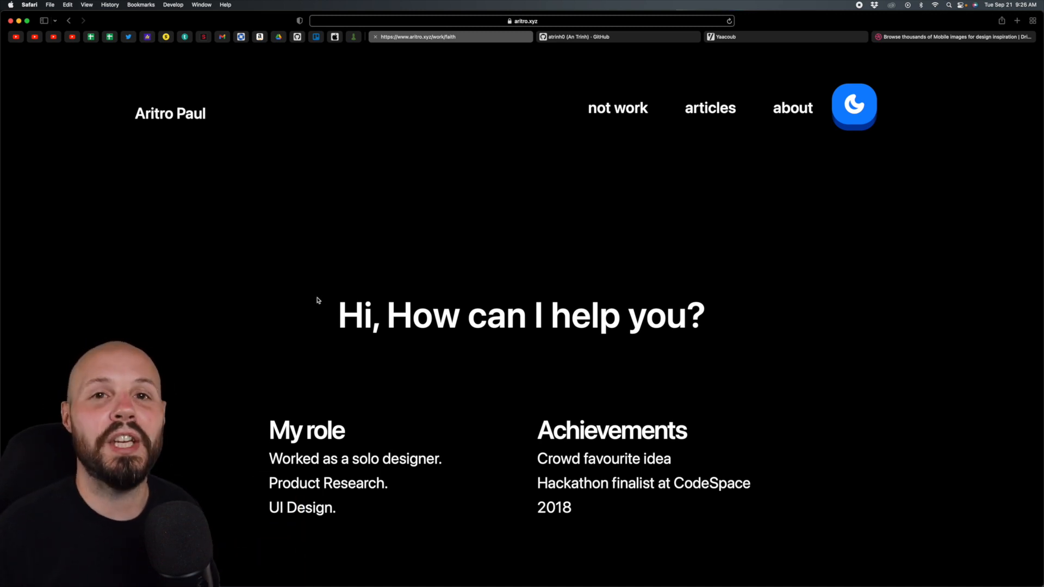
scroll(down, 3)
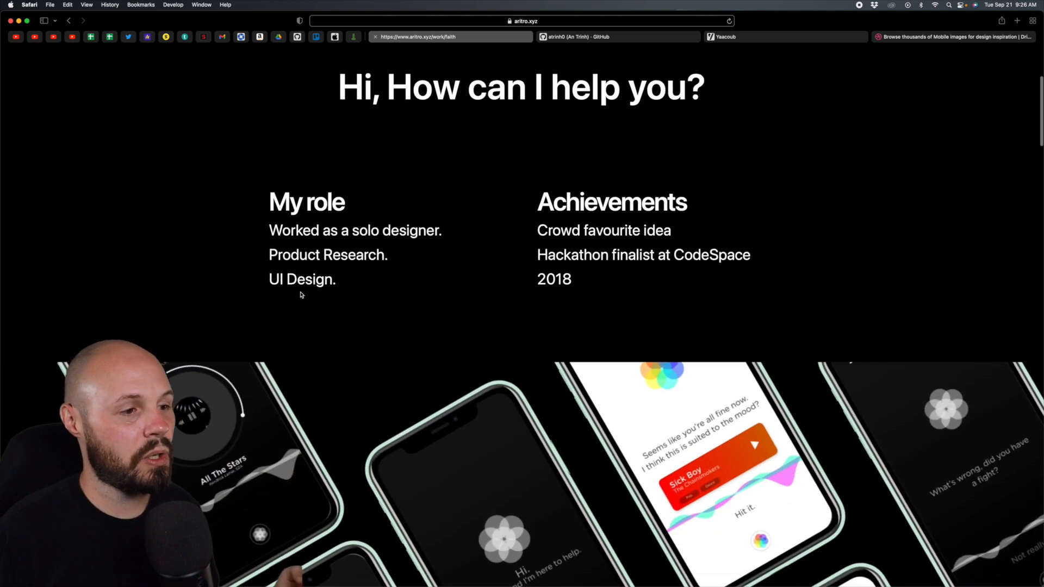
scroll(up, 3)
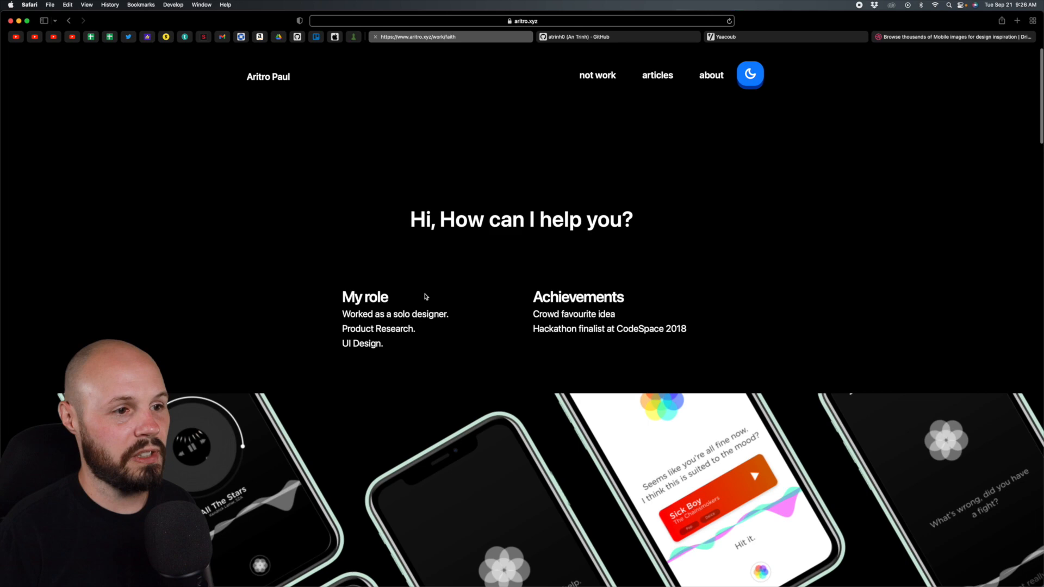
scroll(down, 3)
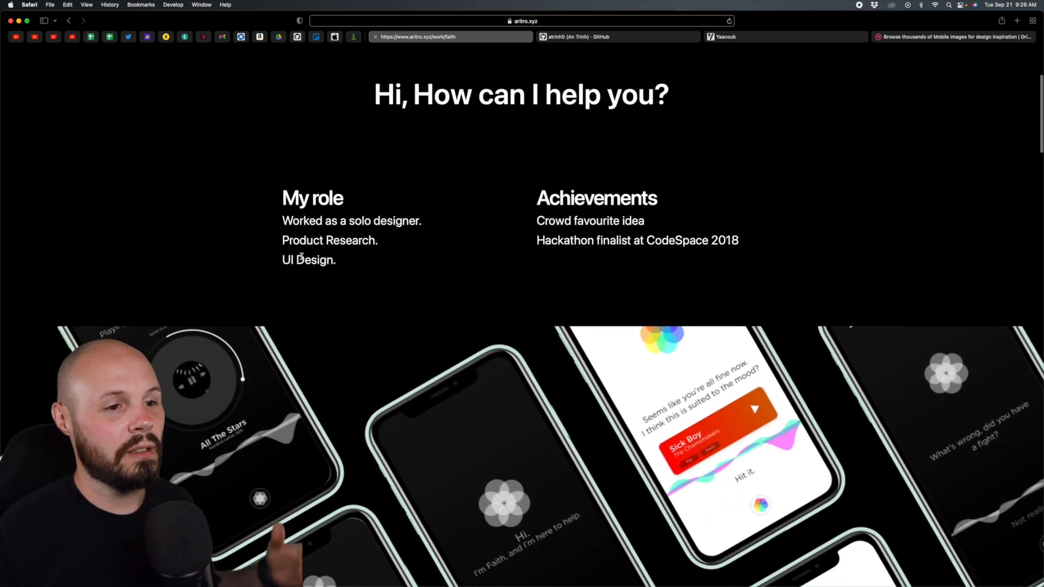
scroll(down, 3)
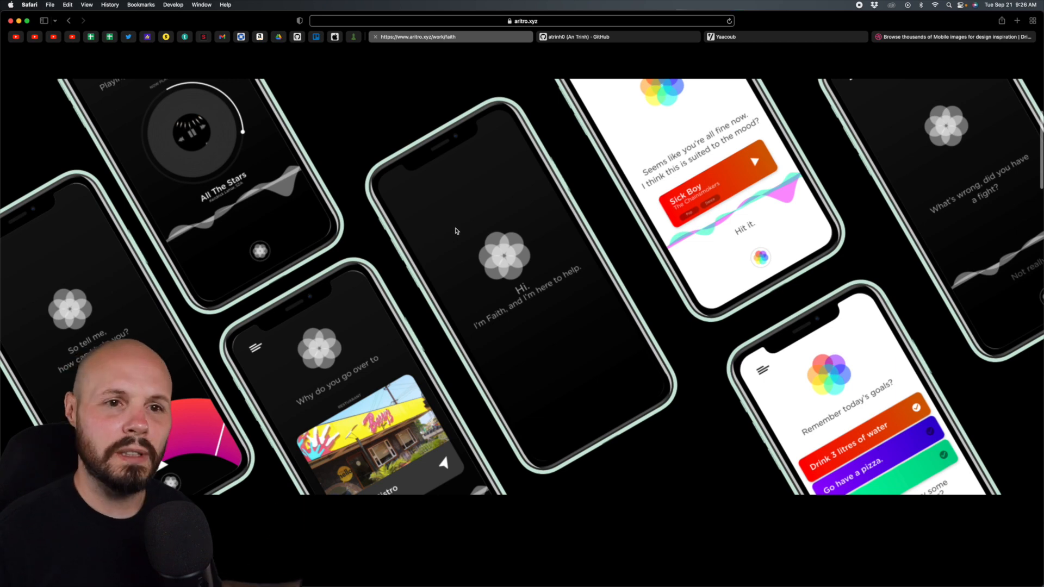
scroll(down, 3)
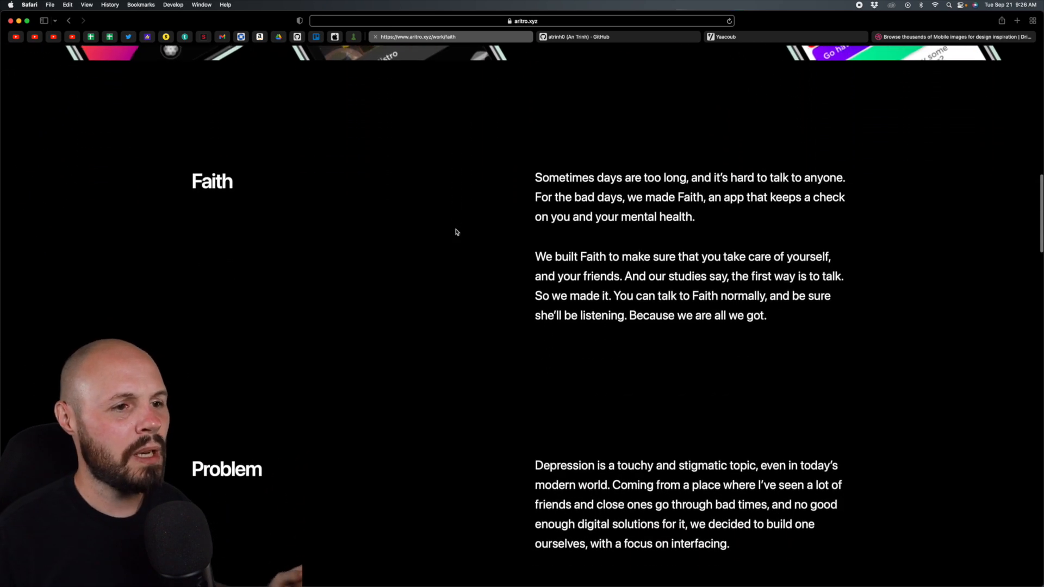
scroll(down, 3)
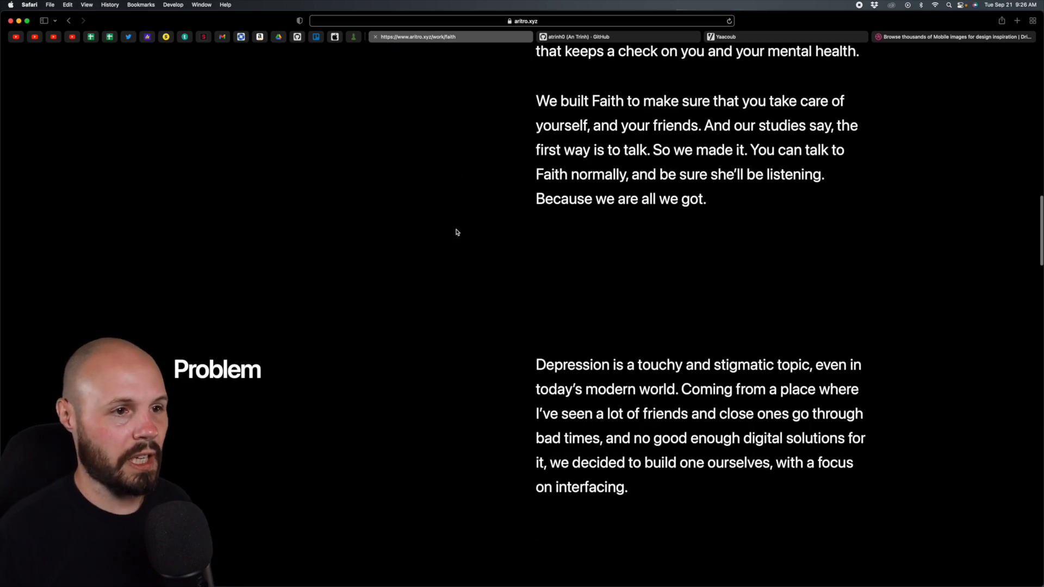
scroll(up, 3)
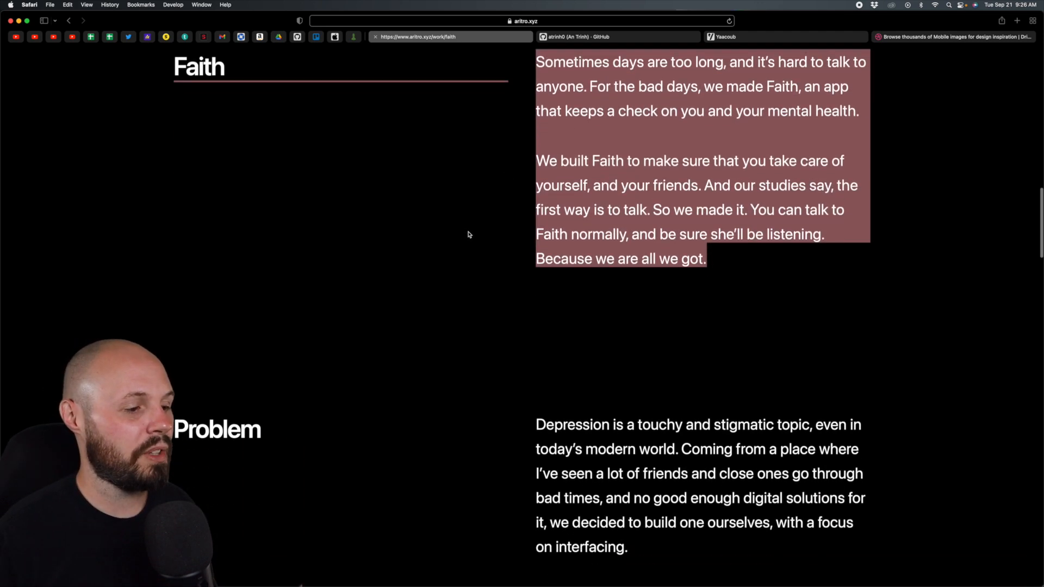
- Scroll the Faith page through Market Research stats, User Research pain points and user quotes
scroll(down, 3)
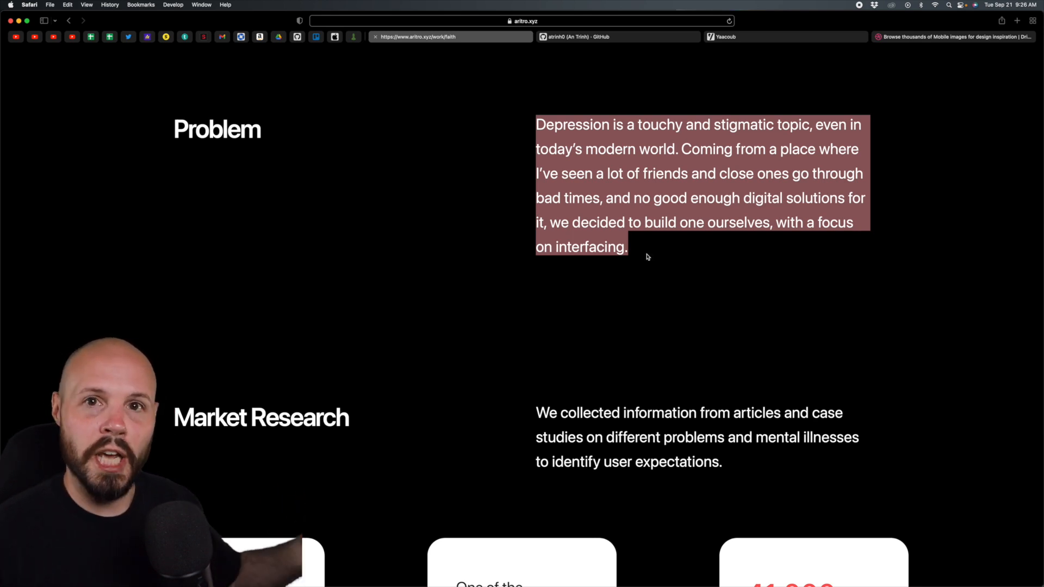
scroll(down, 3)
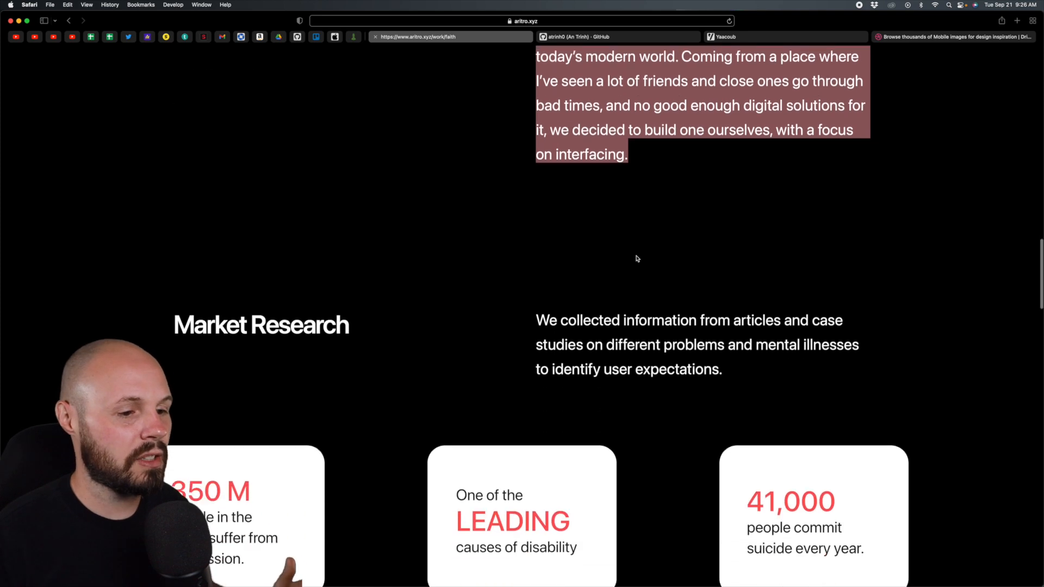
scroll(down, 3)
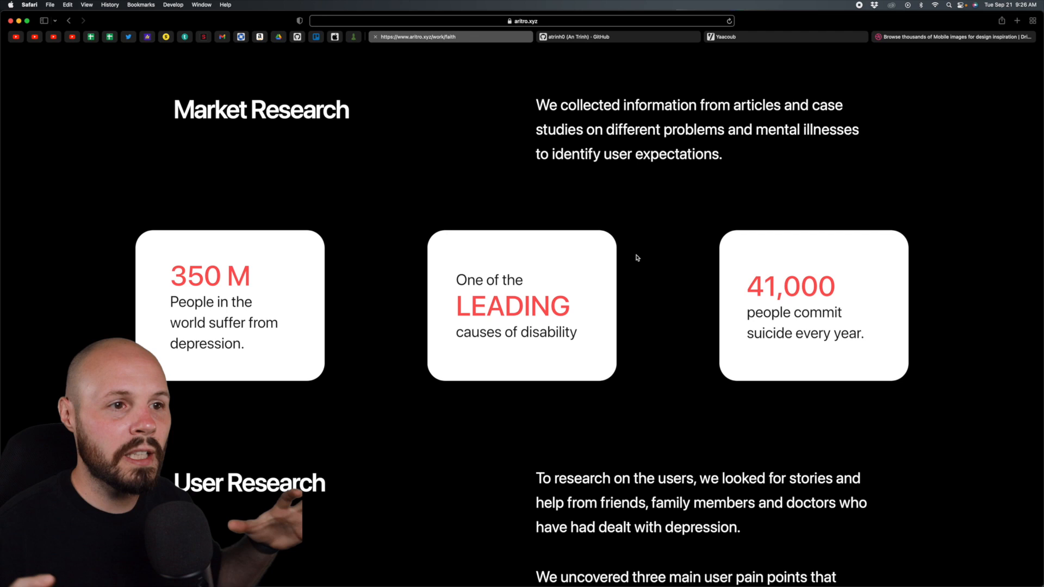
mouse_move(650, 297)
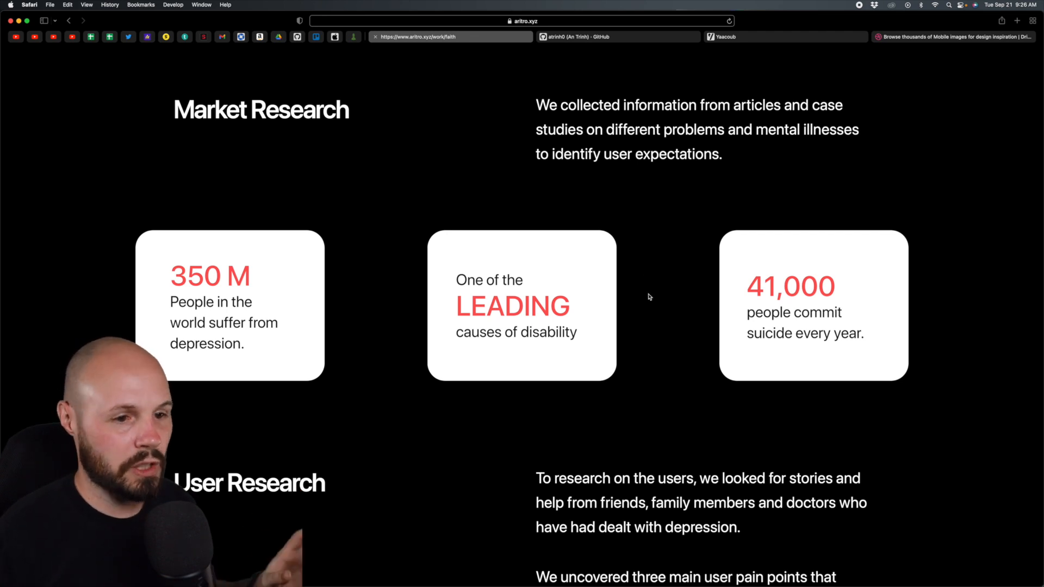
scroll(down, 3)
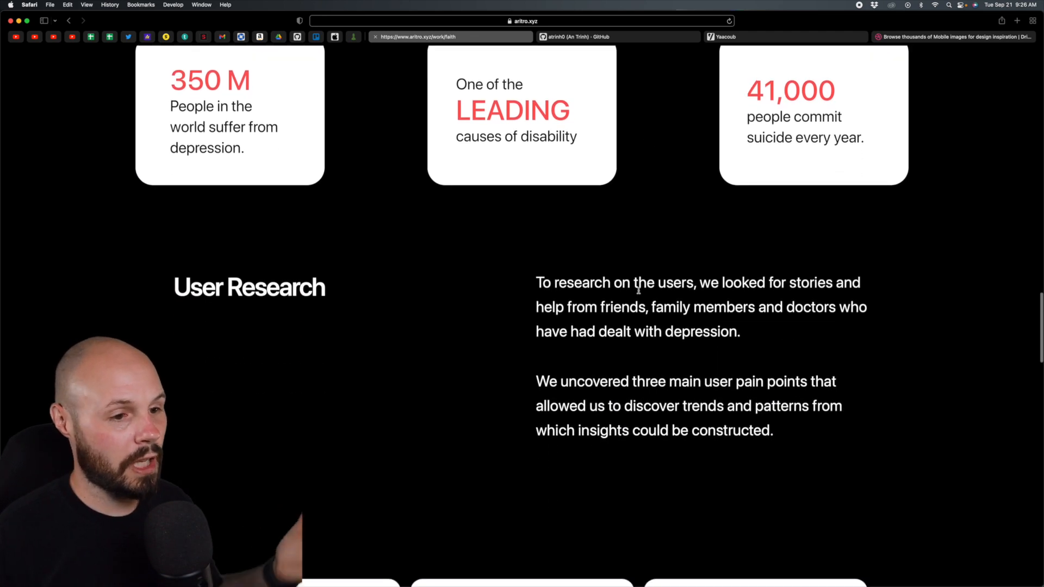
scroll(down, 3)
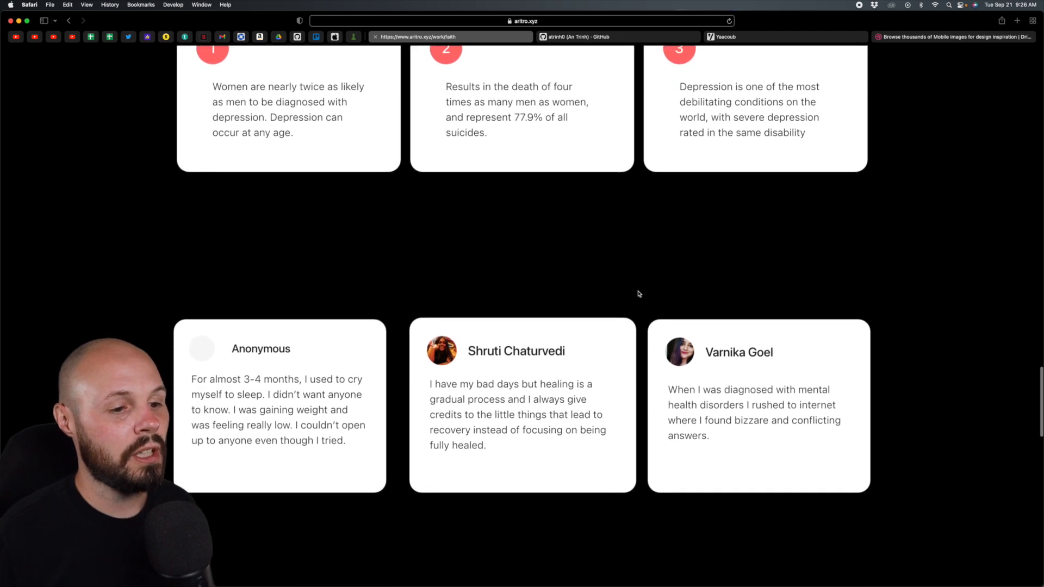
scroll(down, 3)
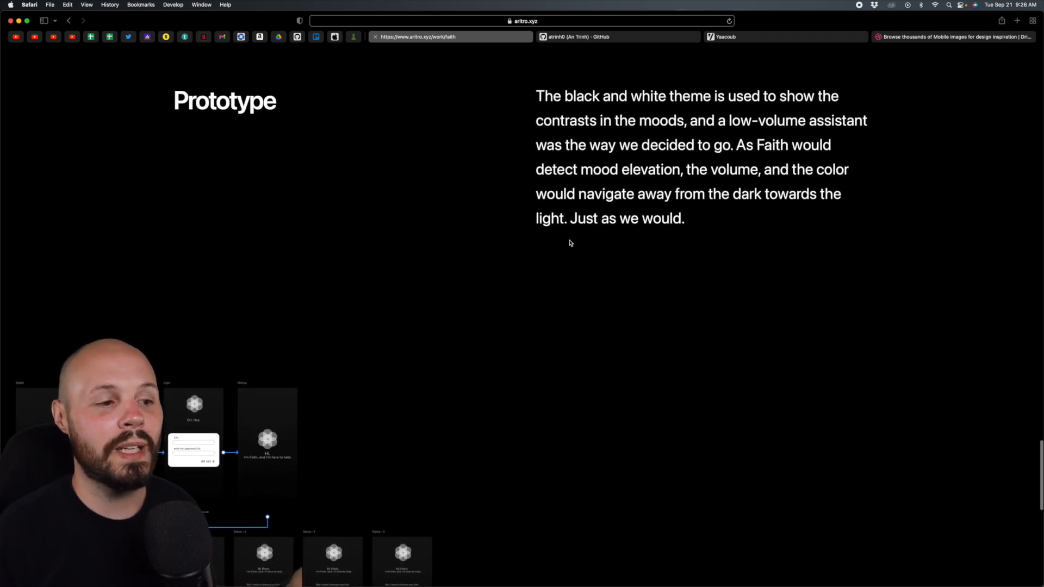
- Scroll down to the Faith Prototype flow diagram of onboarding, mood-check and music screens
scroll(down, 3)
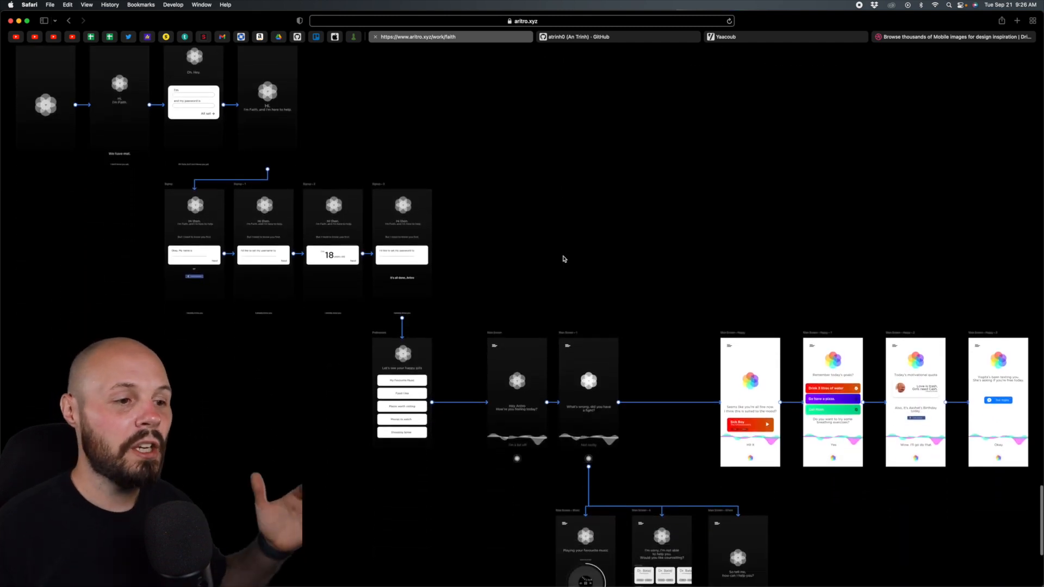
scroll(down, 3)
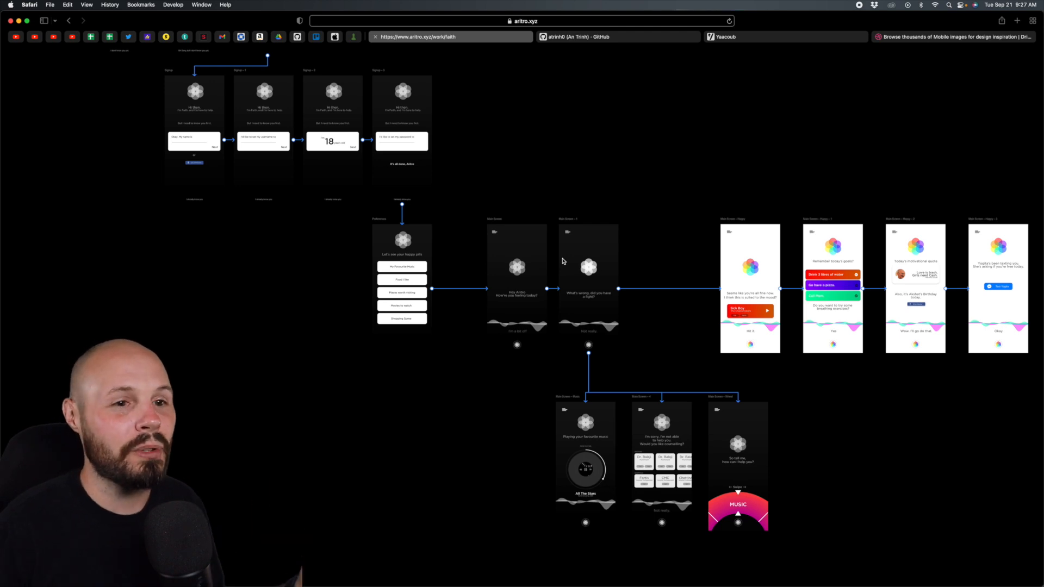
mouse_move(548, 278)
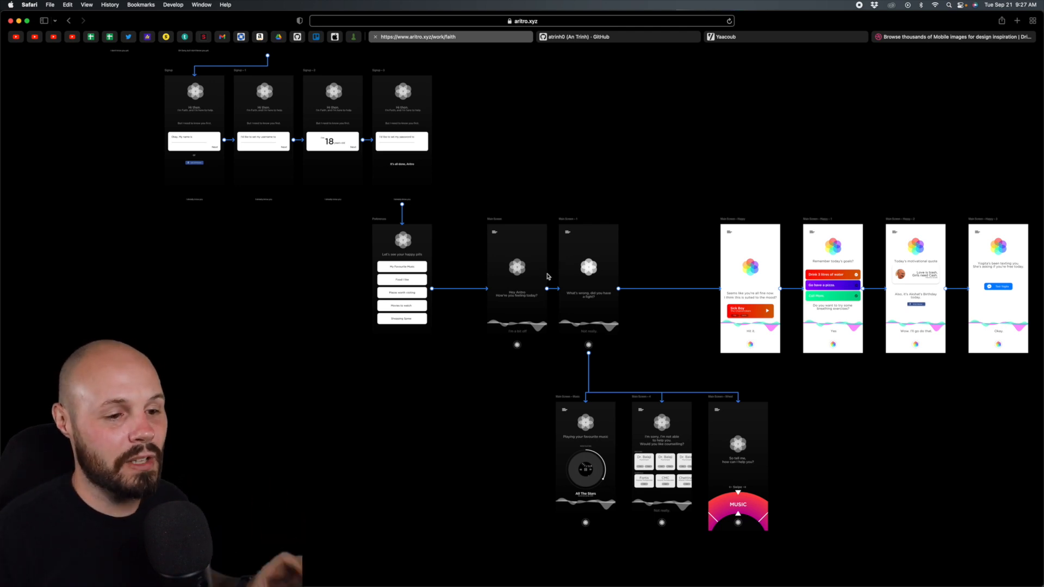
mouse_move(72, 32)
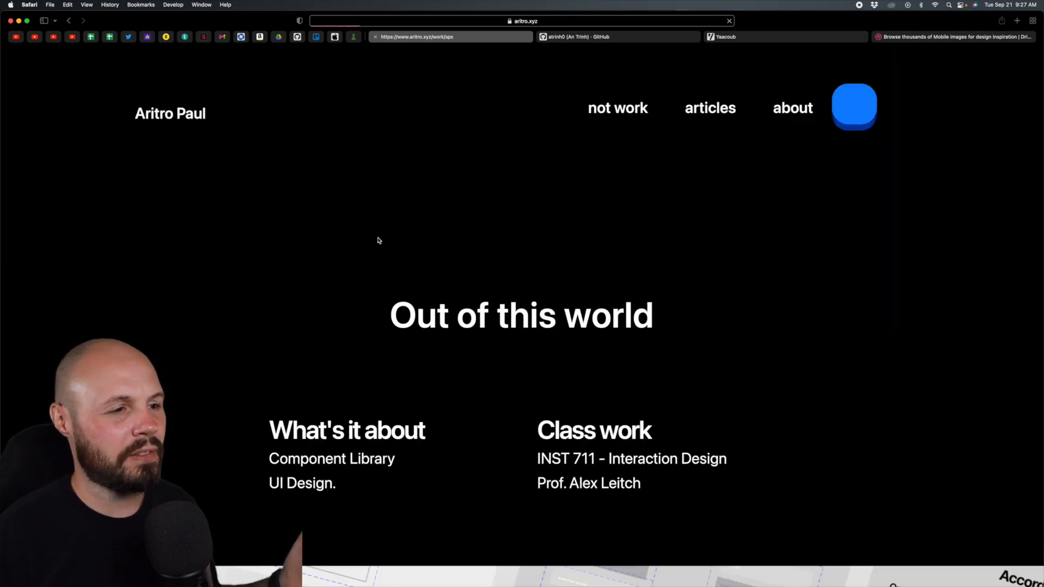
- Scroll through the SPX design-system component library
scroll(down, 3)
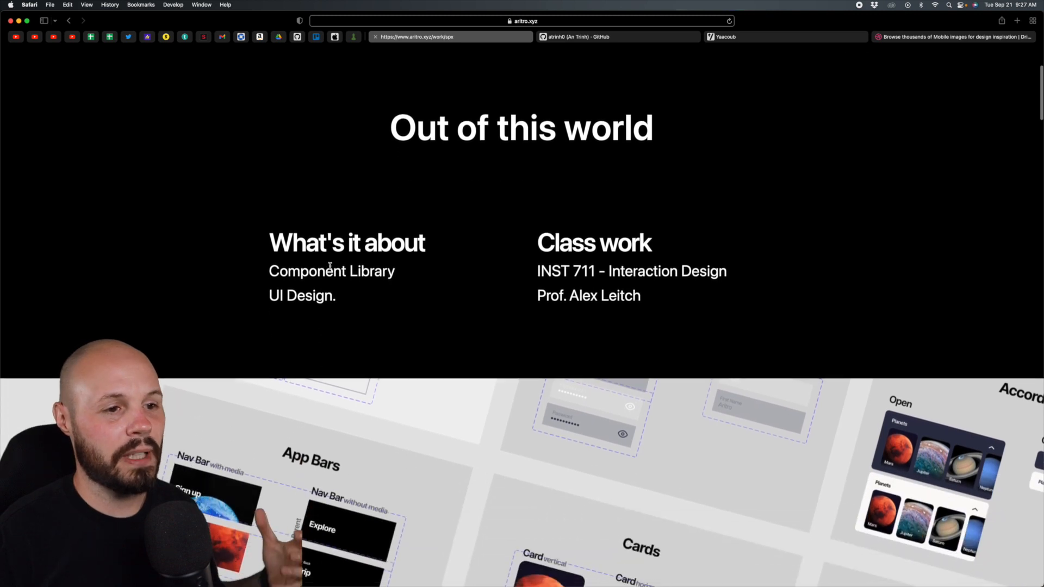
scroll(down, 3)
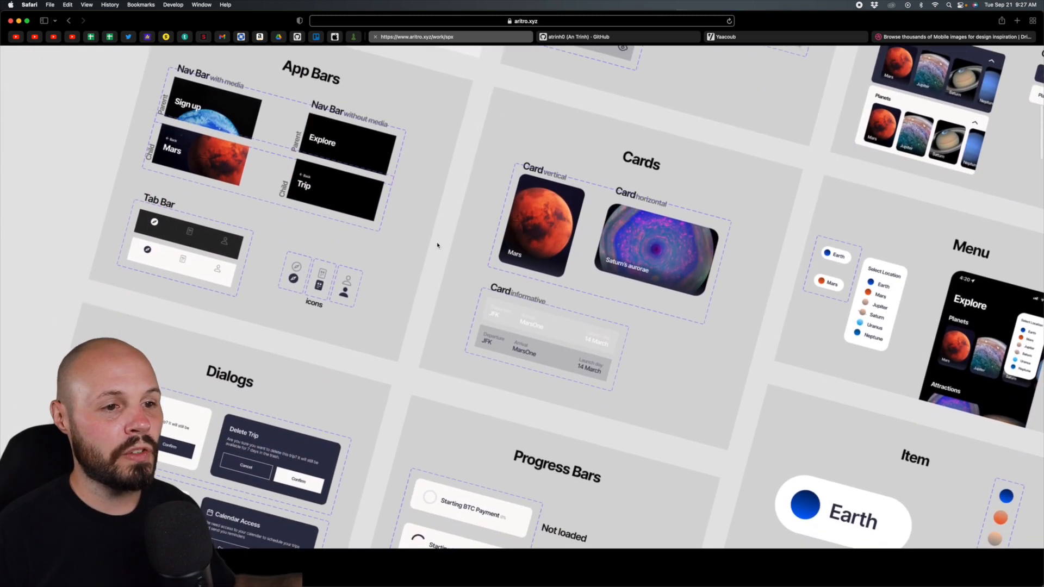
scroll(down, 3)
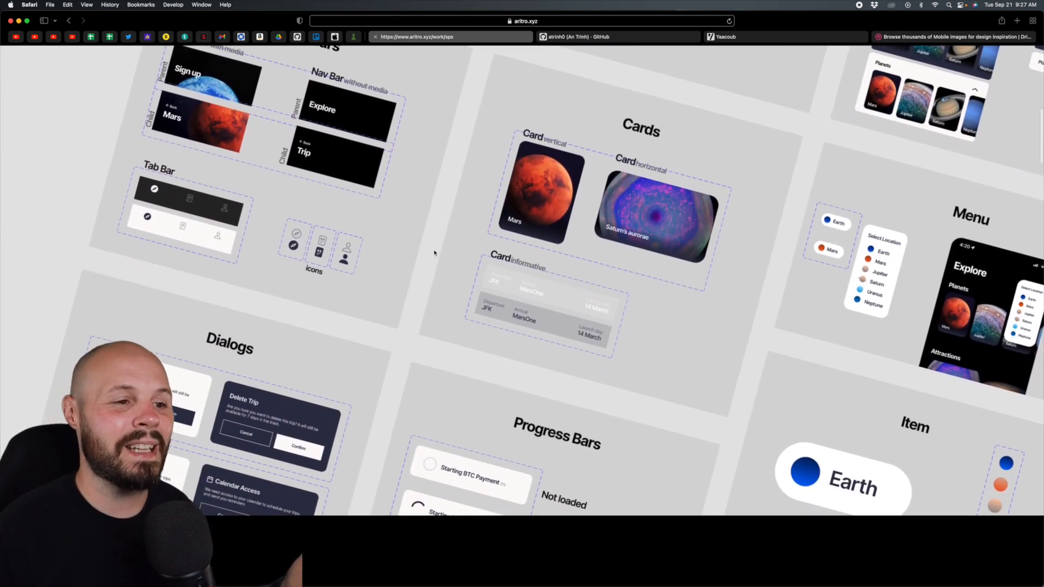
mouse_move(485, 263)
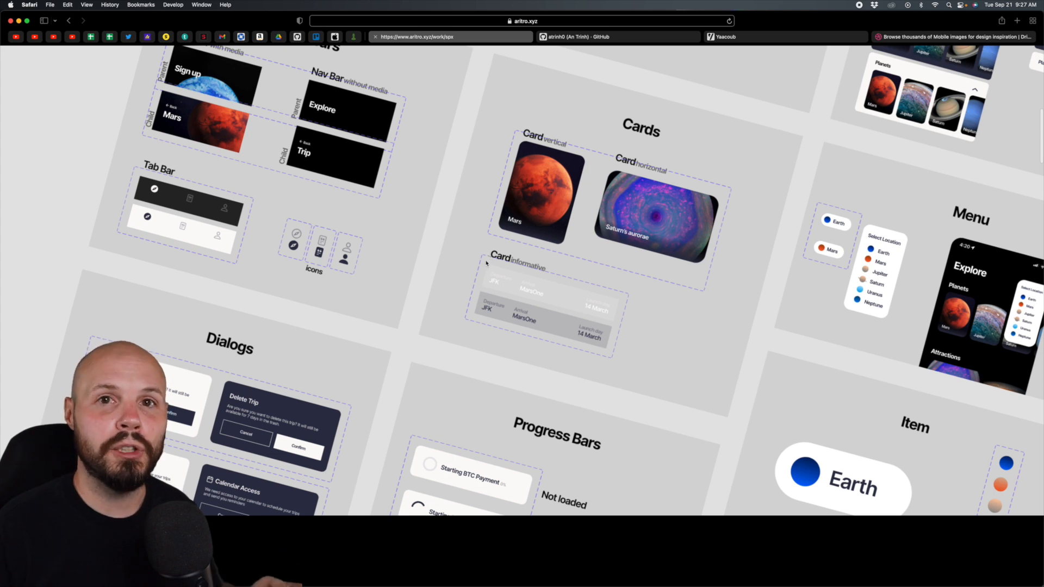
mouse_move(327, 173)
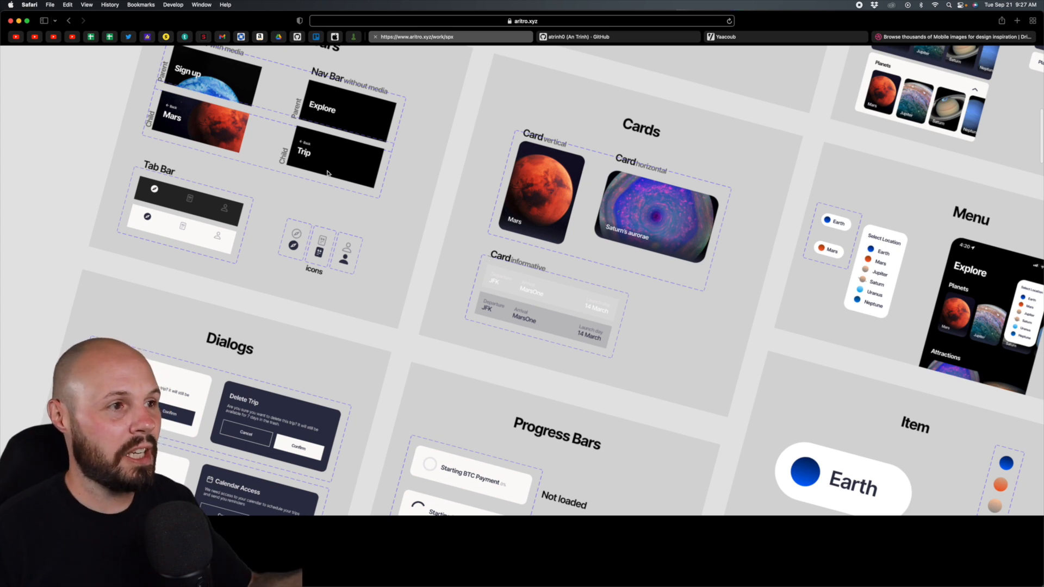
mouse_move(531, 203)
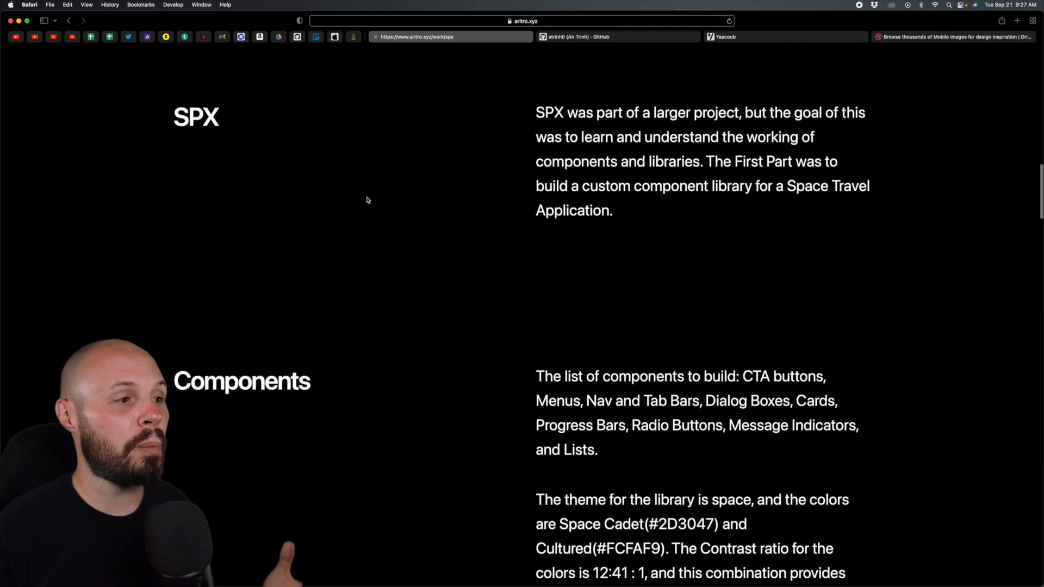
- Review the SPX Fonts and Colors panels and final app screen mockups
scroll(down, 3)
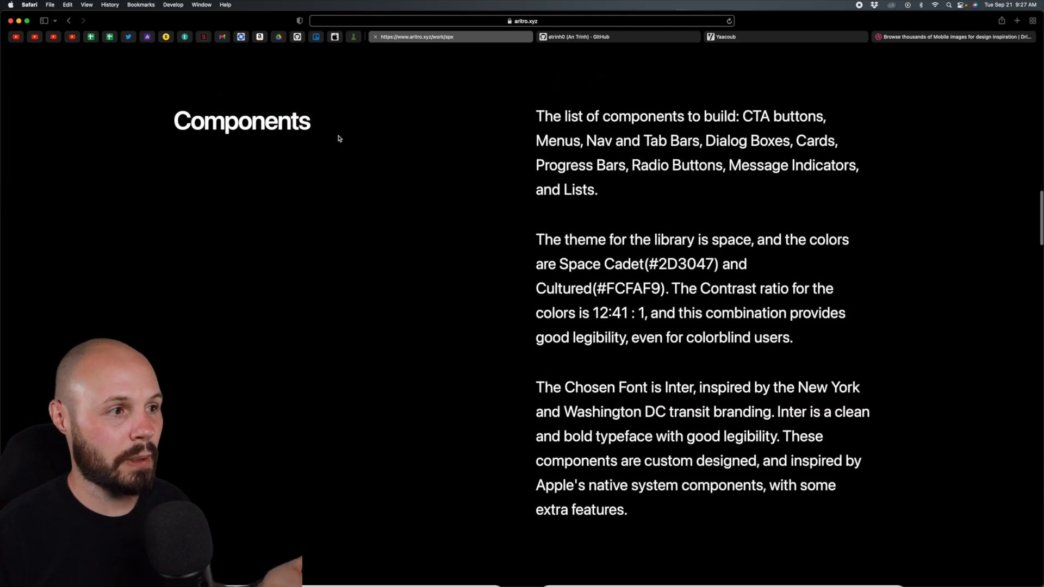
scroll(down, 3)
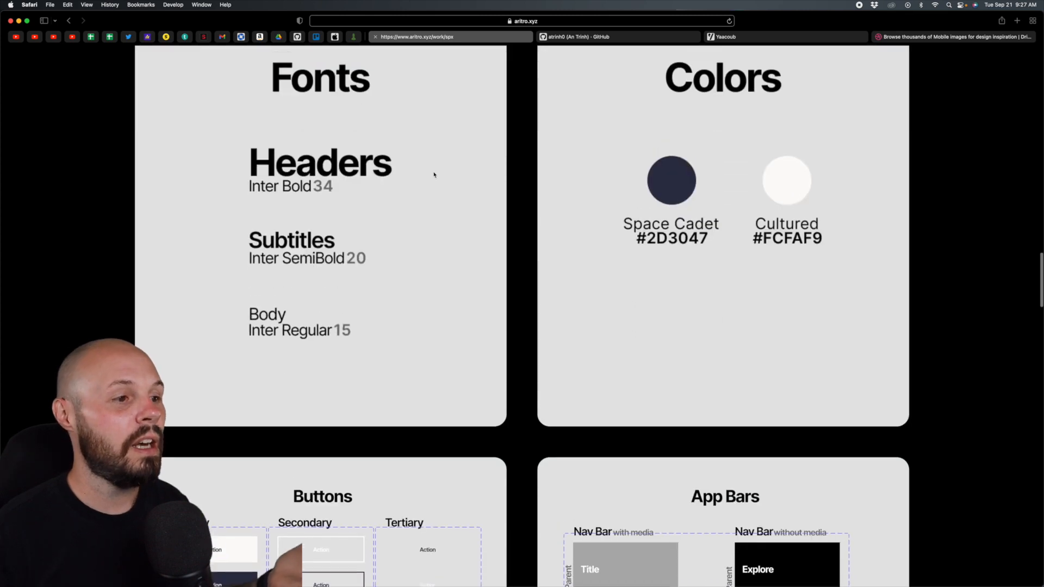
scroll(down, 3)
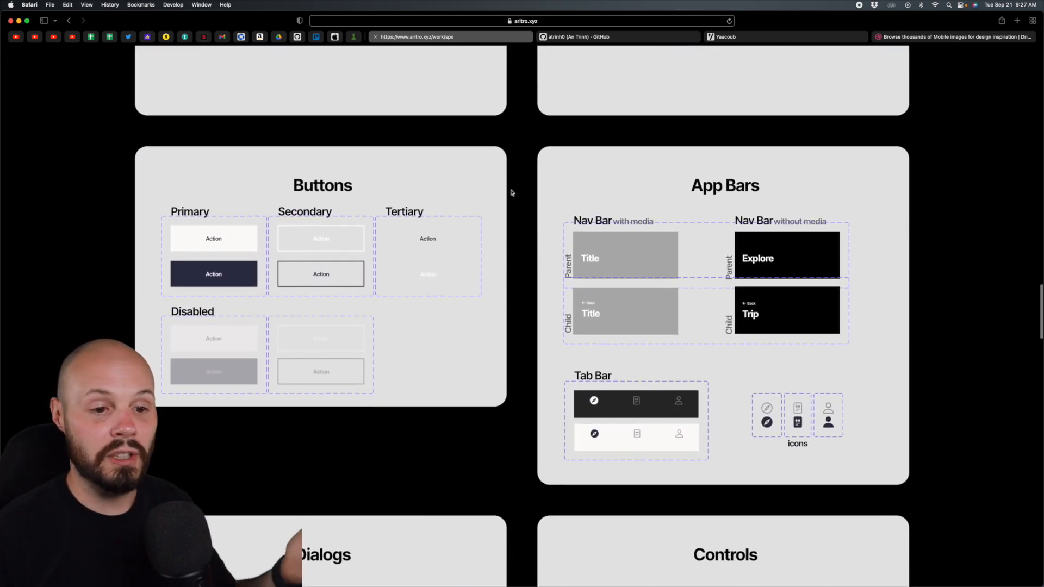
scroll(down, 3)
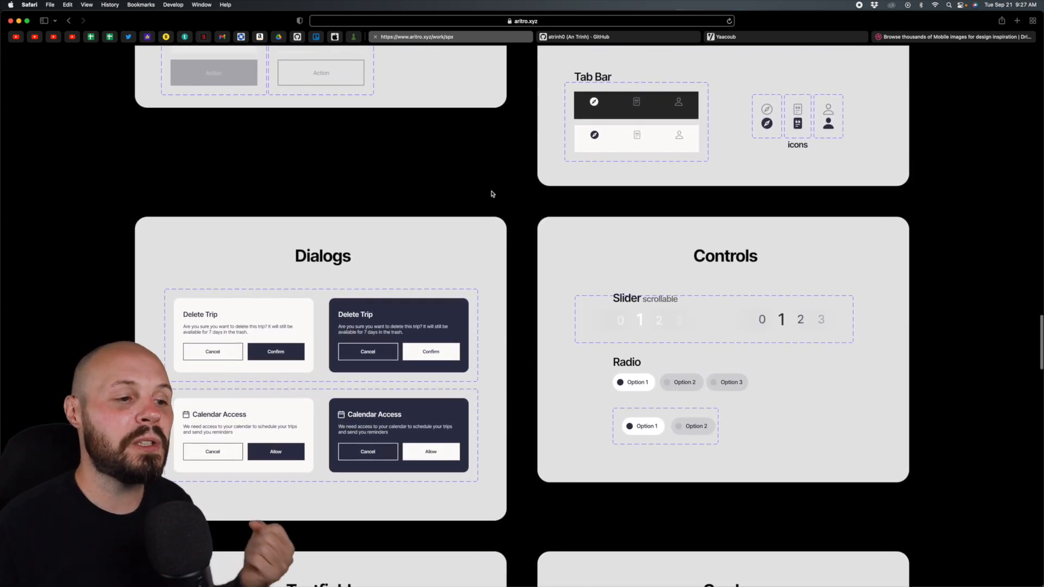
scroll(down, 3)
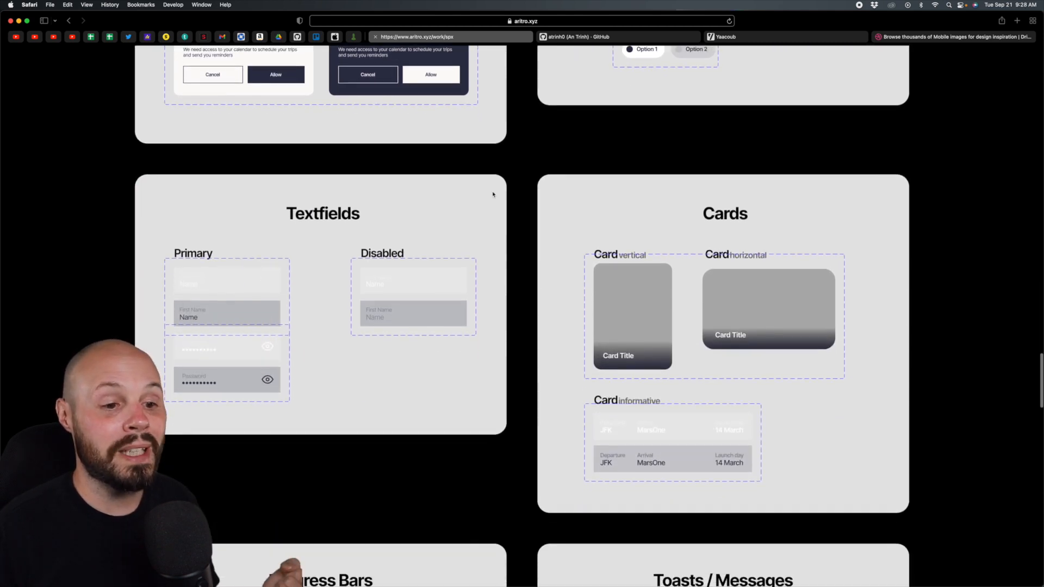
scroll(down, 3)
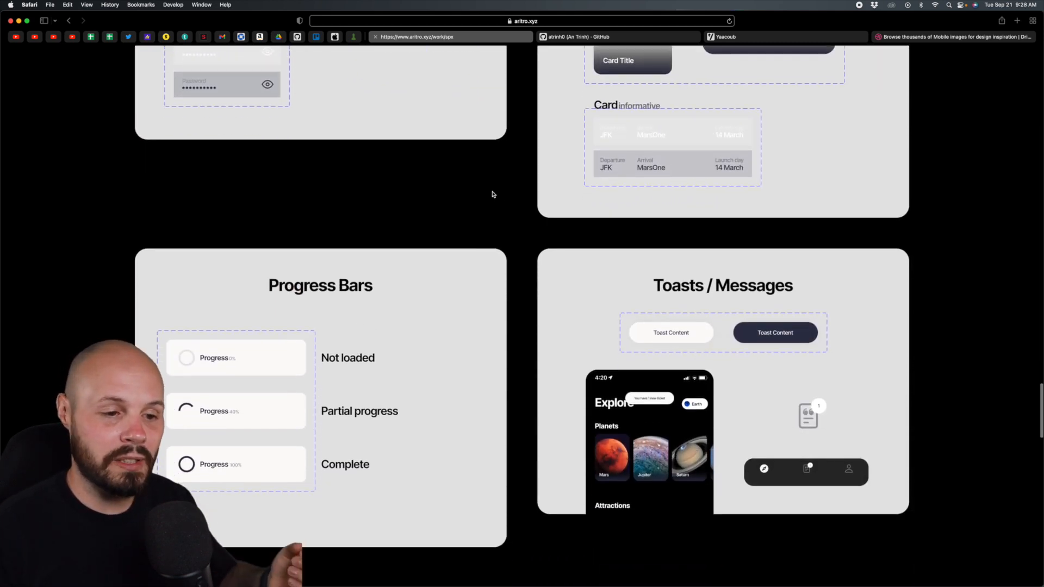
scroll(down, 3)
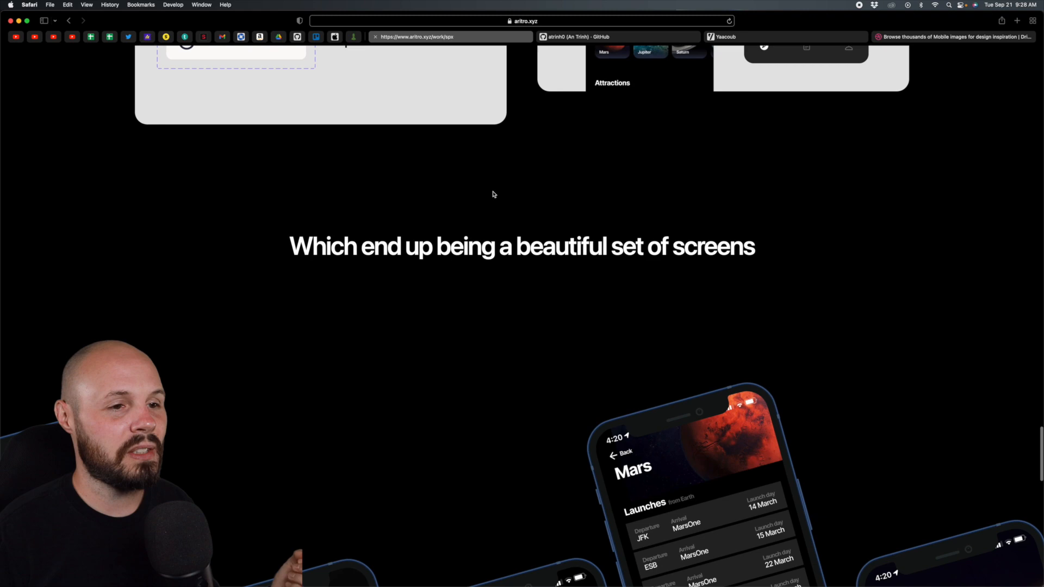
scroll(up, 3)
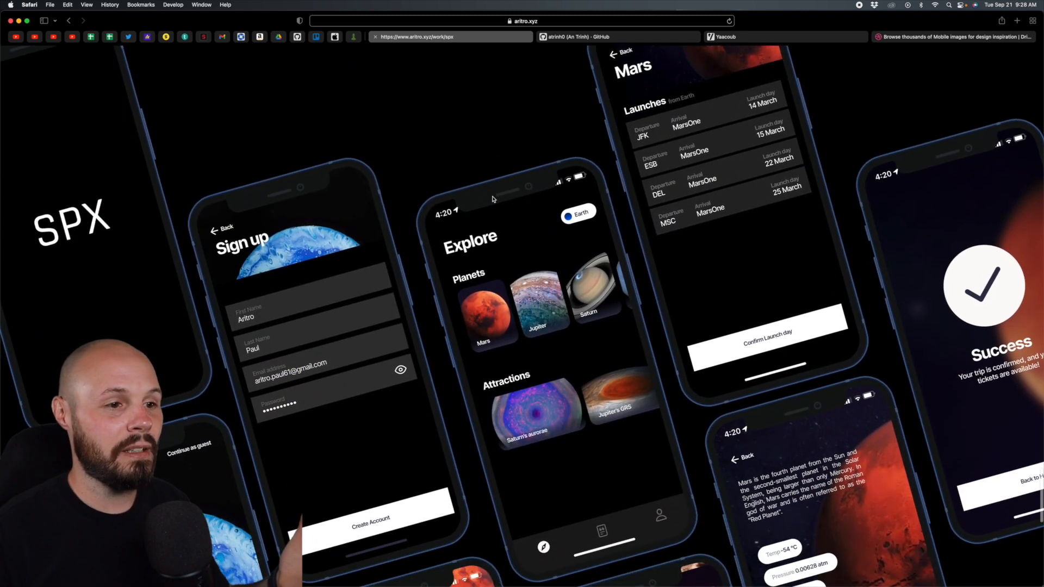
scroll(down, 3)
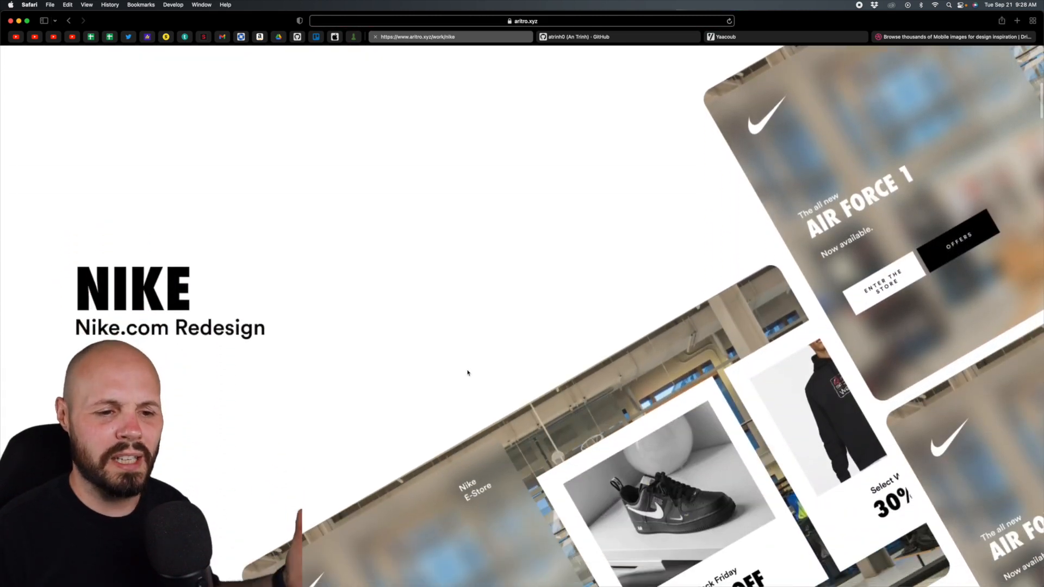
- Scroll through the Nike.com redesign's typography and colour palette sections
scroll(down, 3)
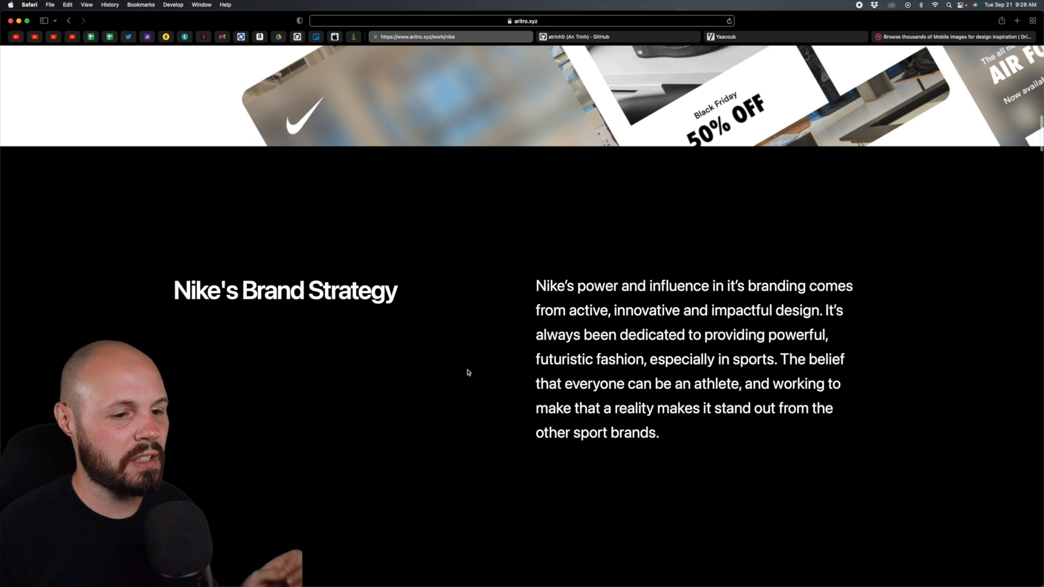
scroll(down, 3)
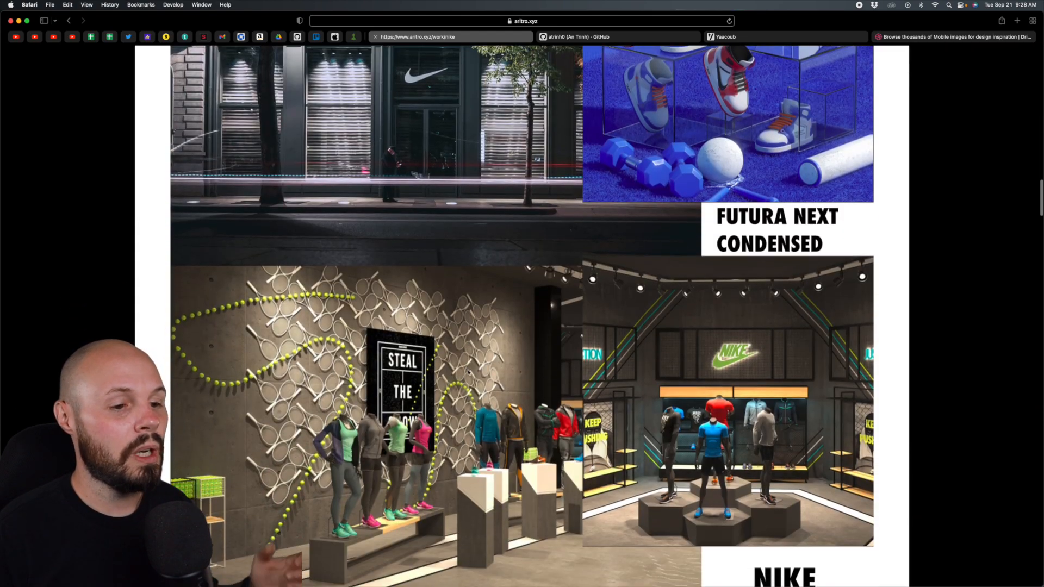
scroll(down, 3)
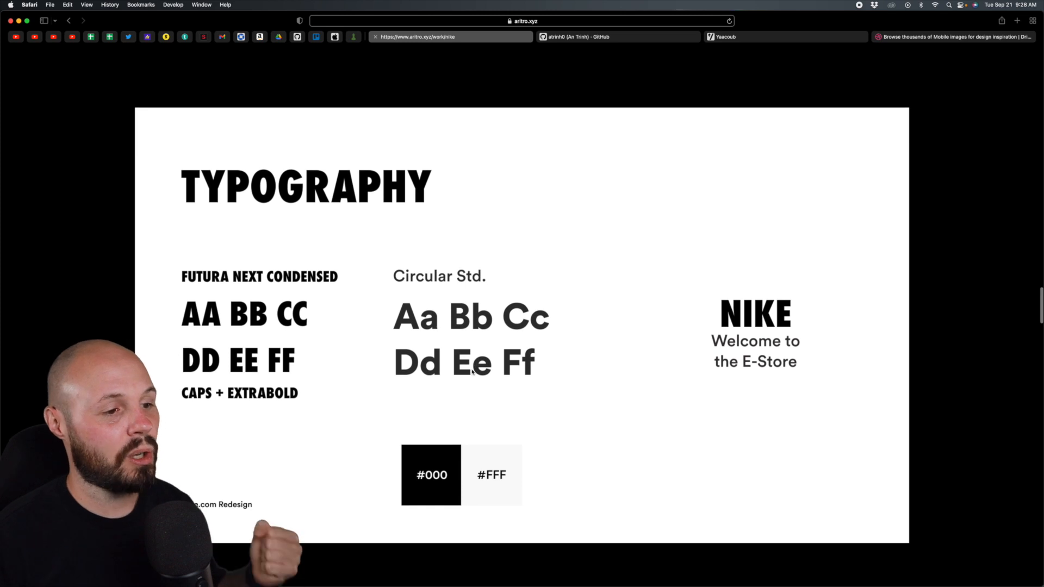
scroll(down, 3)
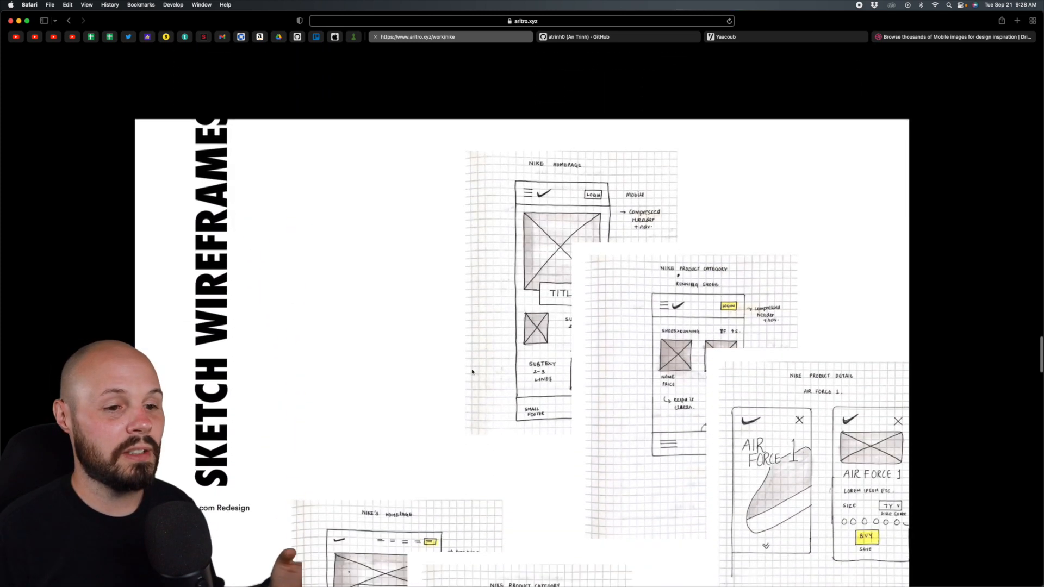
scroll(down, 3)
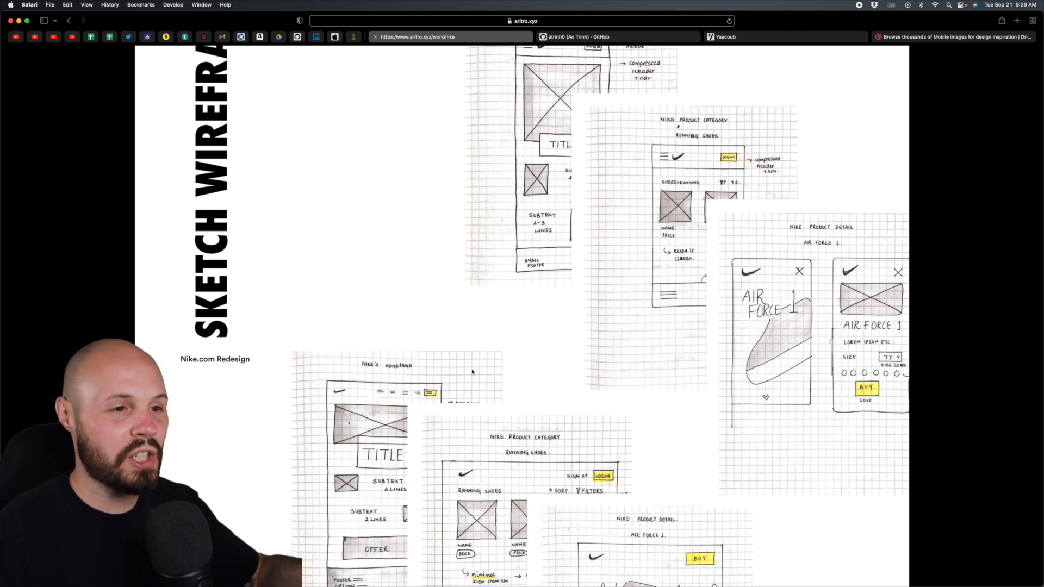
- Review the hand-drawn sketch wireframes, then scroll back up to Sketches
scroll(down, 3)
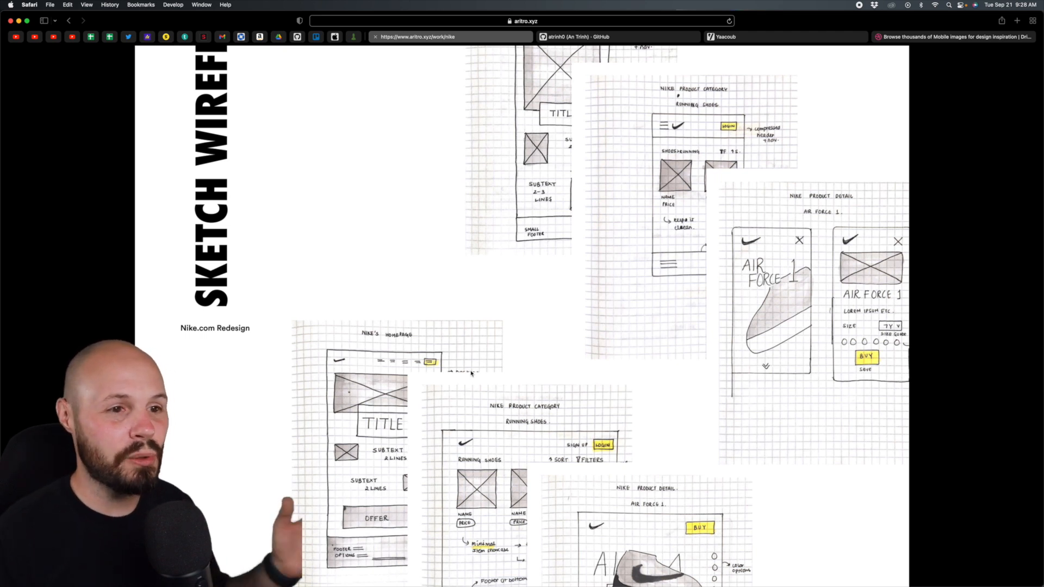
scroll(down, 3)
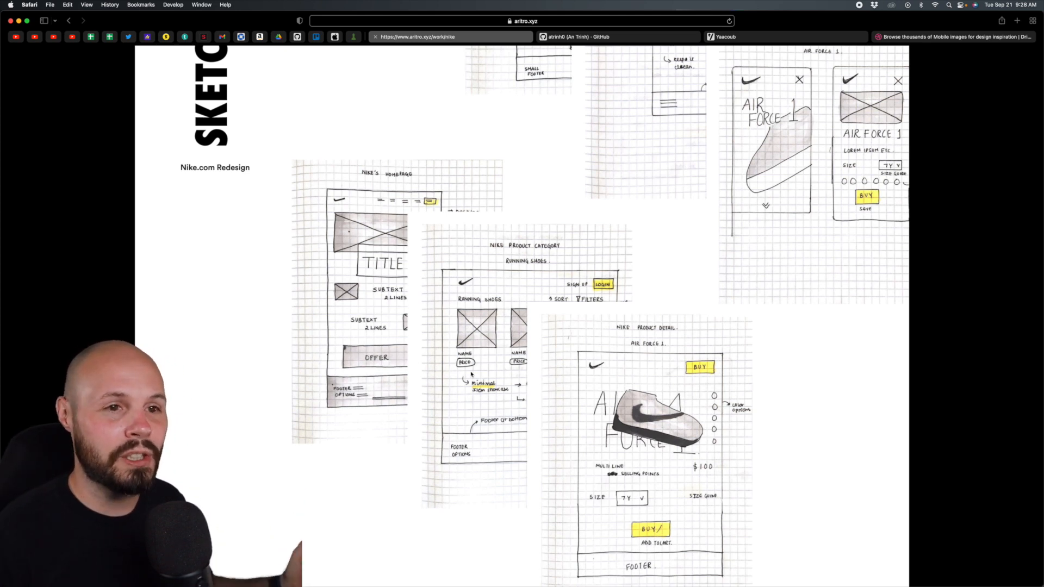
scroll(down, 3)
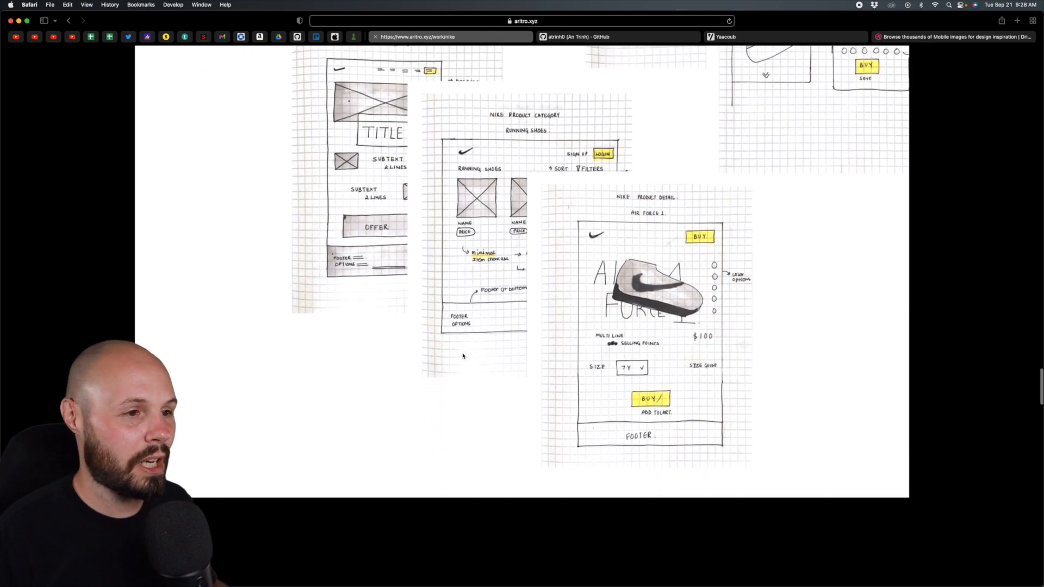
scroll(up, 3)
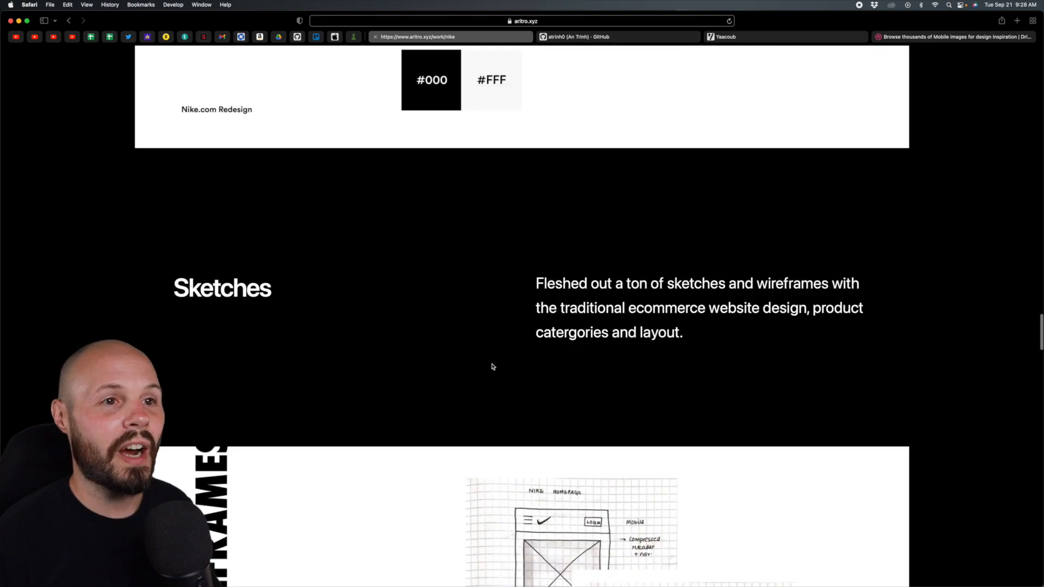
scroll(up, 3)
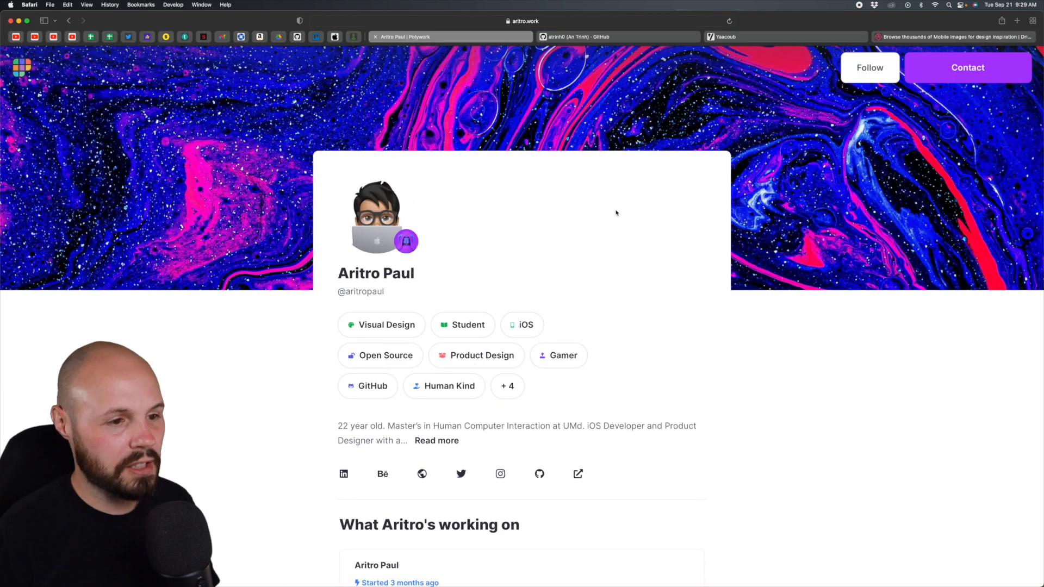
- Browse the Polywork timeline's 2021 and 2020 entries, then return to the Nike case study
scroll(down, 3)
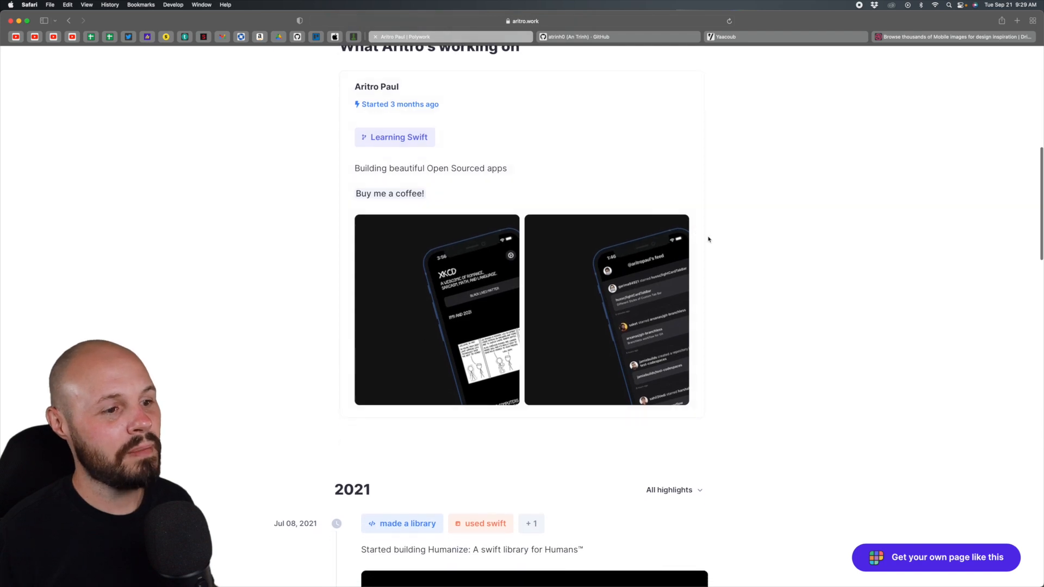
scroll(down, 3)
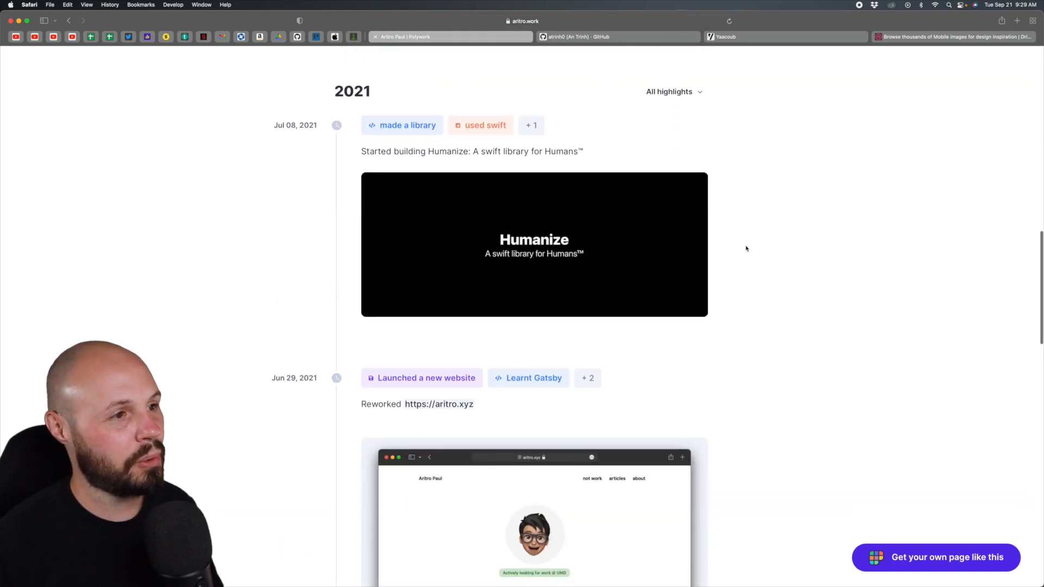
scroll(down, 3)
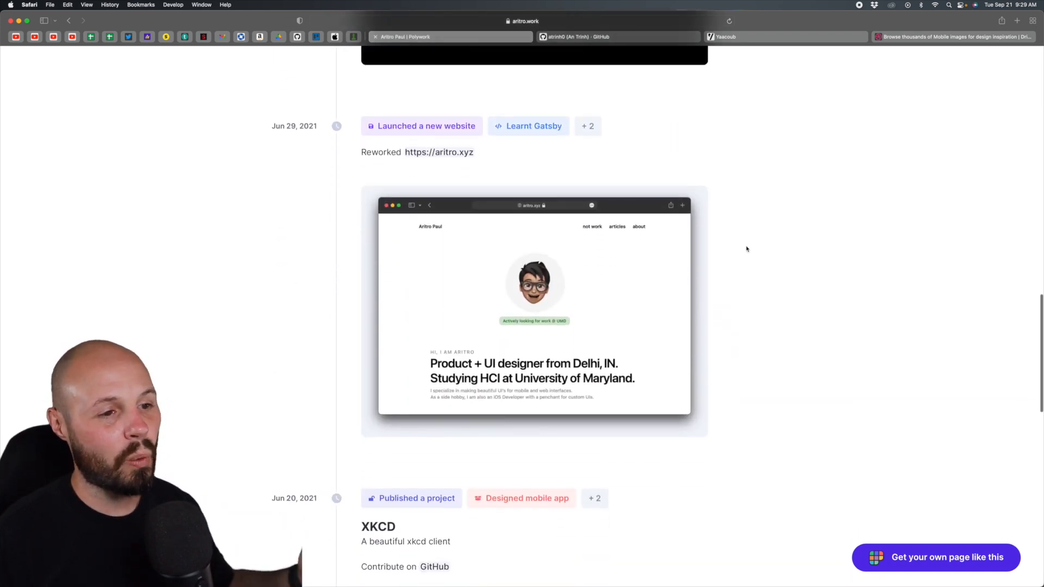
scroll(down, 3)
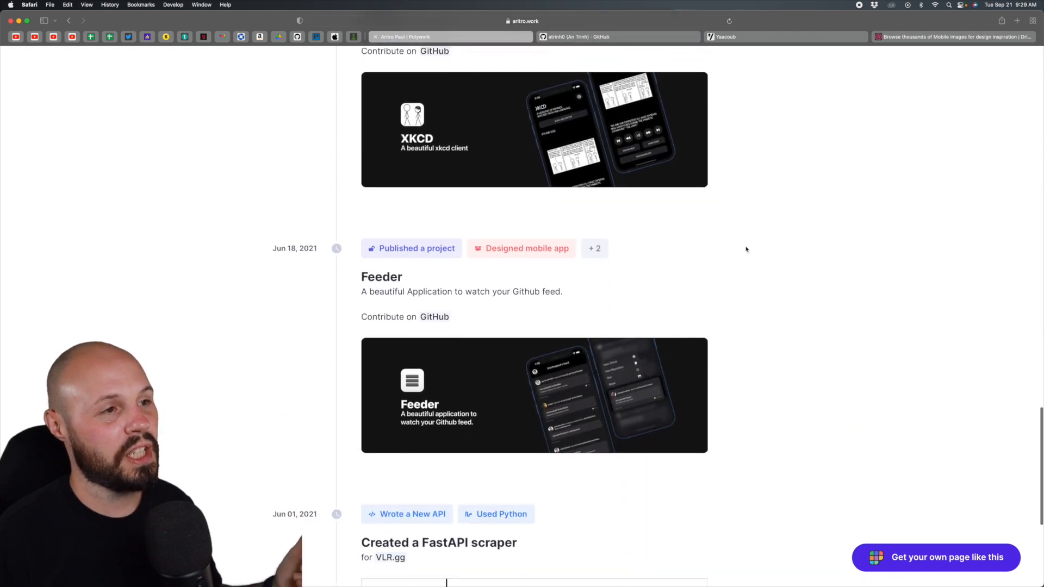
scroll(down, 3)
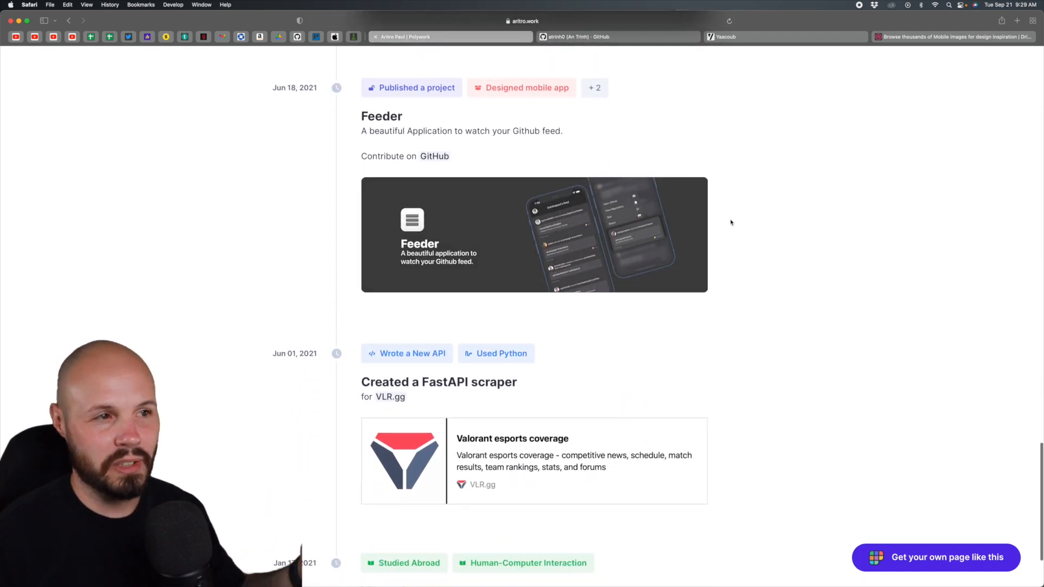
scroll(down, 3)
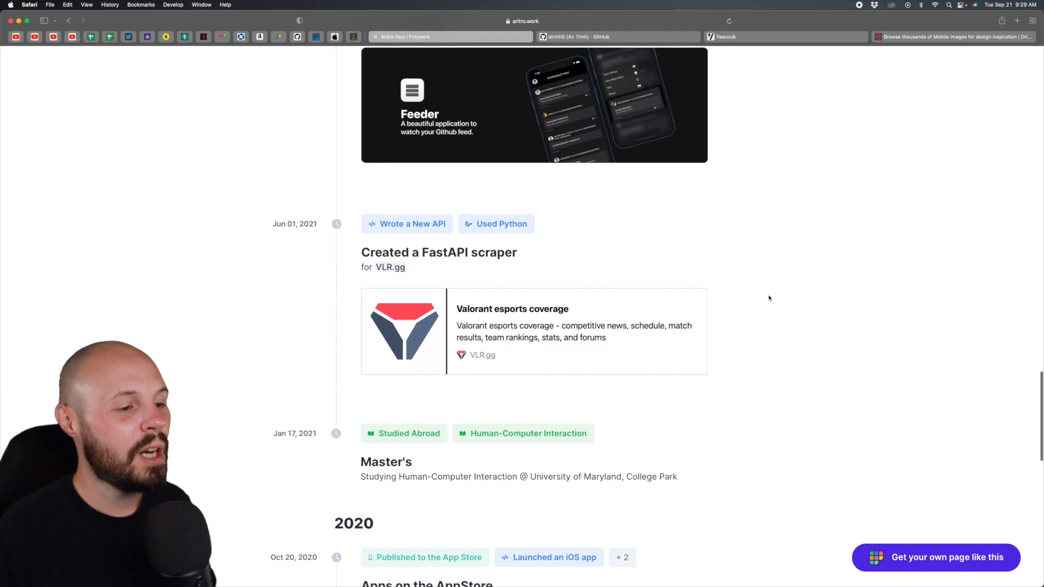
scroll(down, 3)
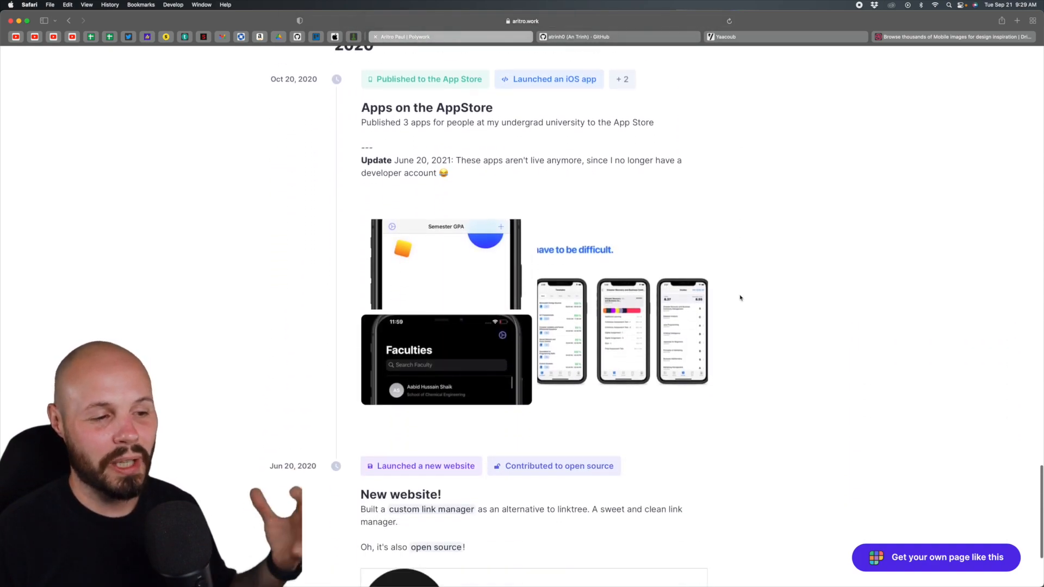
scroll(up, 3)
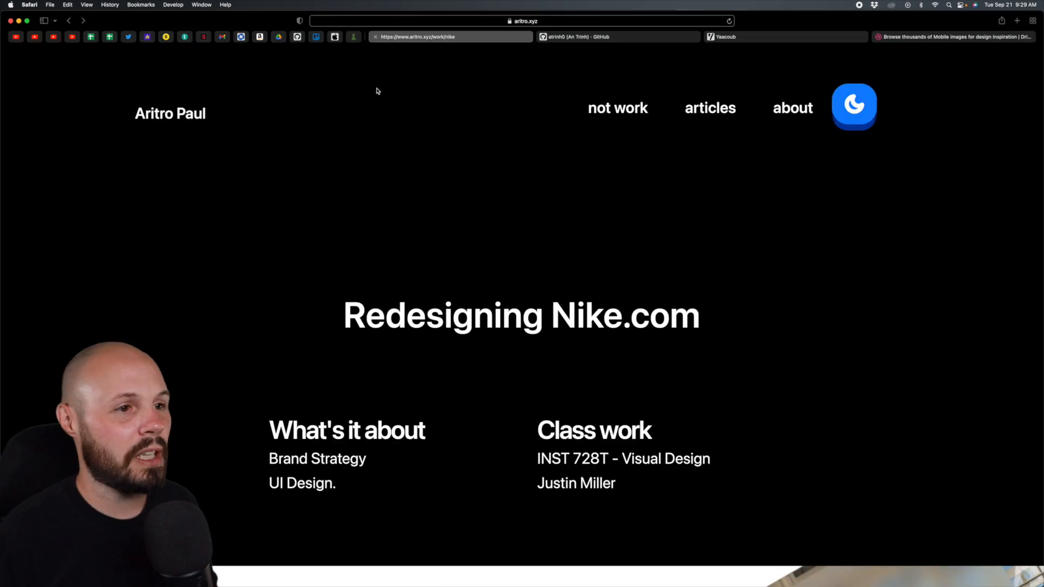
- Open the portfolio's about page and scroll down to Outside of Work
click(792, 108)
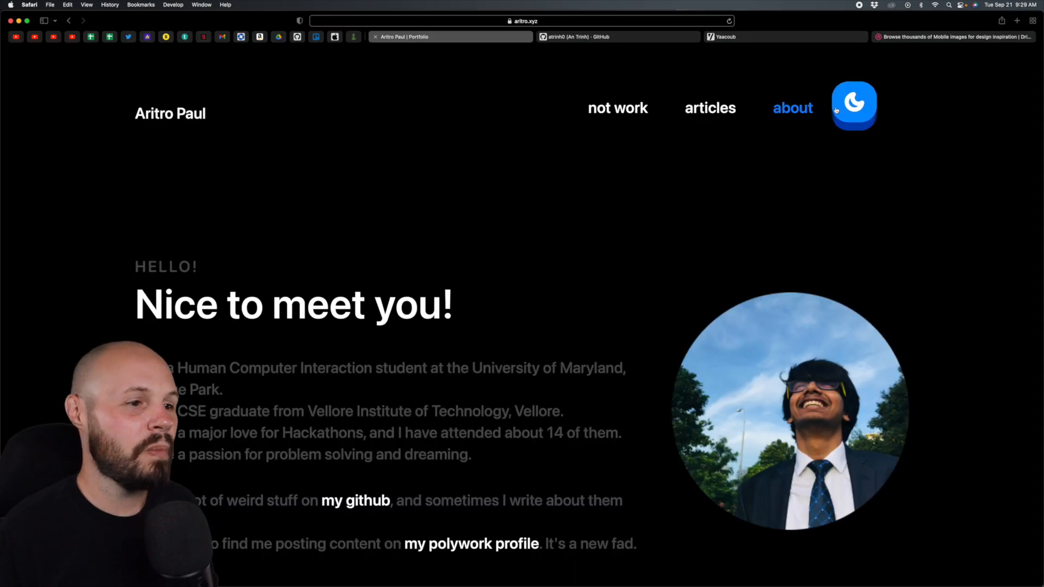
scroll(down, 3)
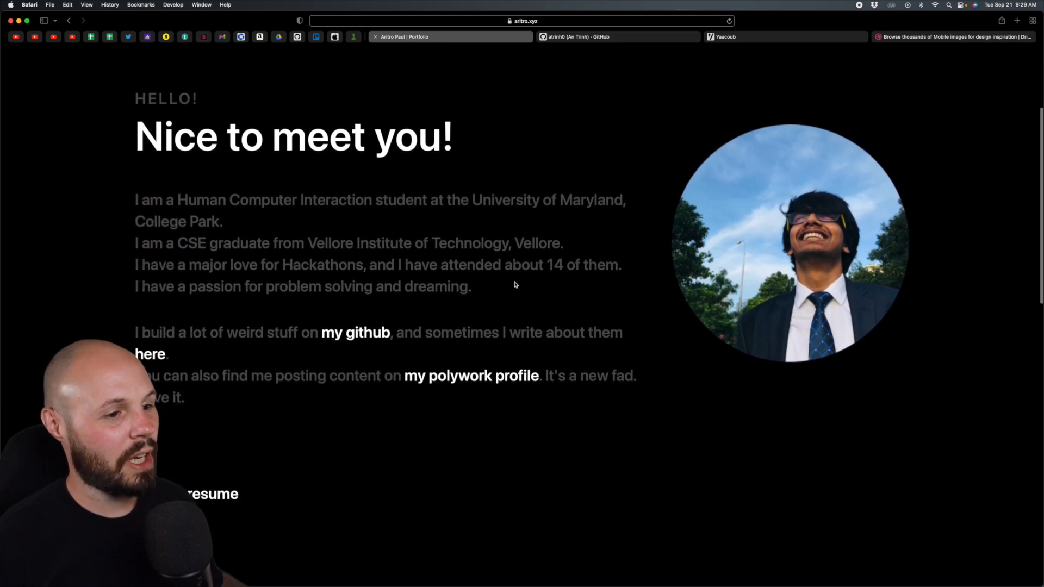
scroll(down, 3)
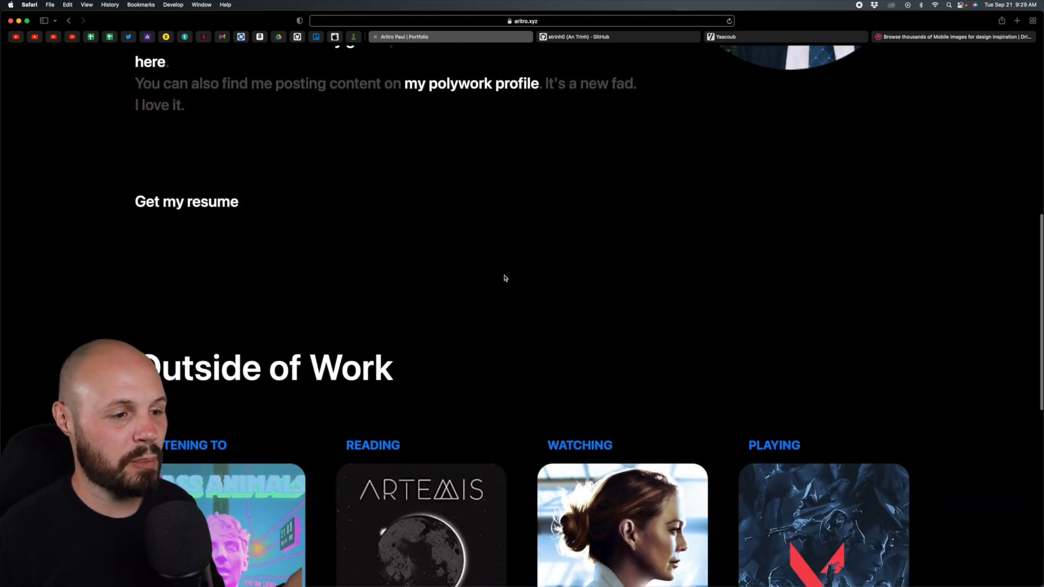
scroll(down, 3)
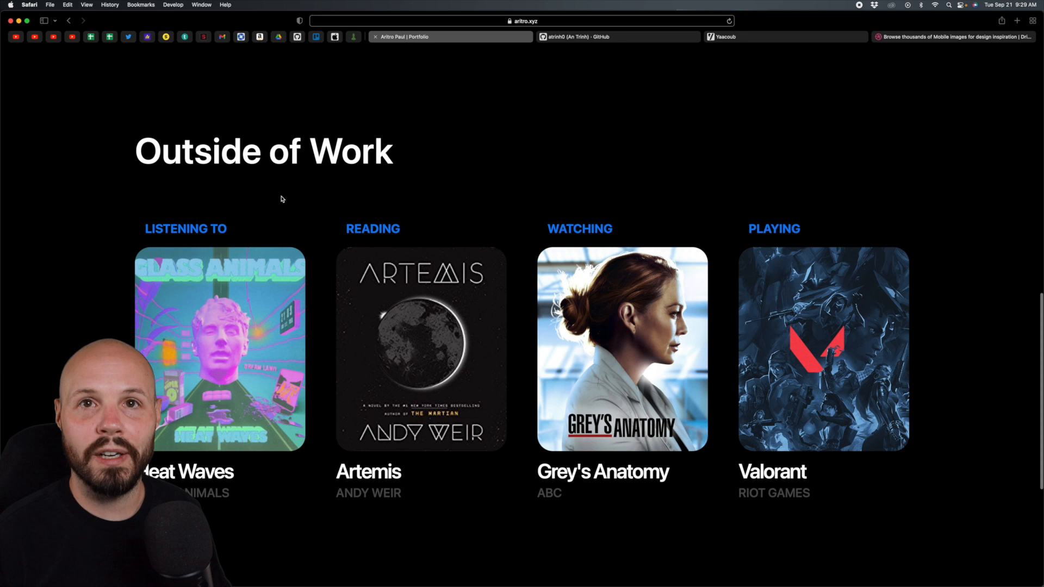
scroll(down, 3)
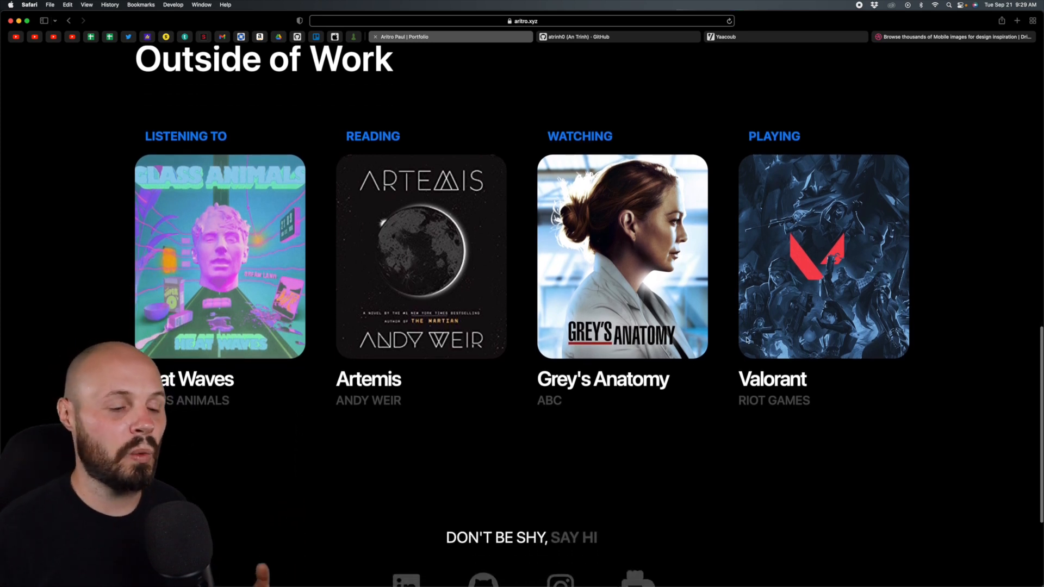
mouse_move(919, 462)
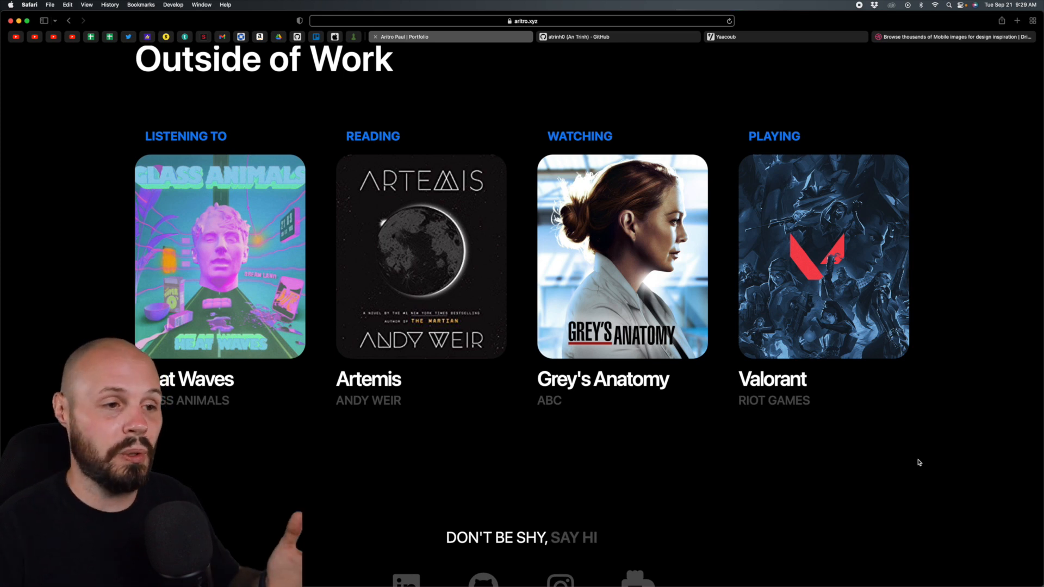
mouse_move(799, 287)
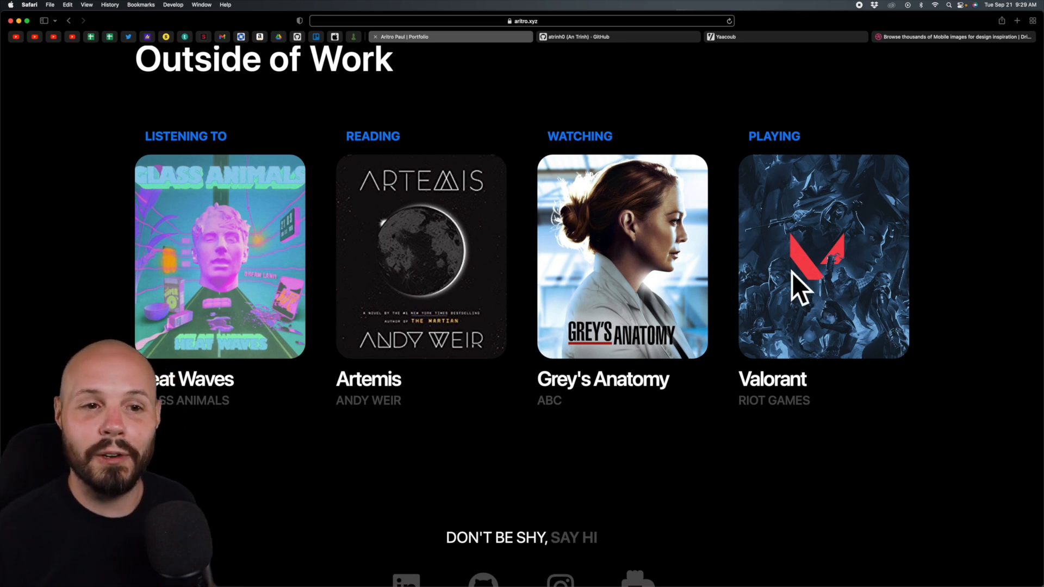
mouse_move(876, 410)
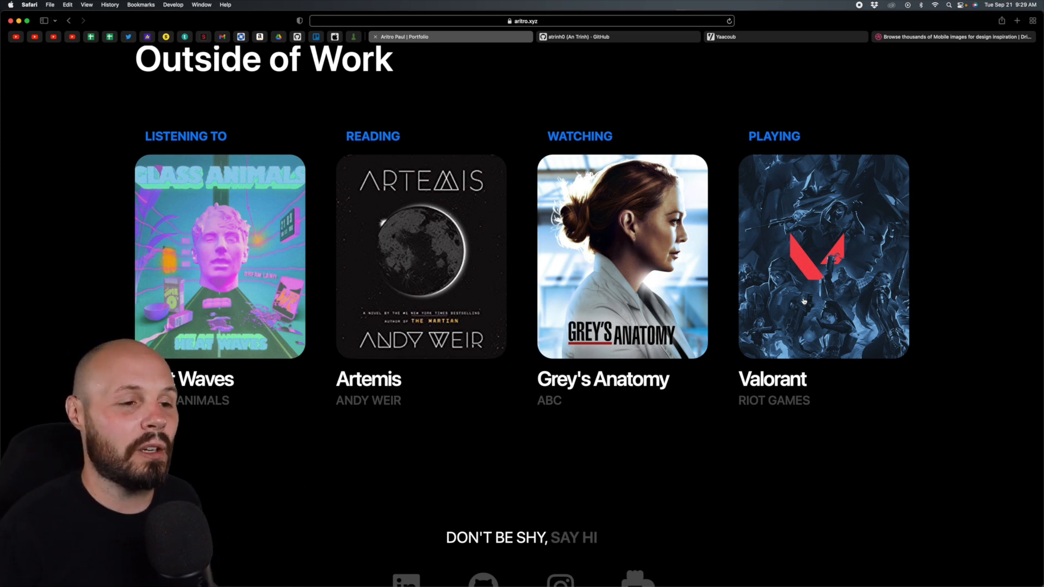
scroll(up, 3)
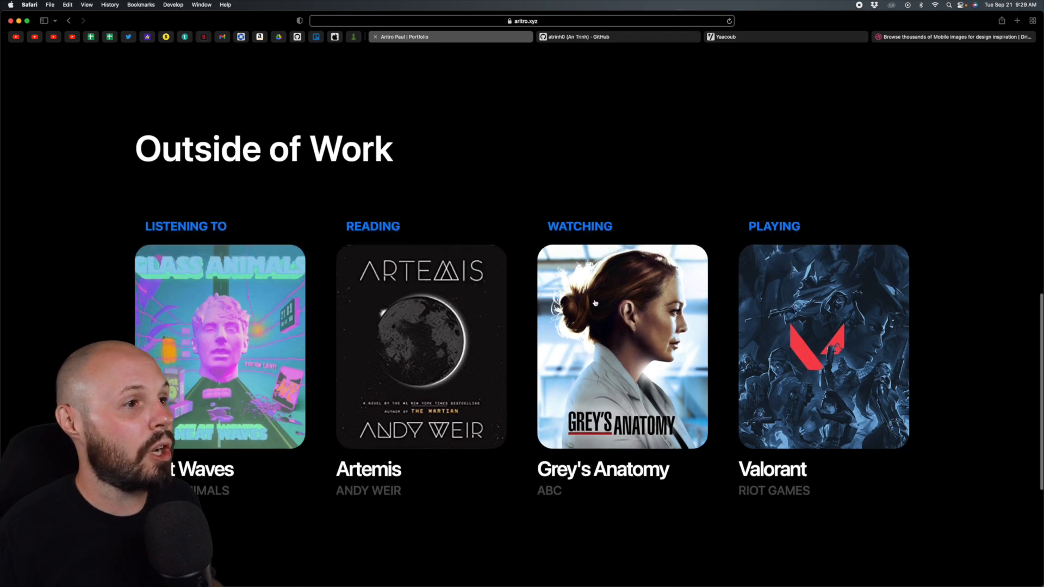
click(791, 107)
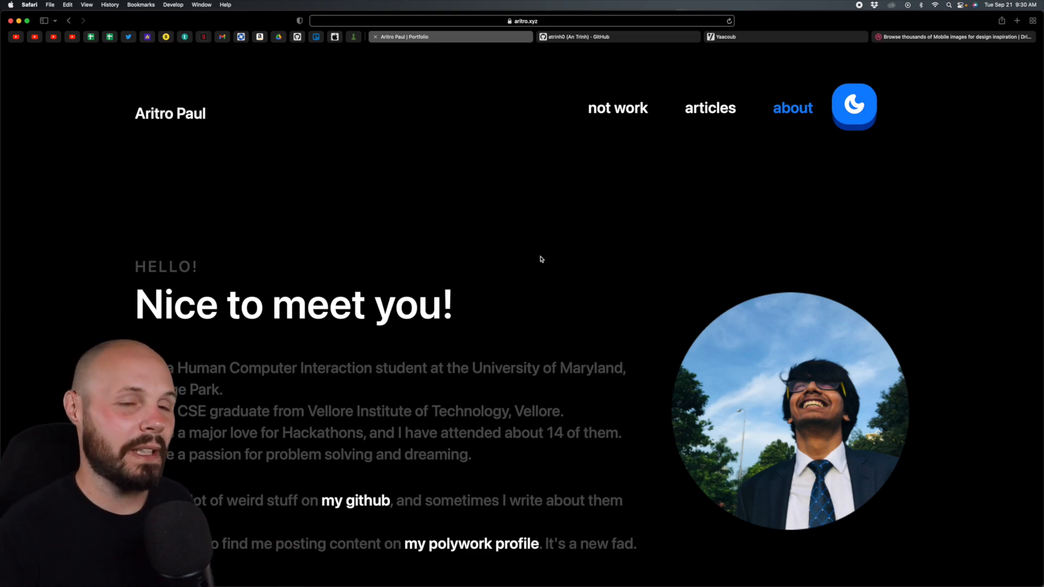
click(616, 37)
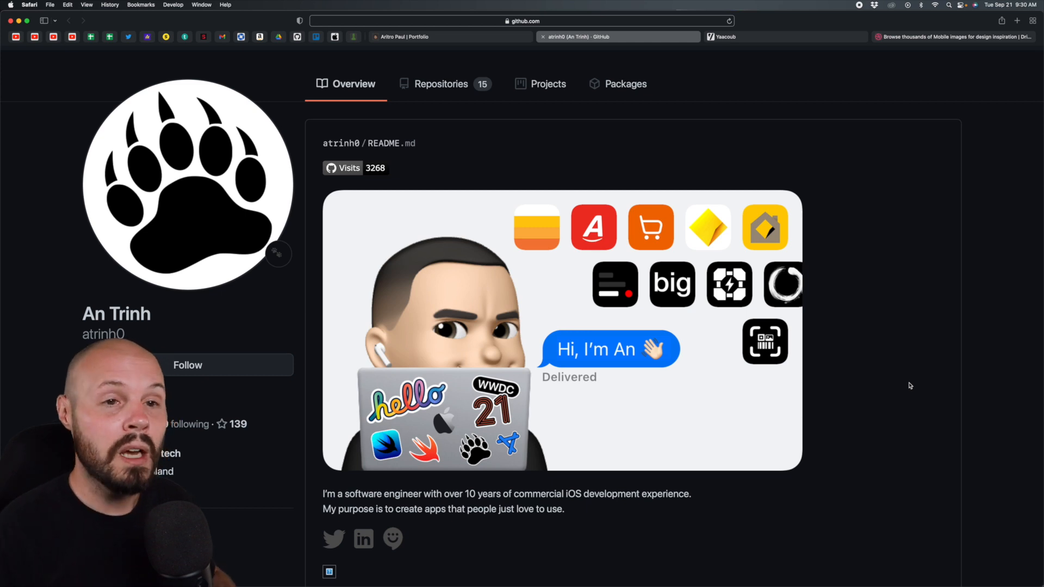
scroll(down, 3)
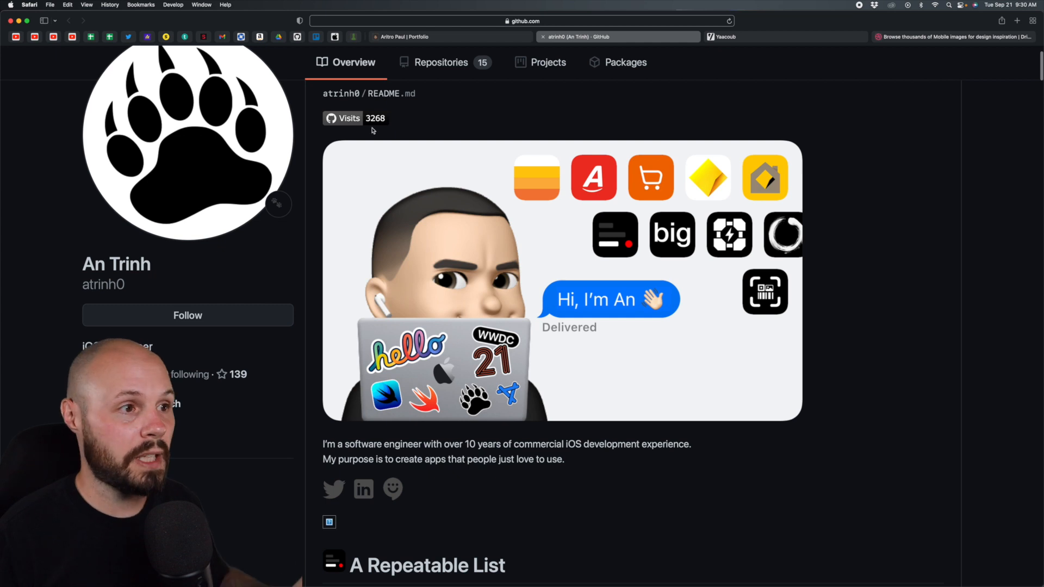
scroll(down, 3)
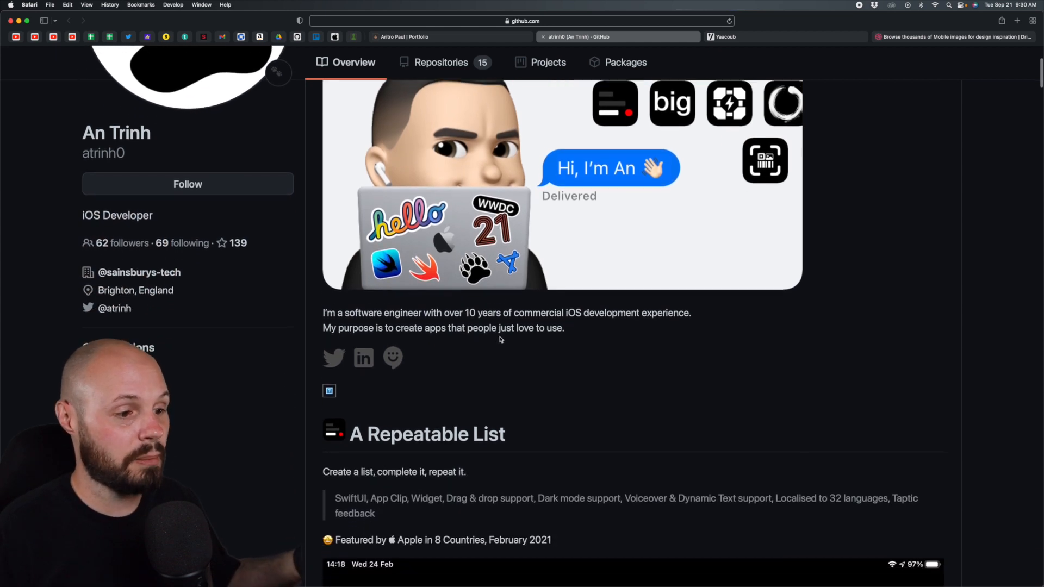
scroll(down, 3)
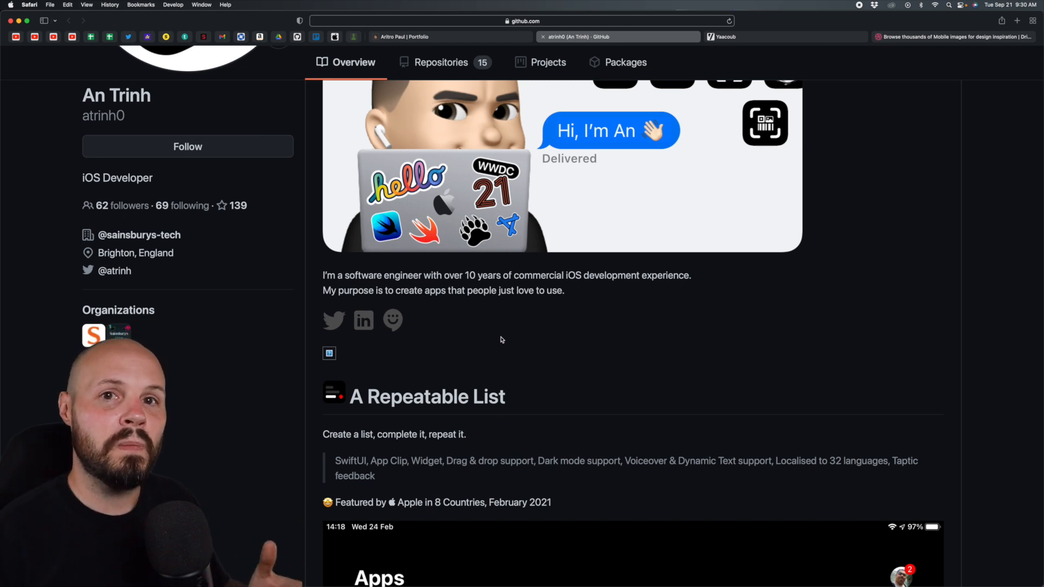
mouse_move(512, 341)
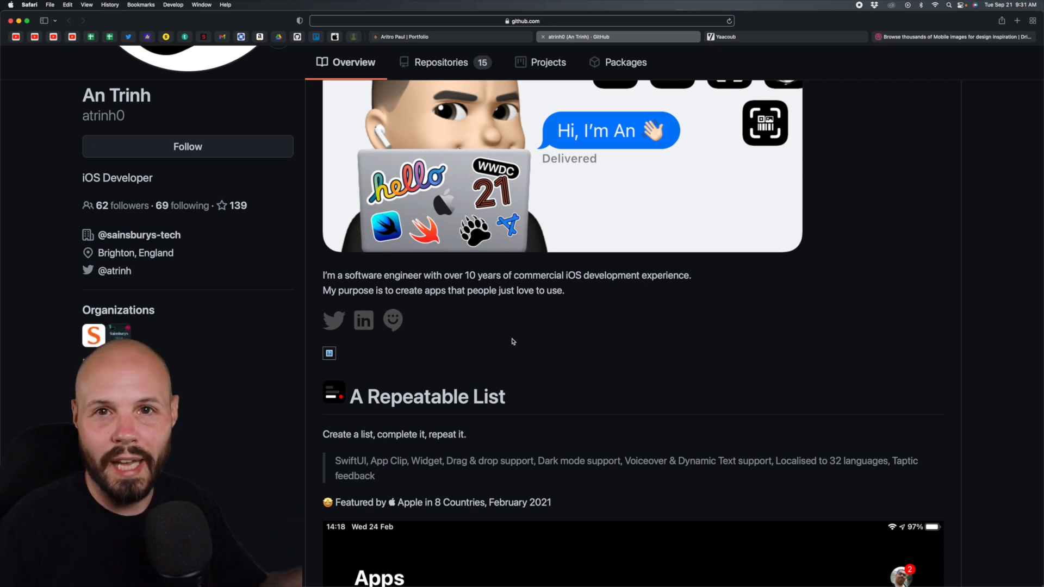
mouse_move(521, 333)
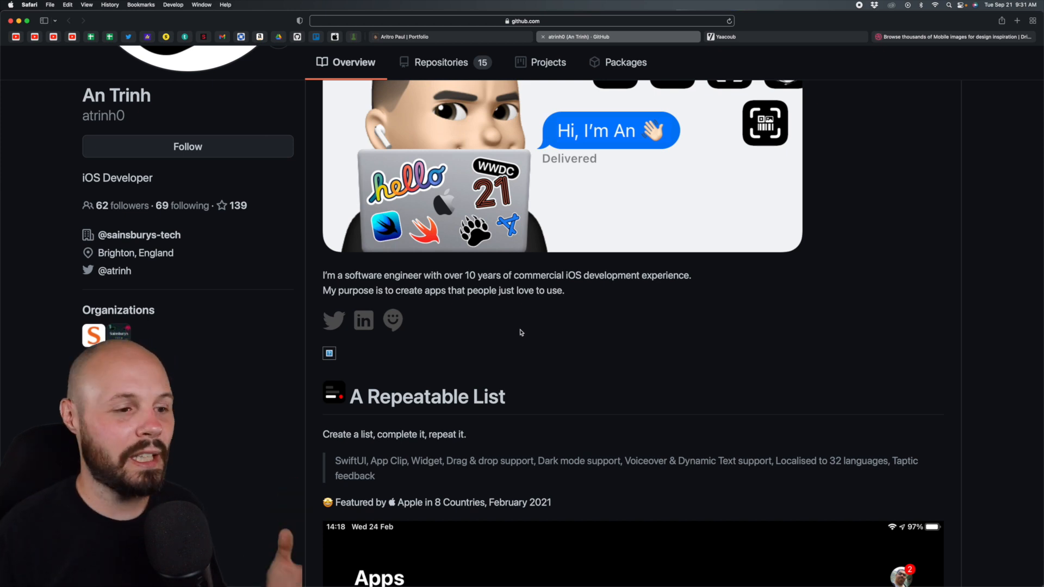
scroll(down, 3)
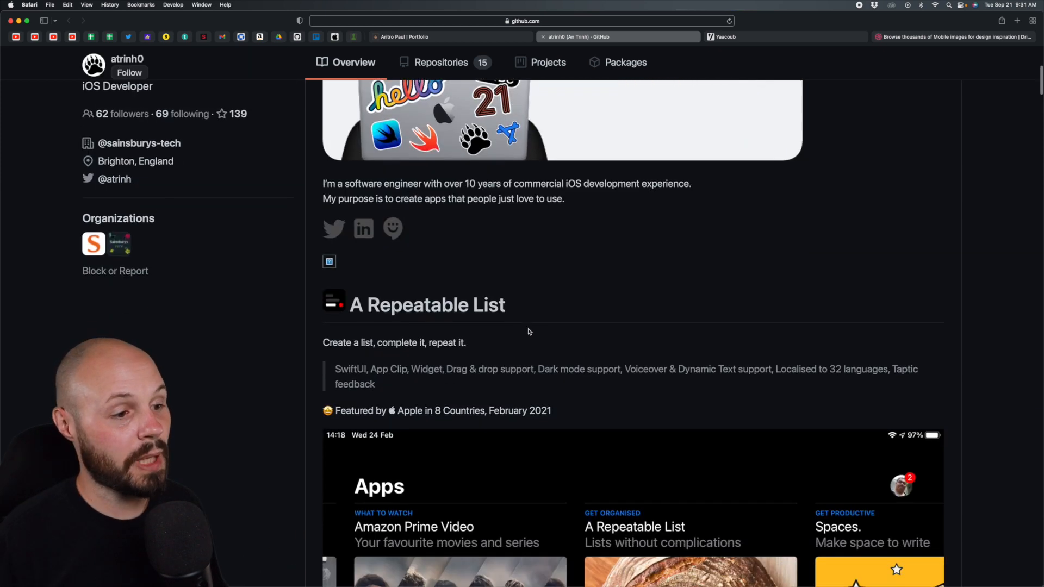
scroll(down, 3)
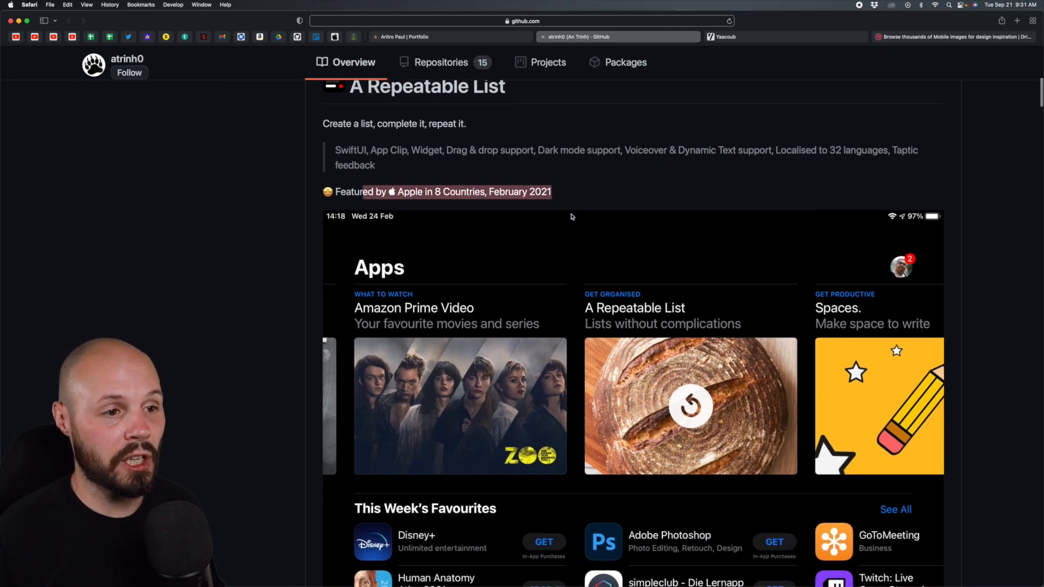
scroll(down, 3)
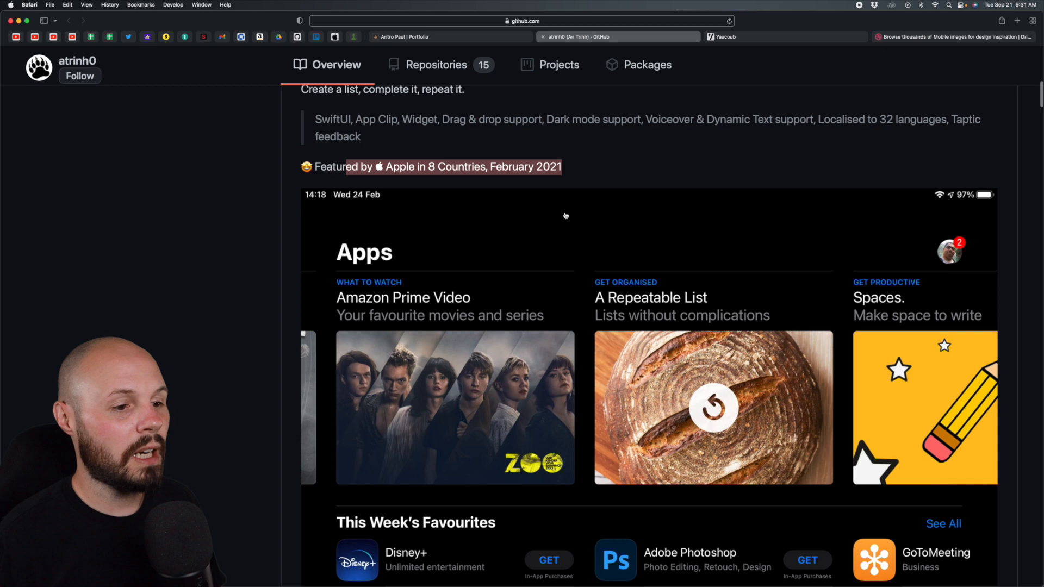
scroll(down, 3)
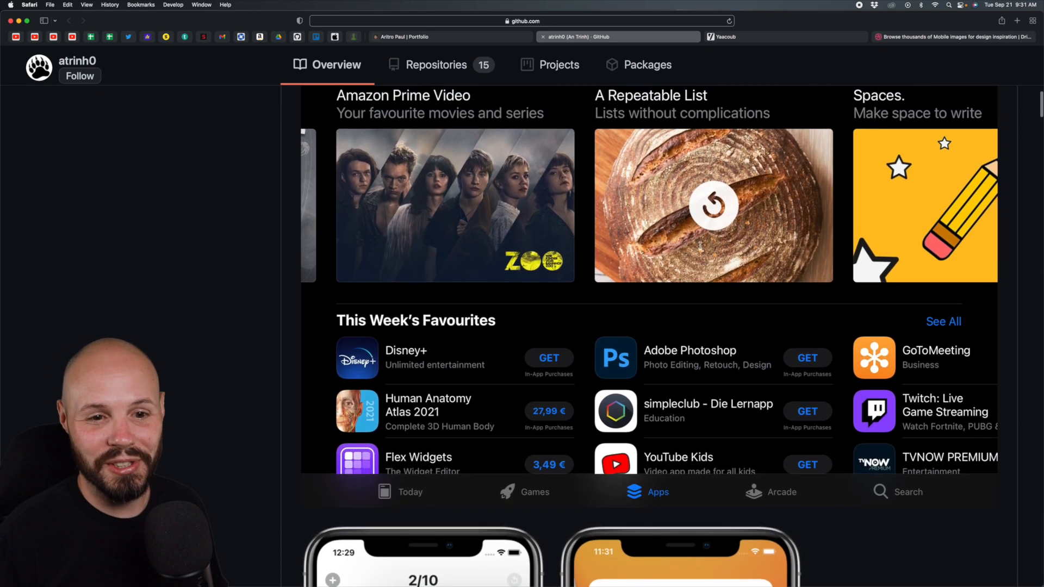
scroll(up, 3)
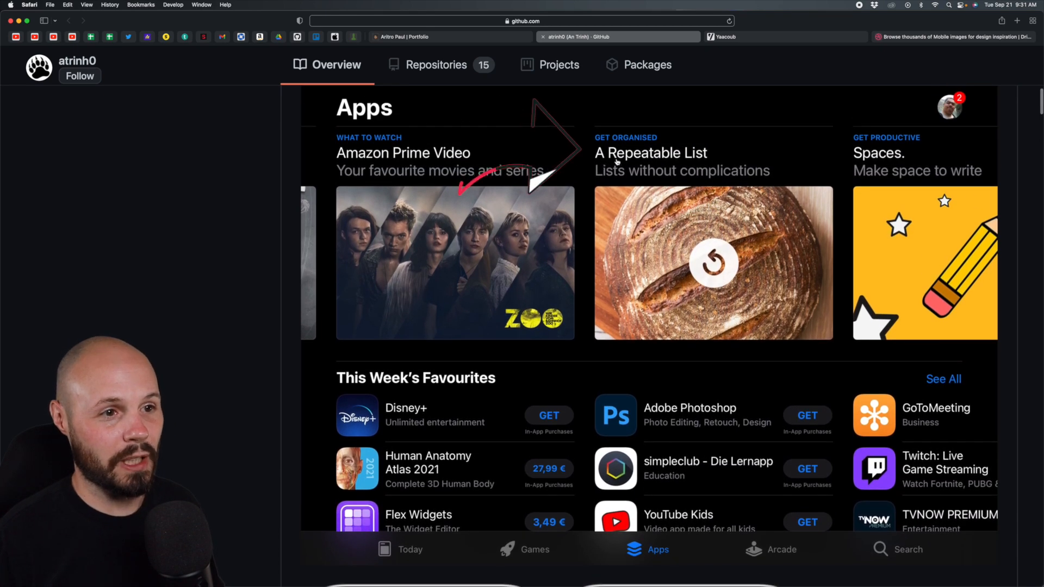
scroll(down, 3)
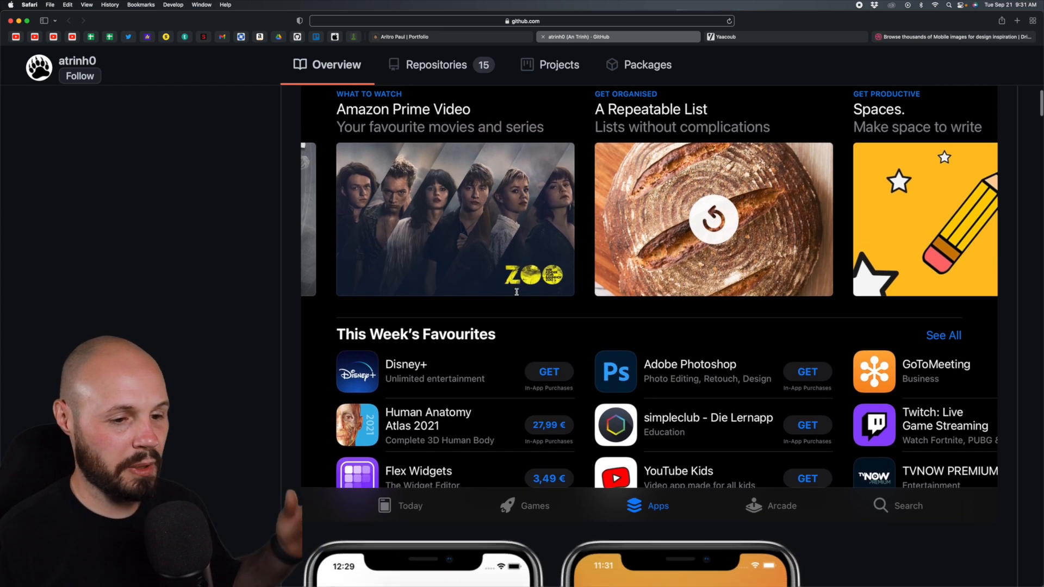
scroll(down, 3)
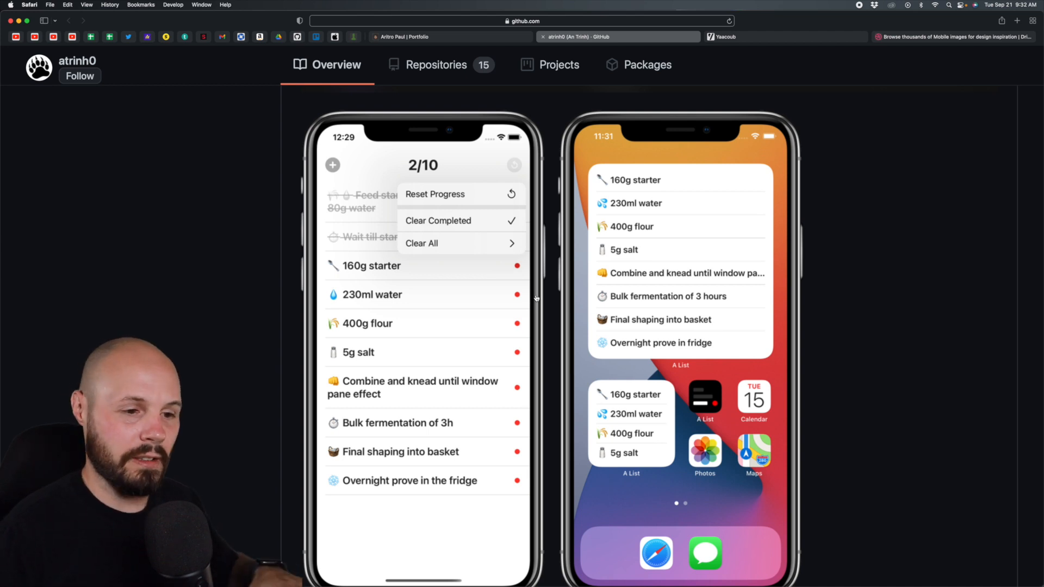
mouse_move(438, 152)
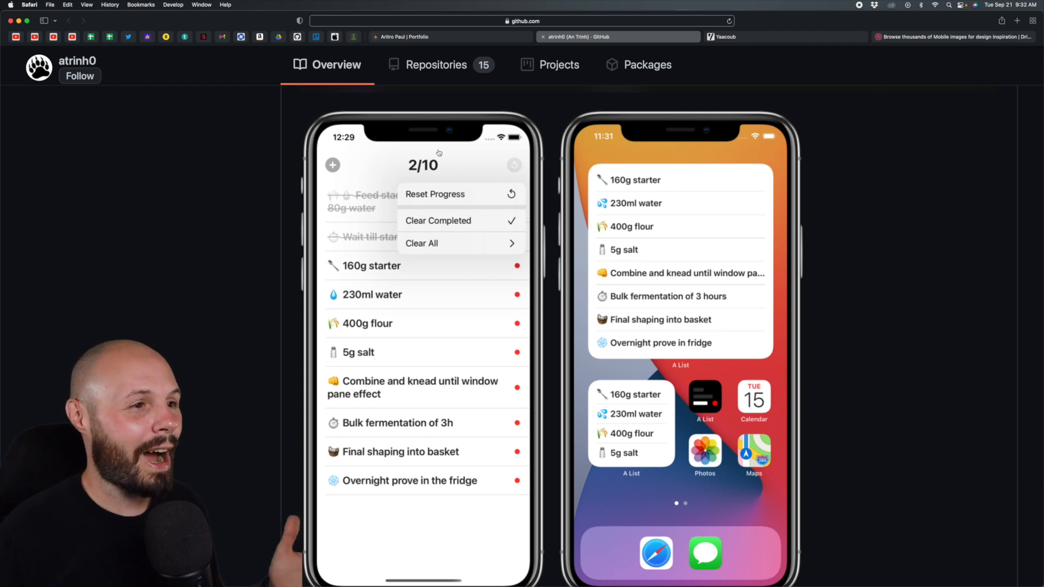
mouse_move(645, 137)
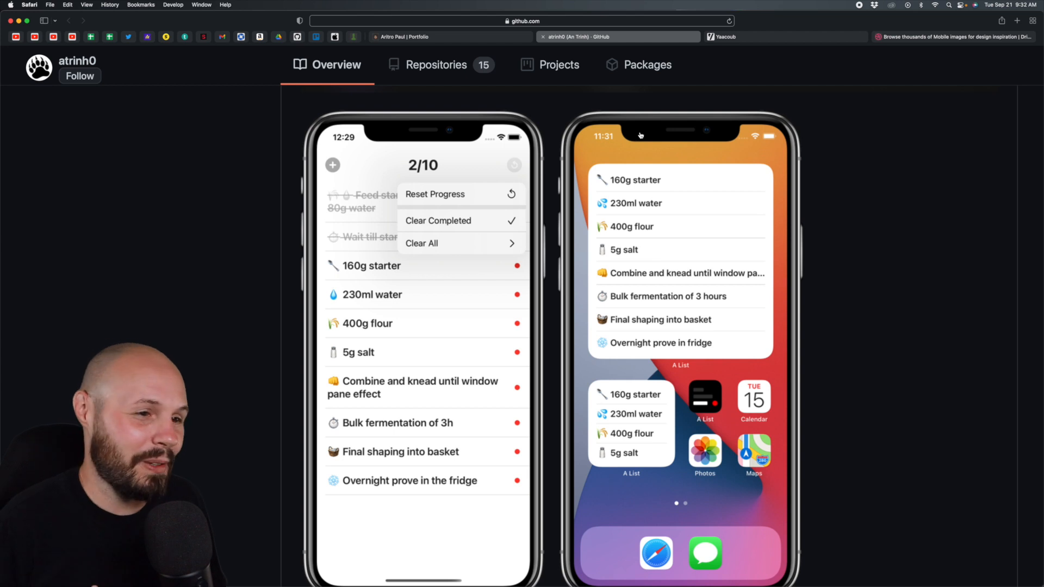
mouse_move(572, 139)
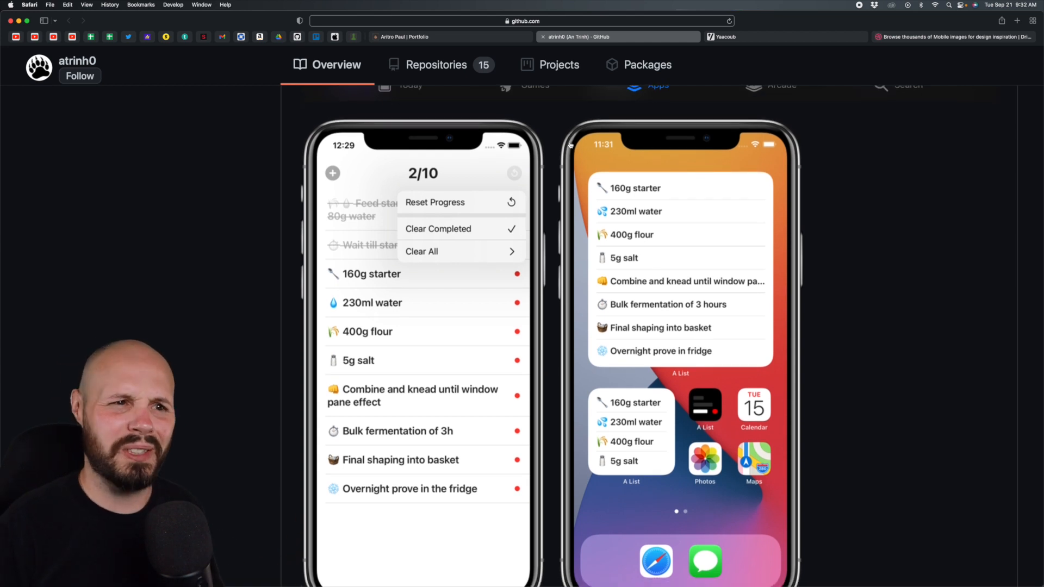
mouse_move(555, 166)
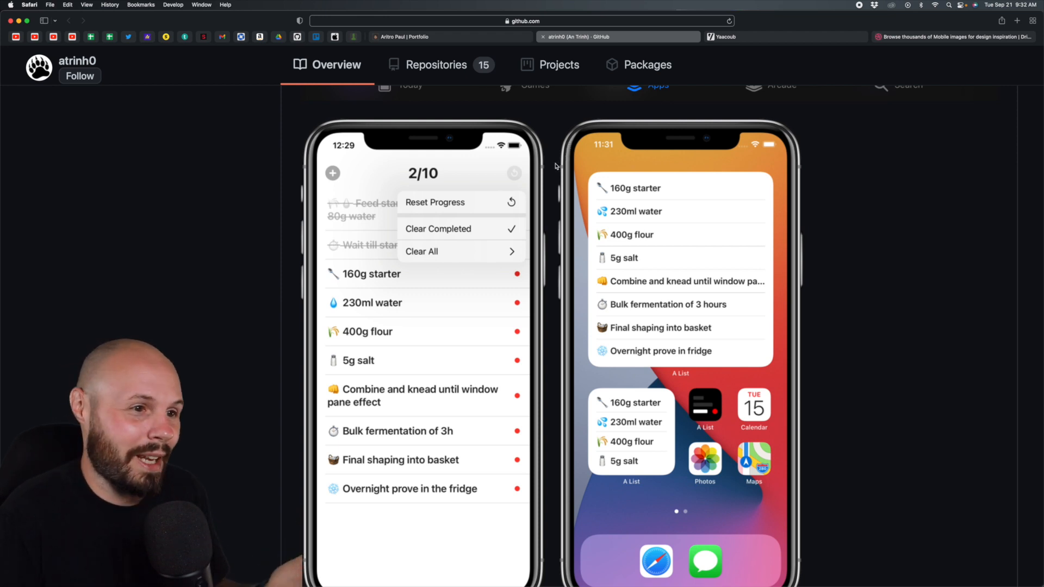
mouse_move(551, 185)
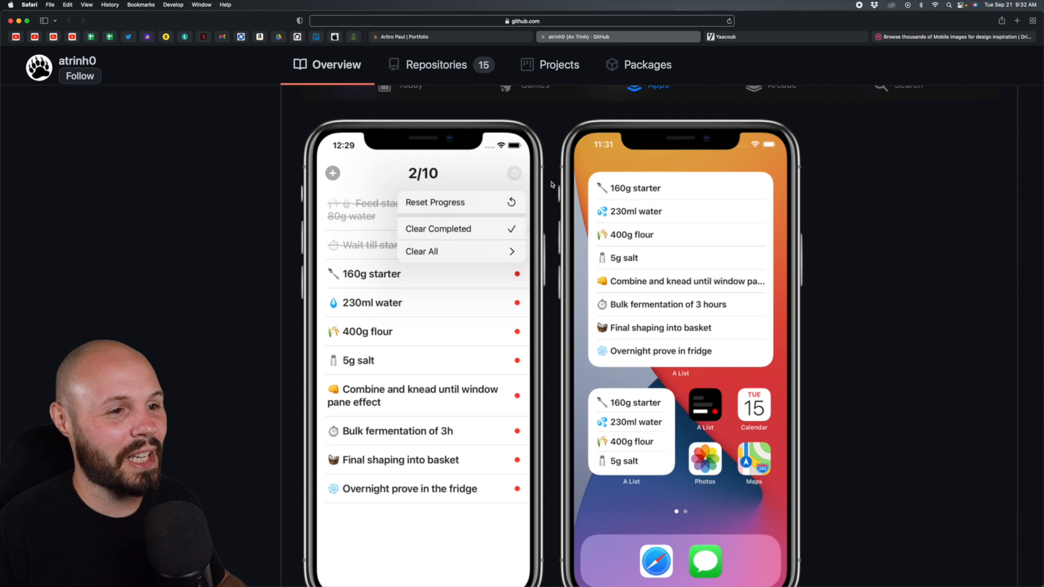
- Scroll past the iPhone checklist and widget mockups to the App Clip code images
scroll(up, 3)
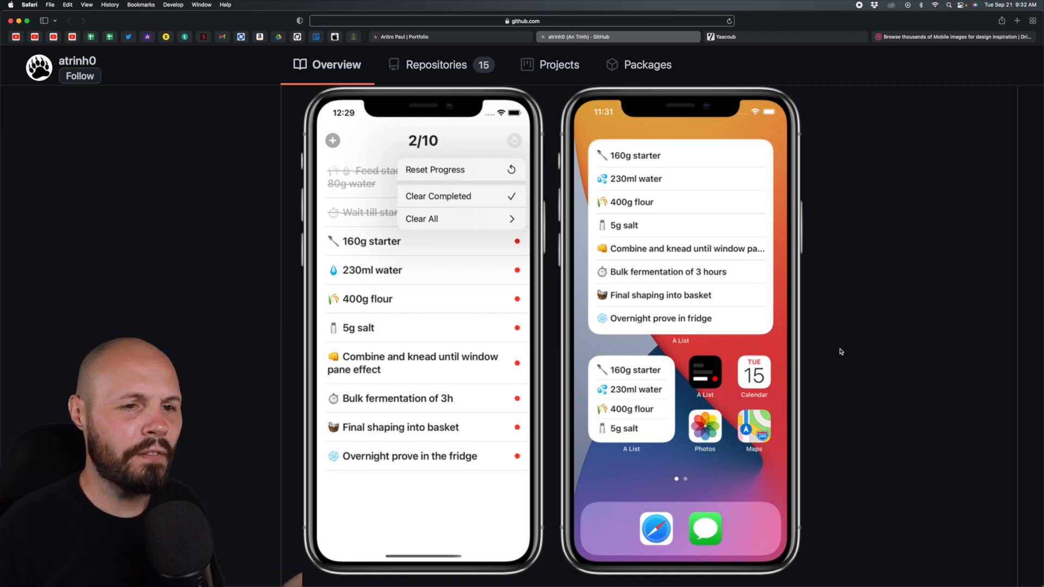
scroll(down, 3)
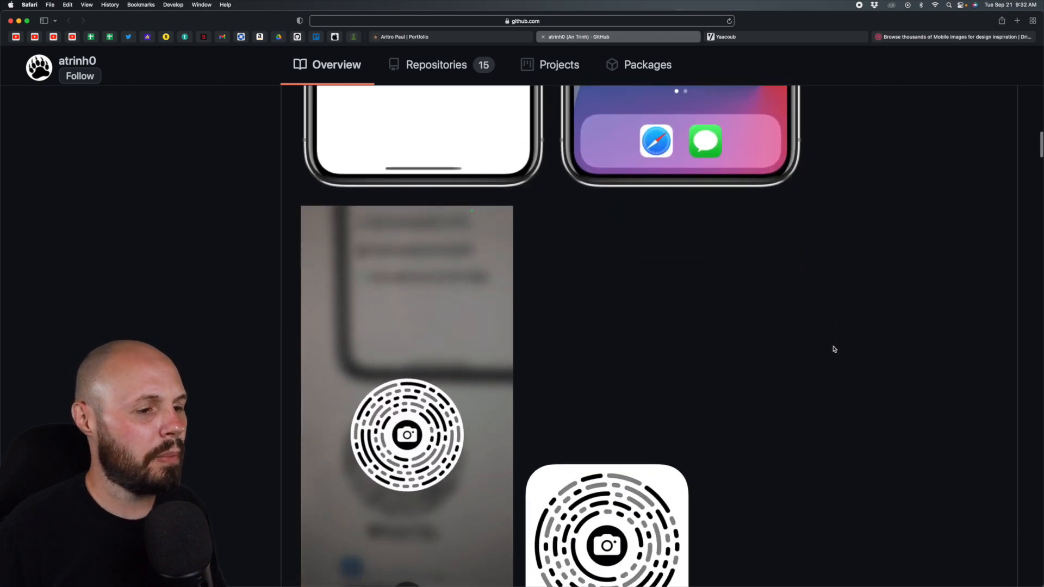
- Scroll the README past the App Clip codes and Airport Design Award link to Make It Big
scroll(down, 3)
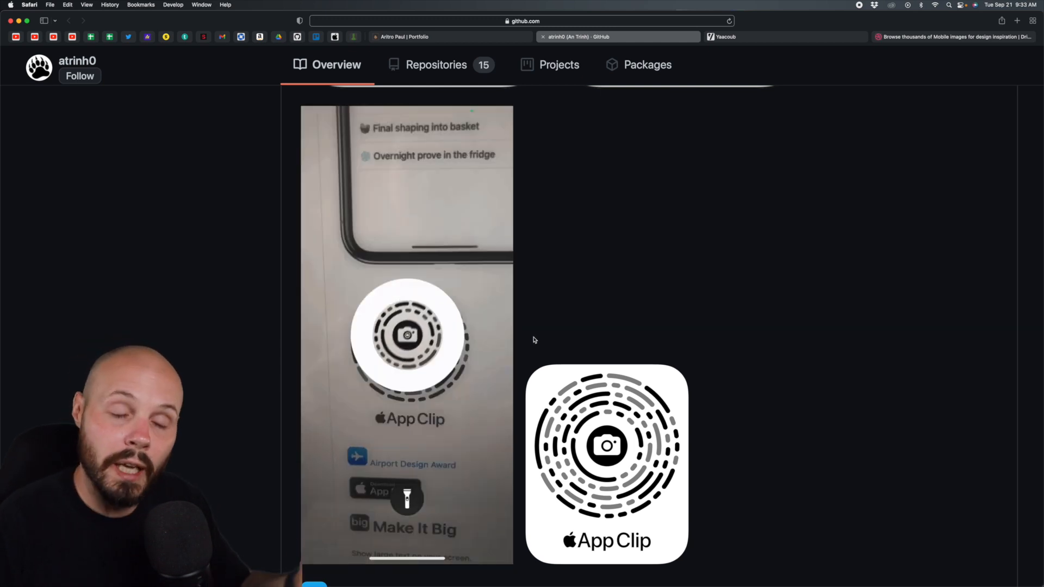
scroll(down, 3)
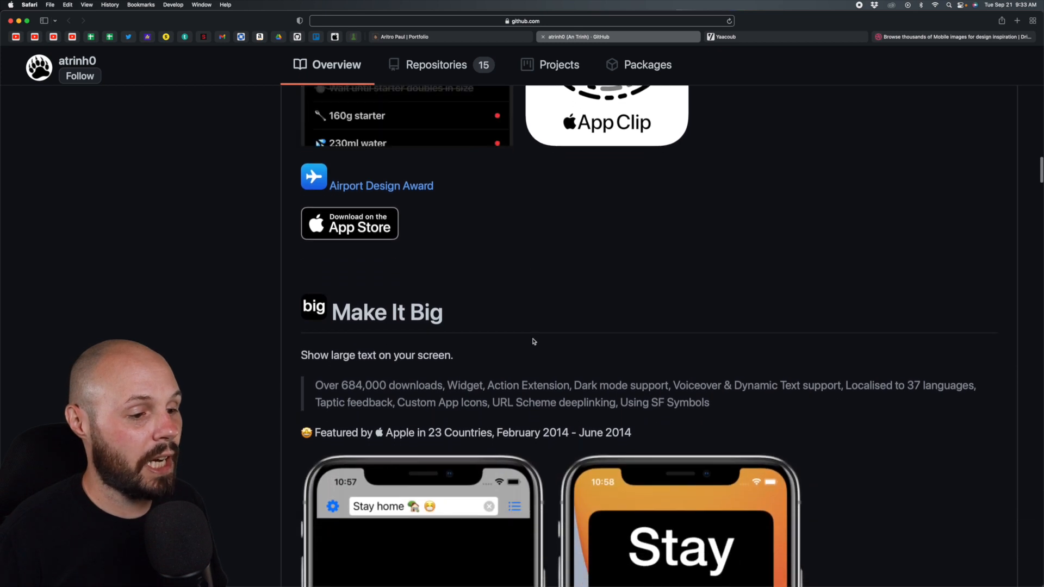
- Scroll through Make It Big's mockups and the Siri Add Shortcut image down to Pong AR
scroll(down, 3)
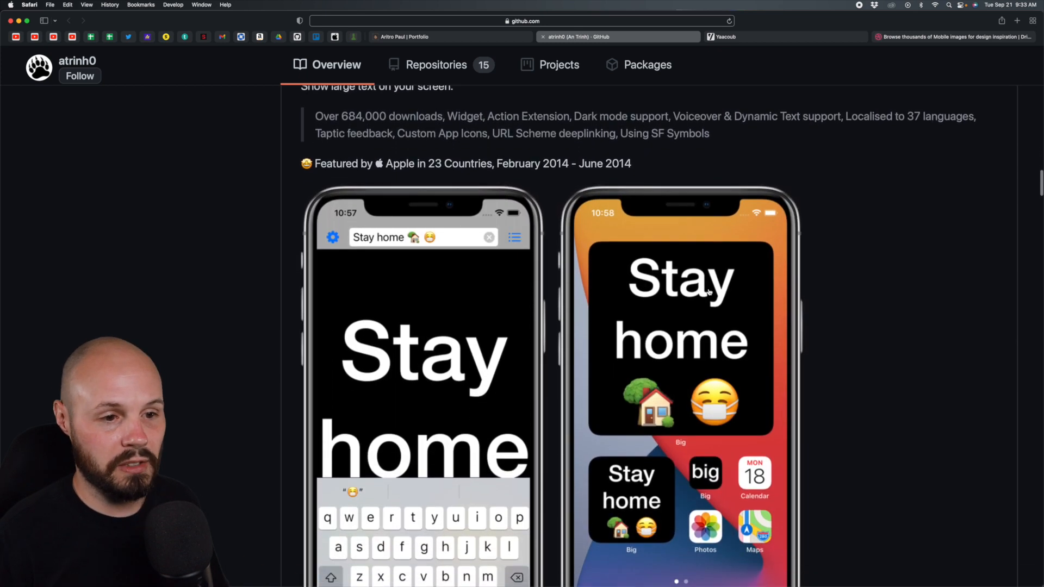
scroll(down, 3)
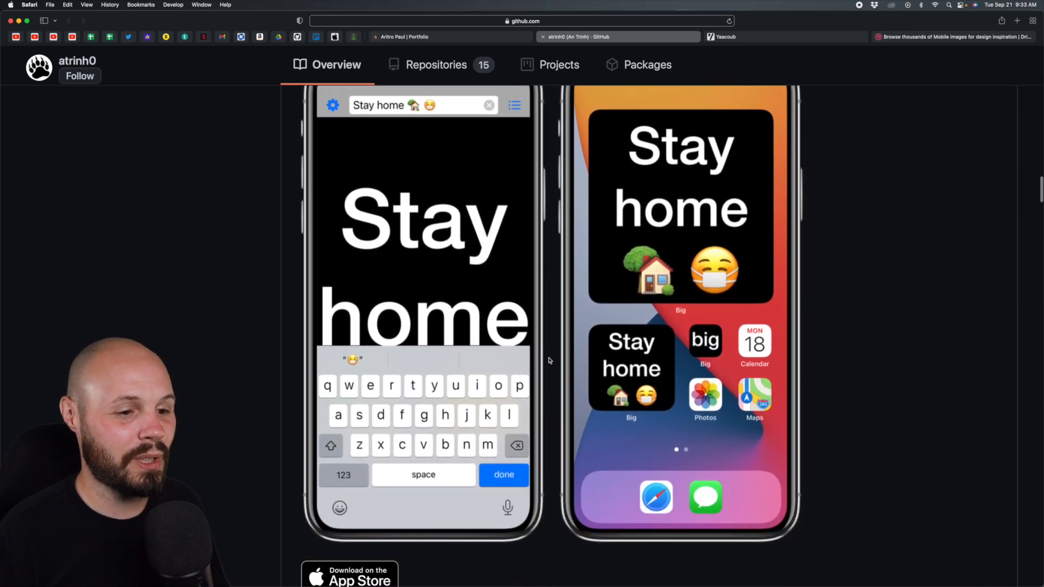
scroll(down, 3)
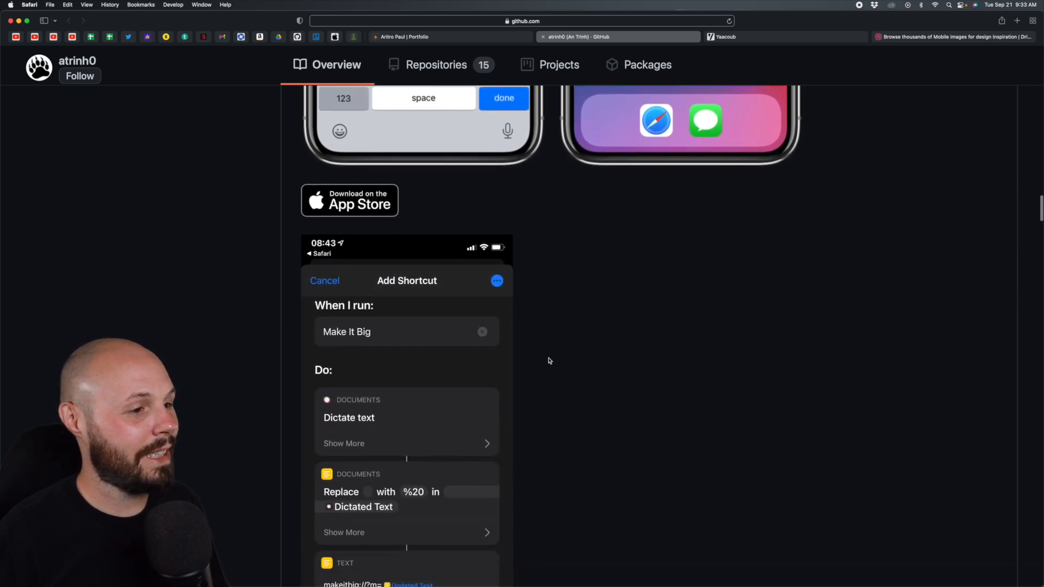
scroll(down, 3)
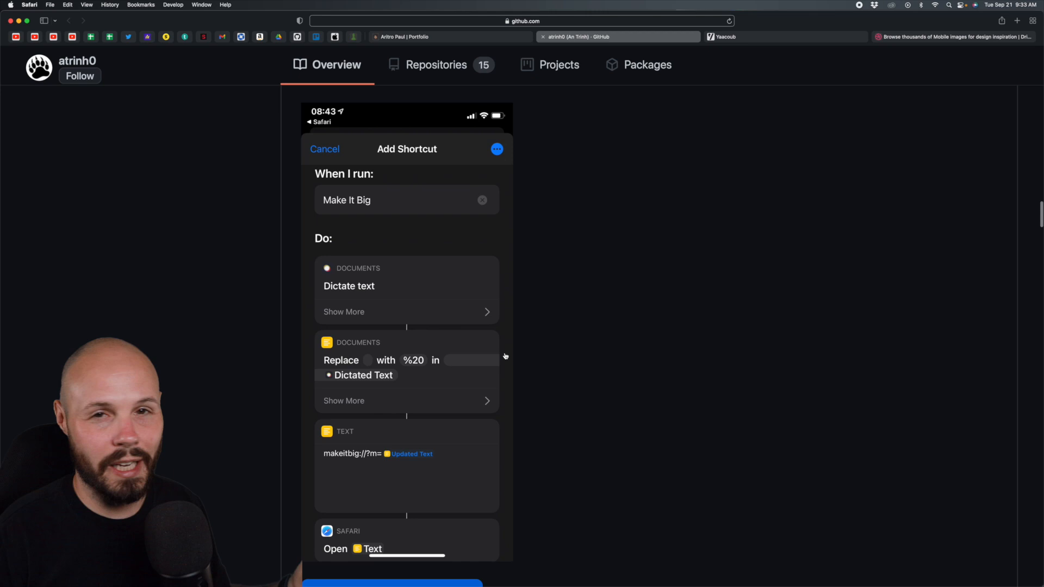
mouse_move(543, 356)
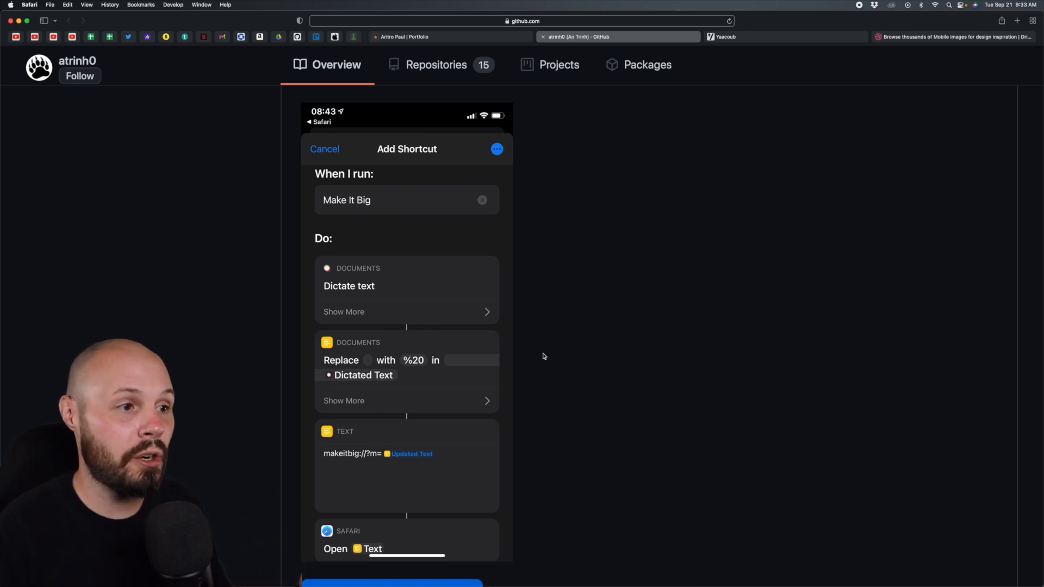
mouse_move(519, 317)
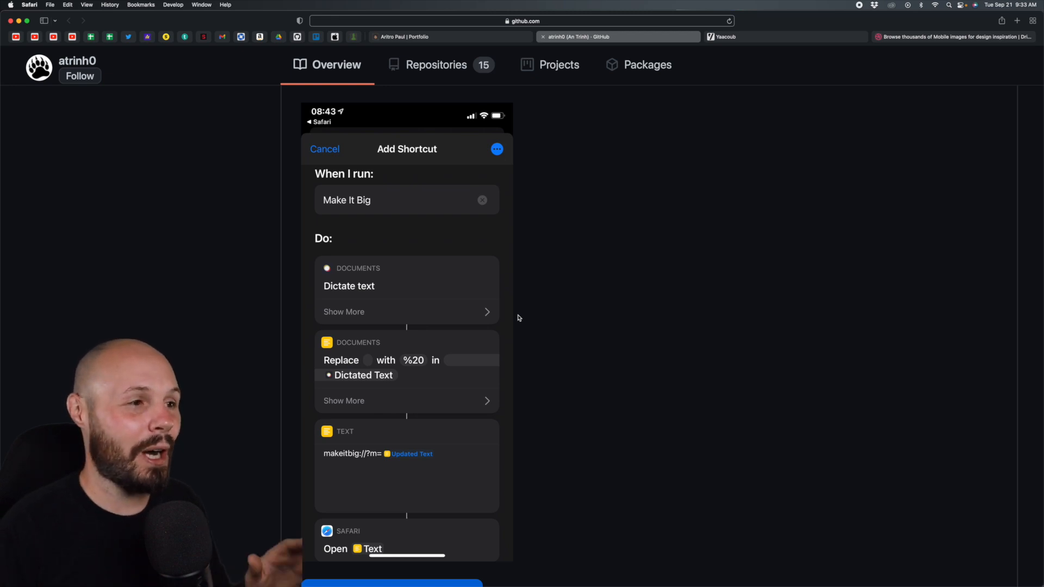
scroll(up, 3)
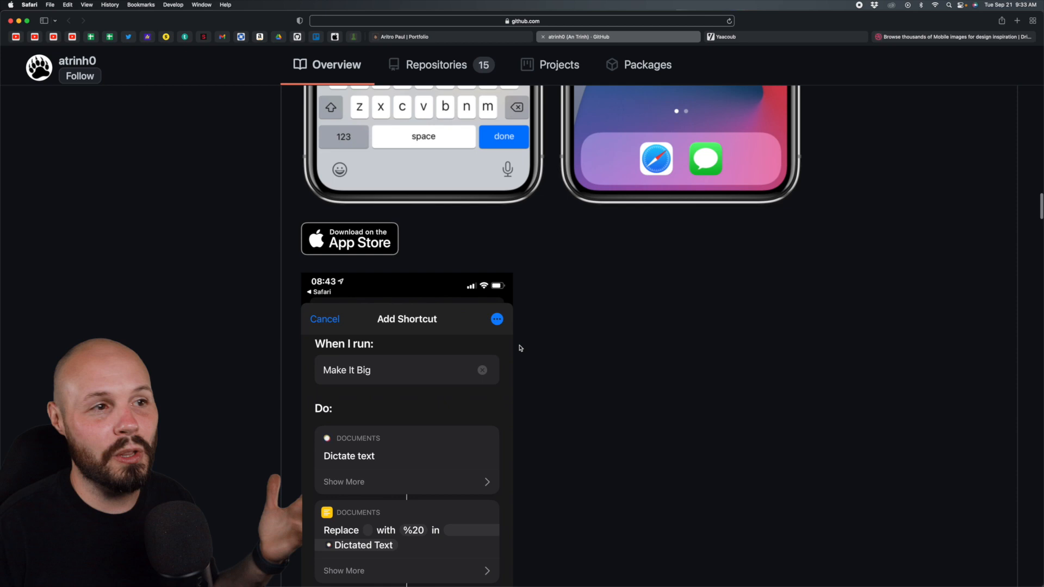
mouse_move(543, 361)
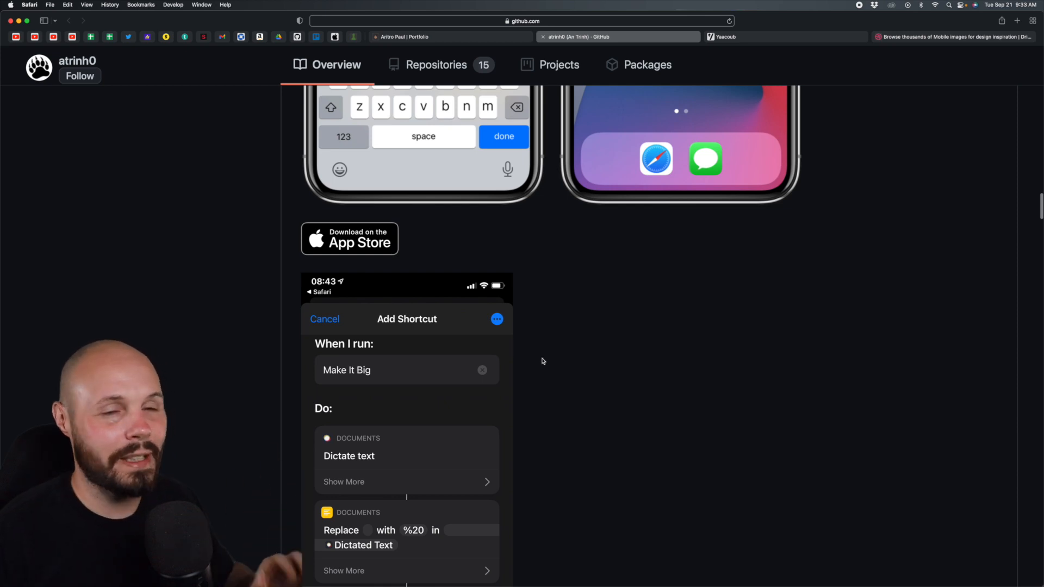
scroll(down, 3)
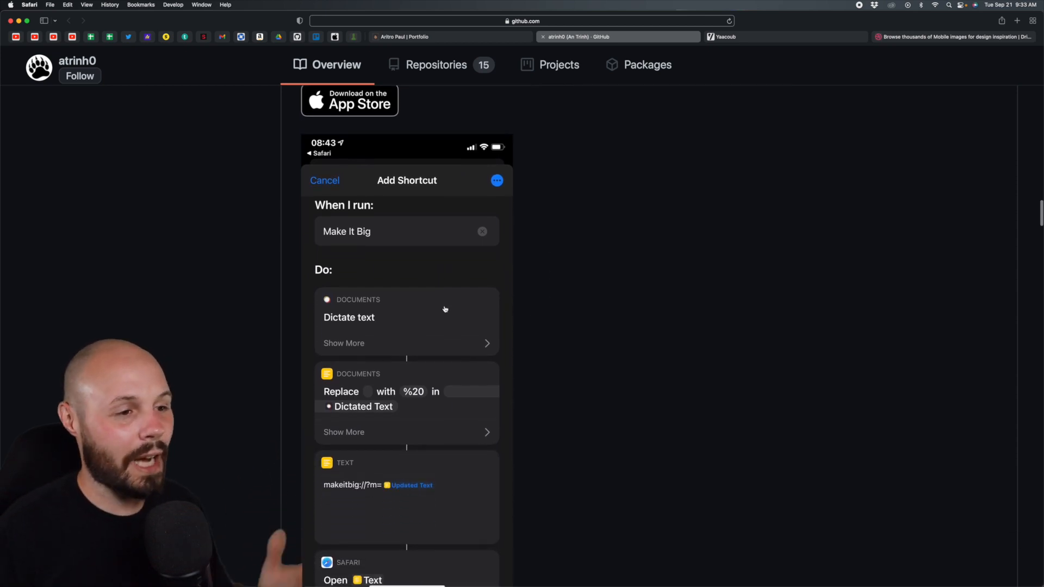
scroll(down, 3)
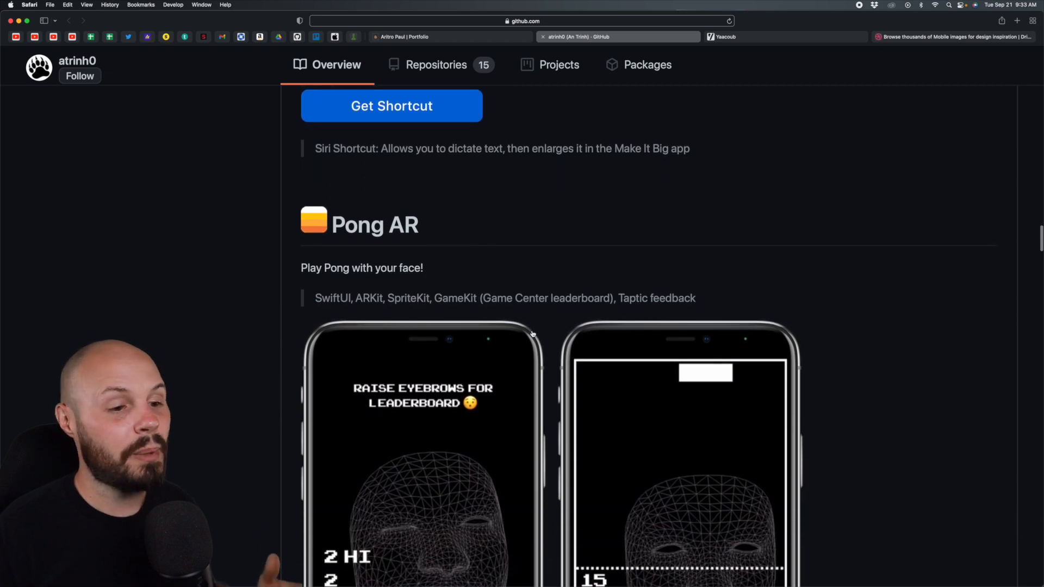
- Scroll past Pong AR, Code Scanner and the ink-circle meditation app to UK COVID-19 Statistics
scroll(down, 3)
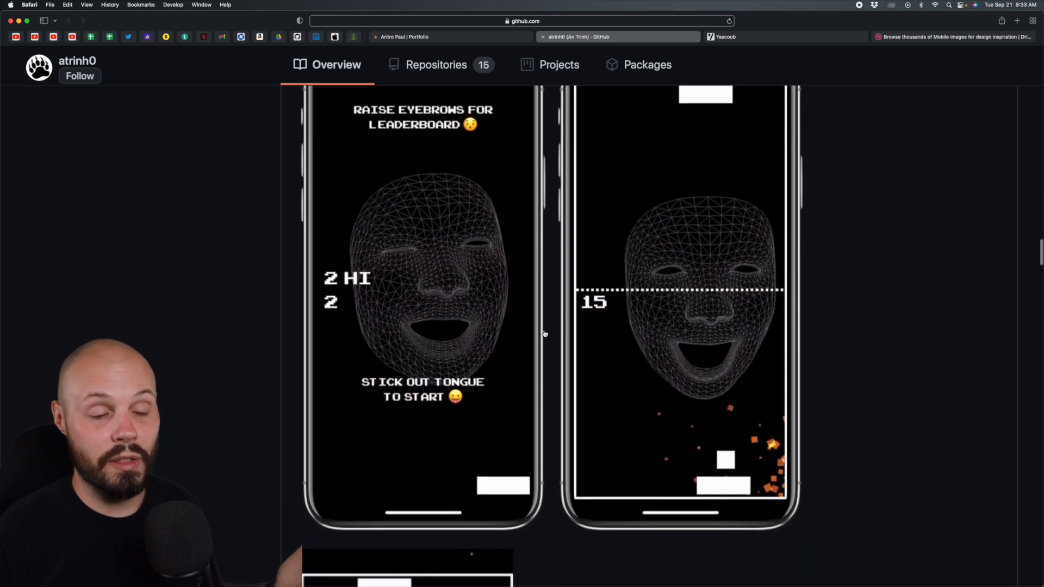
scroll(down, 3)
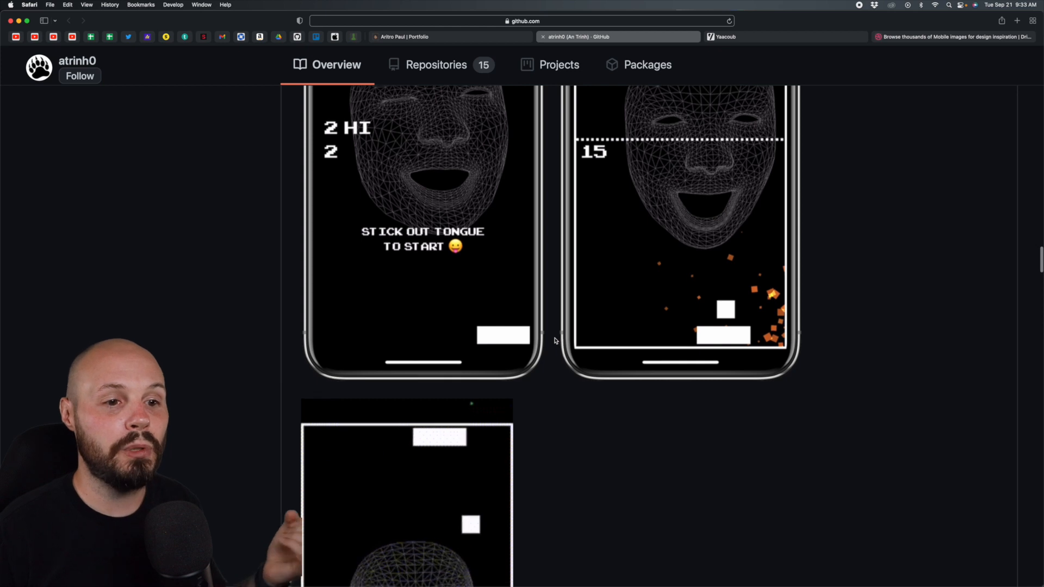
scroll(down, 3)
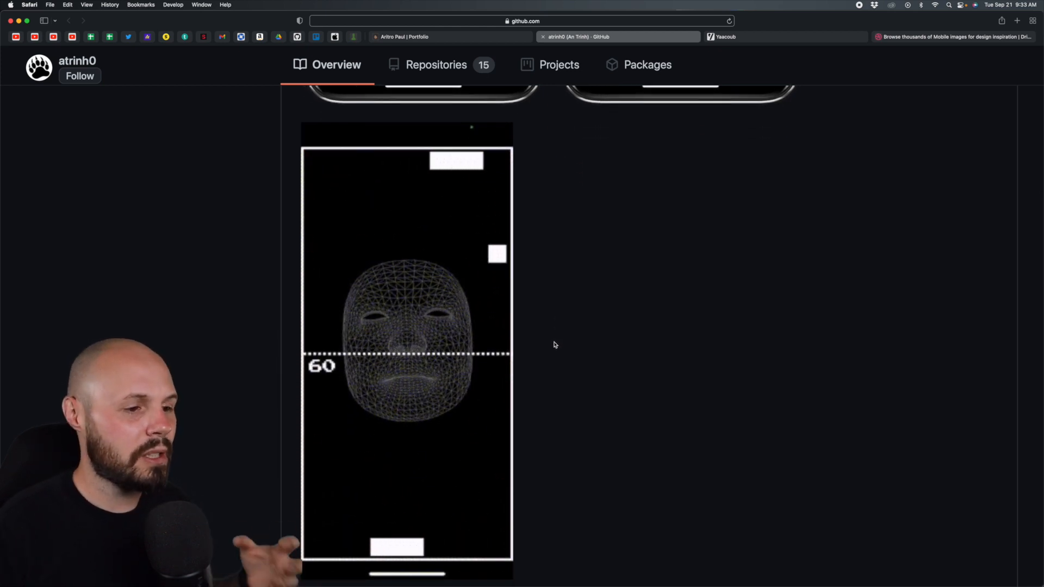
scroll(down, 3)
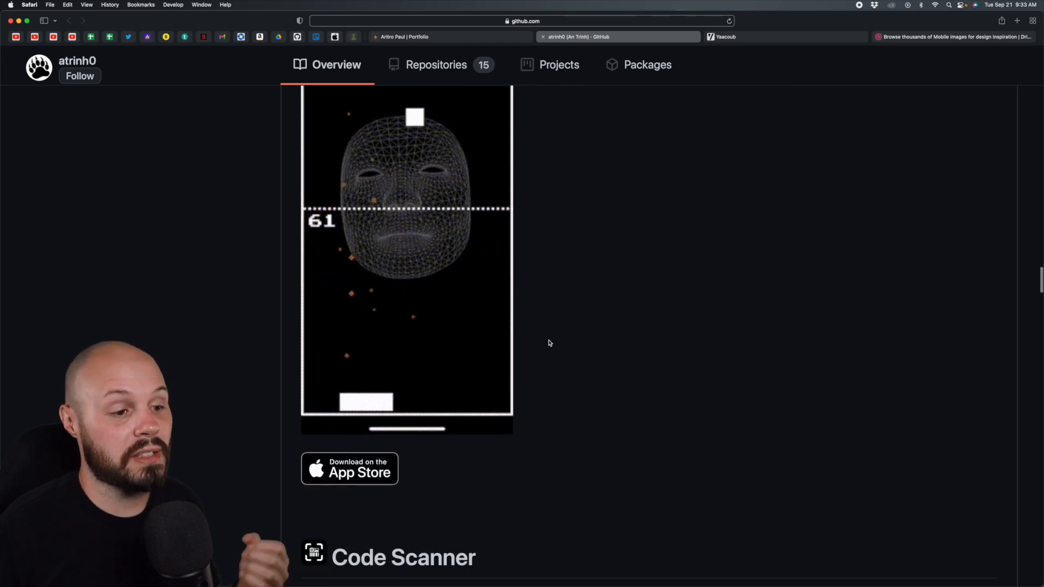
scroll(down, 3)
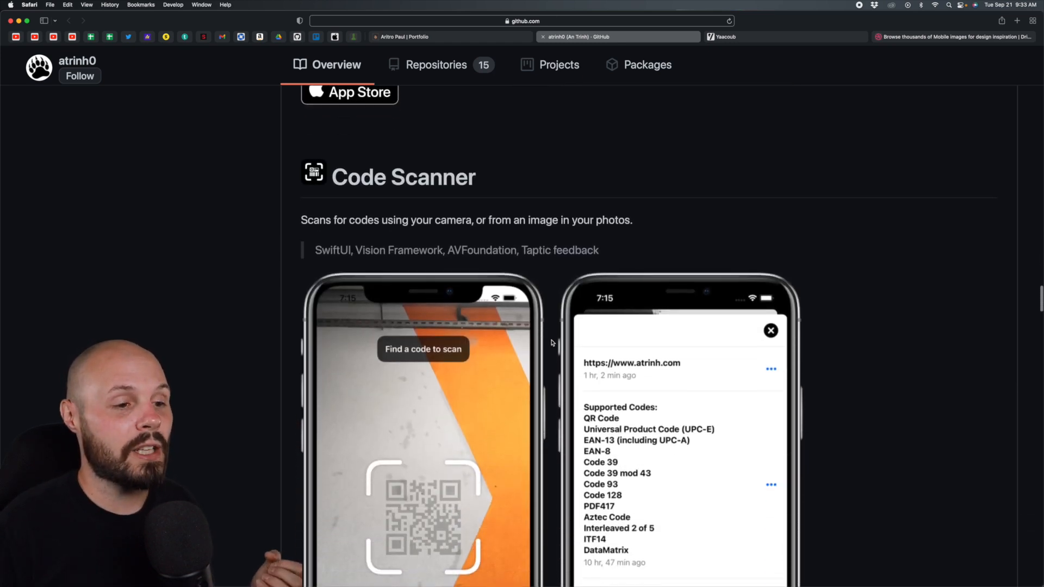
scroll(down, 3)
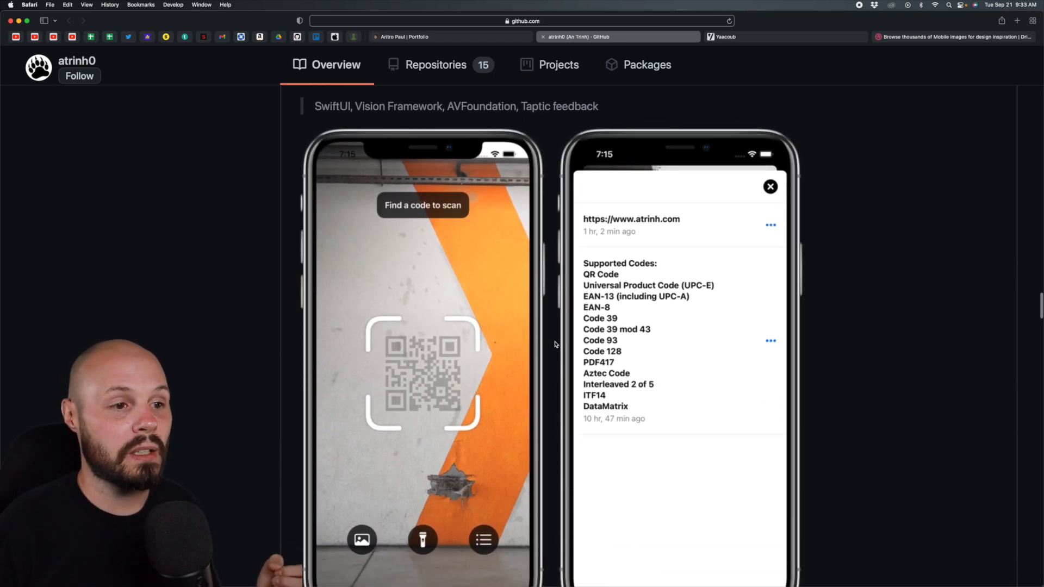
scroll(up, 3)
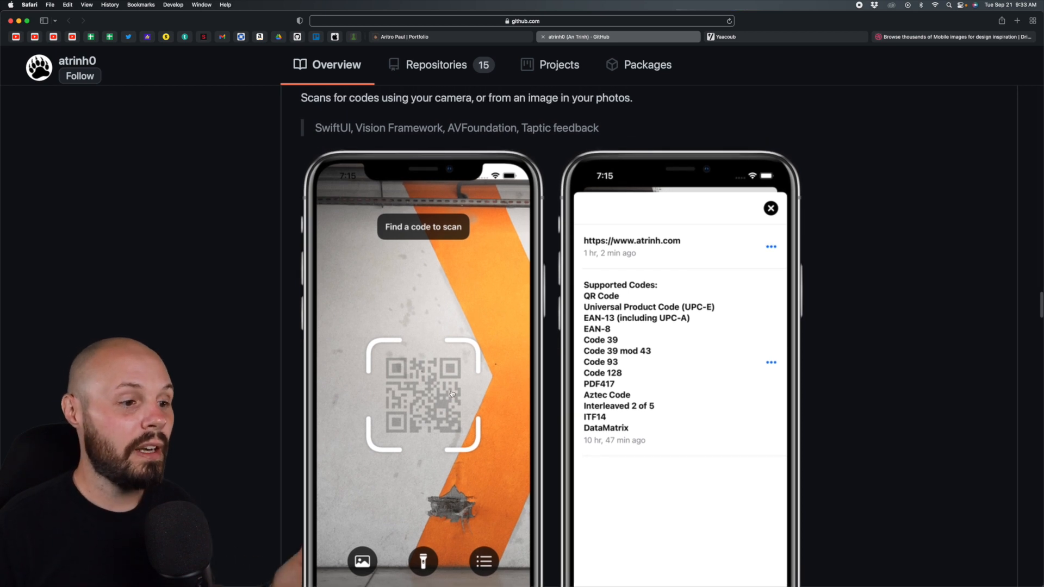
scroll(down, 3)
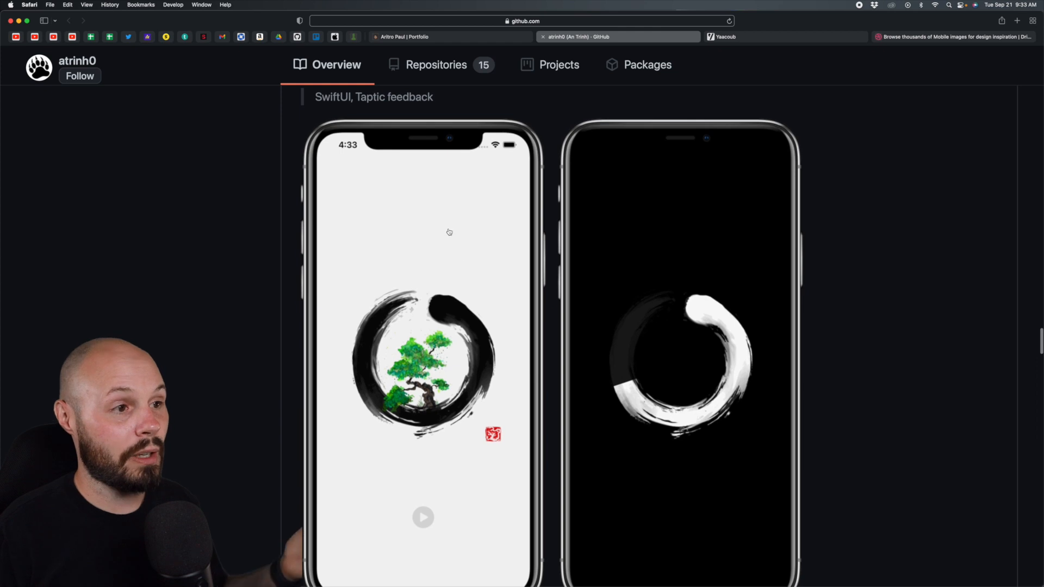
scroll(down, 3)
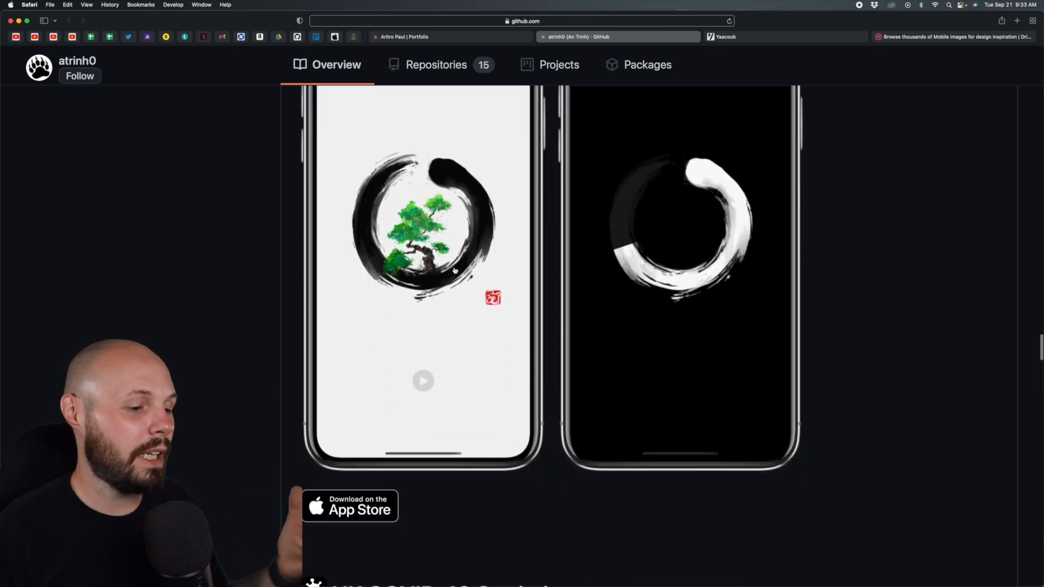
scroll(down, 3)
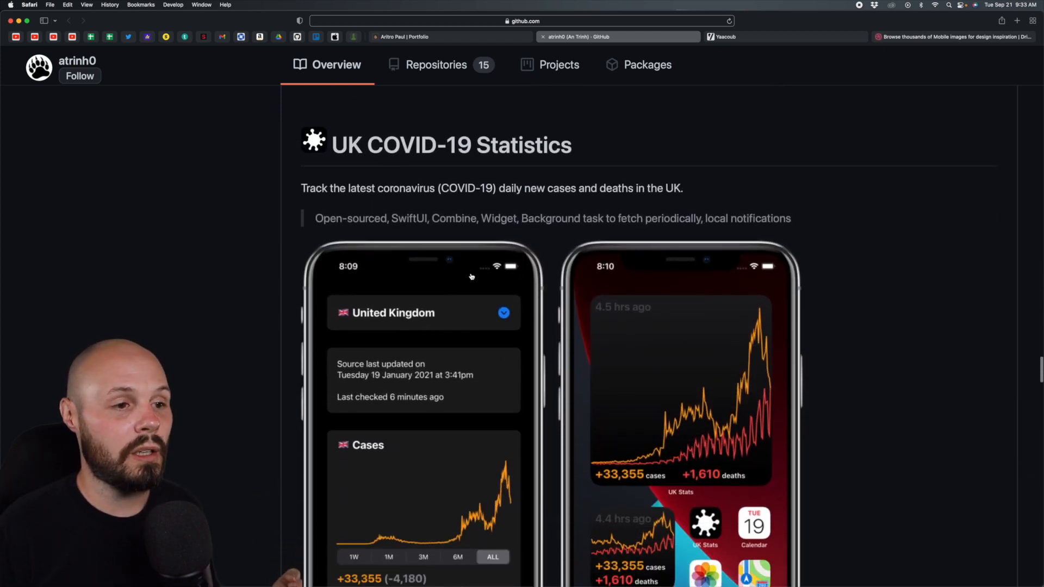
- Scroll through Battery Level - Portal, SF Symbols Browser and buttoncraft to the Personal apps row
scroll(down, 3)
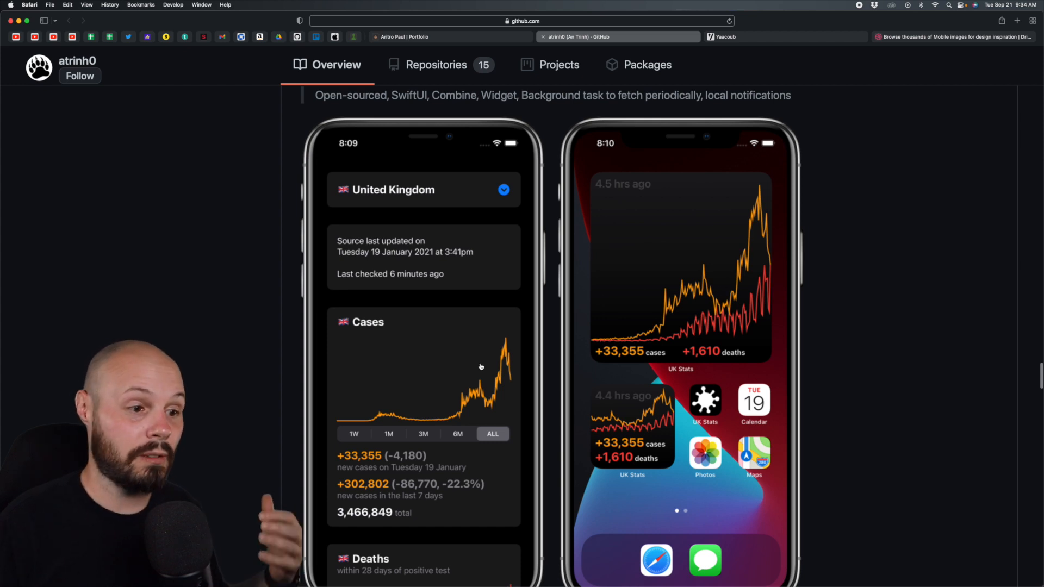
scroll(down, 3)
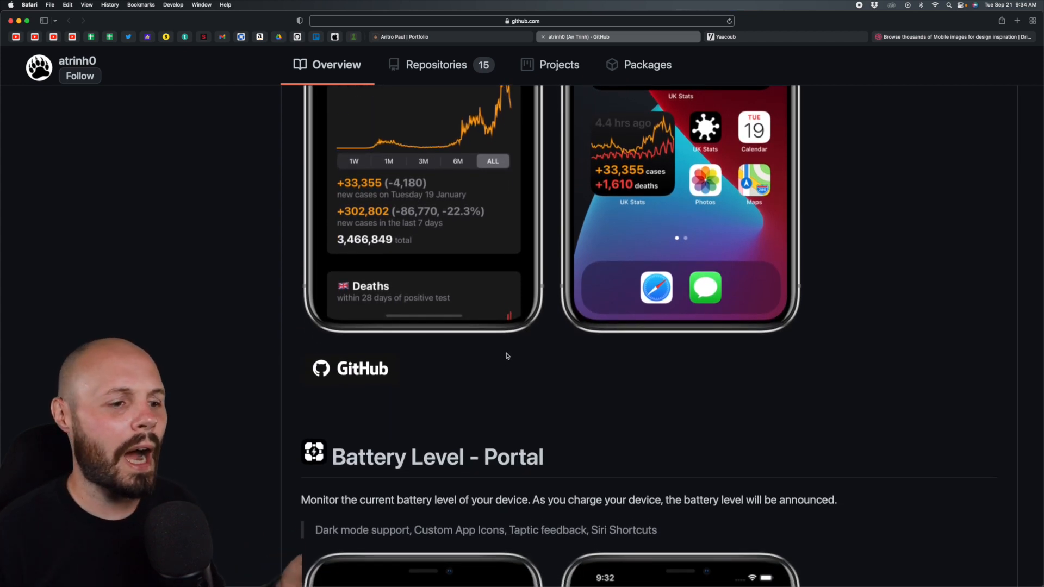
scroll(down, 3)
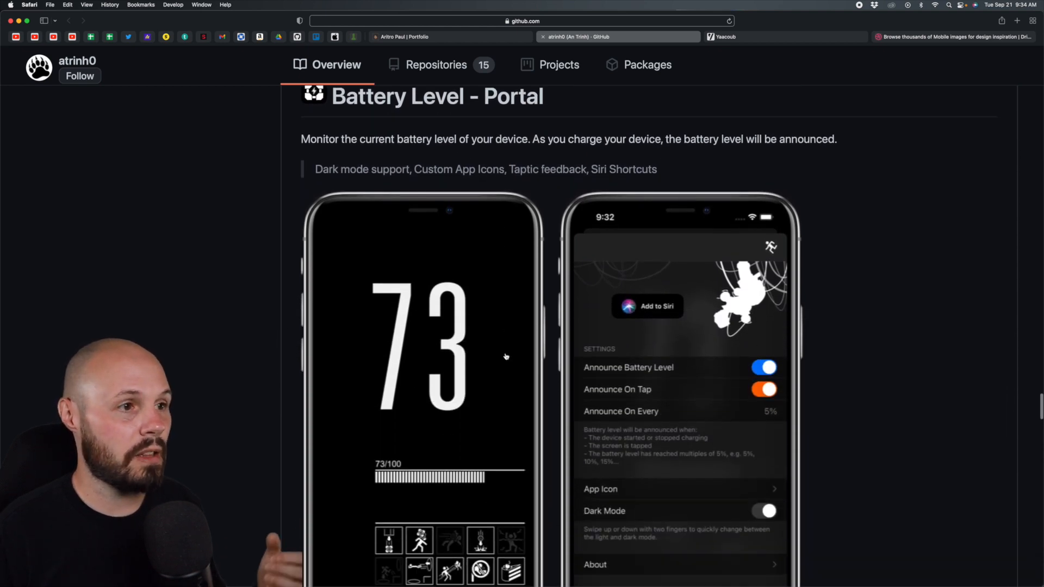
scroll(down, 3)
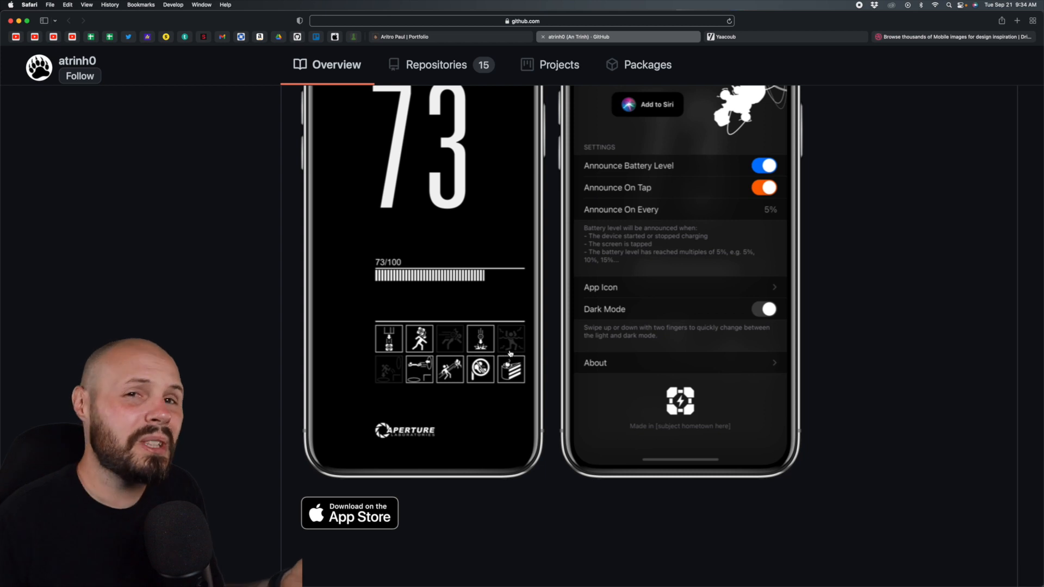
mouse_move(543, 482)
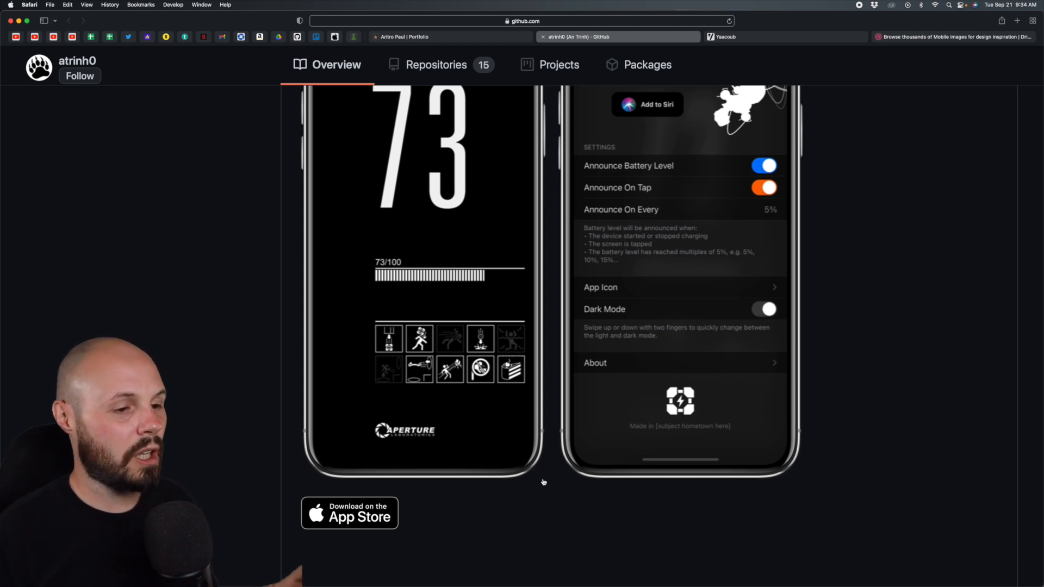
scroll(down, 3)
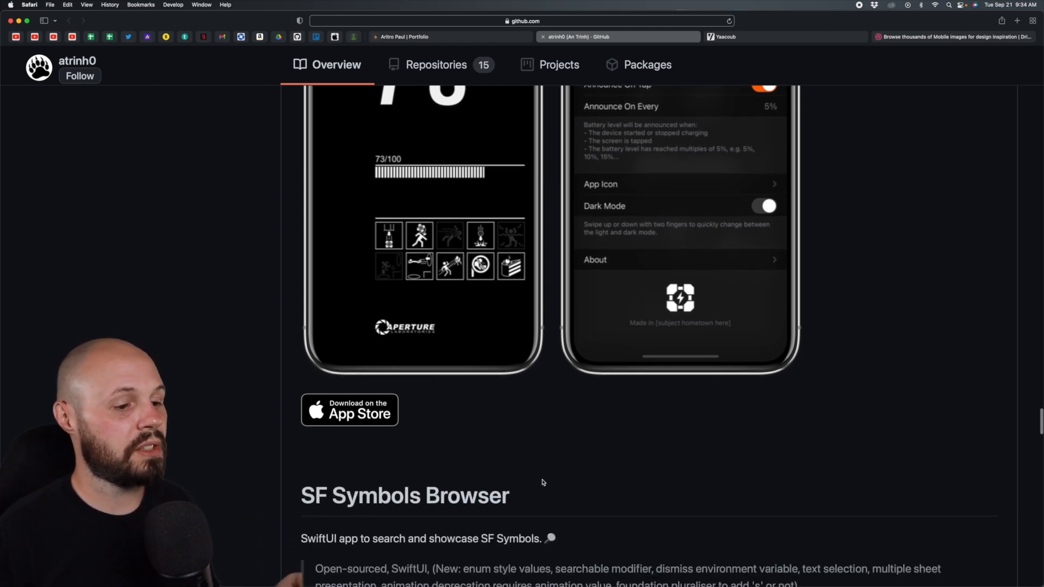
scroll(down, 3)
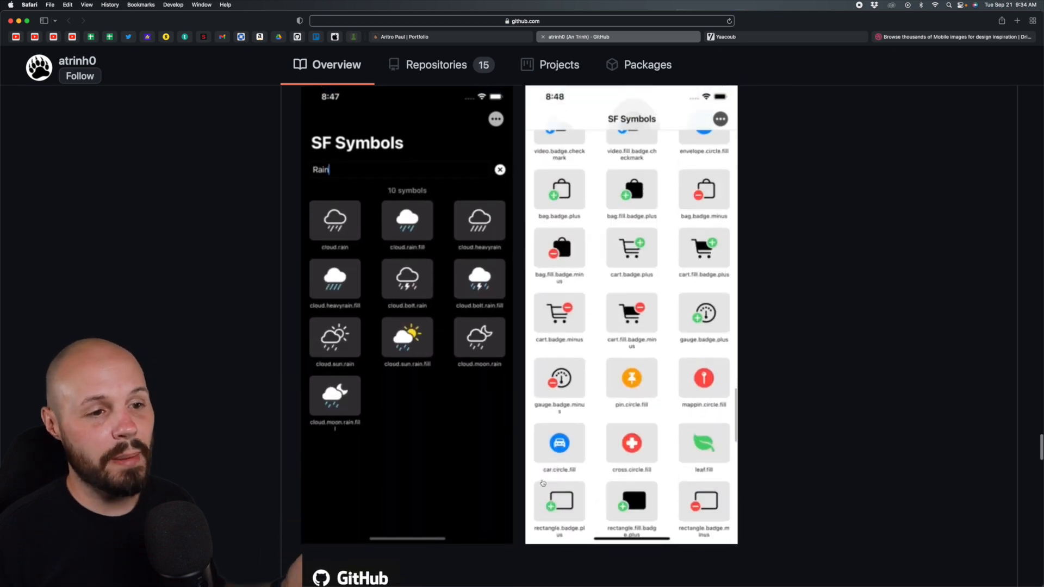
- Bring up and scroll a Squarespace website homepage using a restaurant template
click(407, 342)
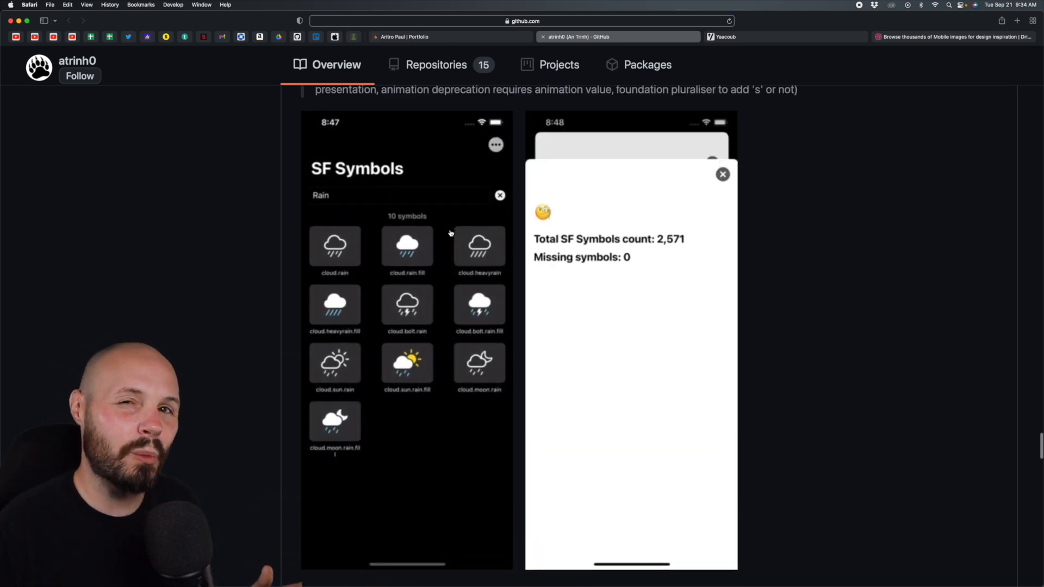
click(722, 174)
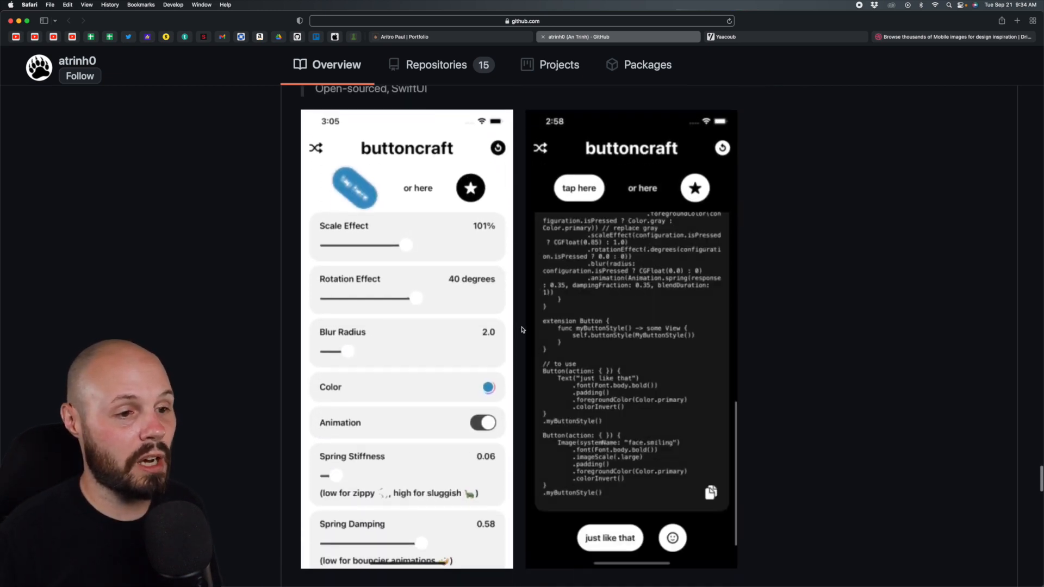
scroll(down, 3)
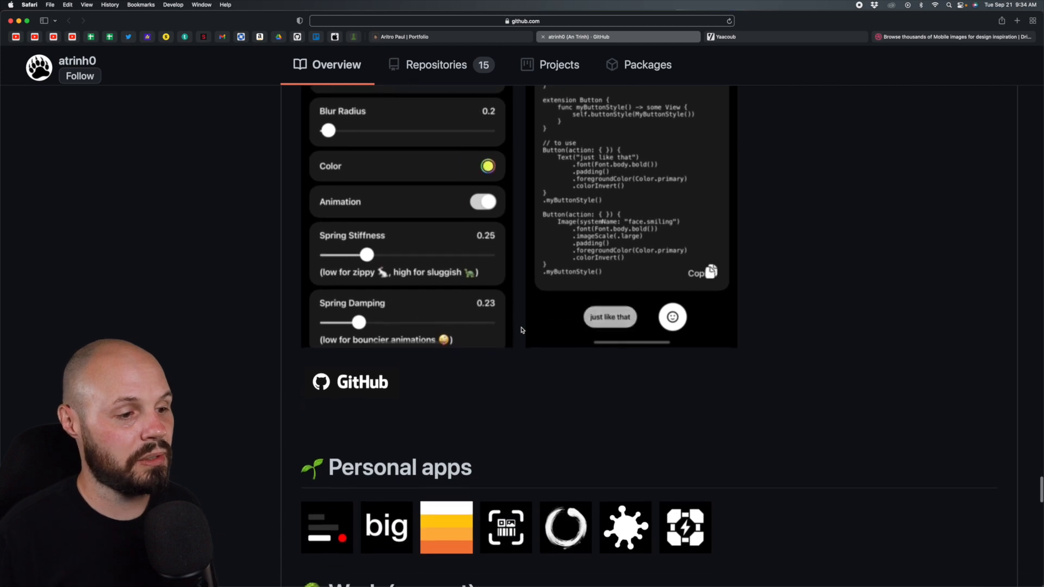
scroll(down, 3)
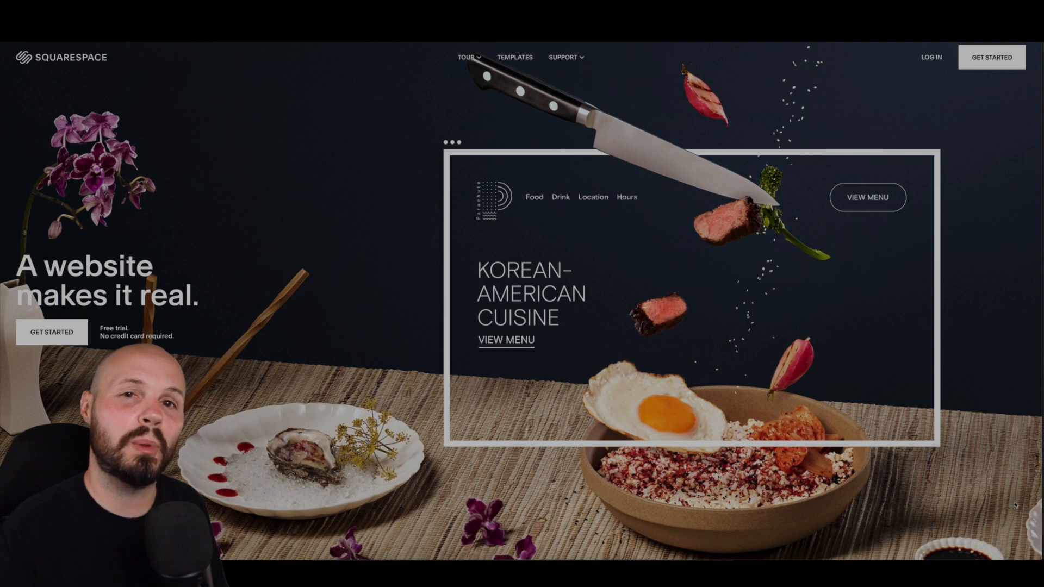
scroll(down, 3)
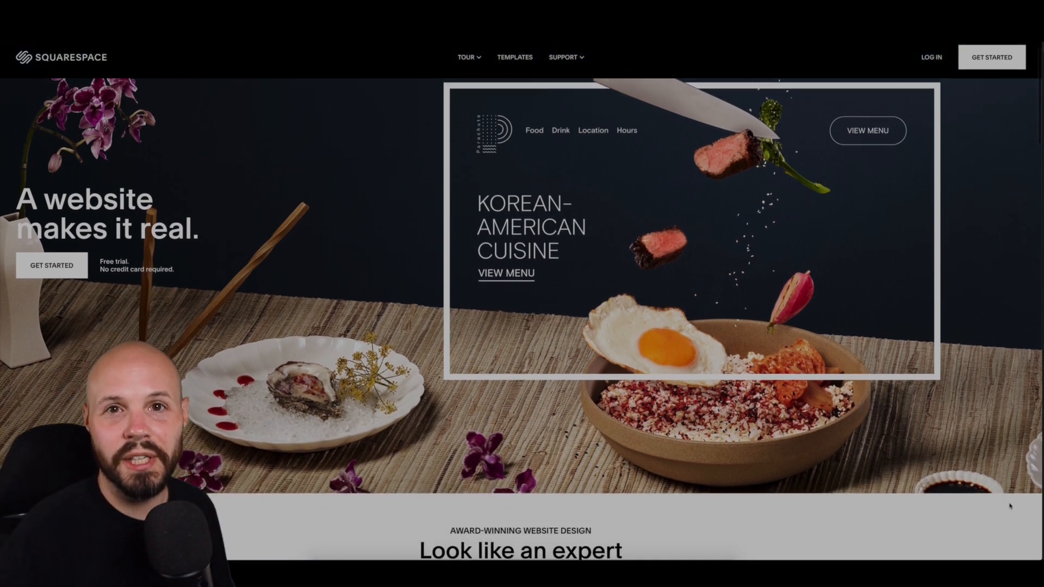
scroll(down, 3)
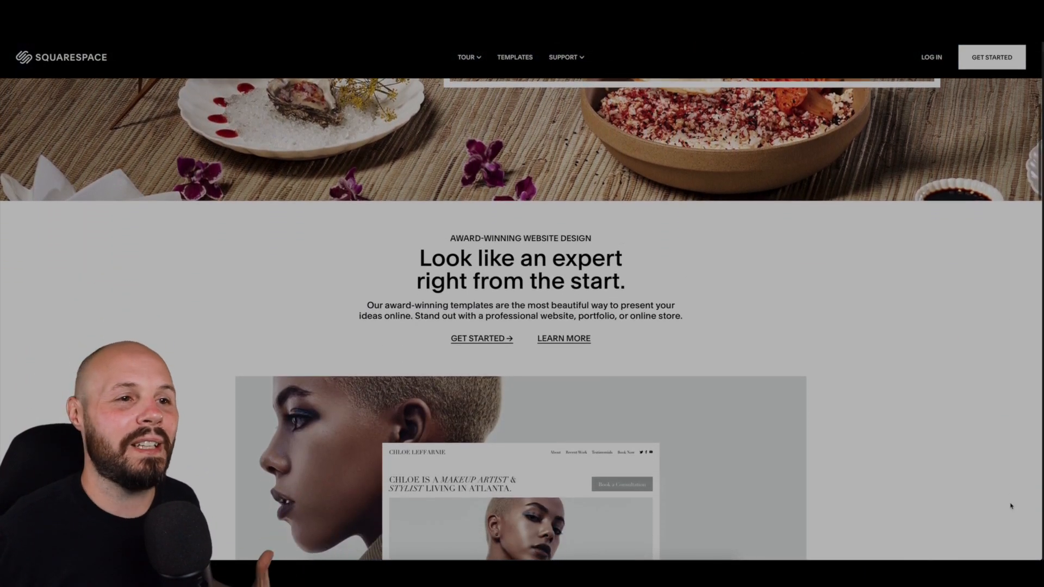
scroll(down, 3)
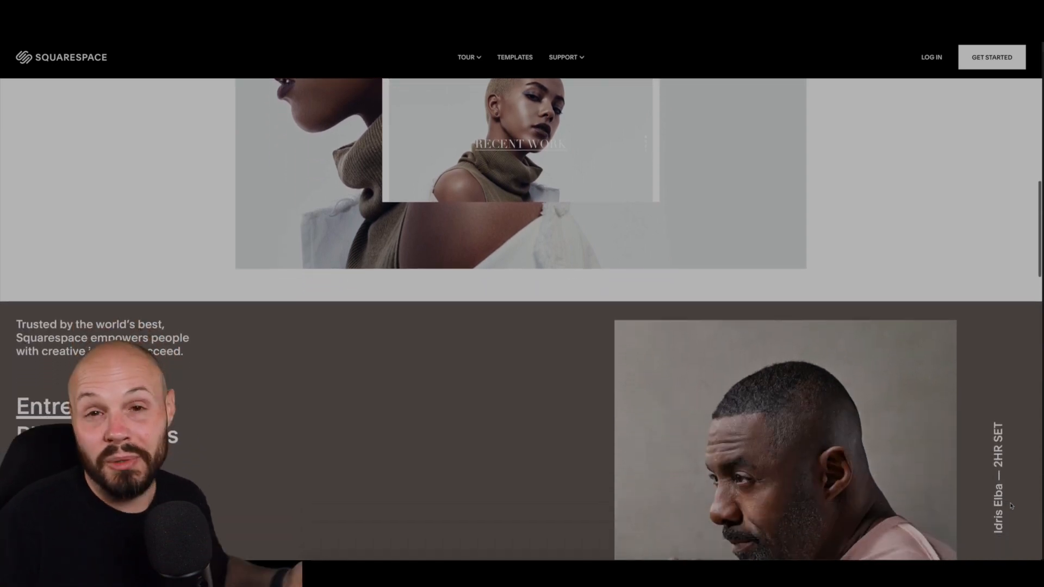
scroll(down, 3)
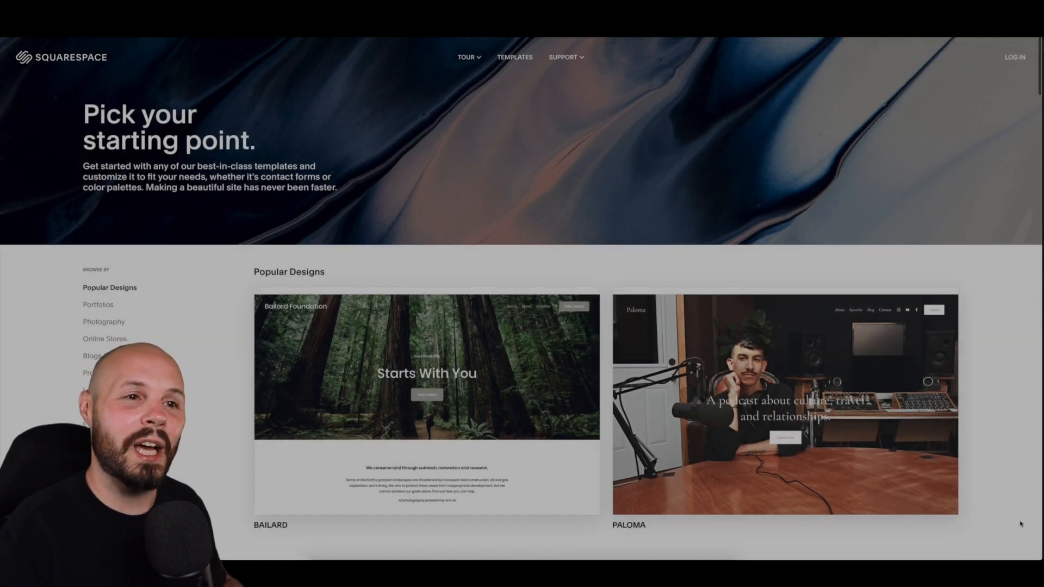
scroll(down, 3)
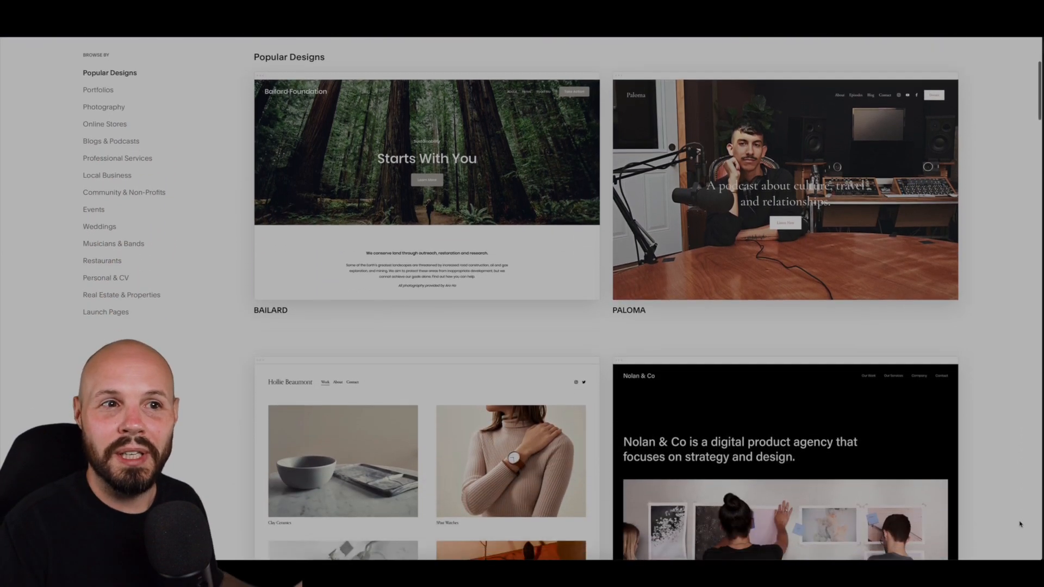
scroll(down, 3)
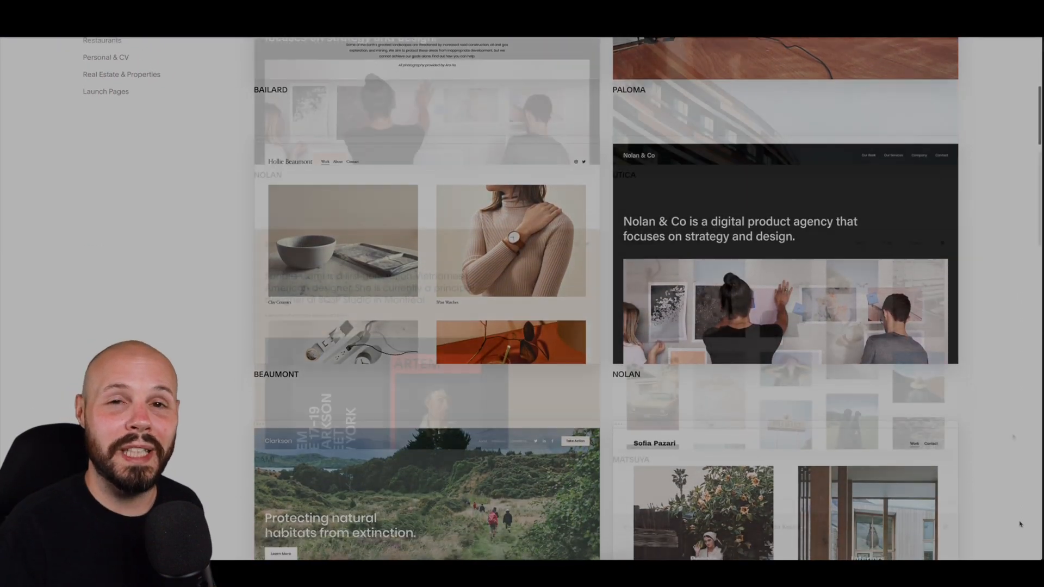
scroll(down, 3)
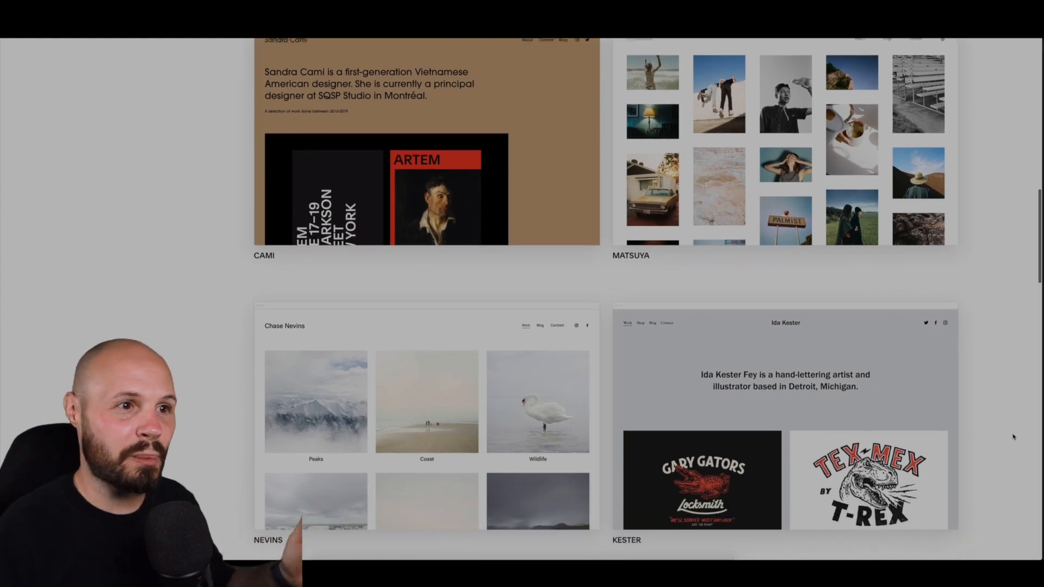
scroll(down, 3)
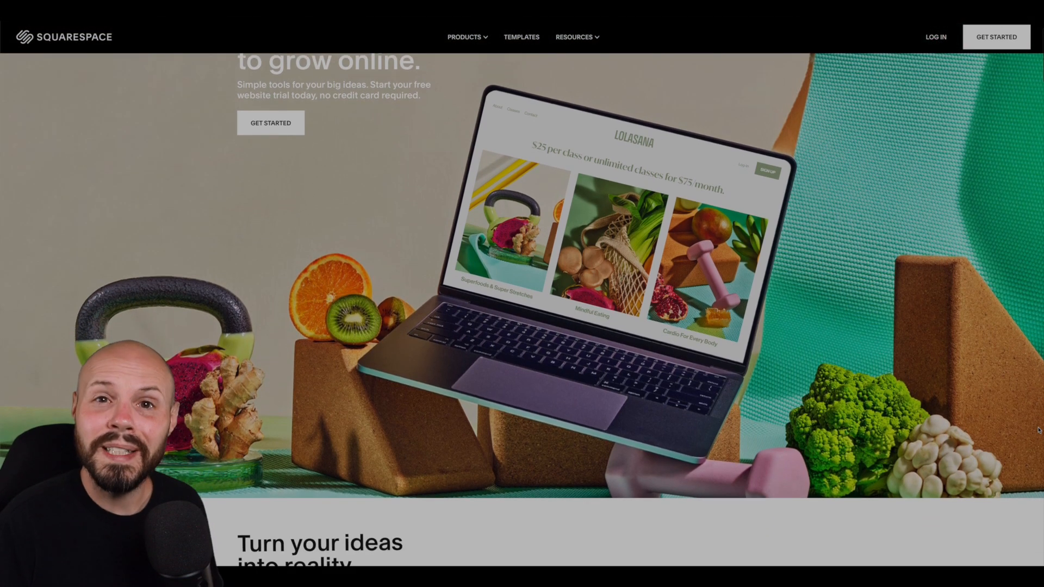
scroll(down, 3)
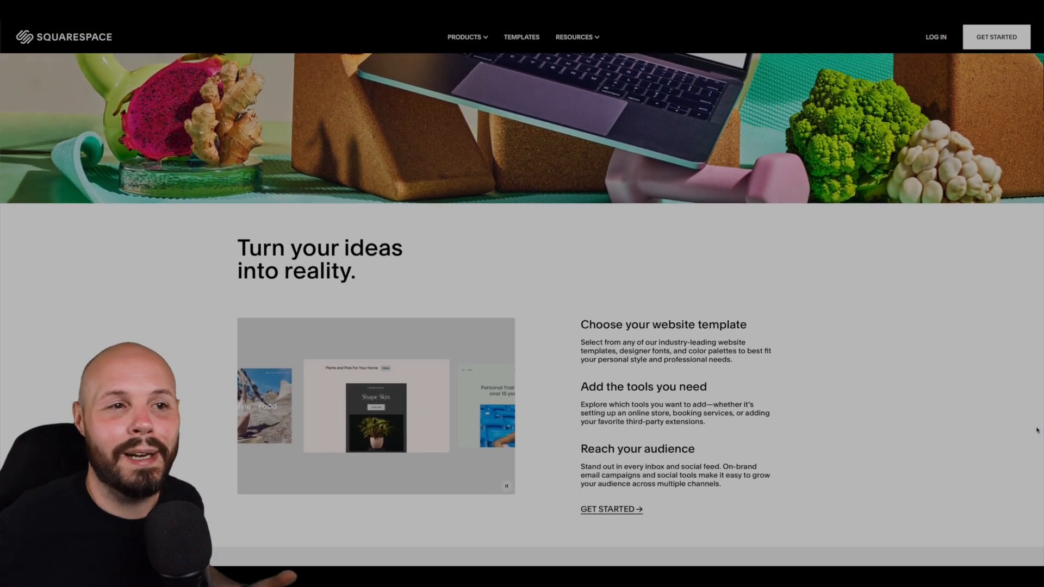
scroll(down, 3)
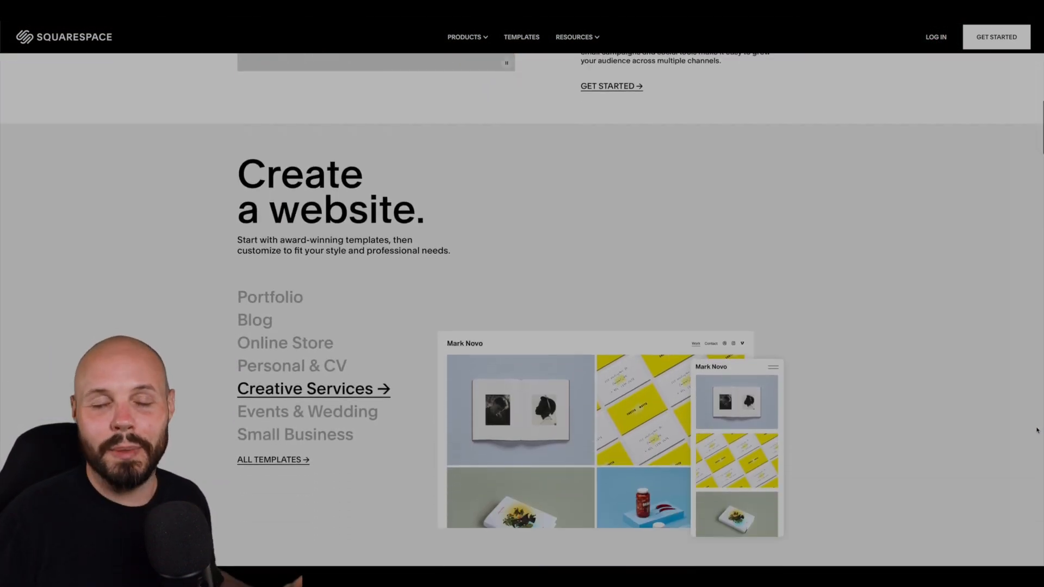
scroll(down, 3)
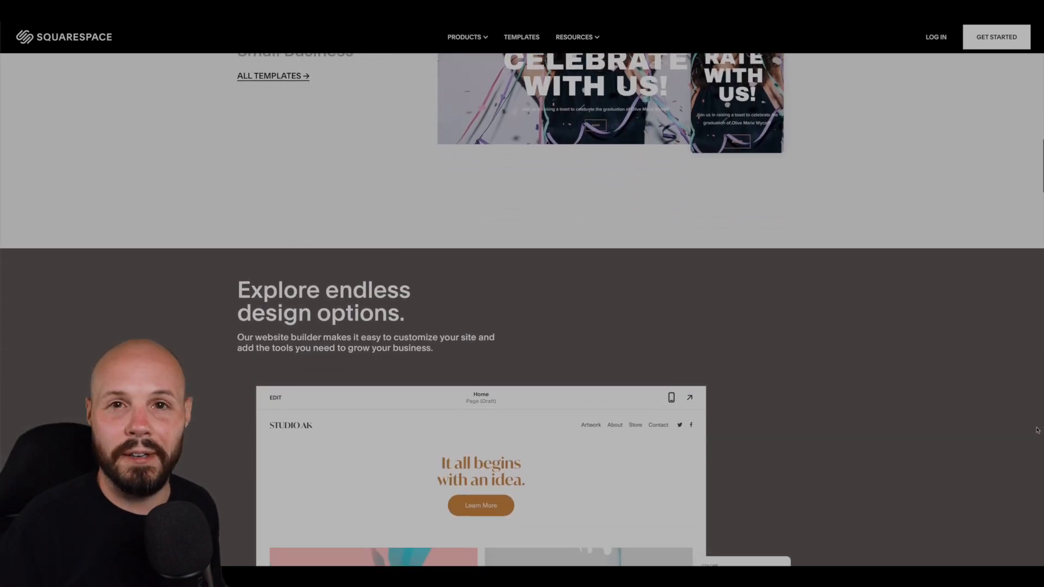
scroll(down, 3)
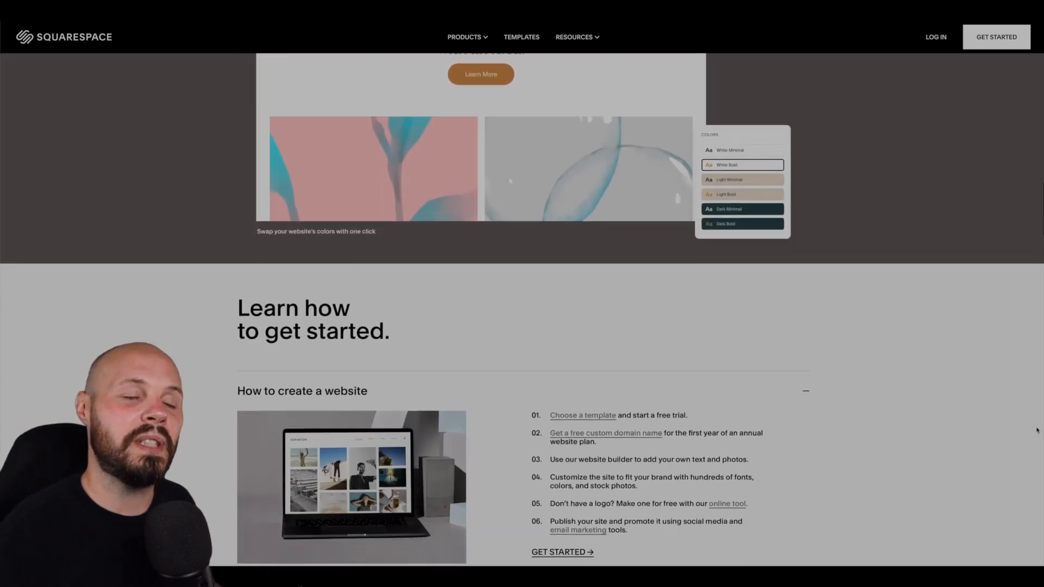
scroll(down, 3)
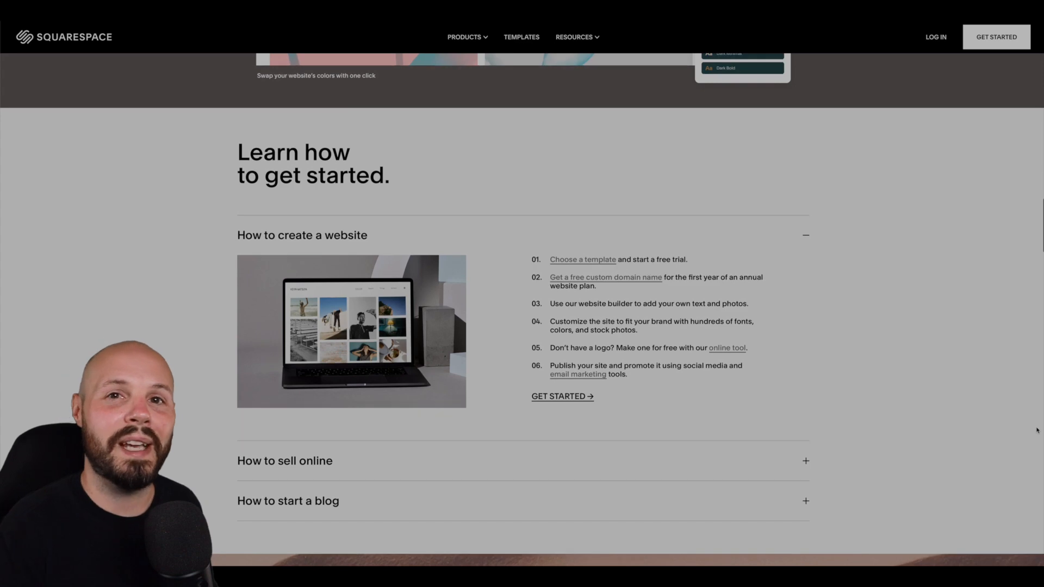
scroll(down, 3)
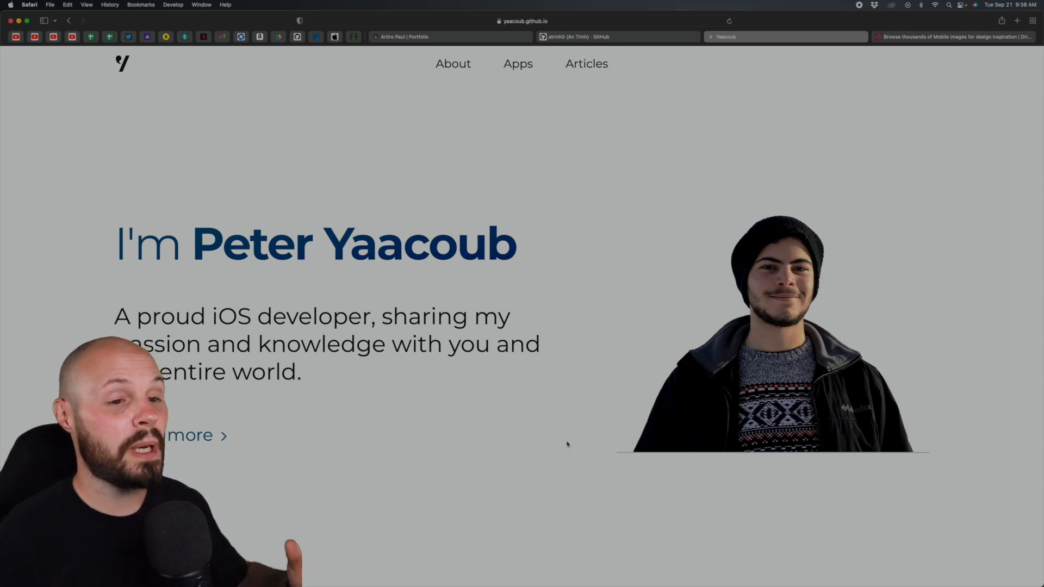
mouse_move(255, 305)
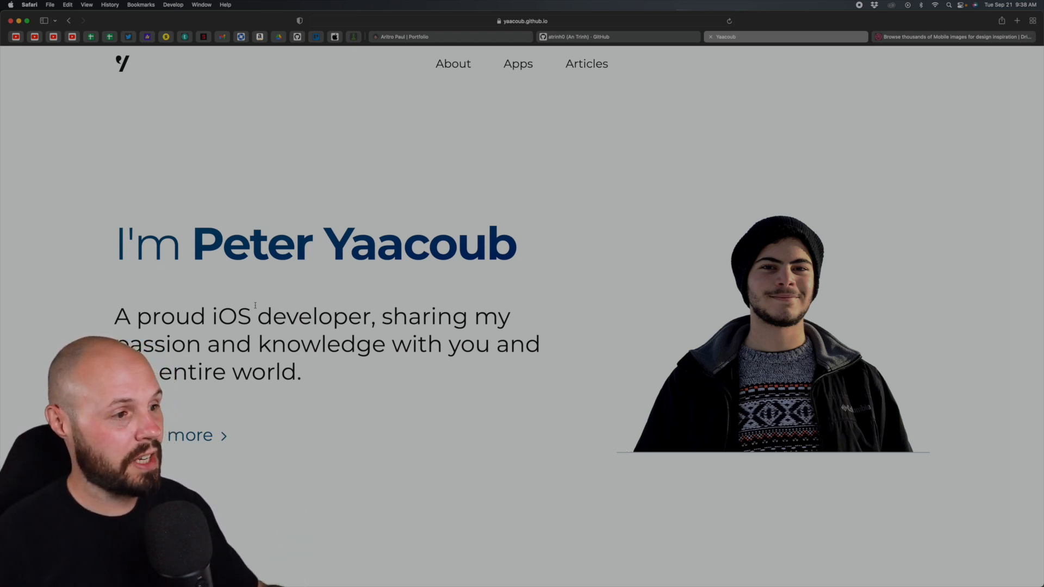
- Scroll the yaacoub.github.io homepage to Featured articles and apps, then back to the intro
scroll(down, 3)
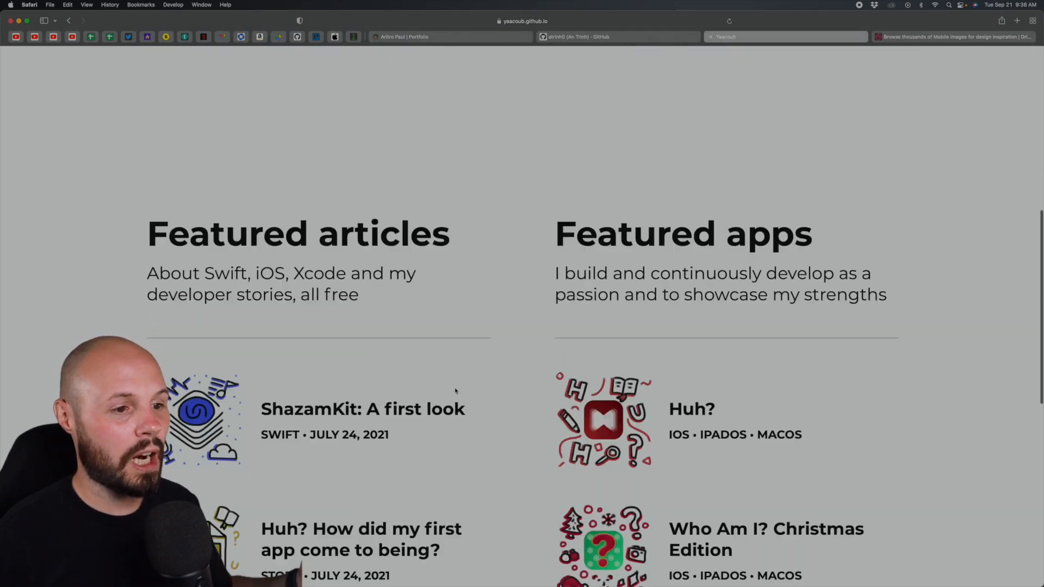
scroll(up, 3)
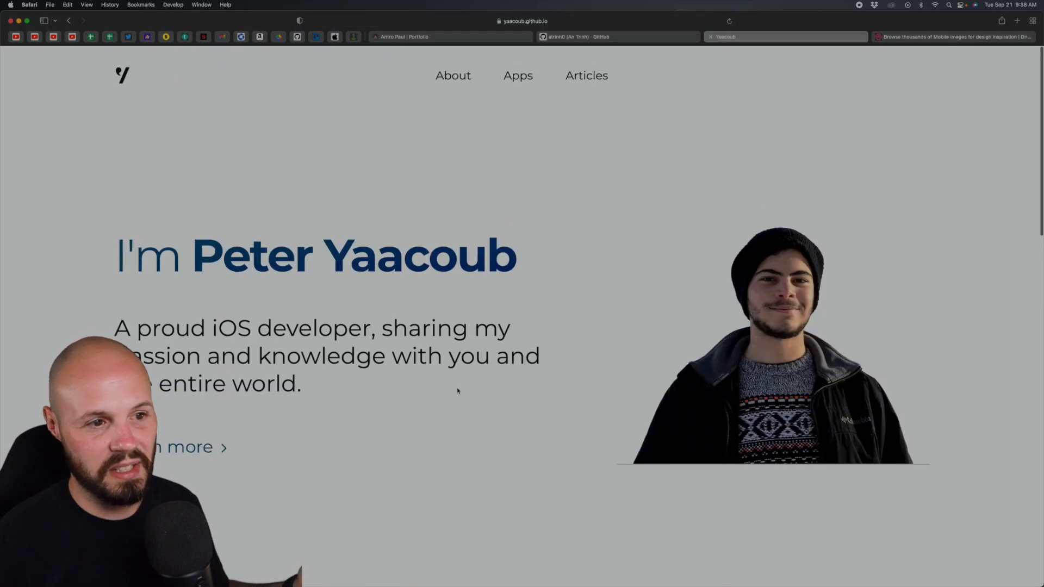
scroll(up, 3)
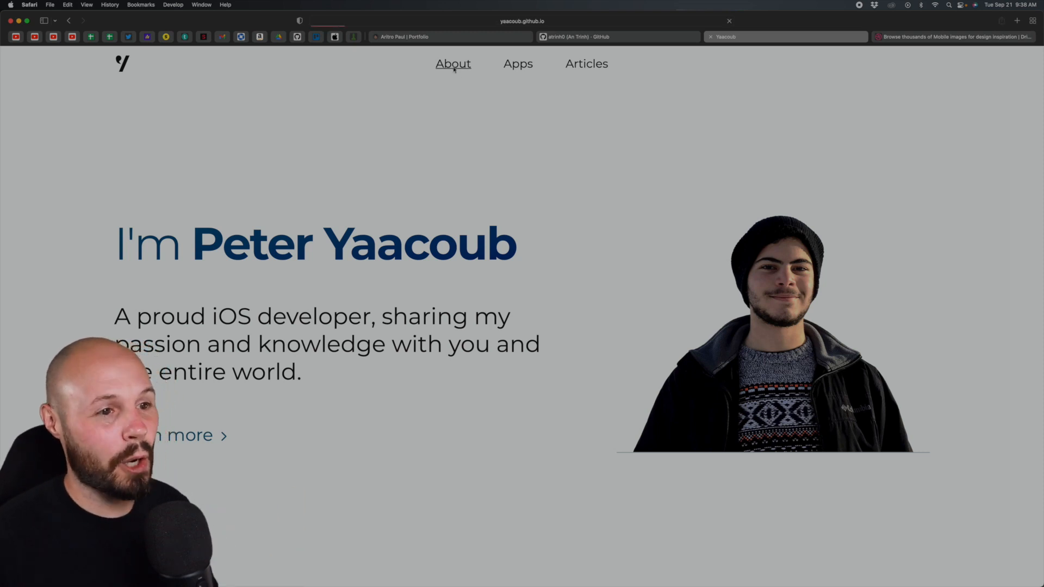
- Open the About page and scroll through its WWDC Swift Student Challenge awards, description and languages
click(453, 63)
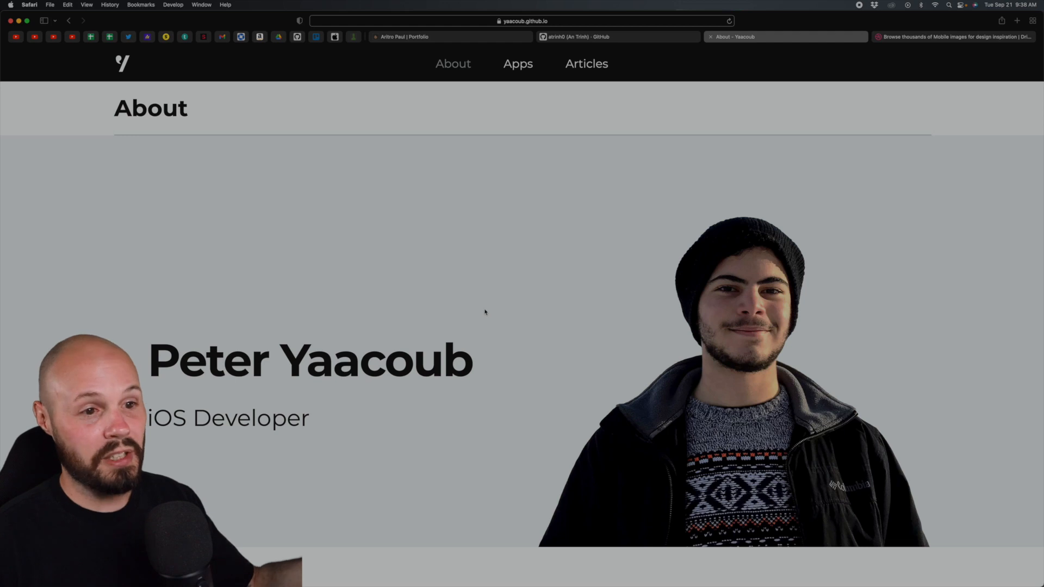
scroll(down, 3)
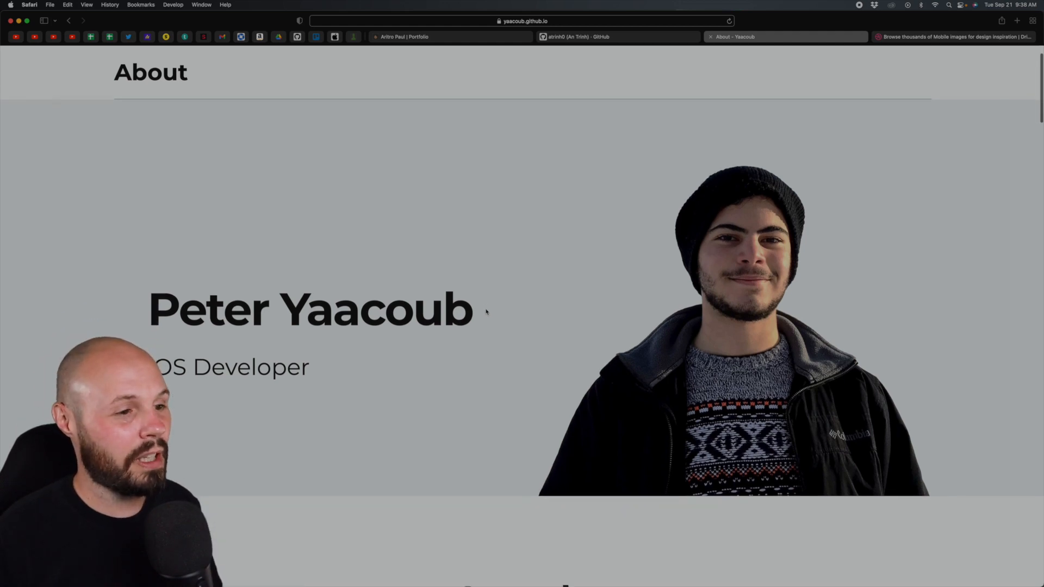
scroll(down, 3)
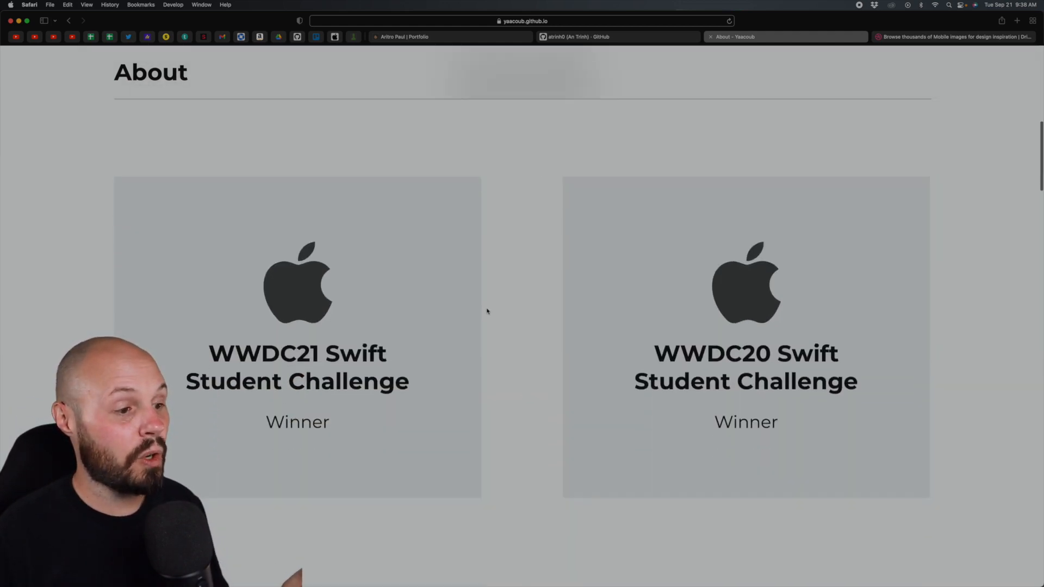
scroll(up, 3)
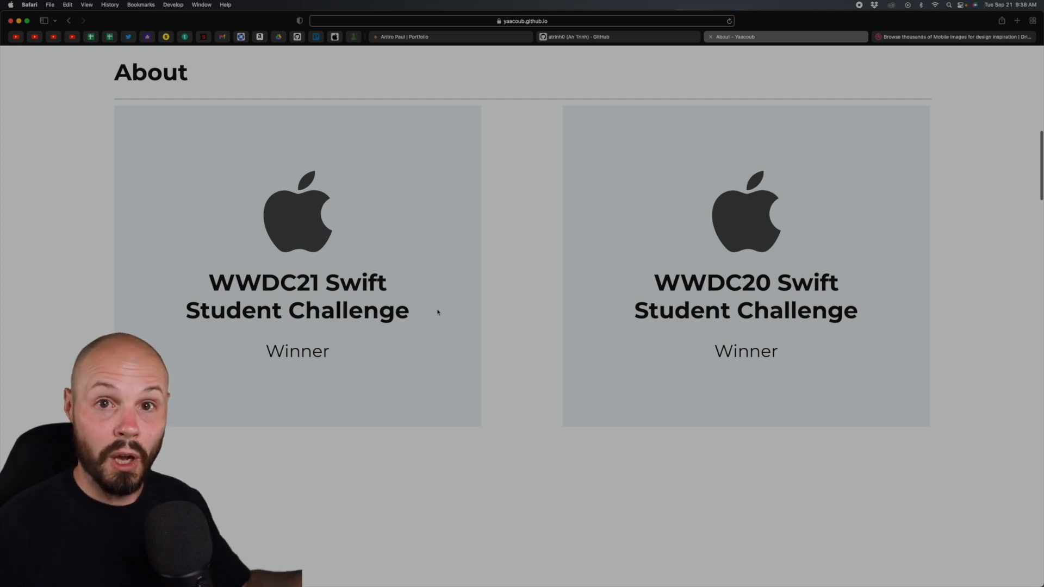
scroll(down, 3)
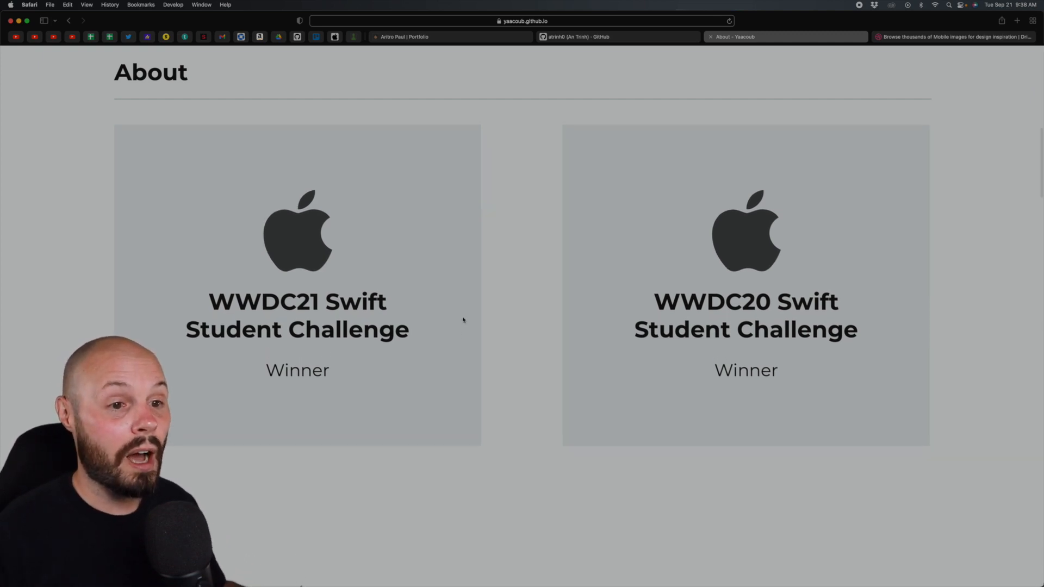
mouse_move(476, 317)
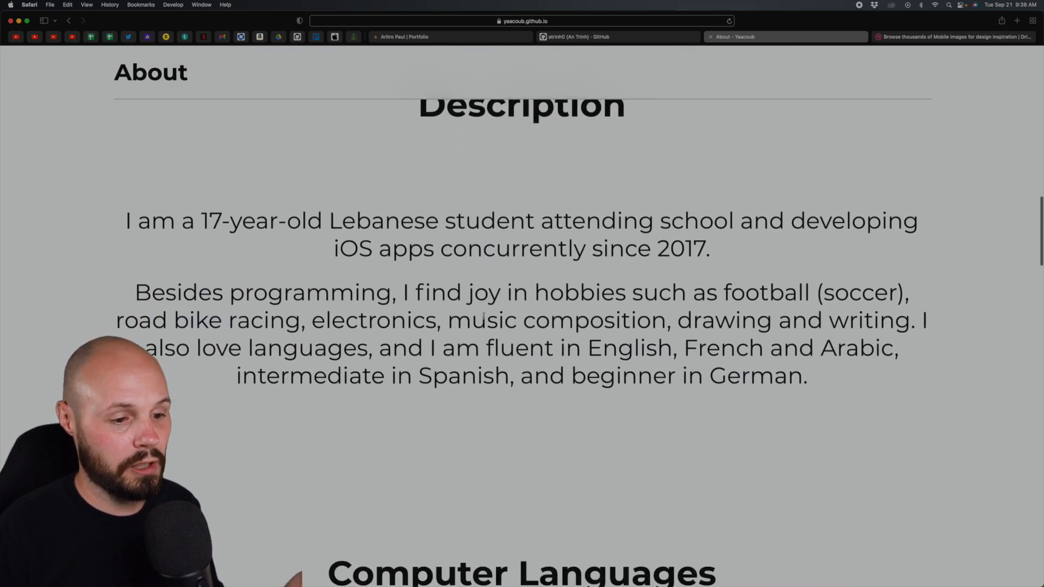
scroll(down, 3)
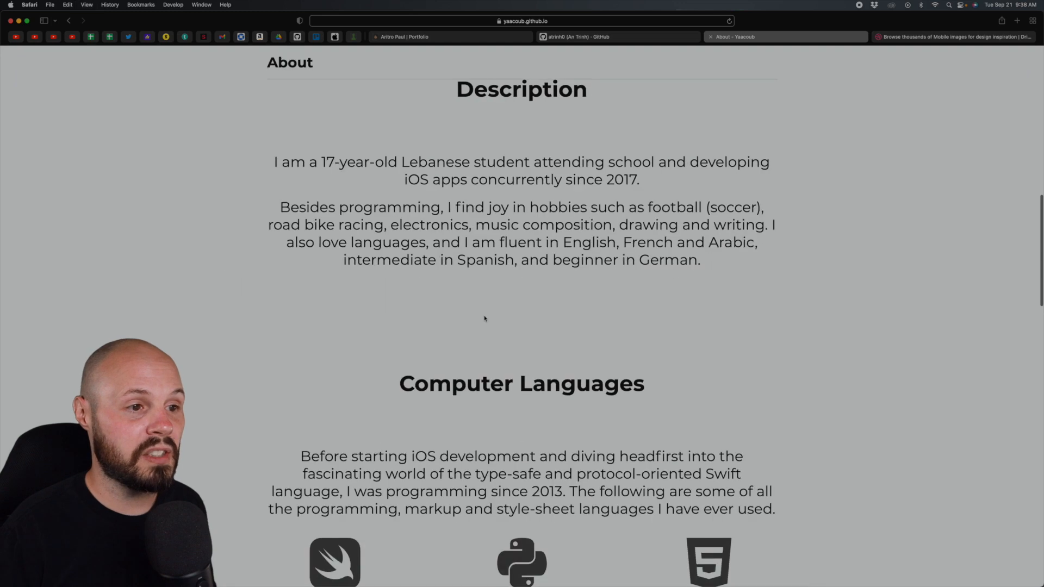
scroll(up, 3)
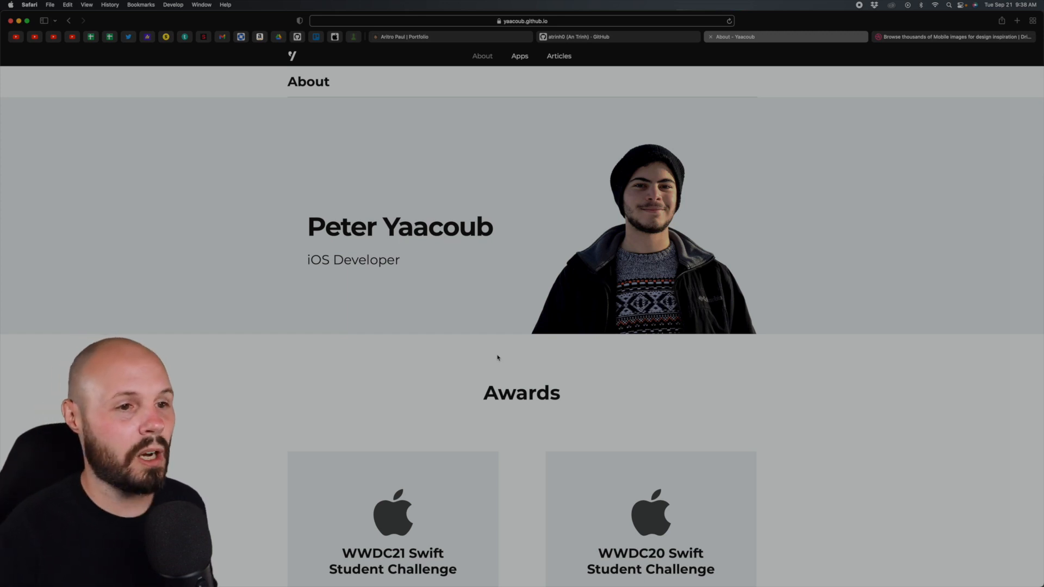
scroll(down, 3)
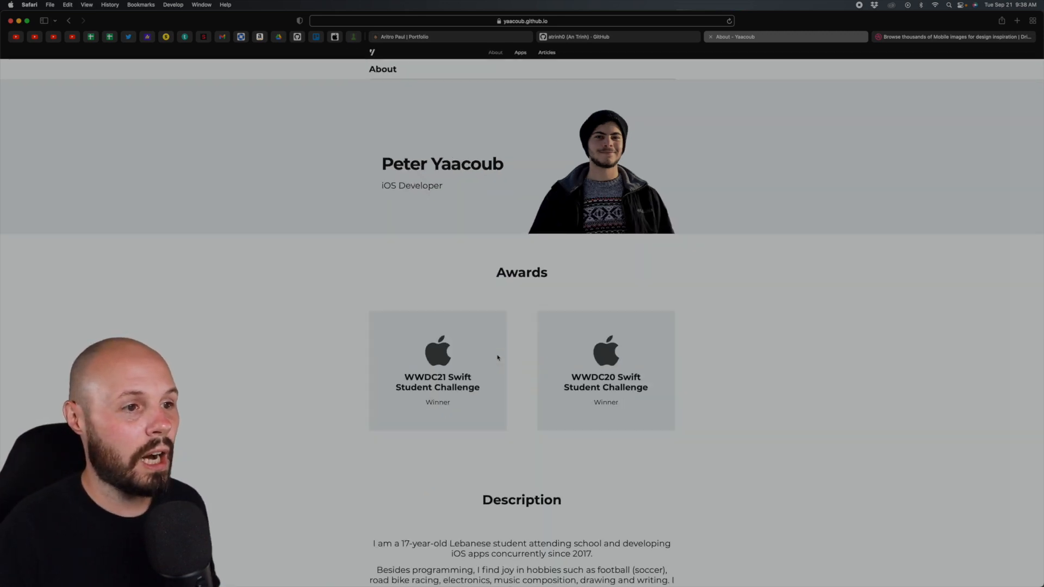
scroll(down, 3)
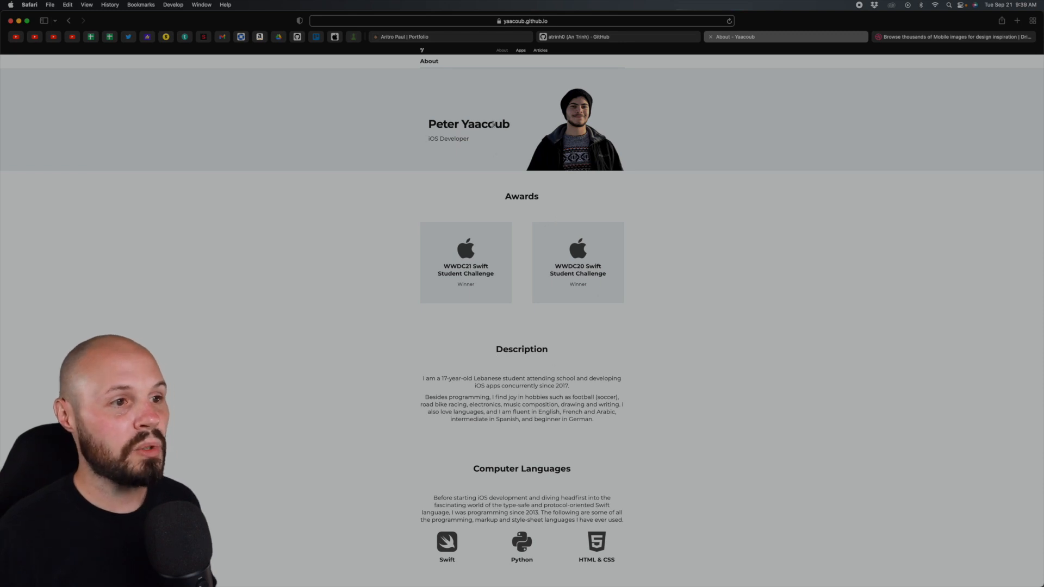
mouse_move(399, 367)
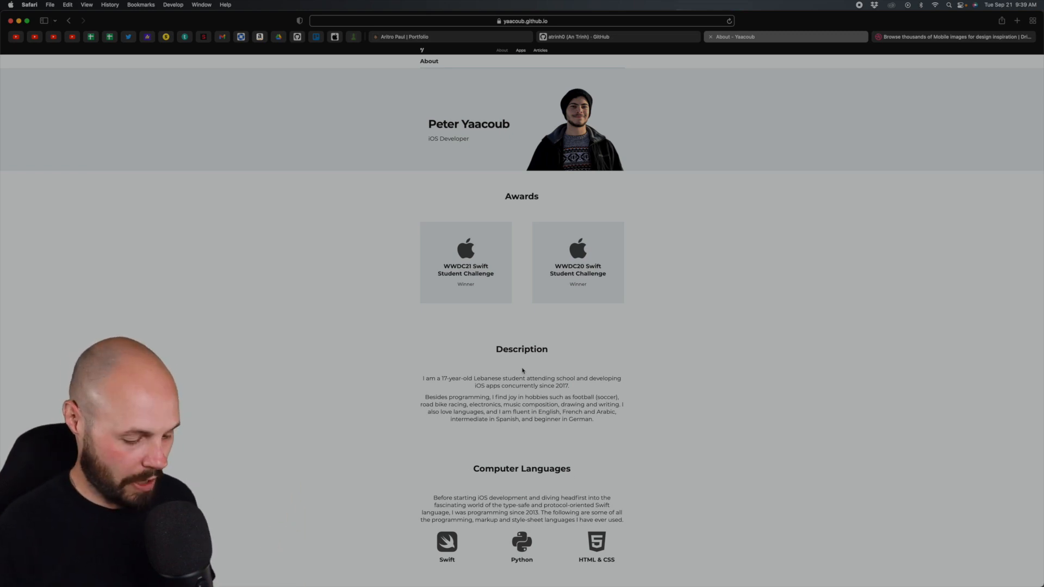
scroll(up, 3)
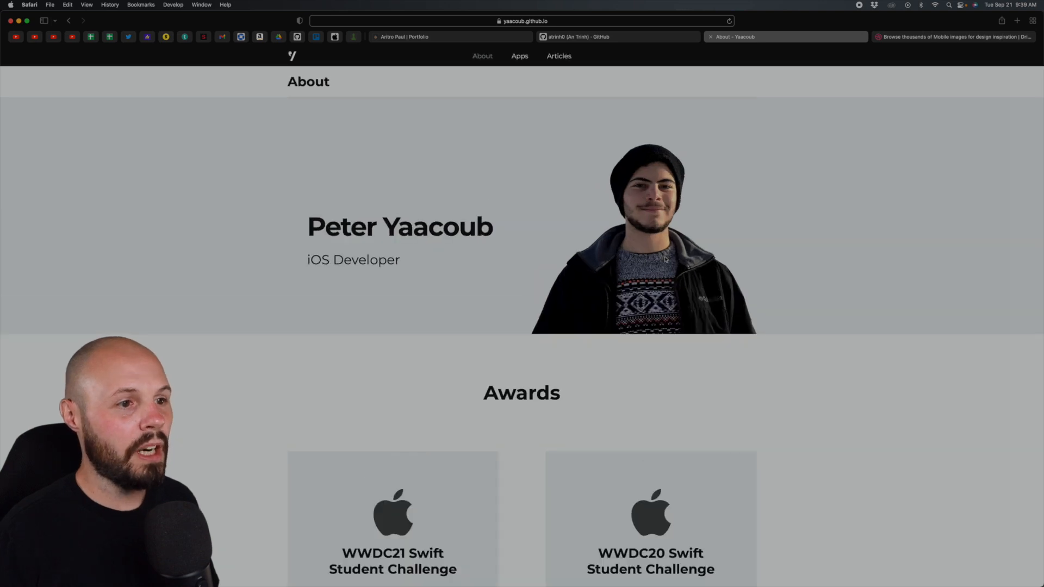
- Scroll the About page to the development-tools list, glance at Apps, then return to About
scroll(down, 3)
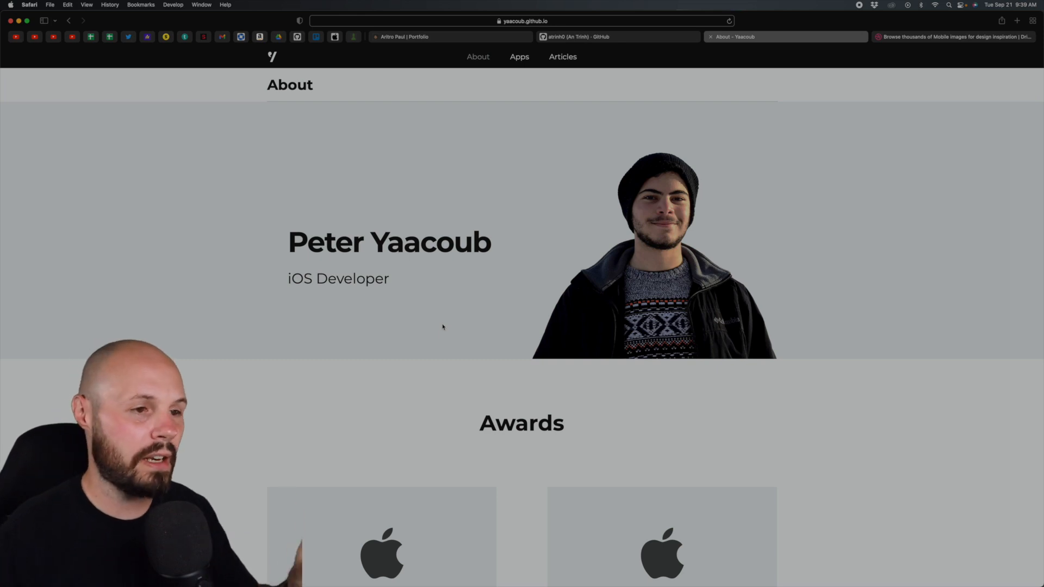
scroll(down, 3)
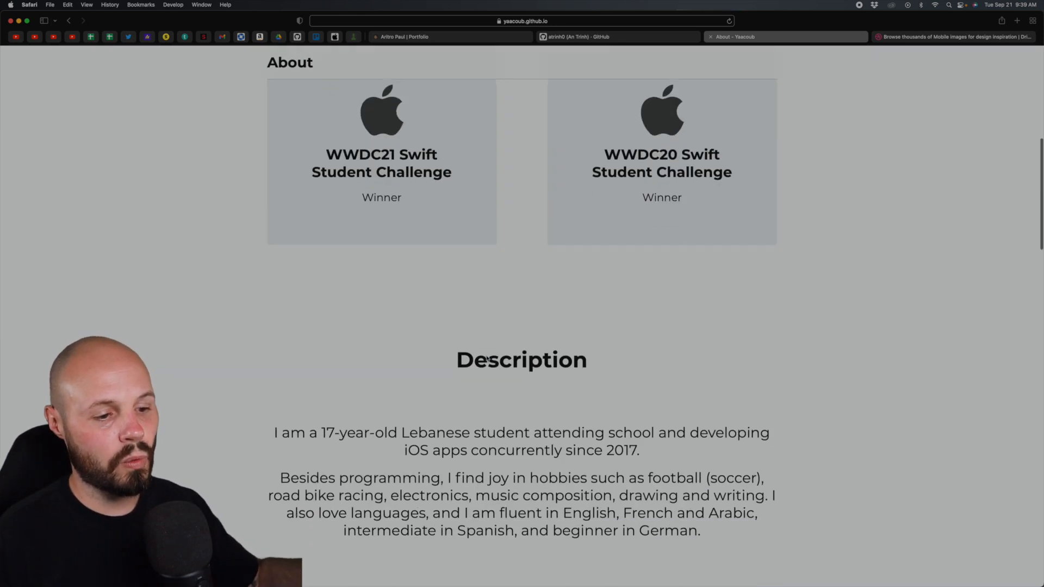
scroll(down, 3)
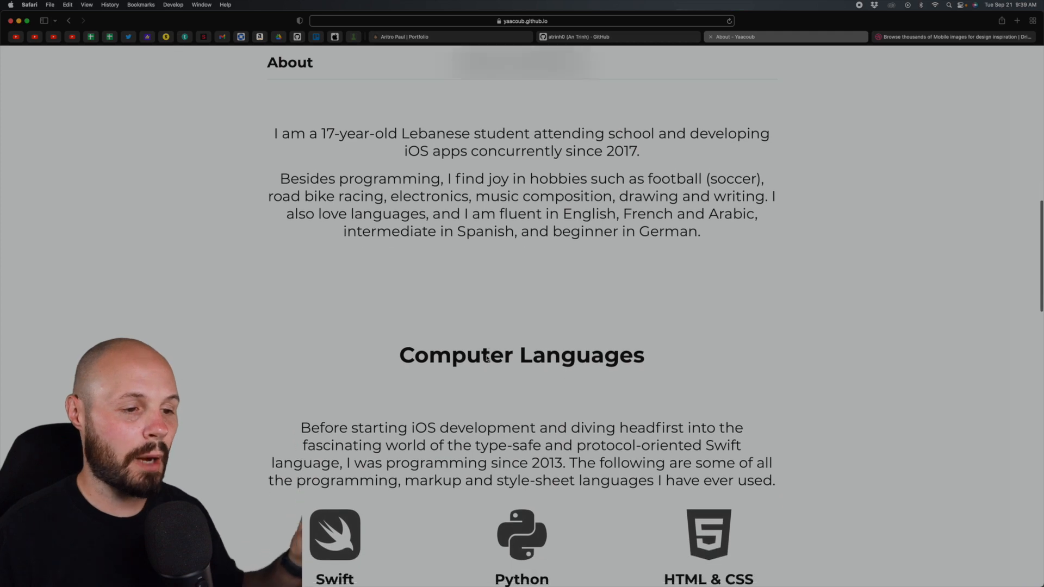
scroll(down, 3)
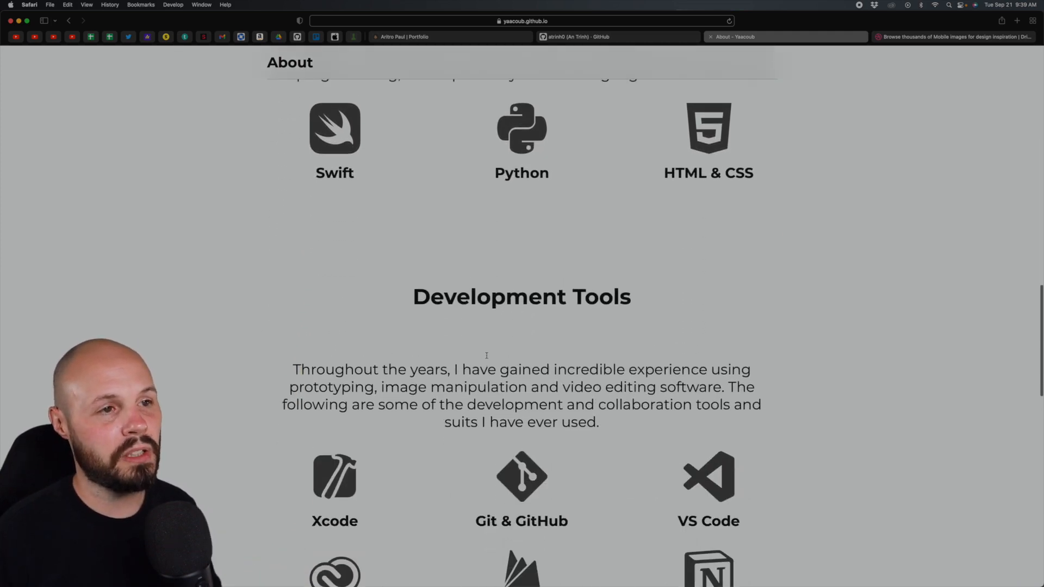
click(519, 57)
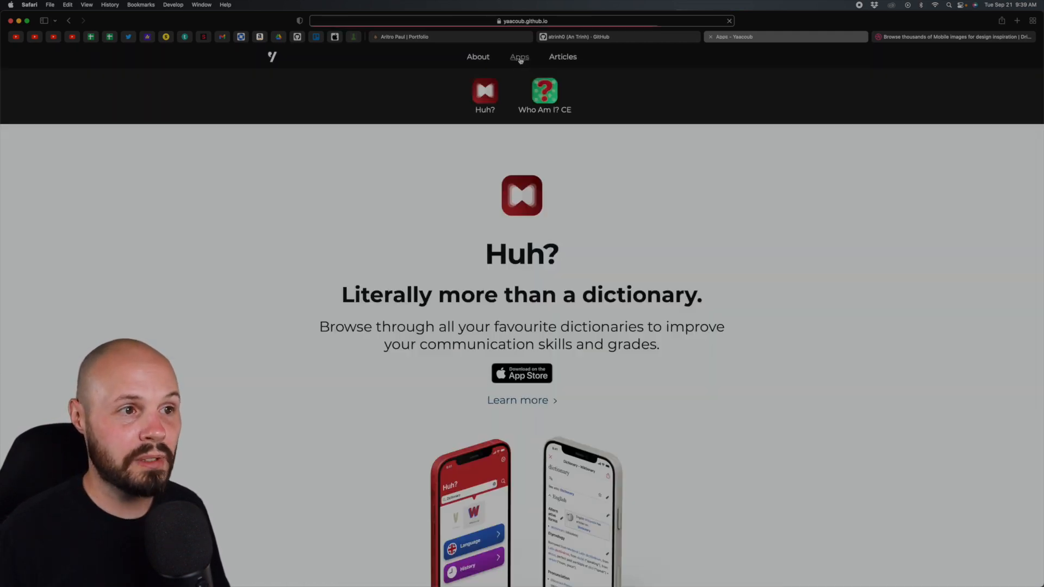
click(478, 57)
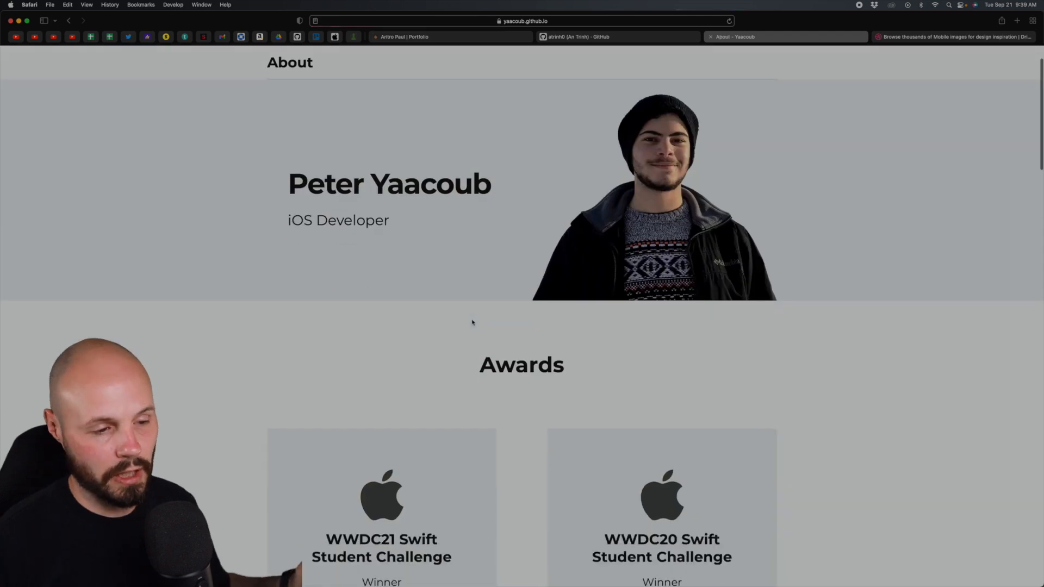
- Scroll down the About page again, then back up to the photo and Awards intro
scroll(down, 3)
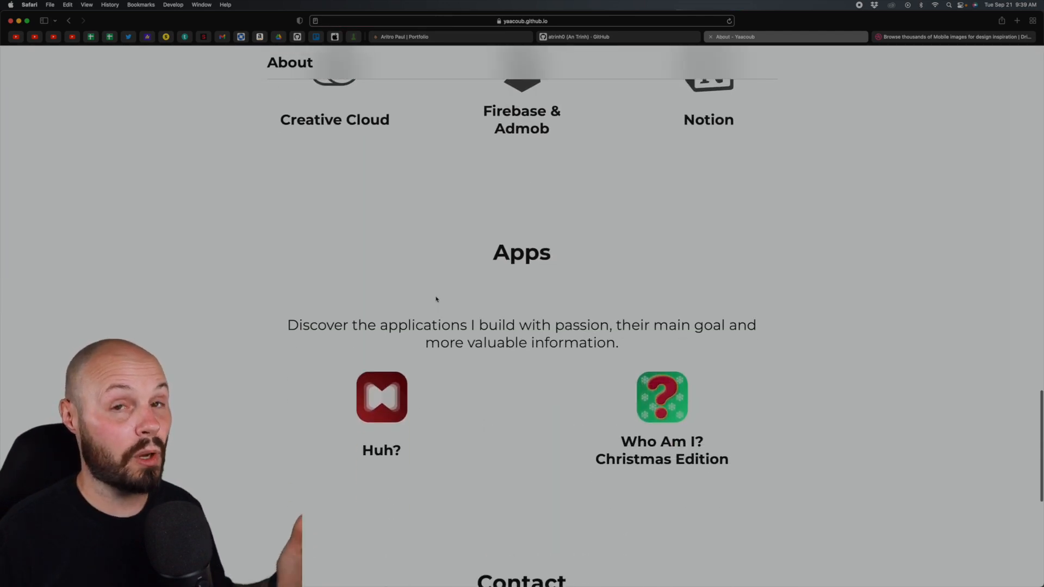
scroll(down, 3)
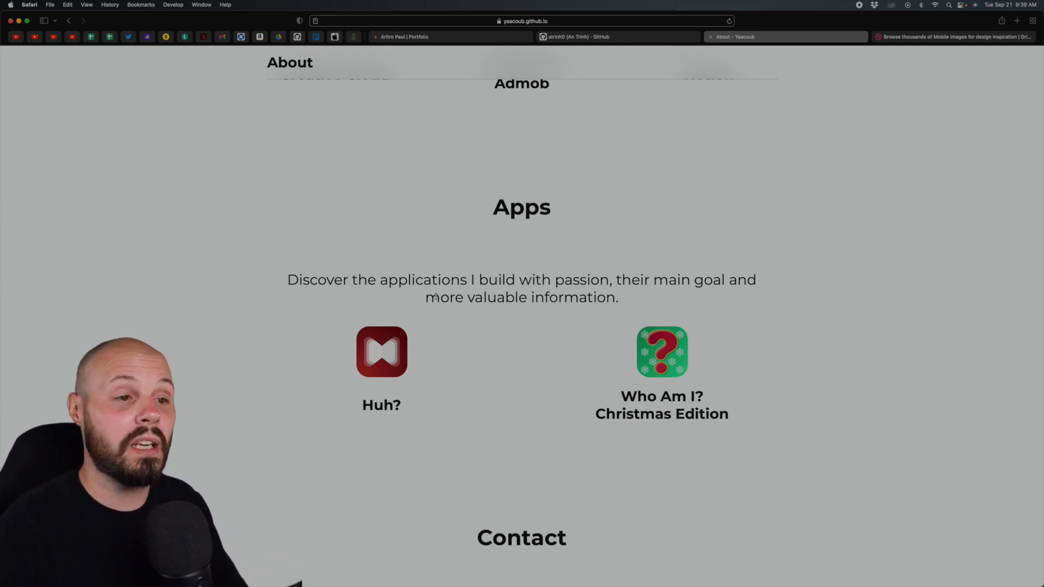
scroll(down, 3)
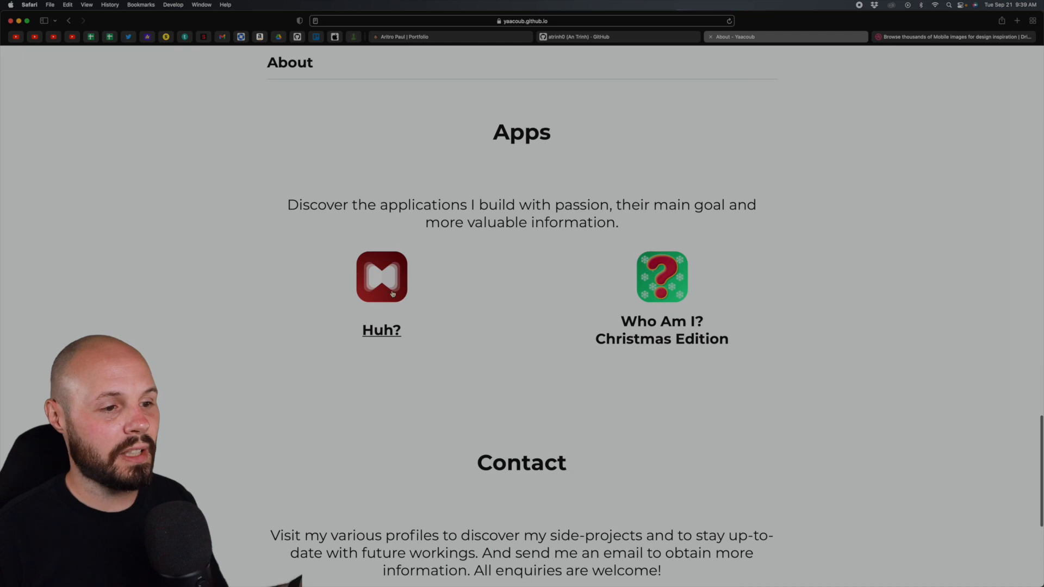
scroll(up, 3)
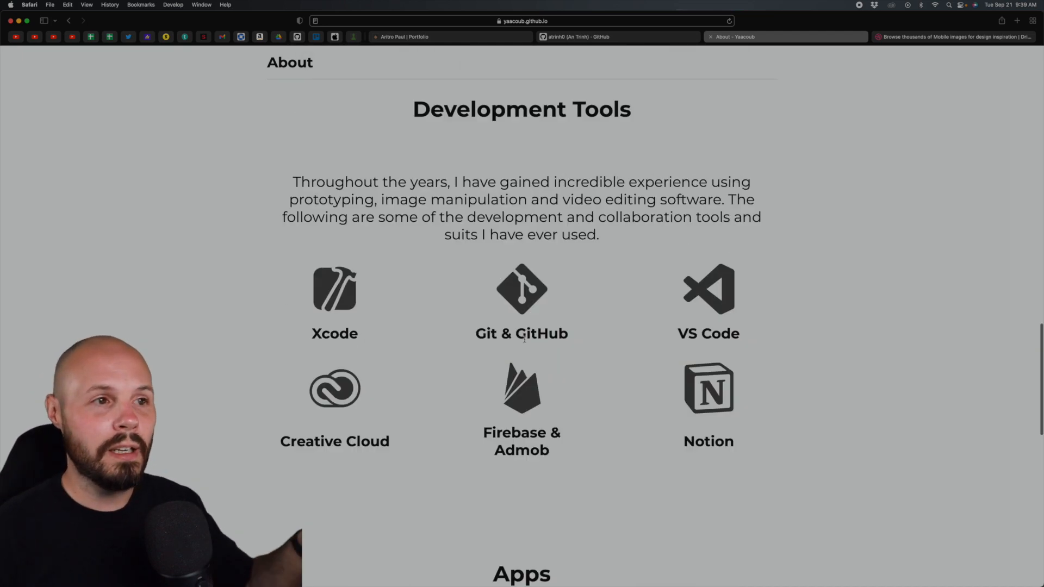
scroll(up, 3)
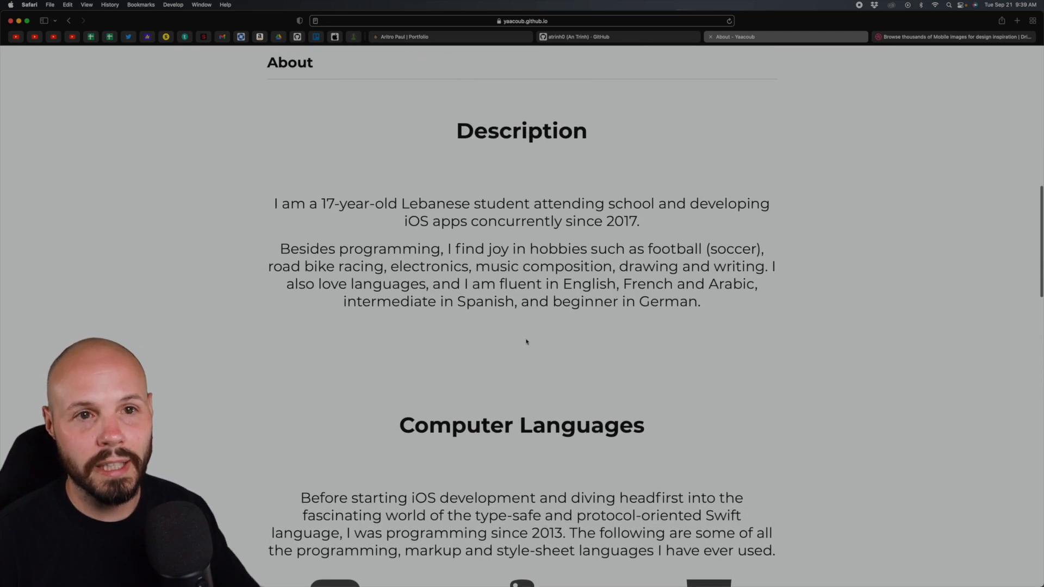
scroll(up, 3)
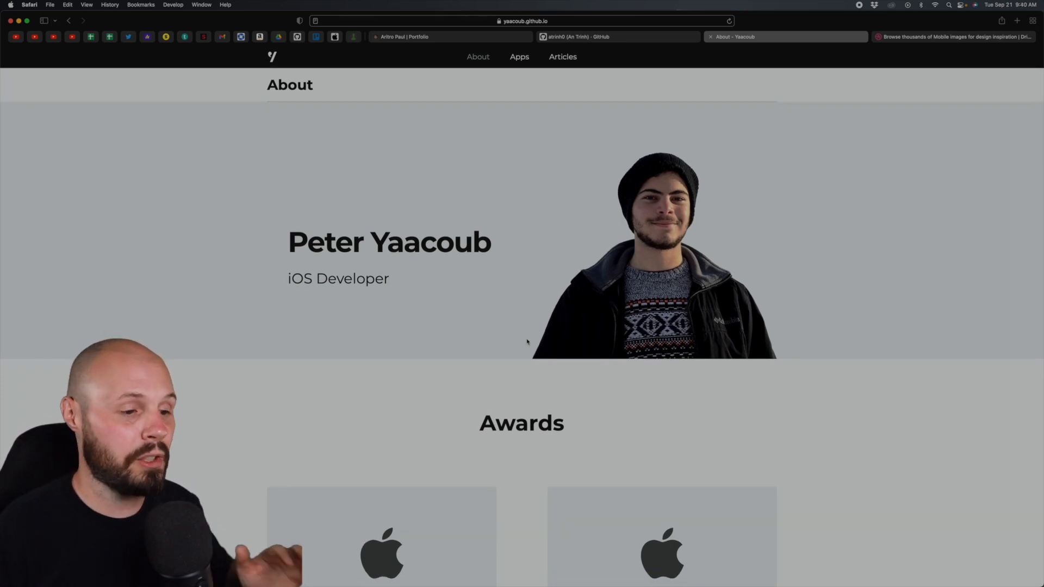
- Open the Apps page and scroll to the Huh? app's App Store badge and phone mockups
click(519, 57)
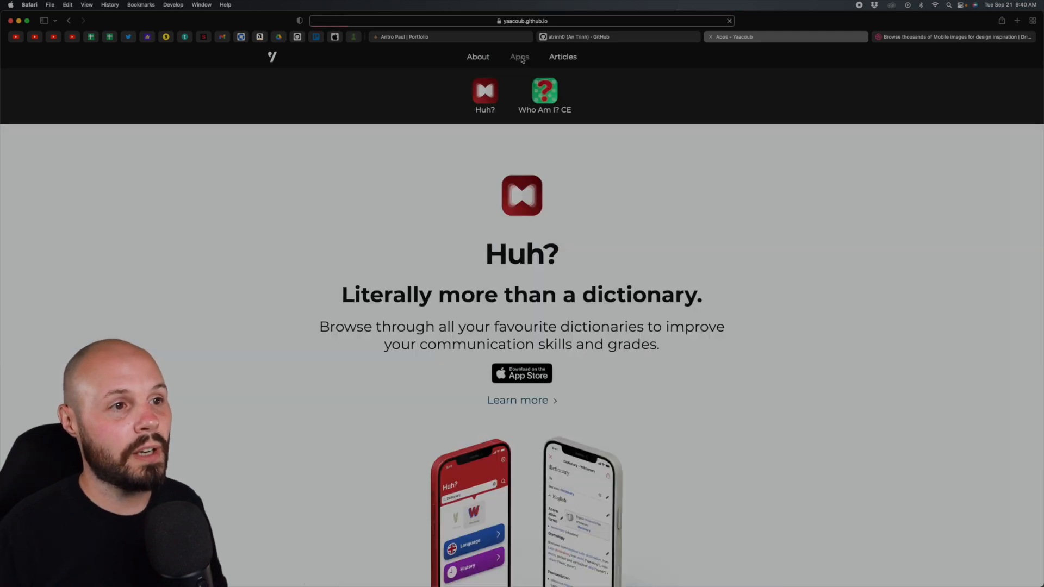
scroll(down, 3)
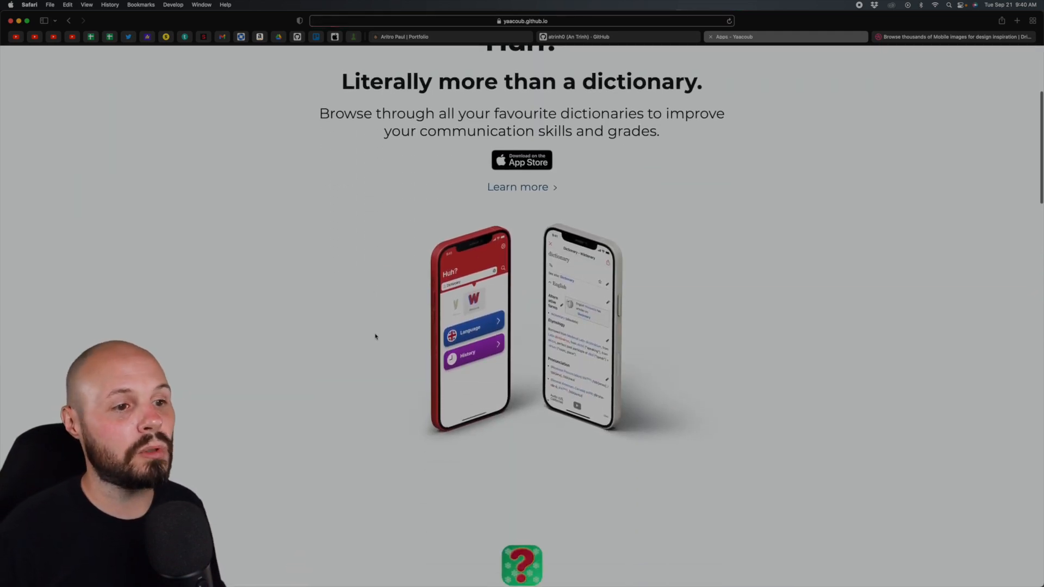
scroll(down, 3)
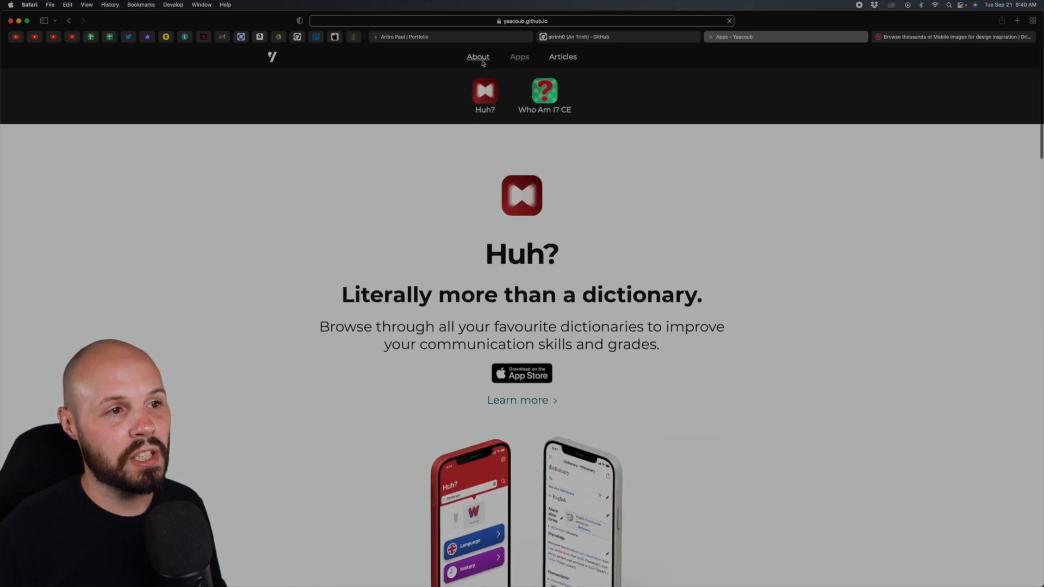
- Revisit the About page's awards and skills, then open Articles showing the ShazamKit article
click(478, 57)
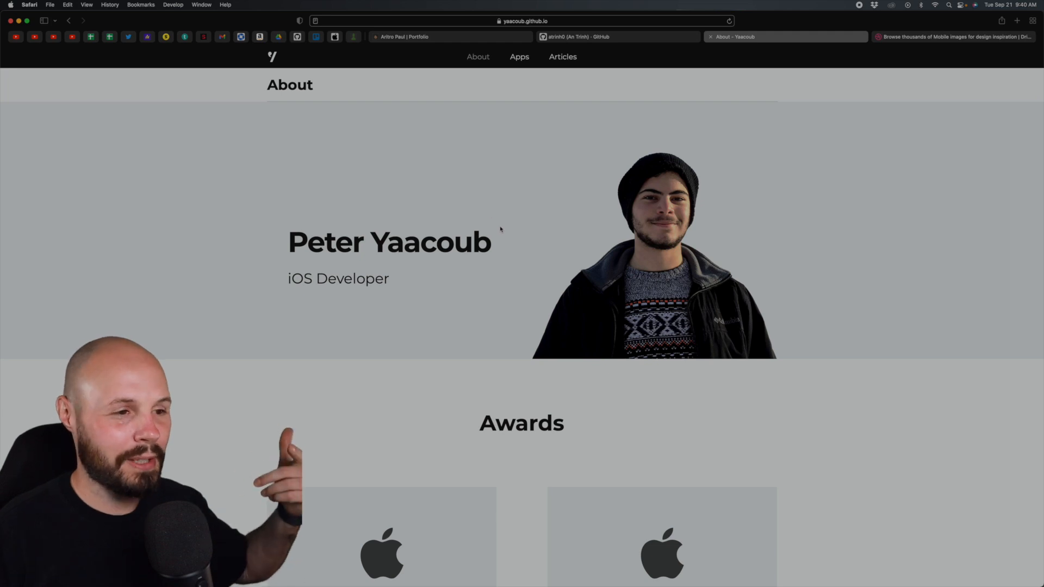
scroll(down, 3)
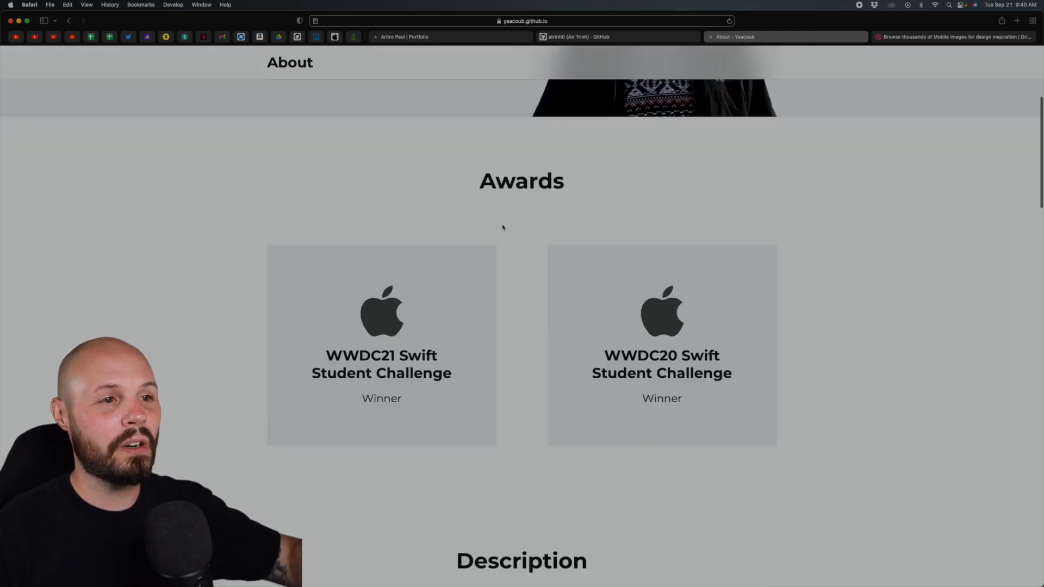
scroll(up, 3)
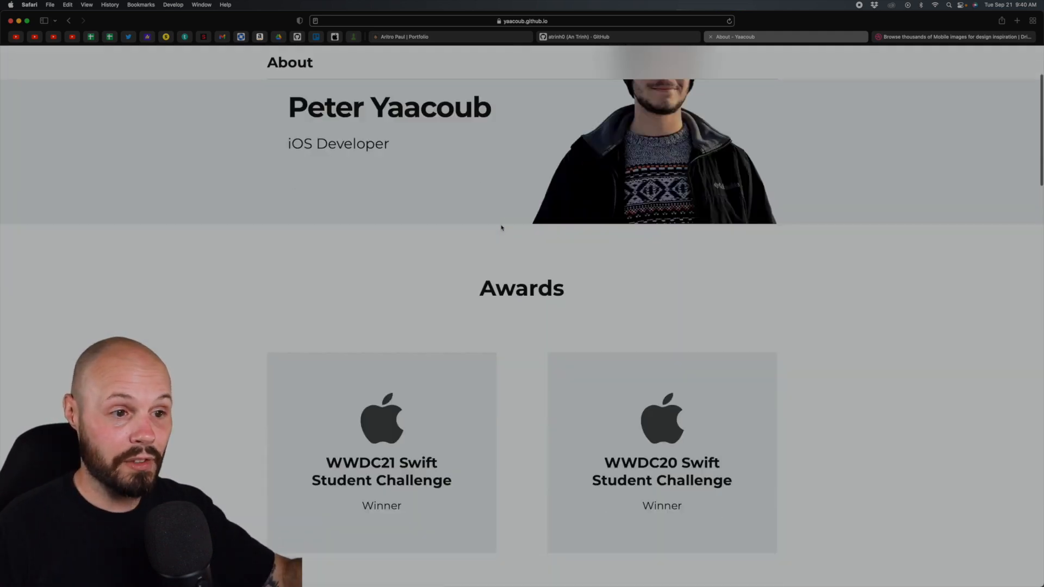
scroll(down, 3)
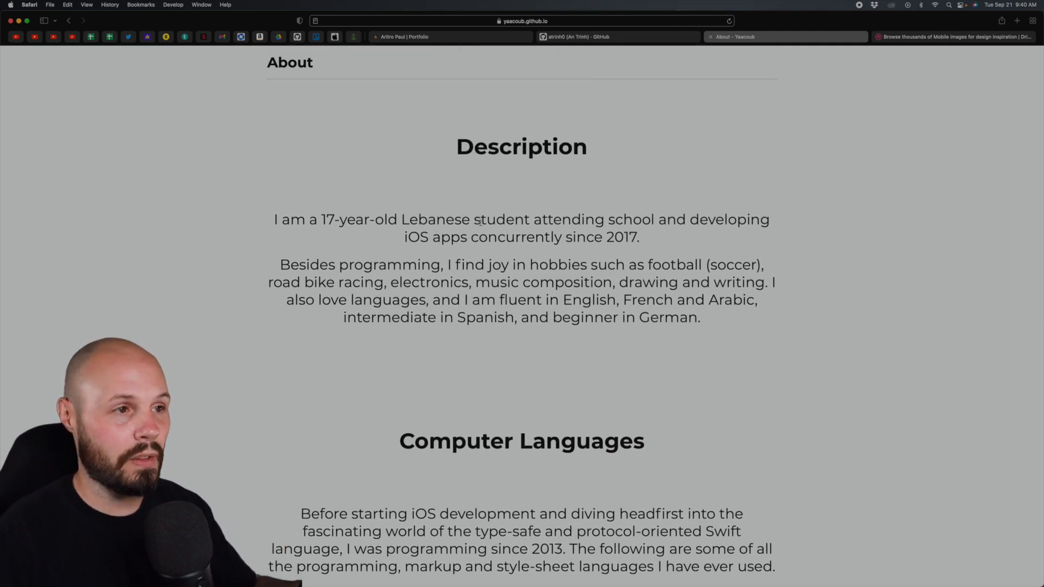
scroll(down, 3)
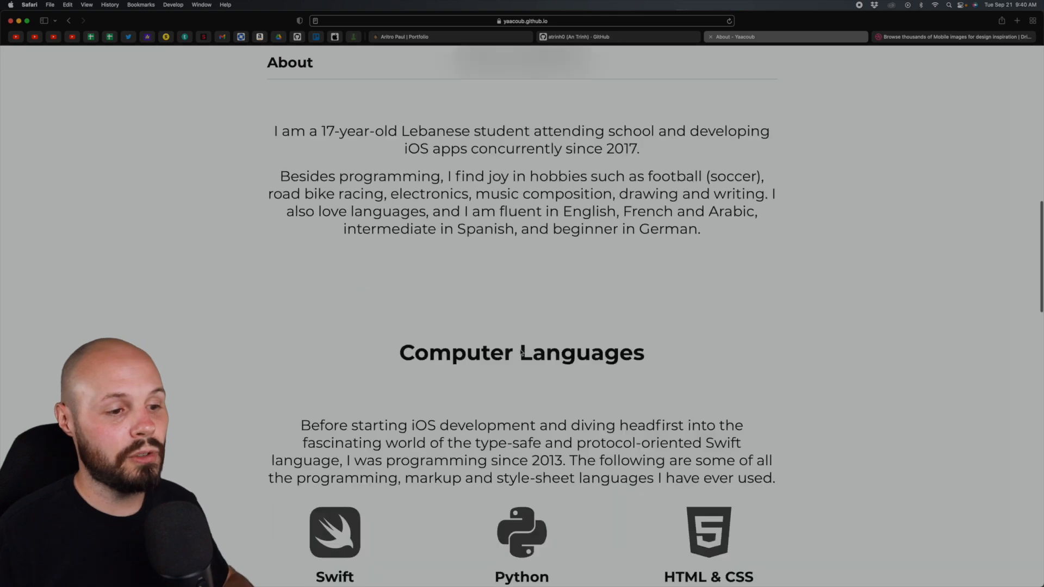
scroll(down, 3)
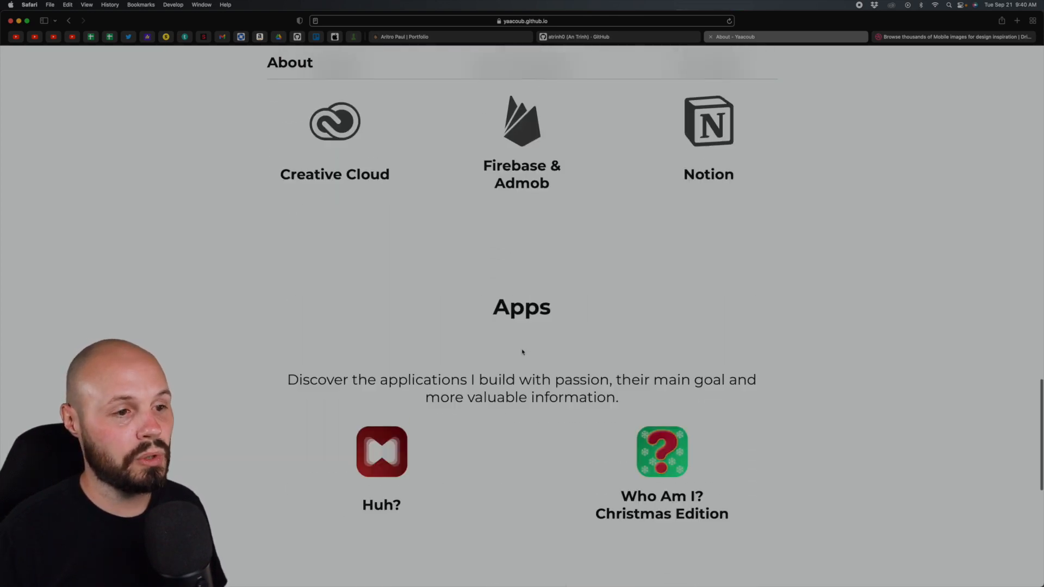
click(563, 56)
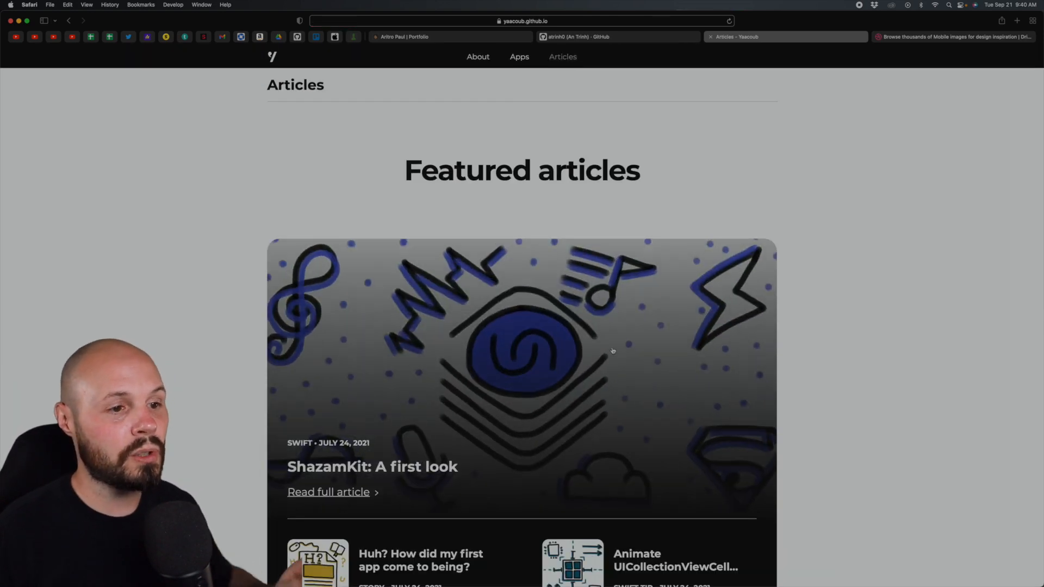
scroll(down, 3)
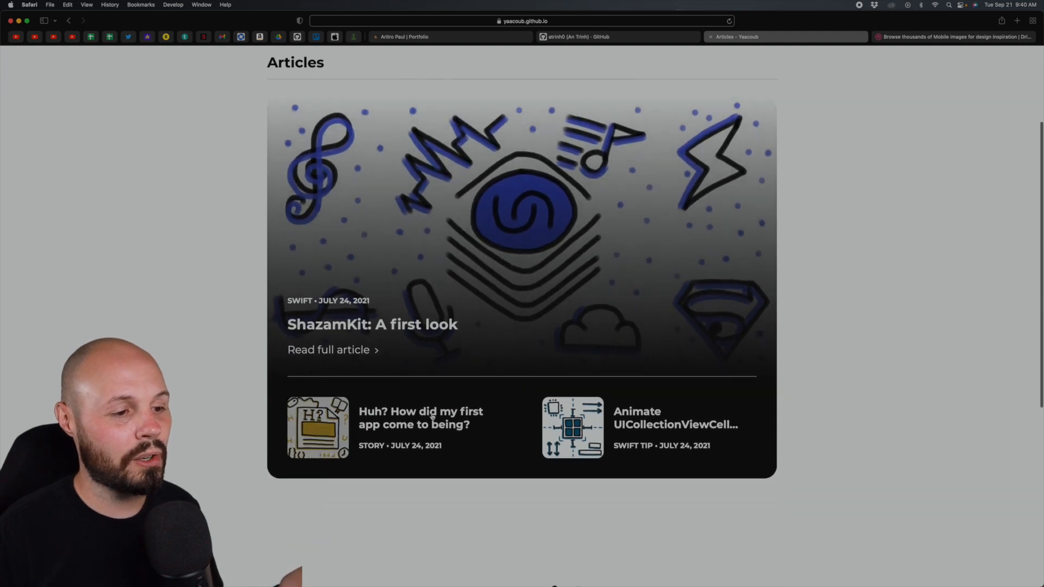
click(420, 418)
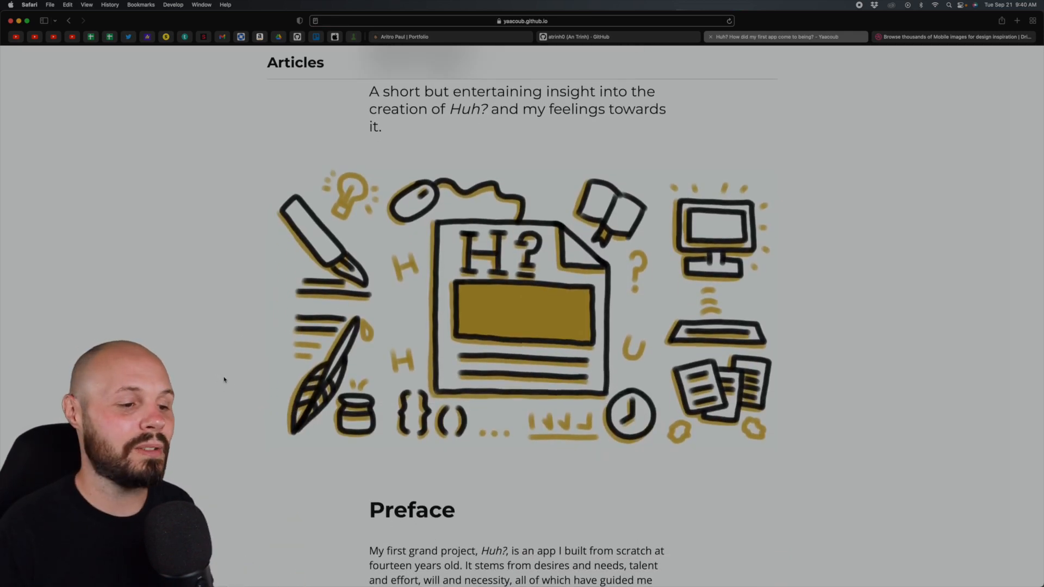
scroll(down, 3)
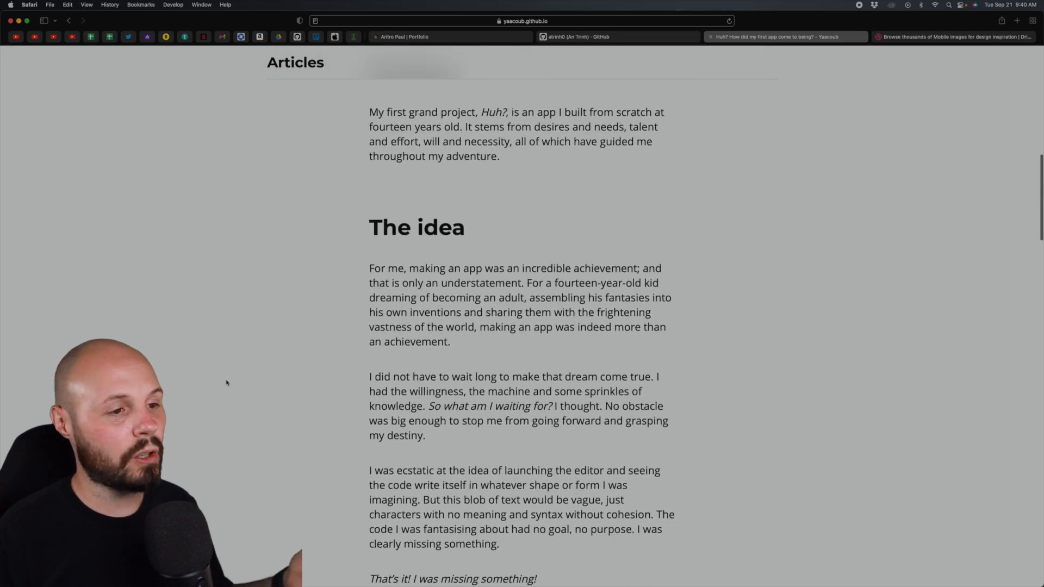
scroll(down, 3)
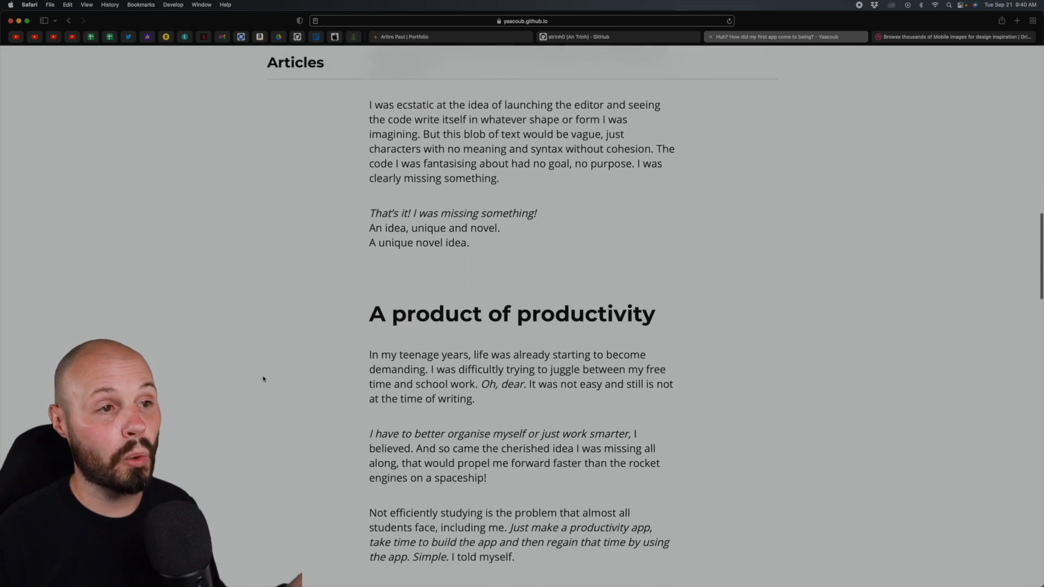
scroll(down, 3)
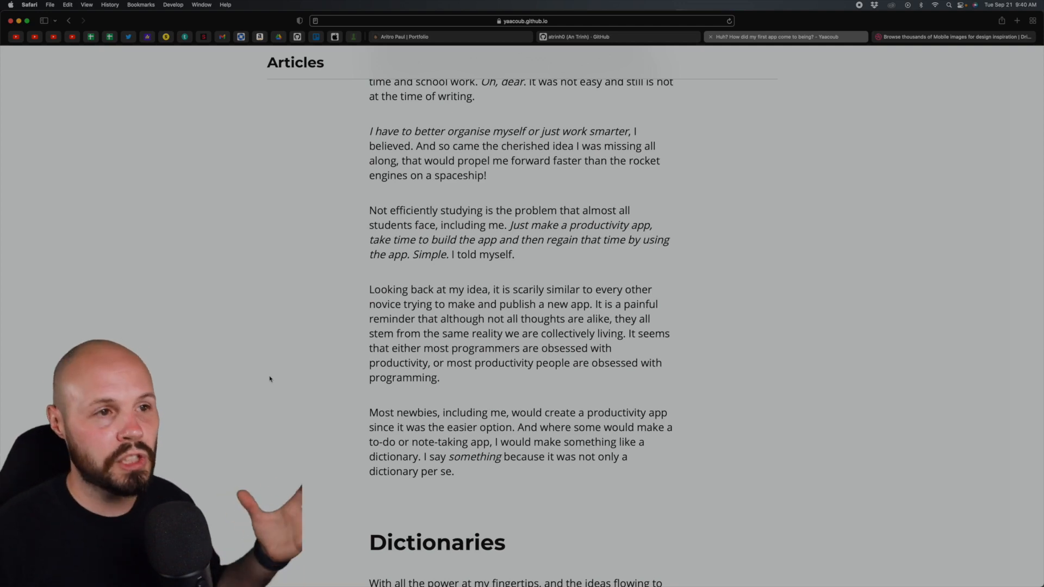
scroll(up, 3)
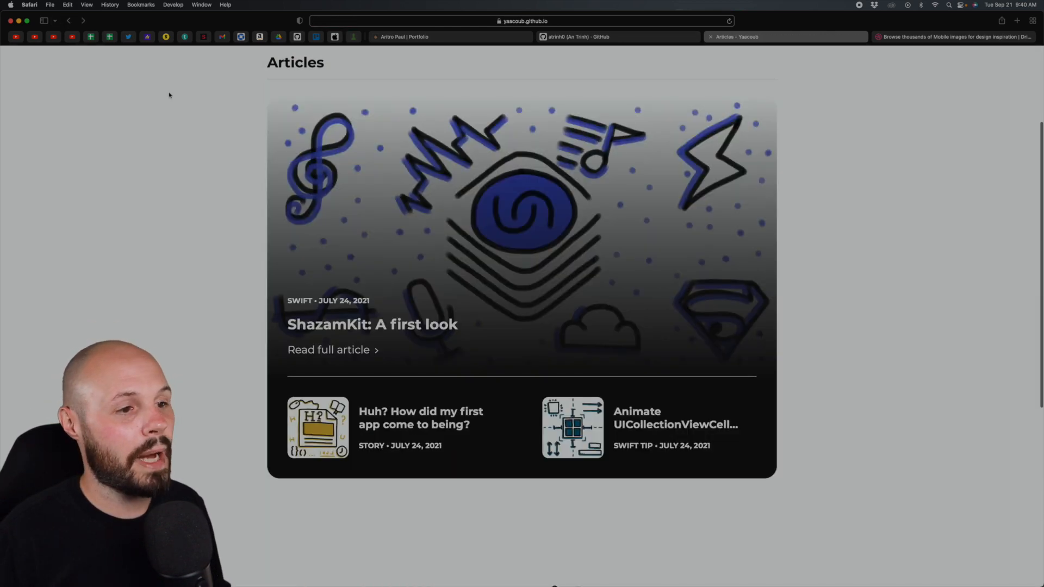
scroll(up, 3)
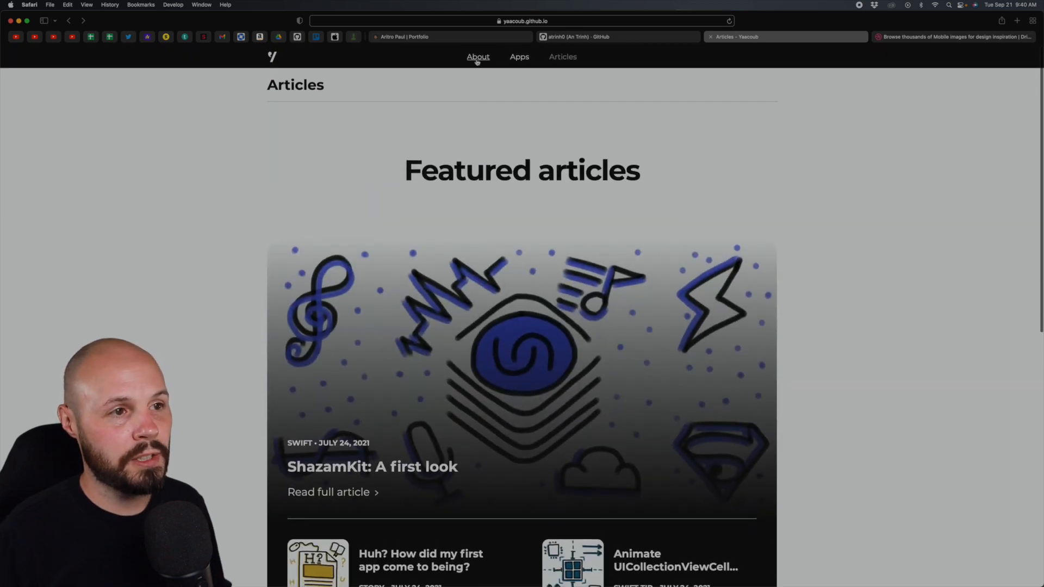
click(478, 57)
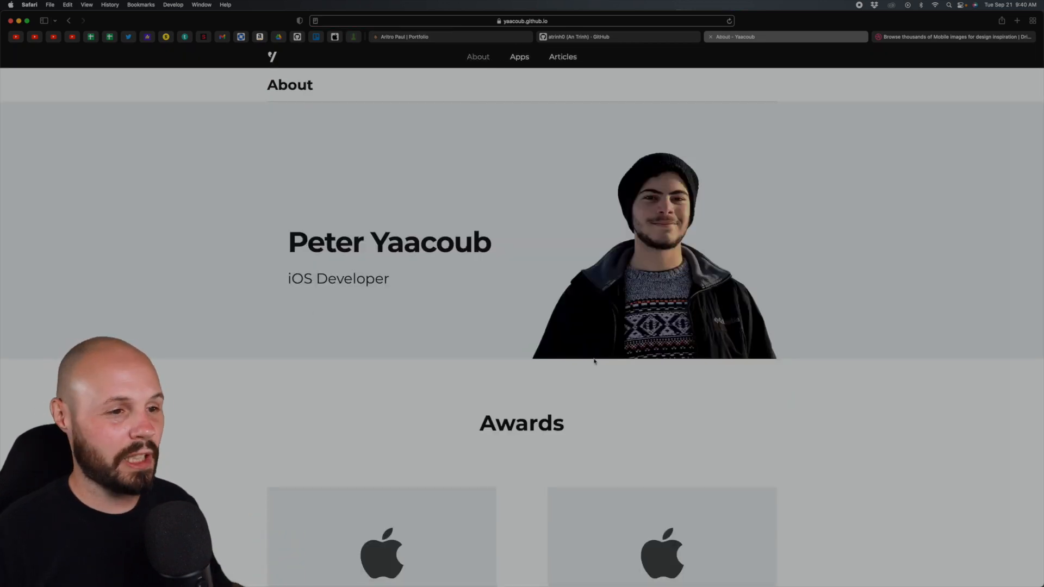
scroll(down, 3)
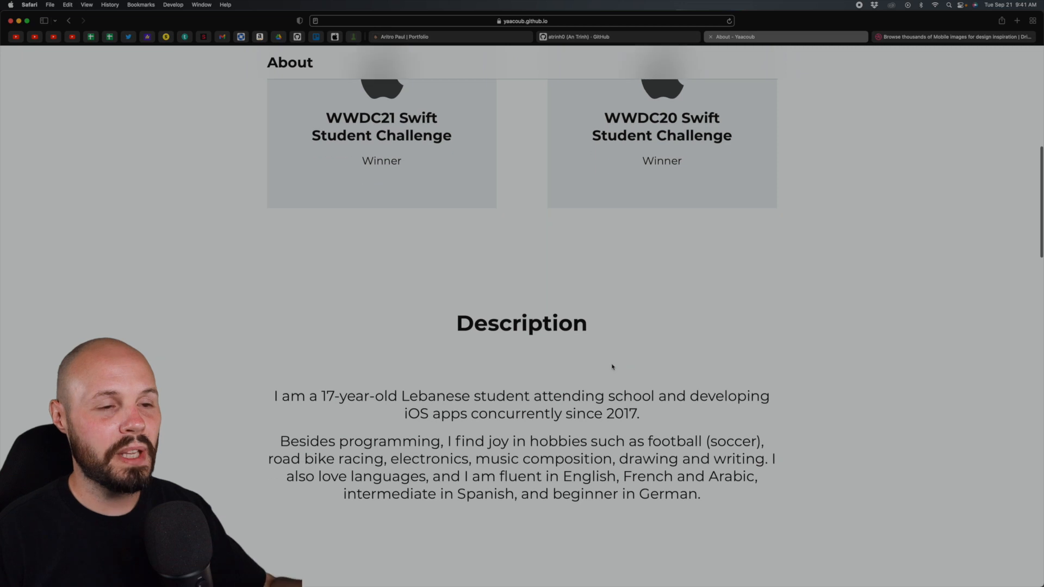
scroll(up, 3)
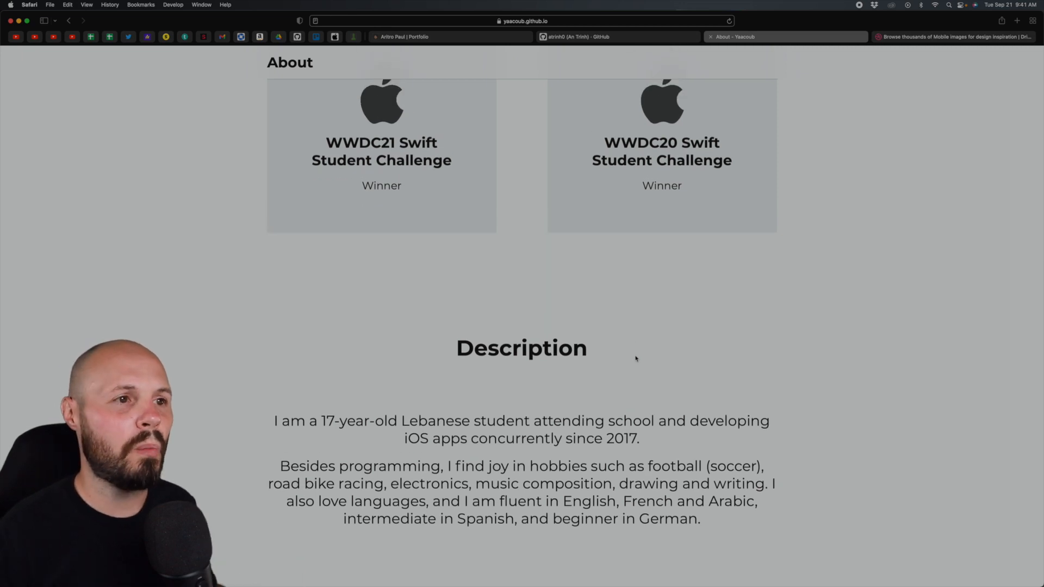
scroll(up, 3)
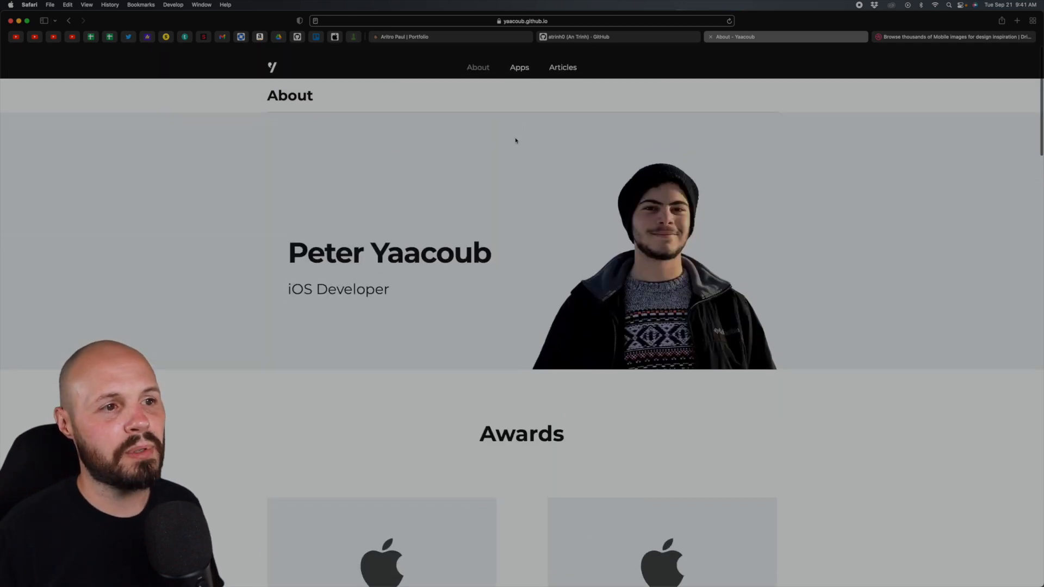
scroll(down, 3)
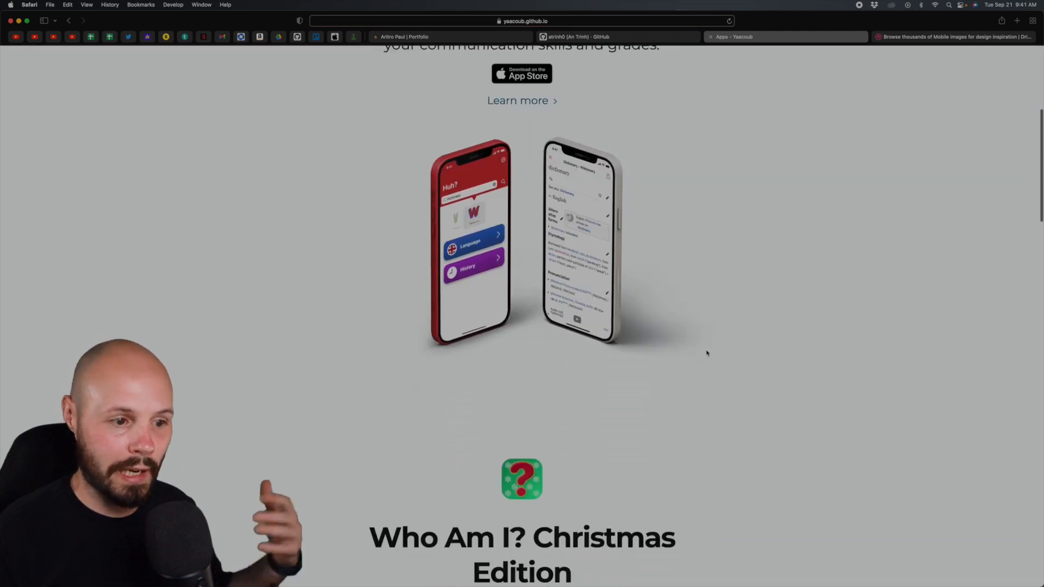
scroll(down, 3)
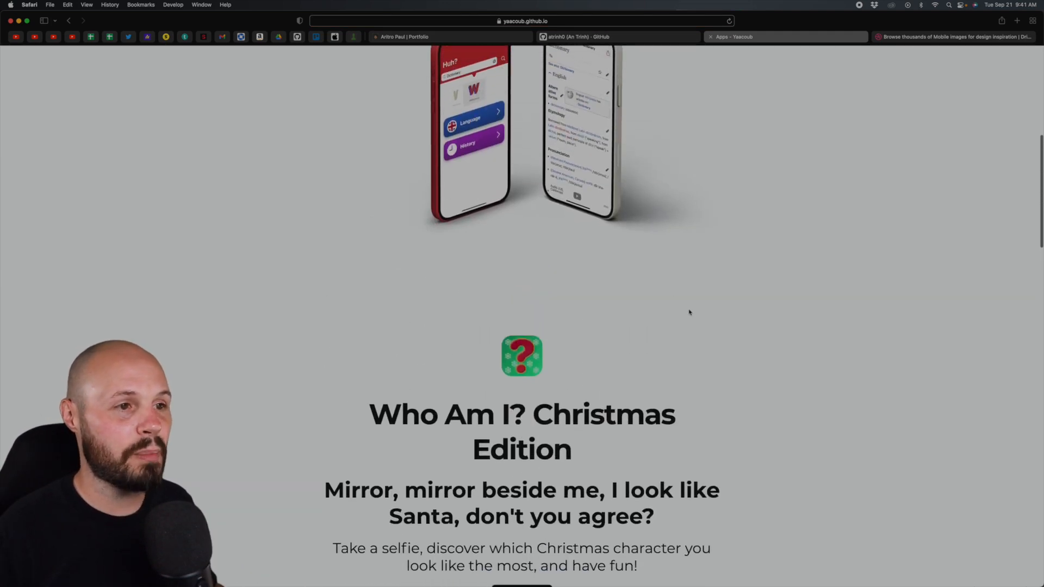
scroll(up, 3)
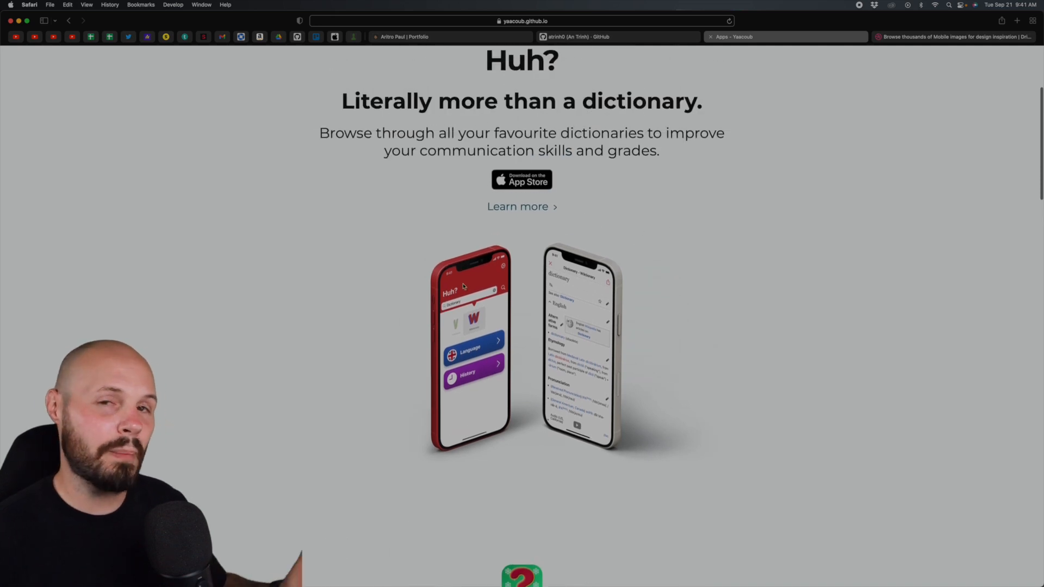
scroll(down, 3)
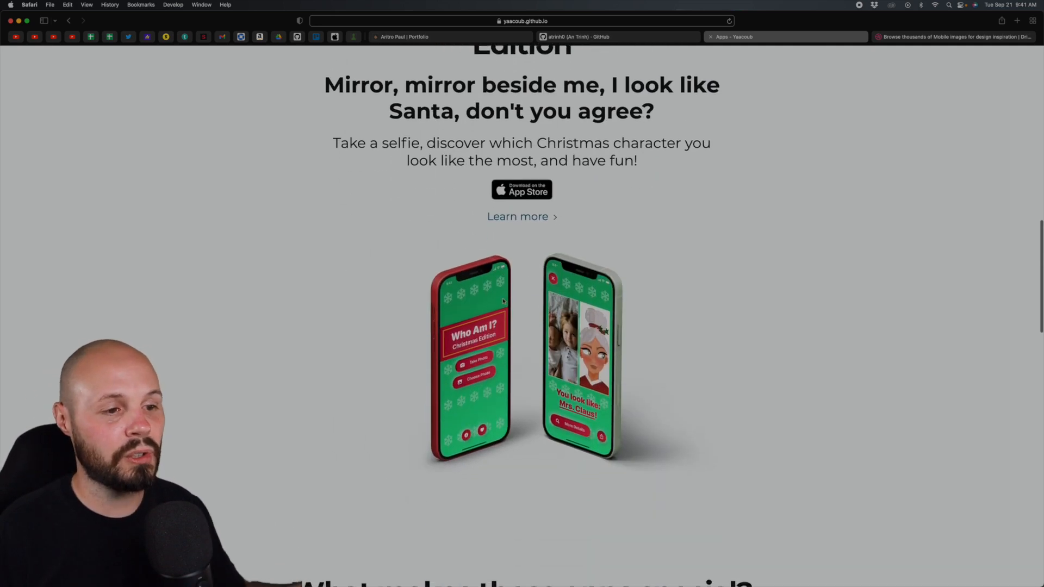
scroll(down, 3)
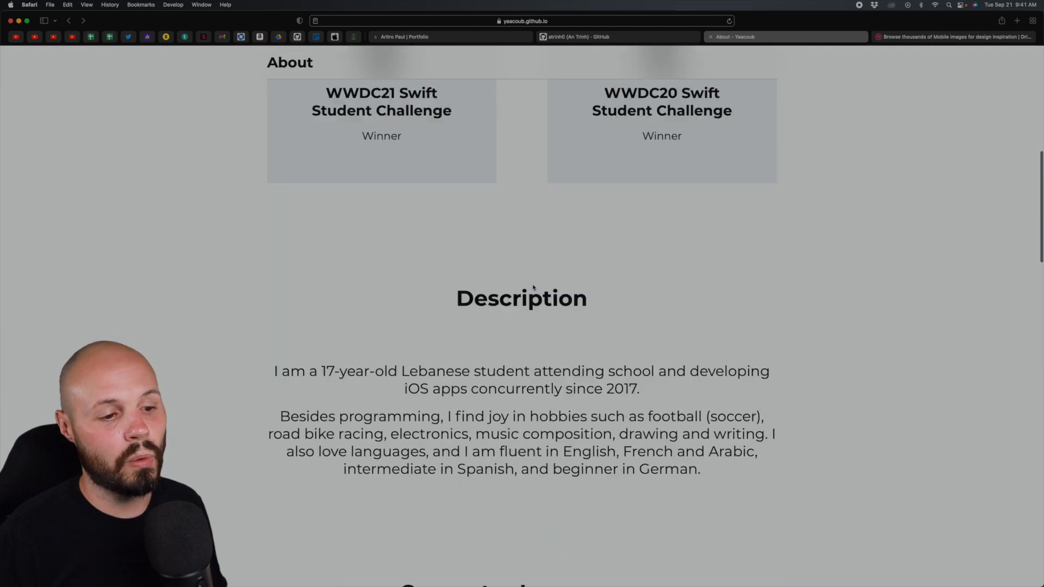
scroll(down, 3)
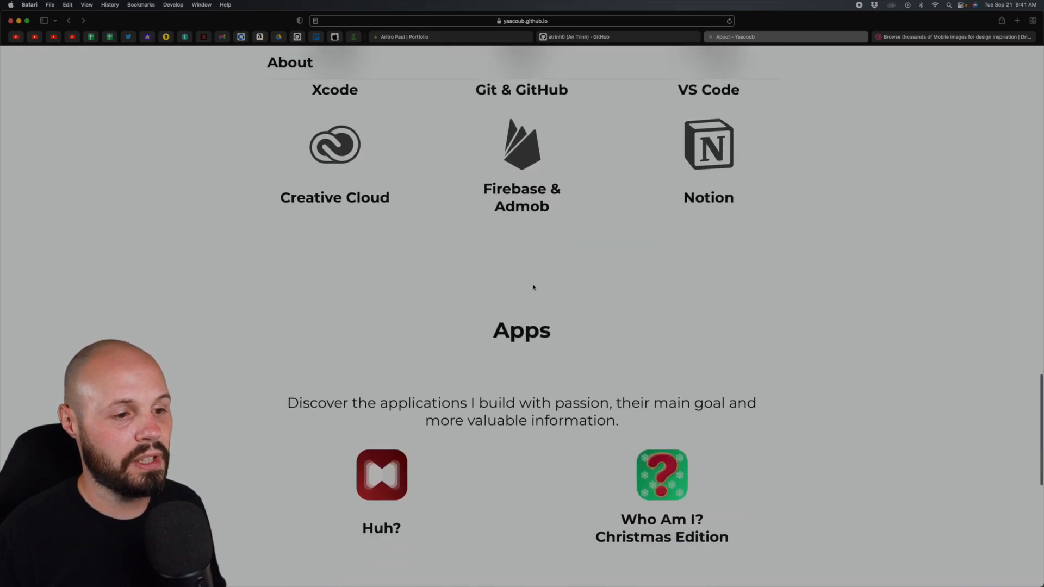
scroll(down, 3)
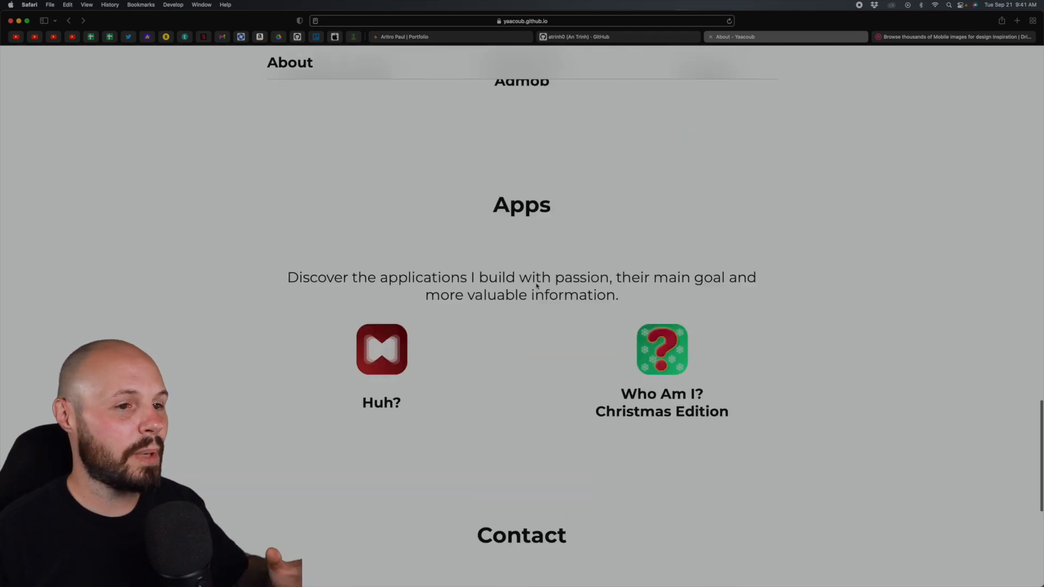
scroll(up, 3)
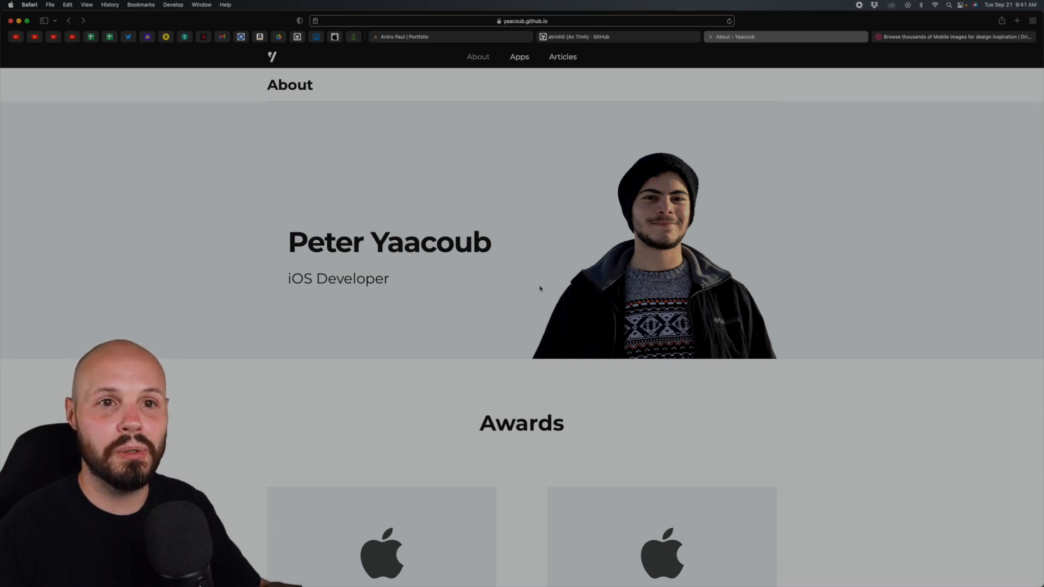
mouse_move(528, 258)
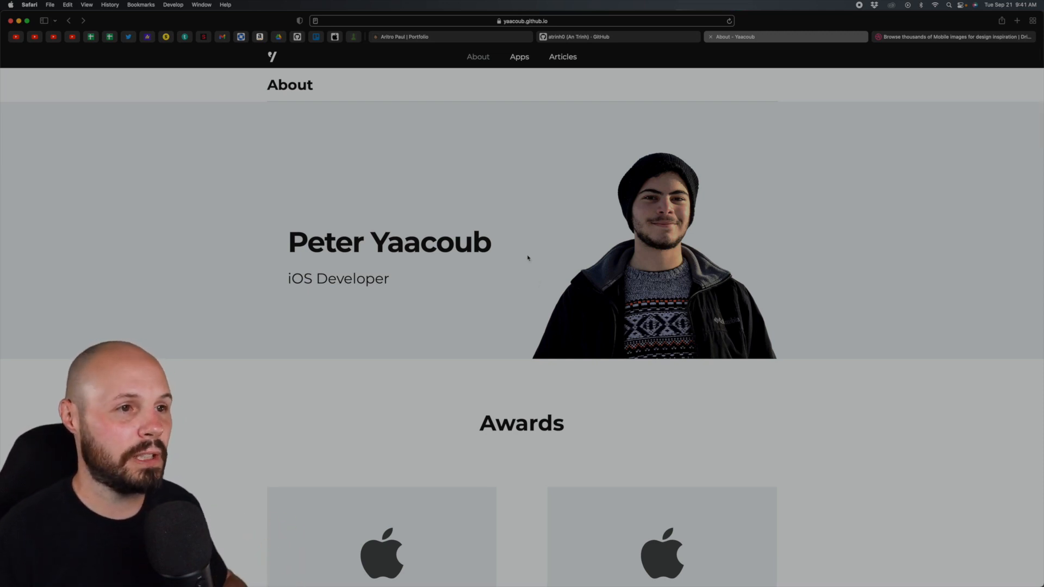
mouse_move(536, 267)
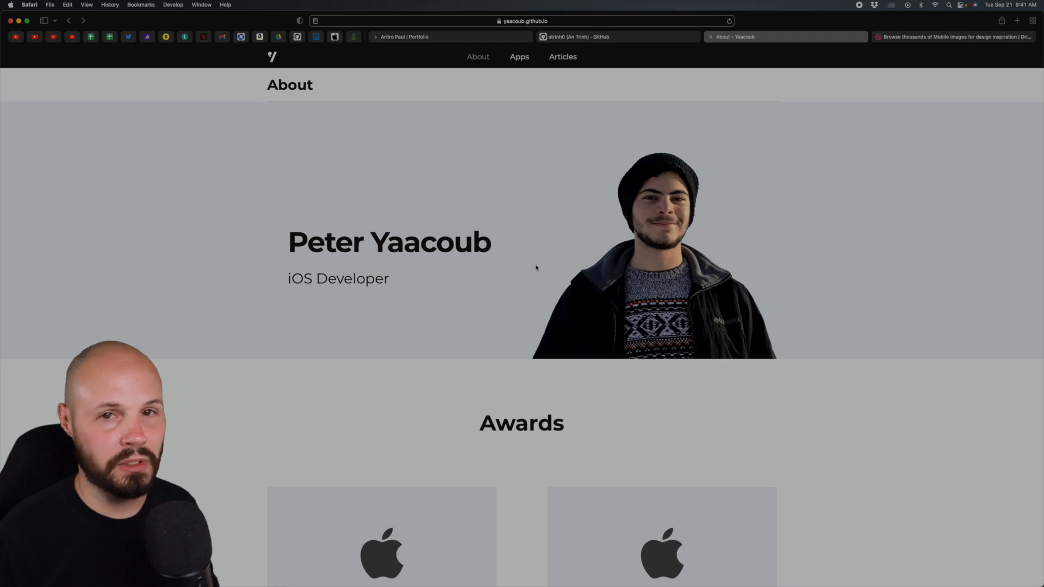
mouse_move(542, 254)
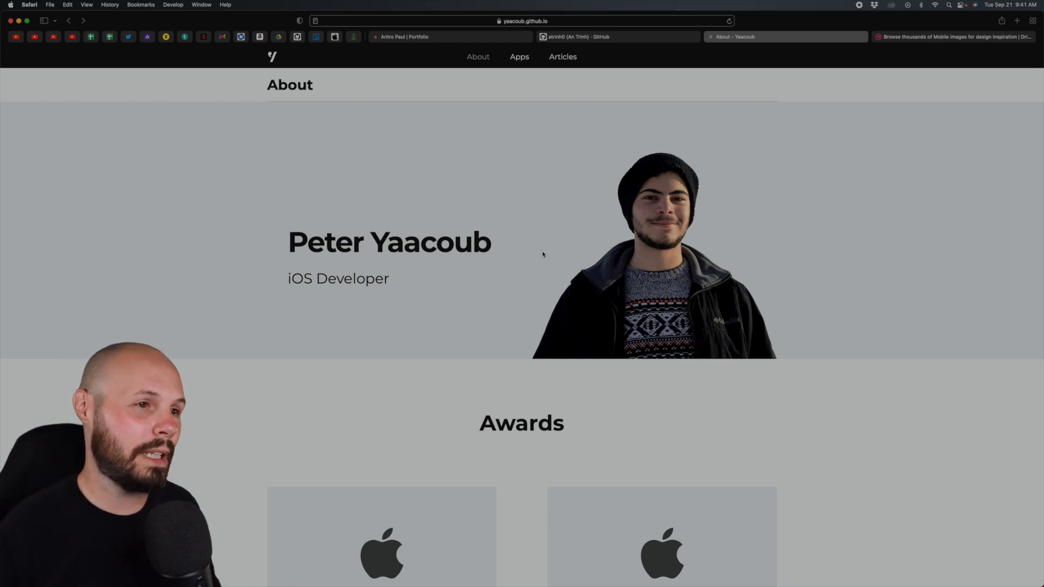
mouse_move(521, 64)
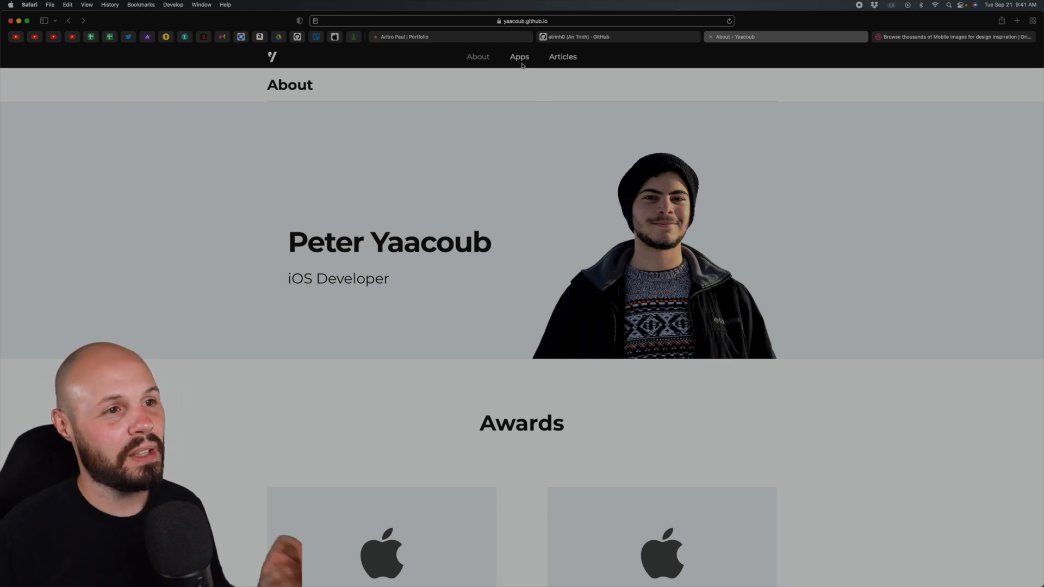
- Scroll the Apps page to 'What makes these apps special?', then switch to the Dribbble Crypto app shot
click(519, 57)
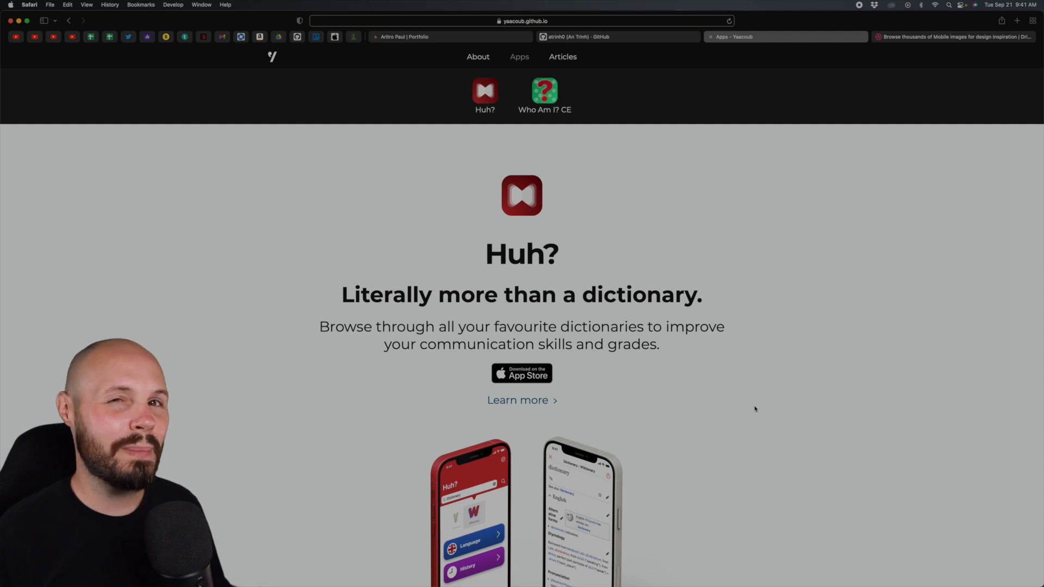
mouse_move(744, 406)
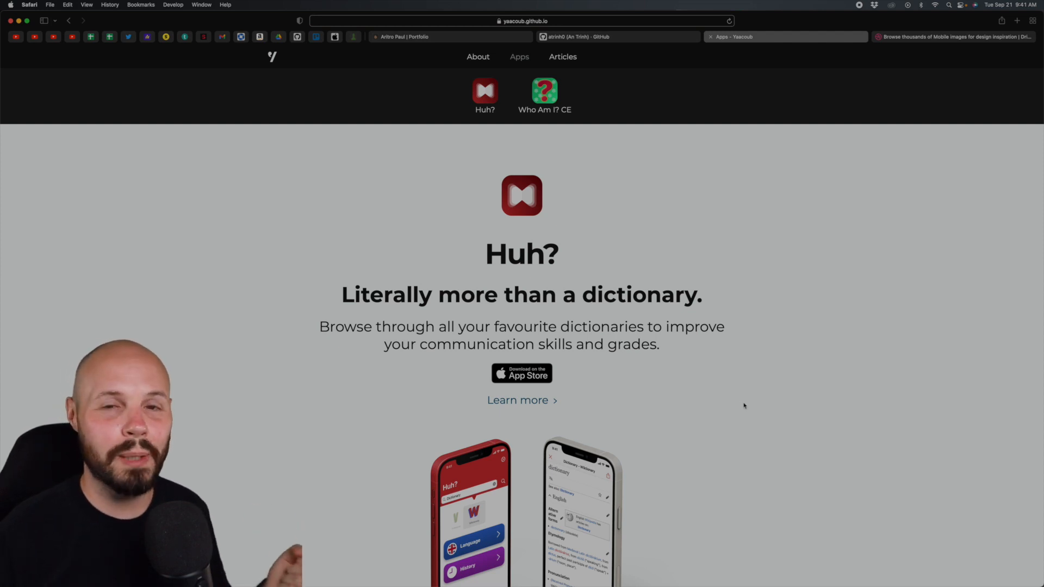
scroll(down, 3)
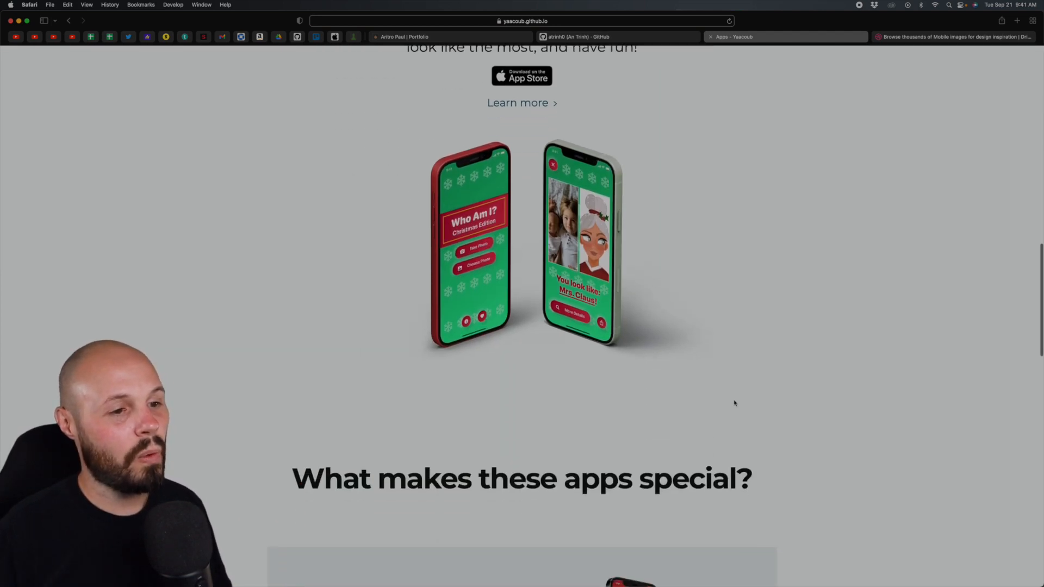
scroll(down, 3)
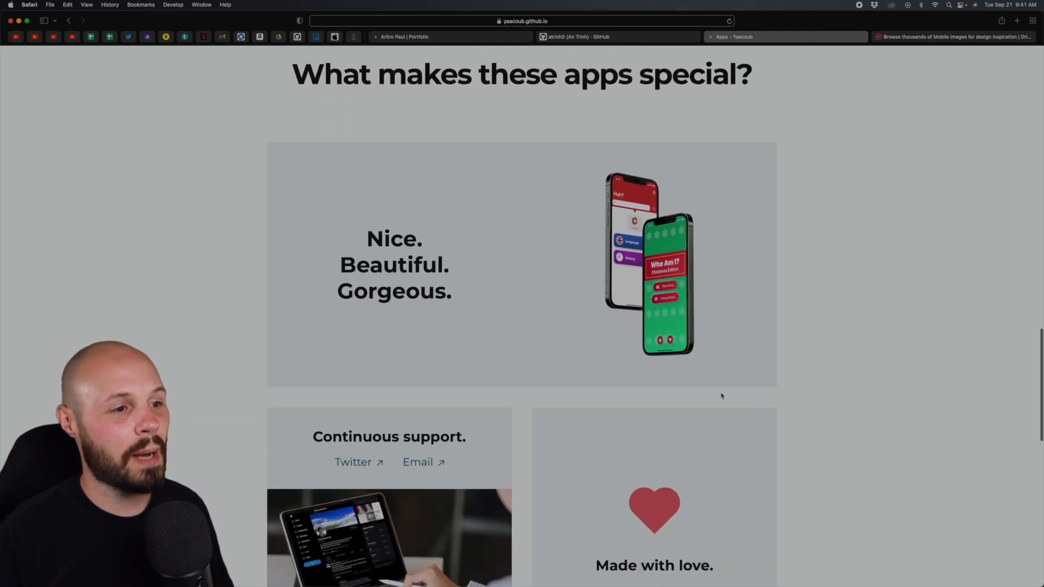
mouse_move(525, 287)
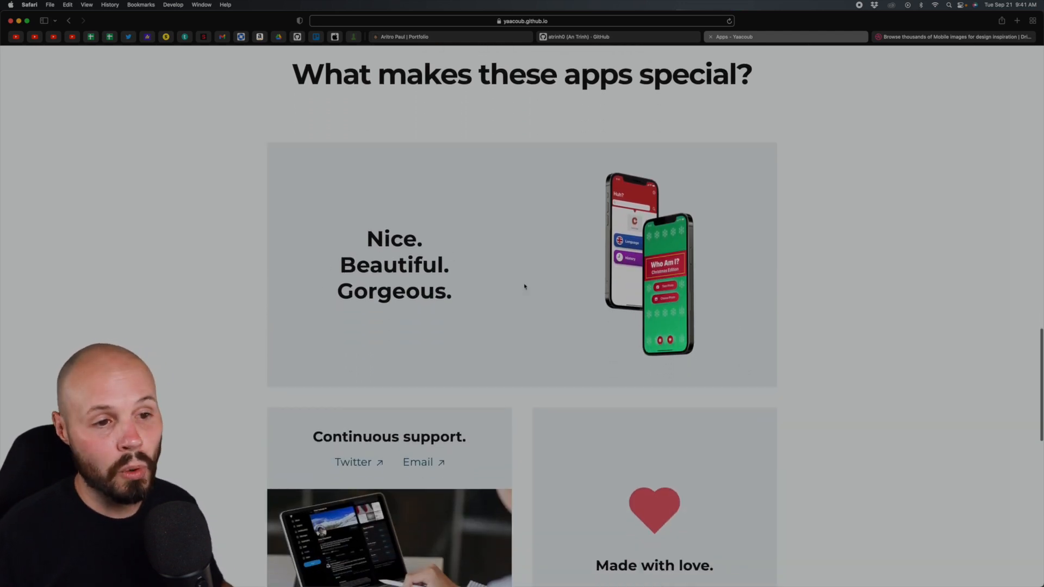
scroll(down, 3)
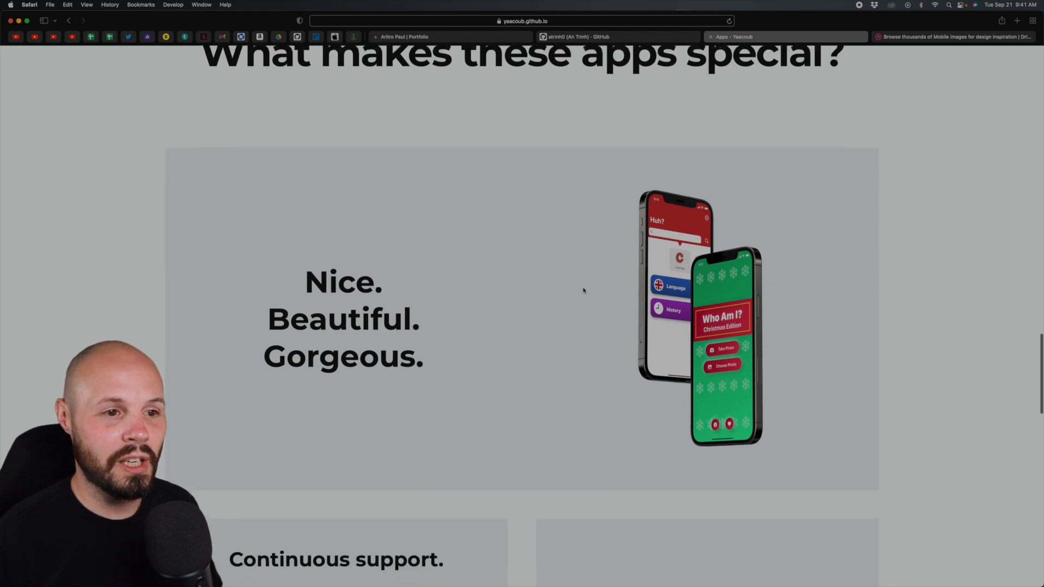
scroll(down, 3)
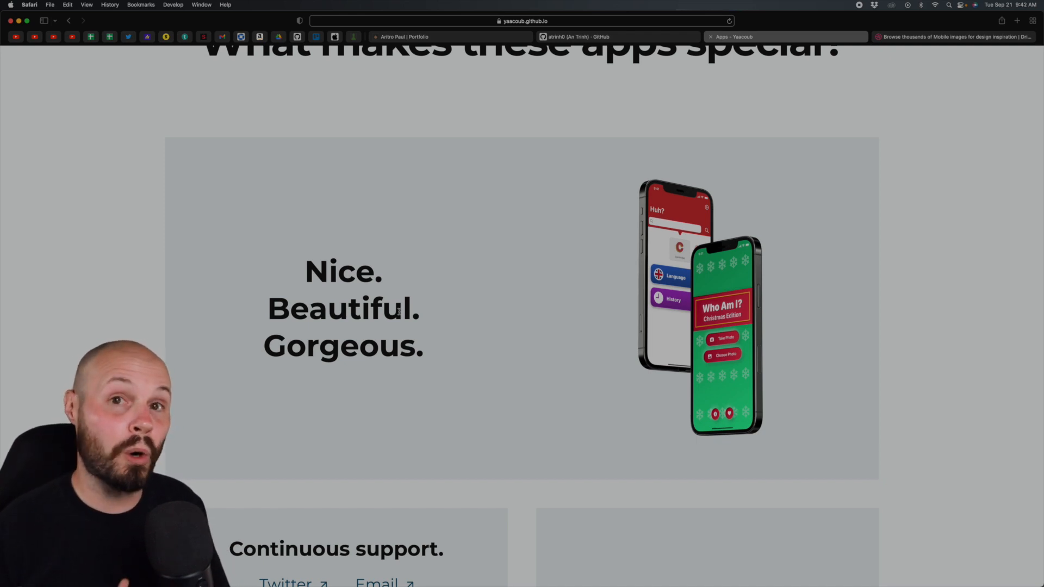
mouse_move(620, 456)
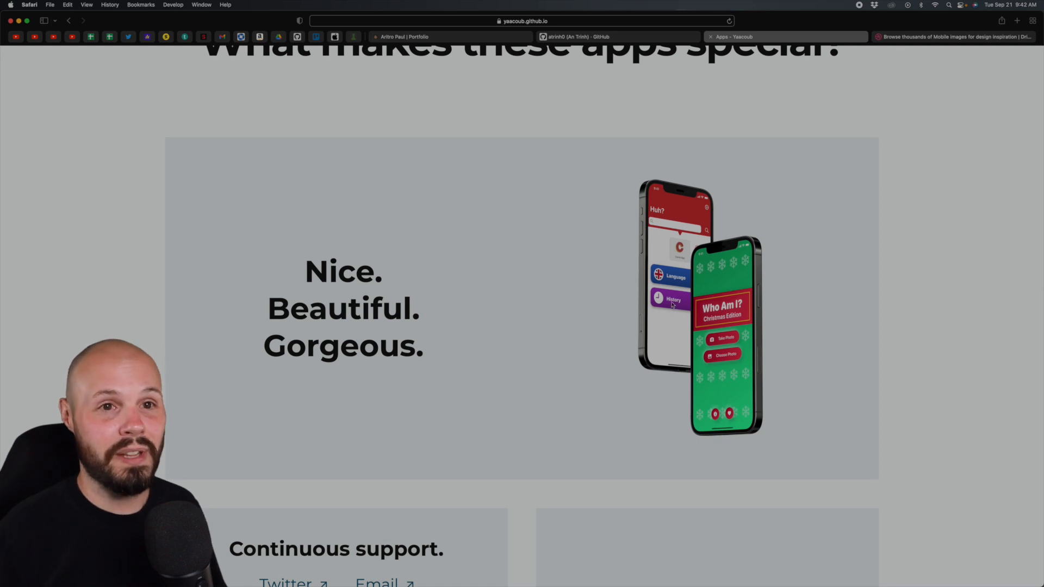
click(953, 37)
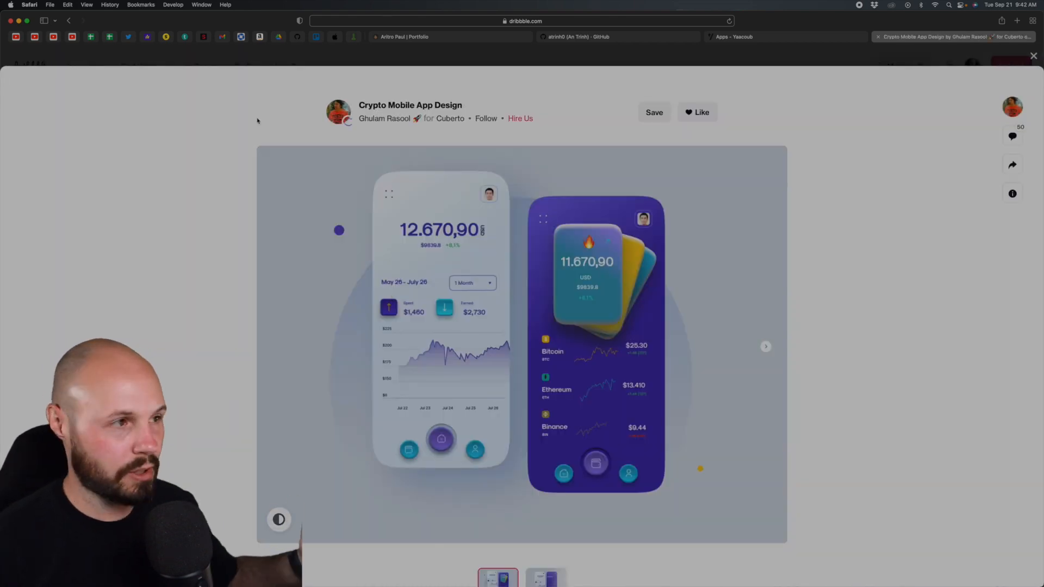
mouse_move(69, 21)
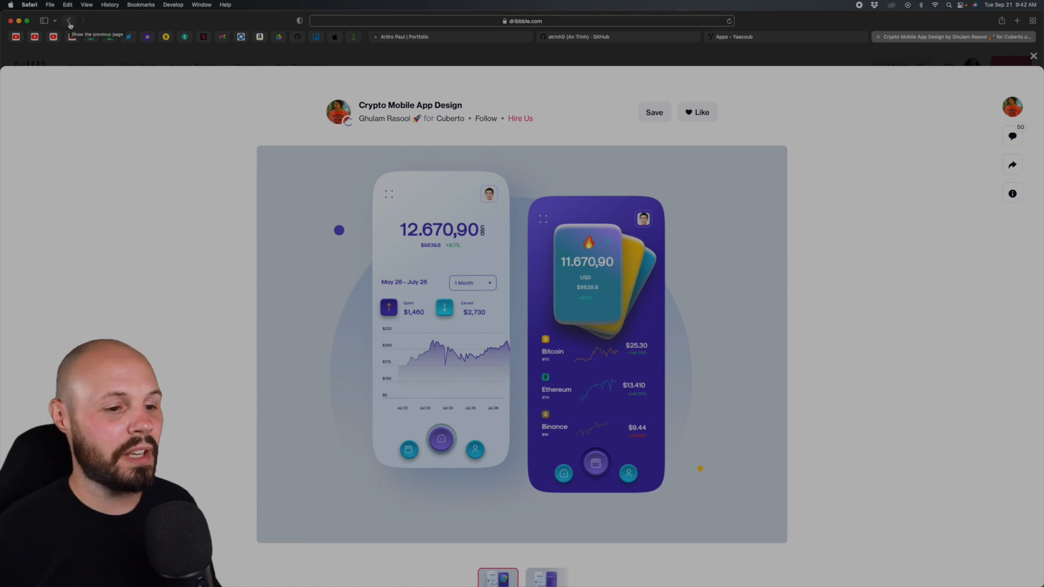
- Return to Dribbble's mobile app shot grid, view the Finance Mobile App Design shot, then go back
click(69, 20)
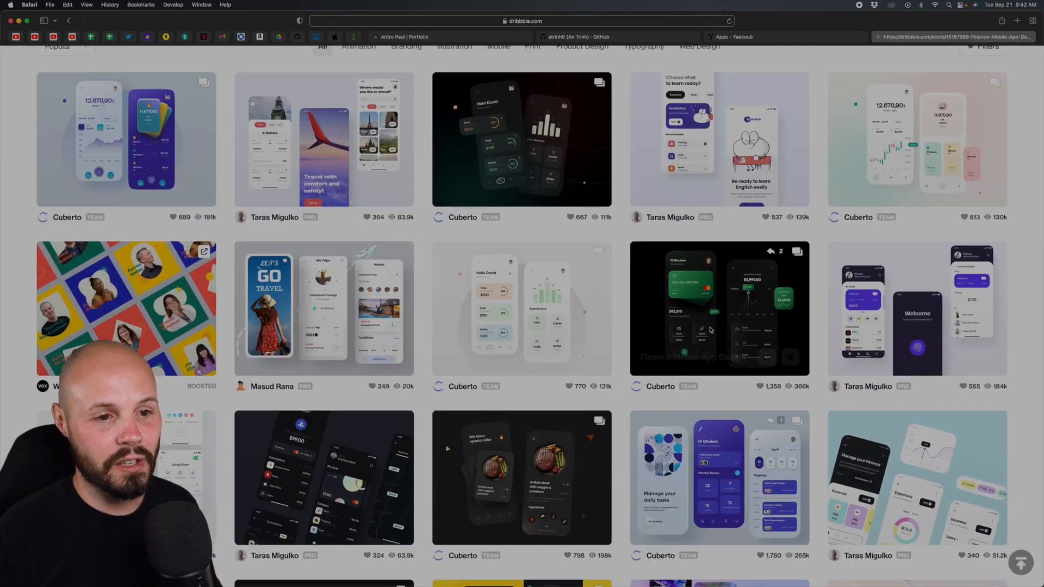
click(718, 308)
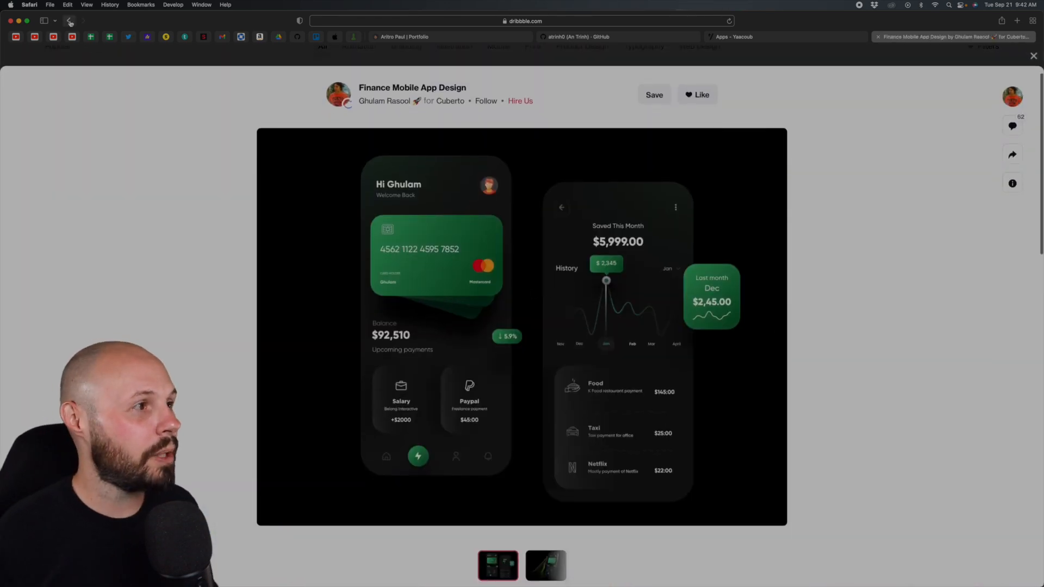
click(69, 20)
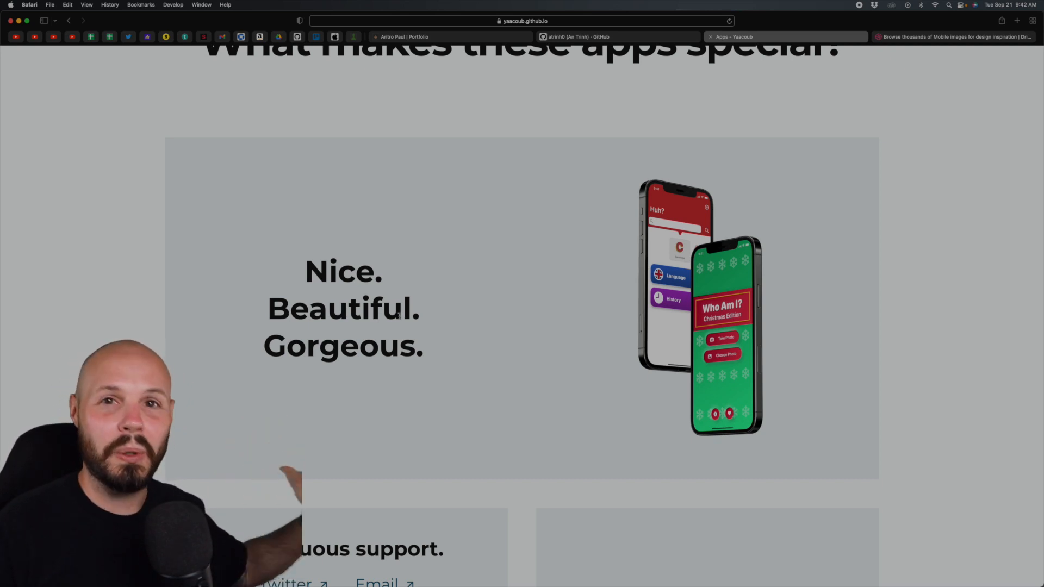
mouse_move(547, 321)
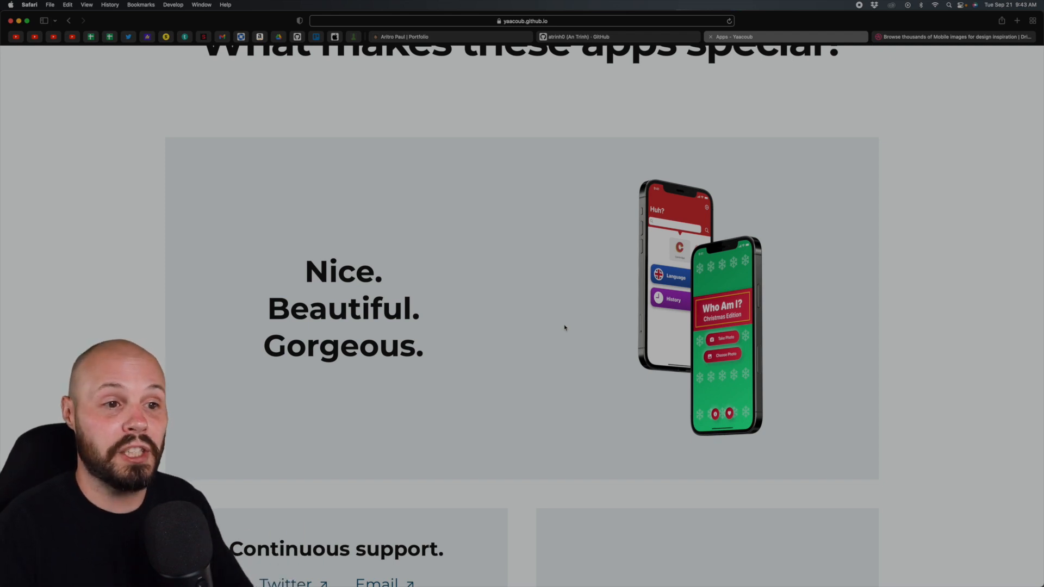
mouse_move(904, 476)
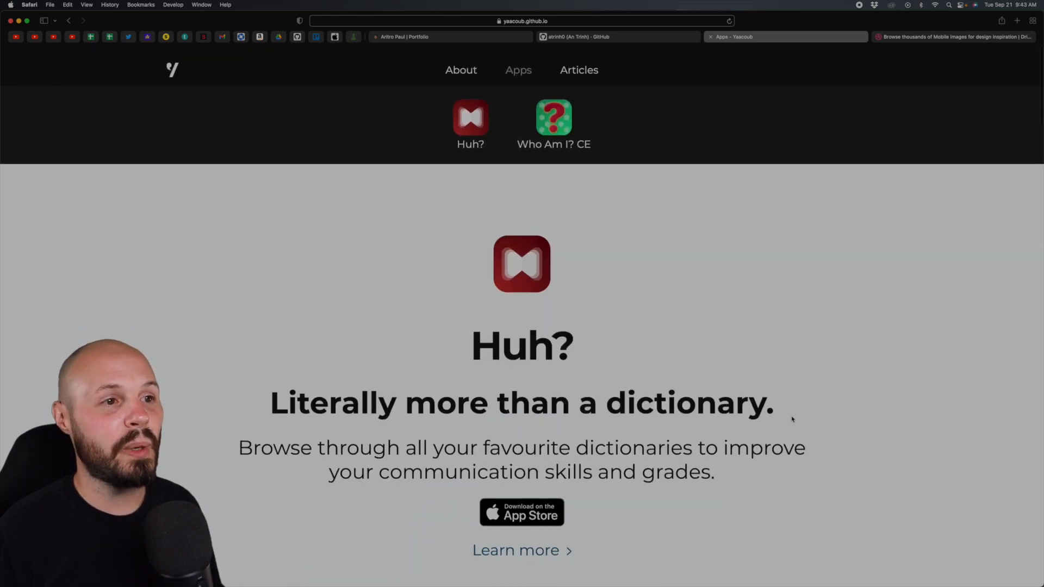
- Open Peter Yaacoub's About page and scroll up and down through its Description
click(461, 69)
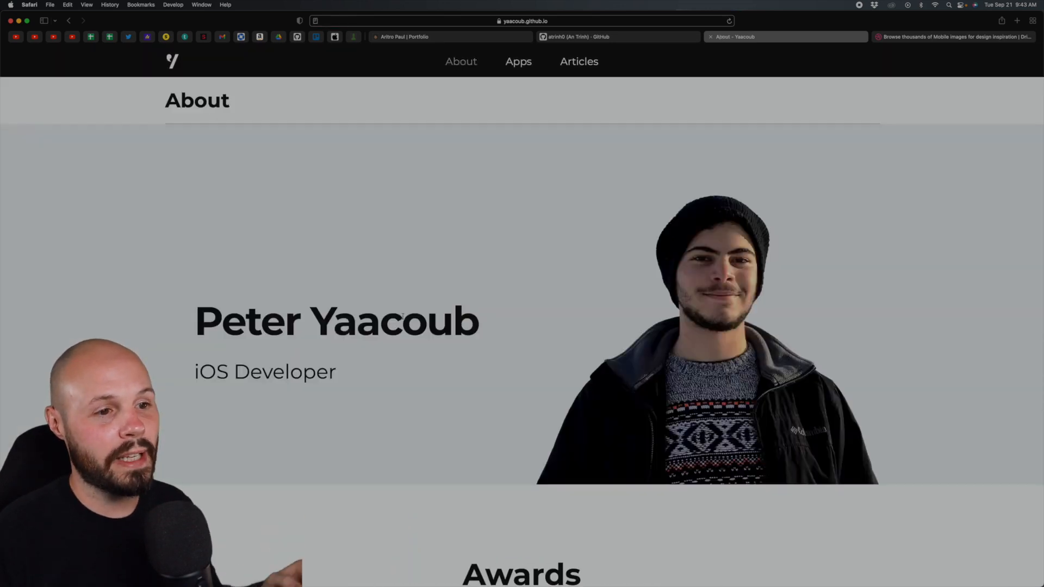
scroll(down, 3)
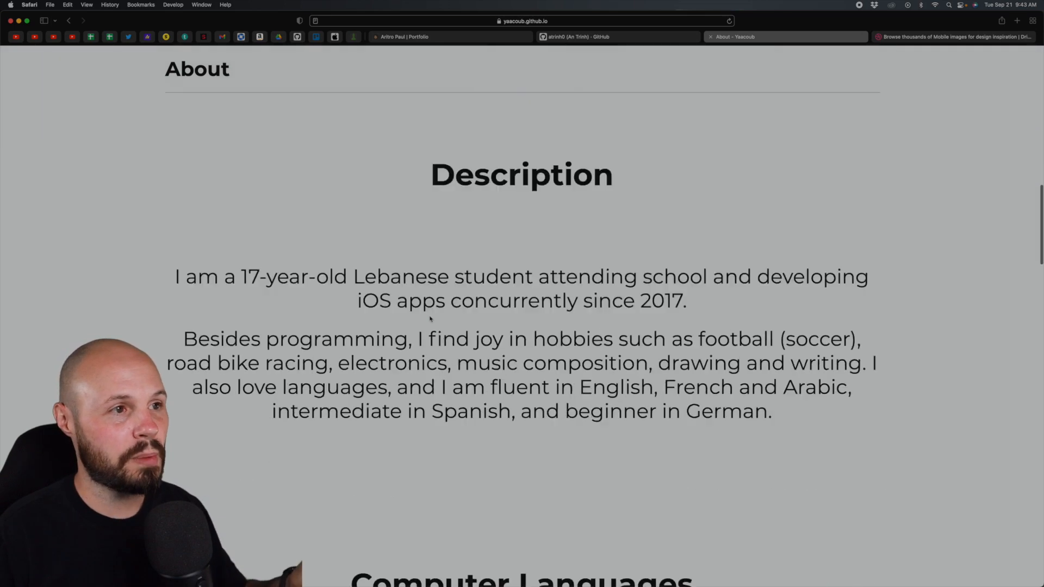
scroll(up, 3)
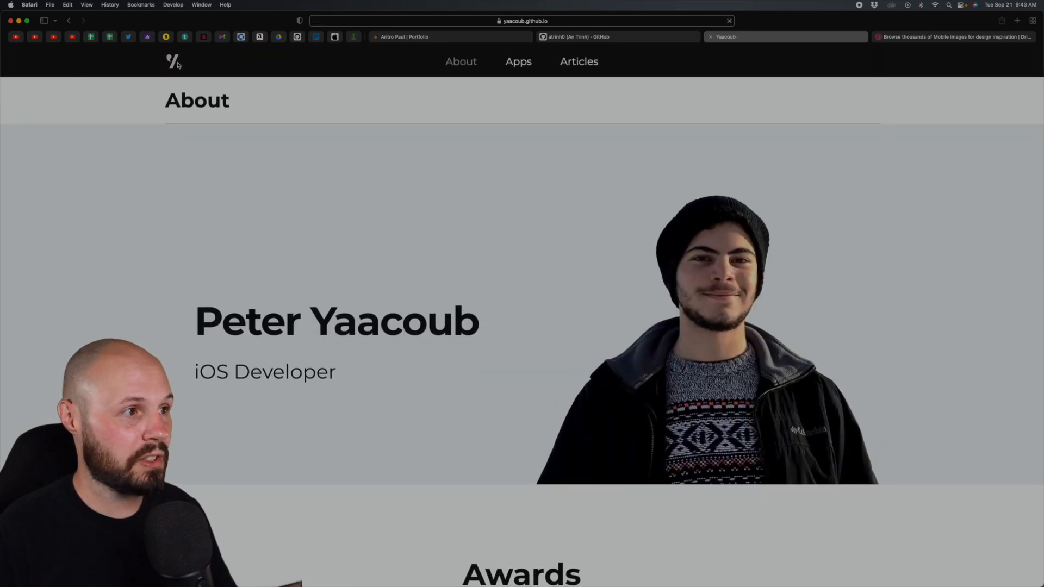
scroll(down, 3)
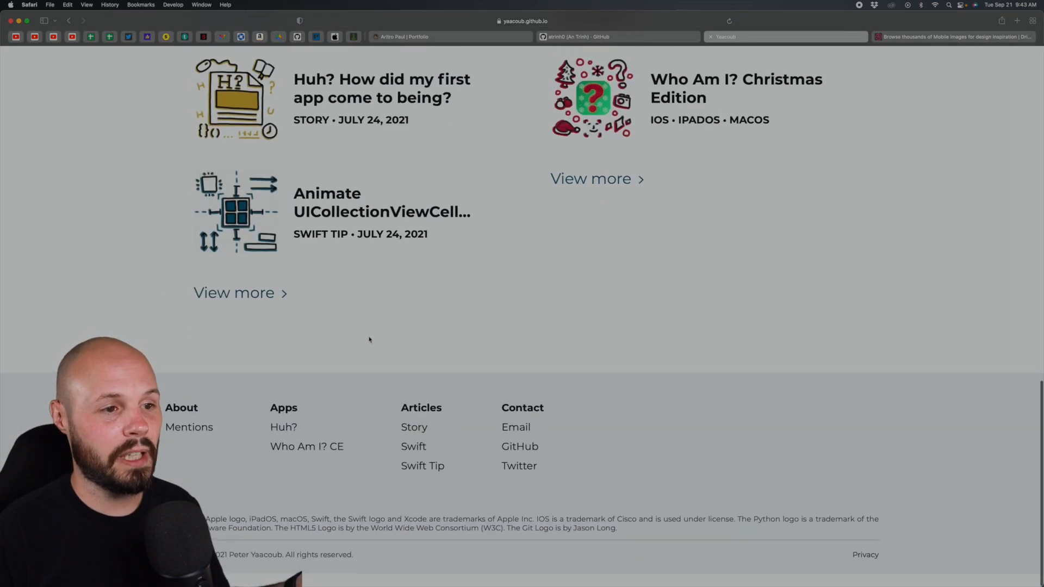
scroll(up, 3)
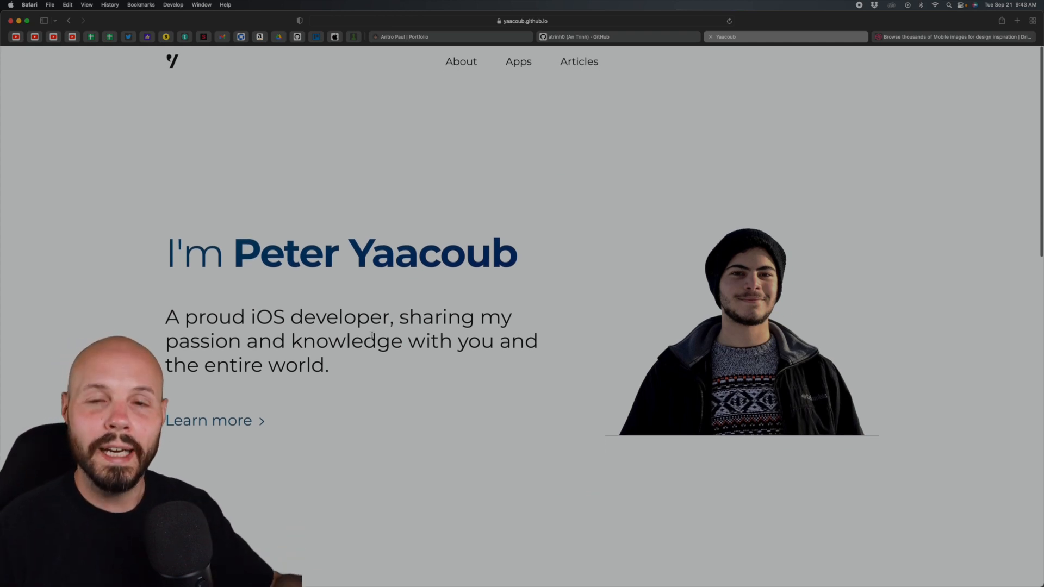